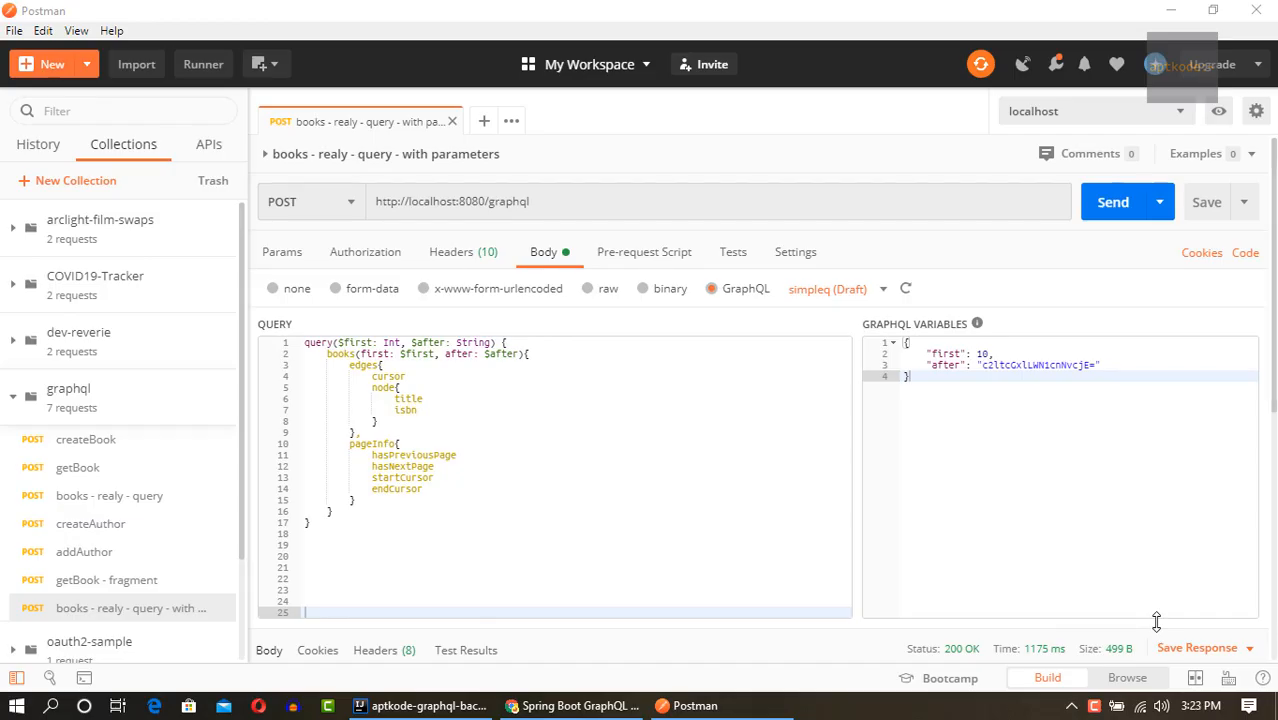
- Show the Spring Boot GraphQL 101 playlist in YouTube scrolled down to Part 7
left_click(571, 705)
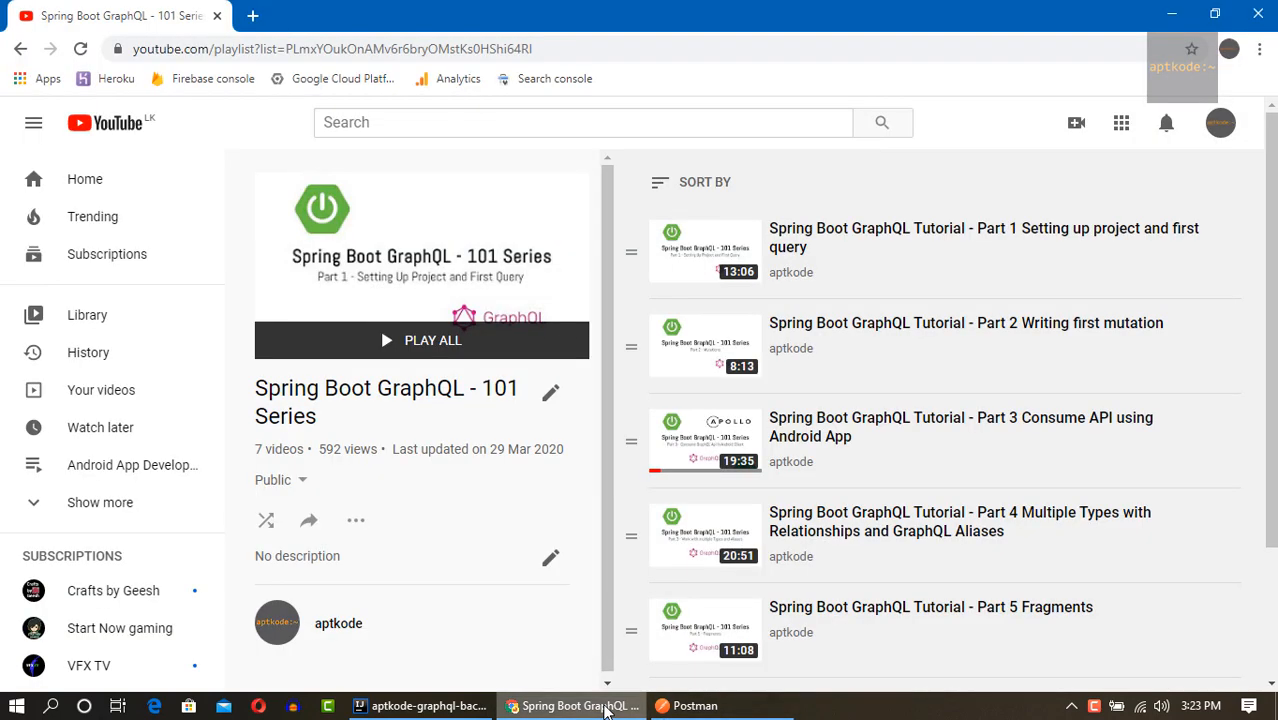
scroll("down", 3)
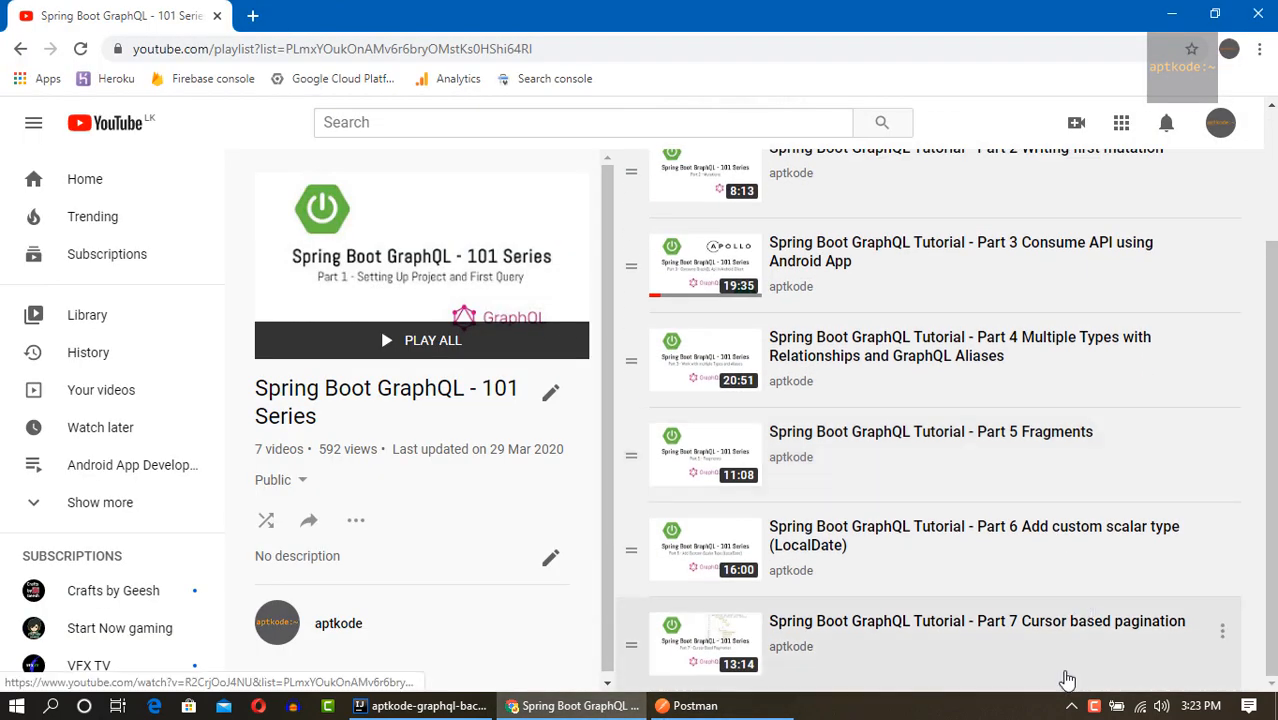
mouse_move(993, 587)
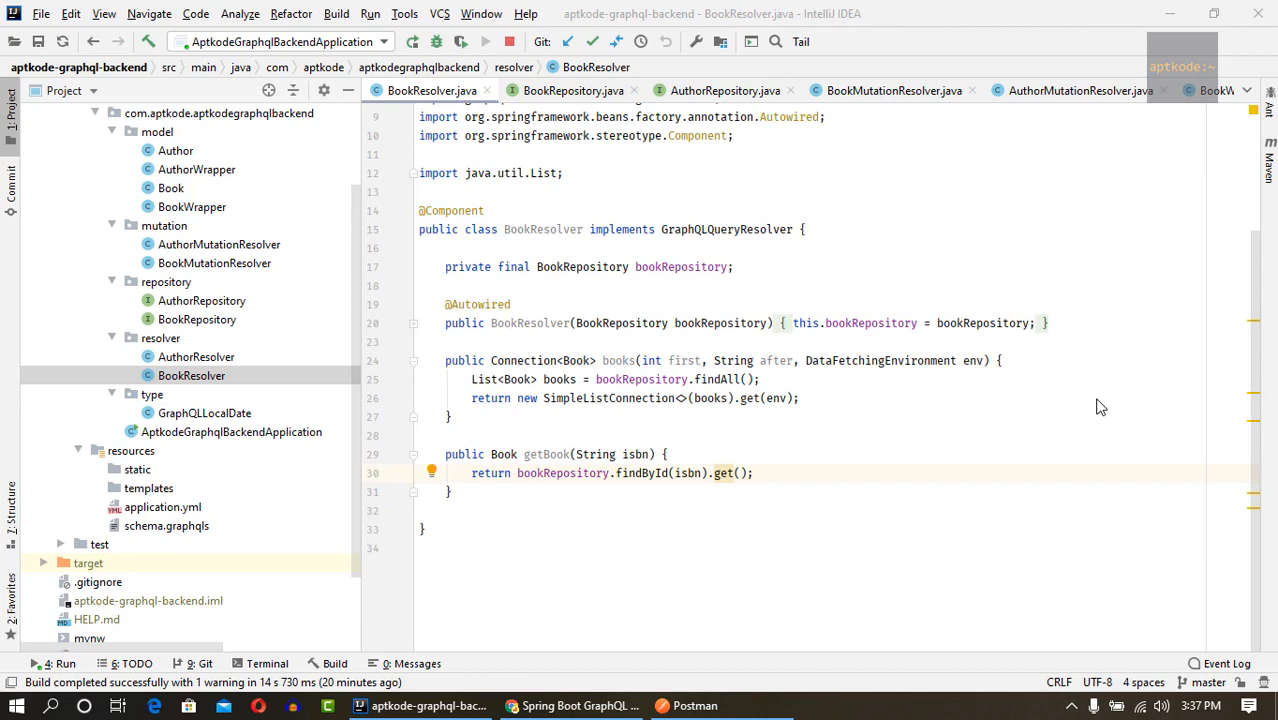
mouse_move(870, 8)
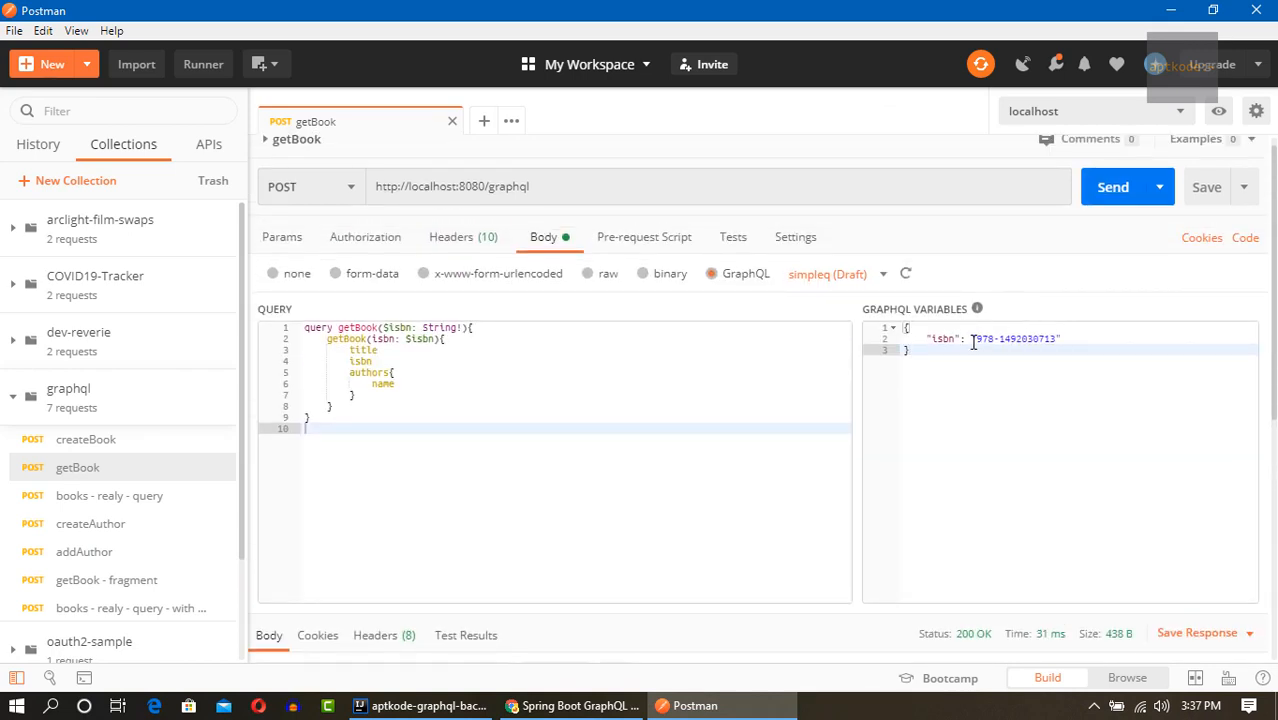
- Send getBook with a valid ISBN and view the returned book data
left_click(1113, 187)
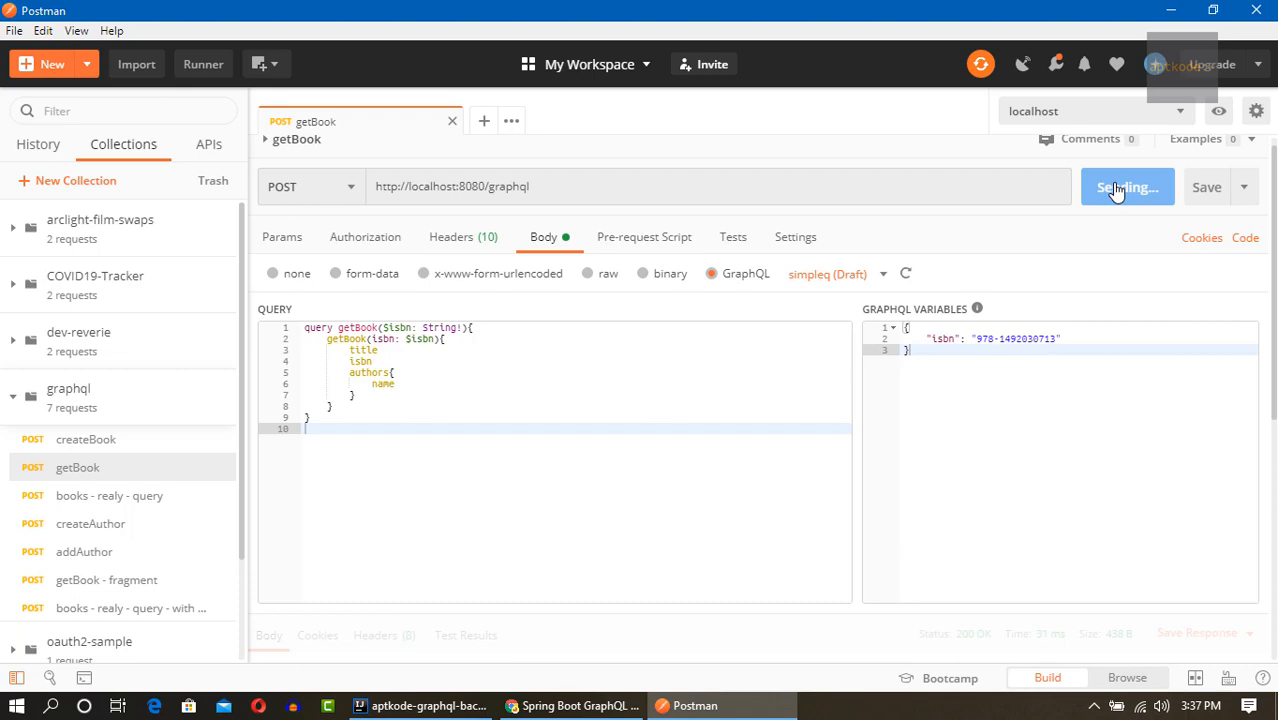
left_click(1127, 187)
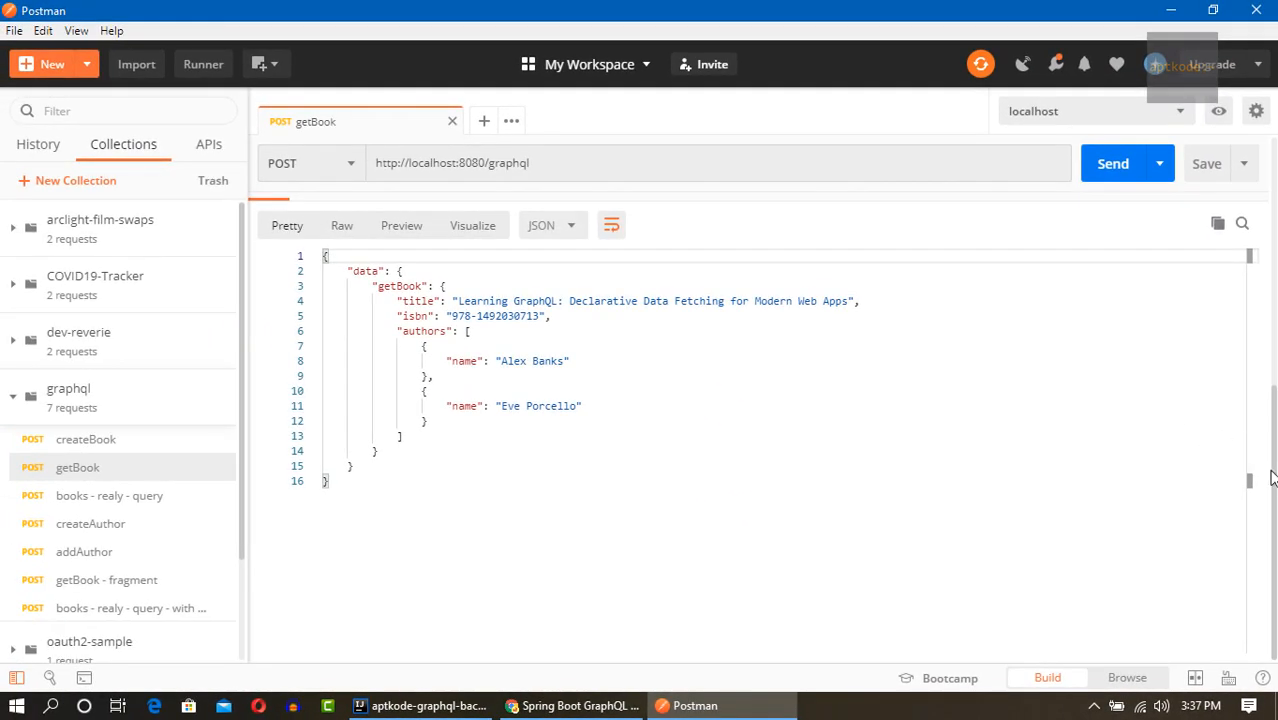
left_click(1113, 163)
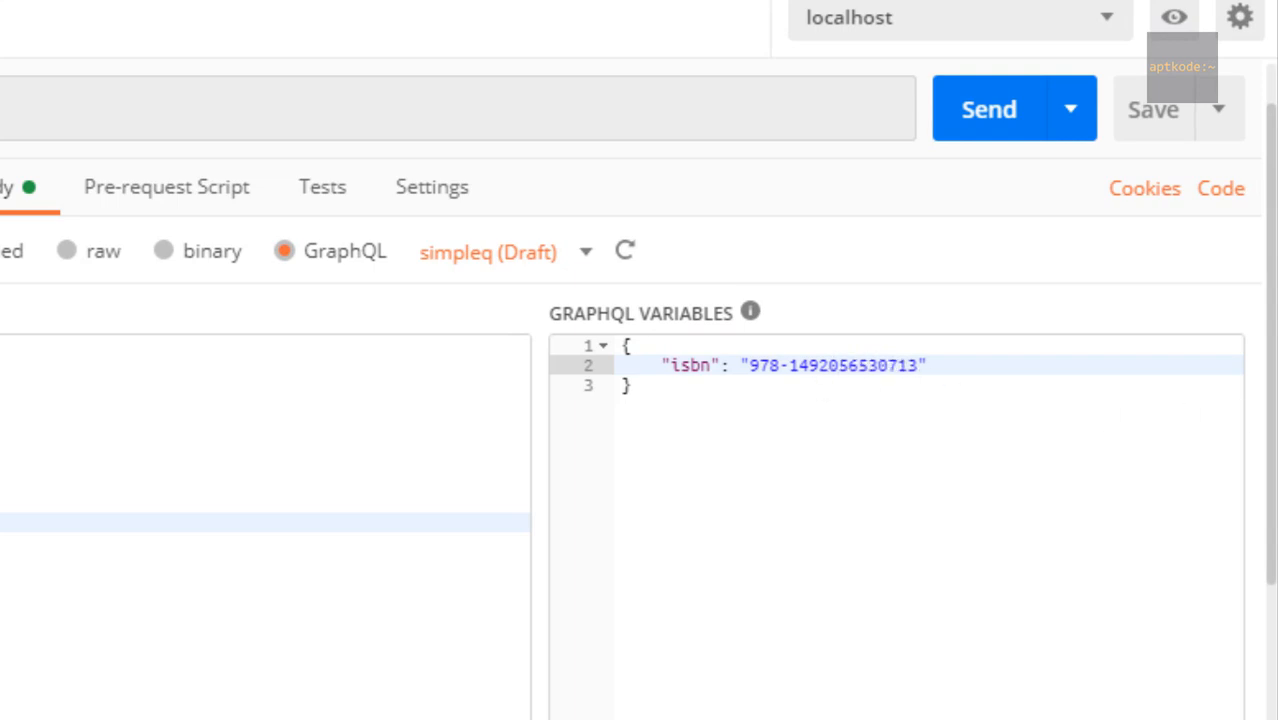
- Resend getBook with a changed ISBN to get an internal server error and null book
left_click(987, 109)
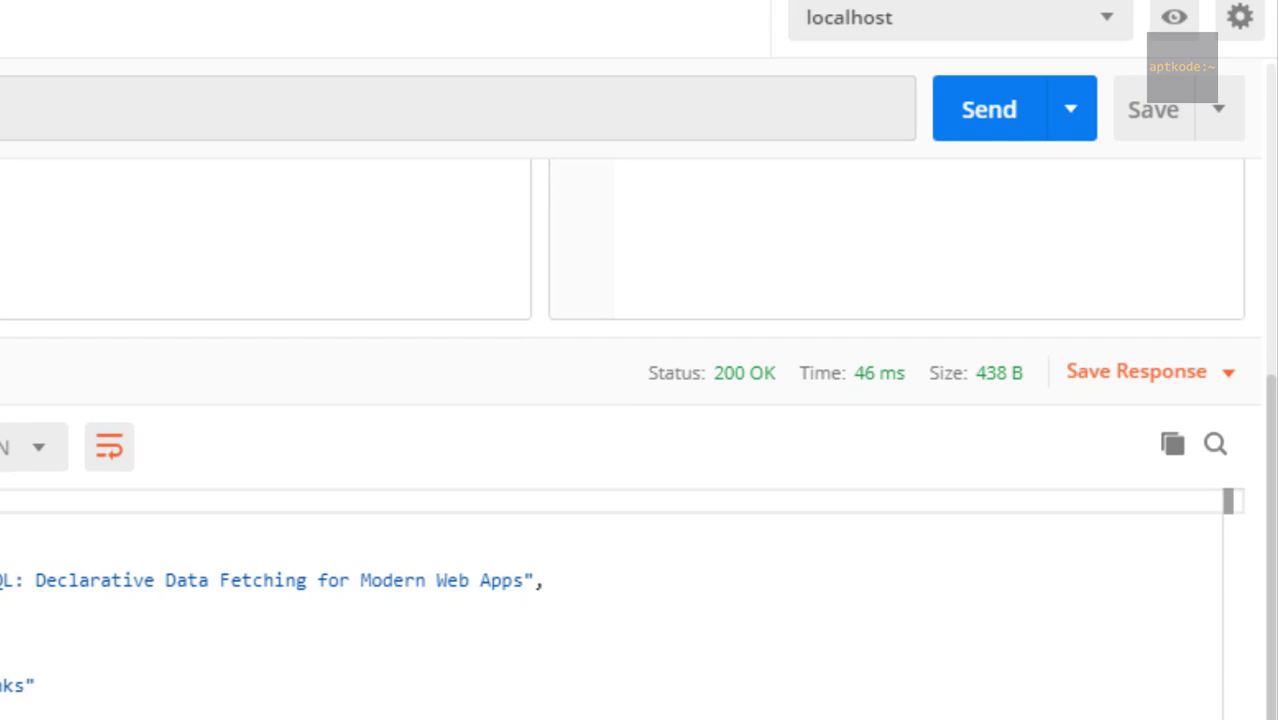
left_click(1113, 163)
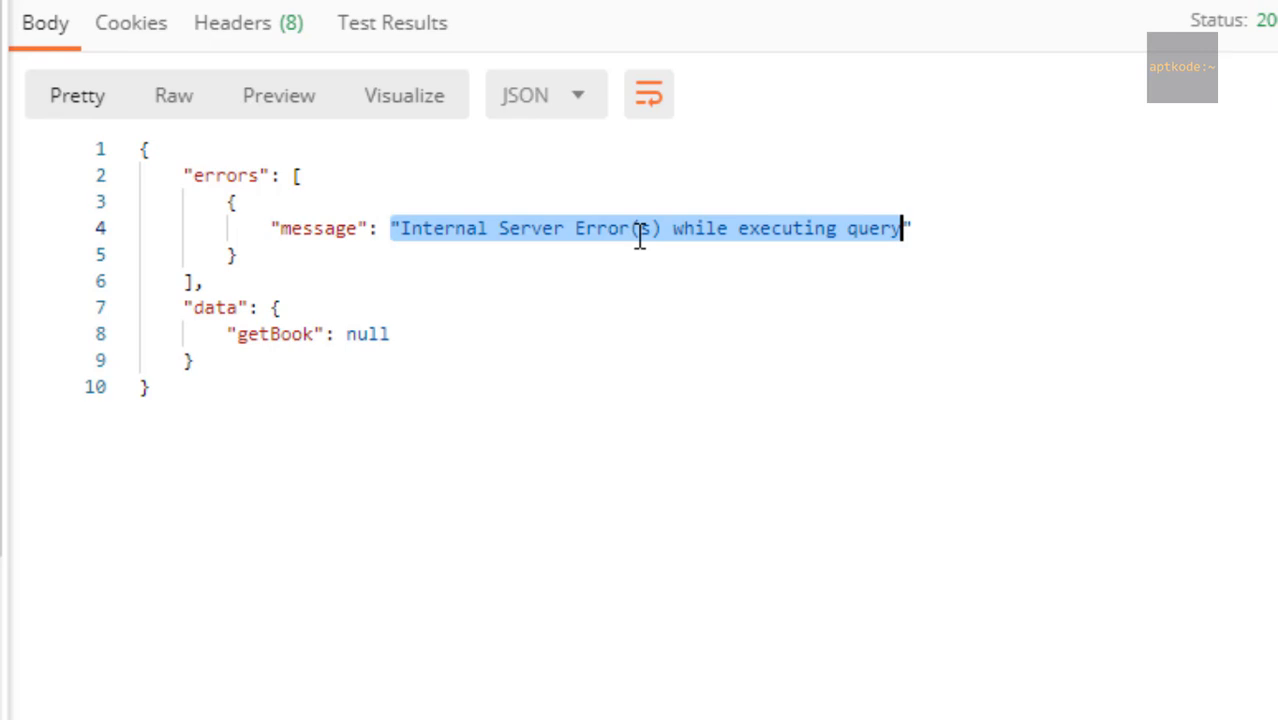
mouse_move(591, 291)
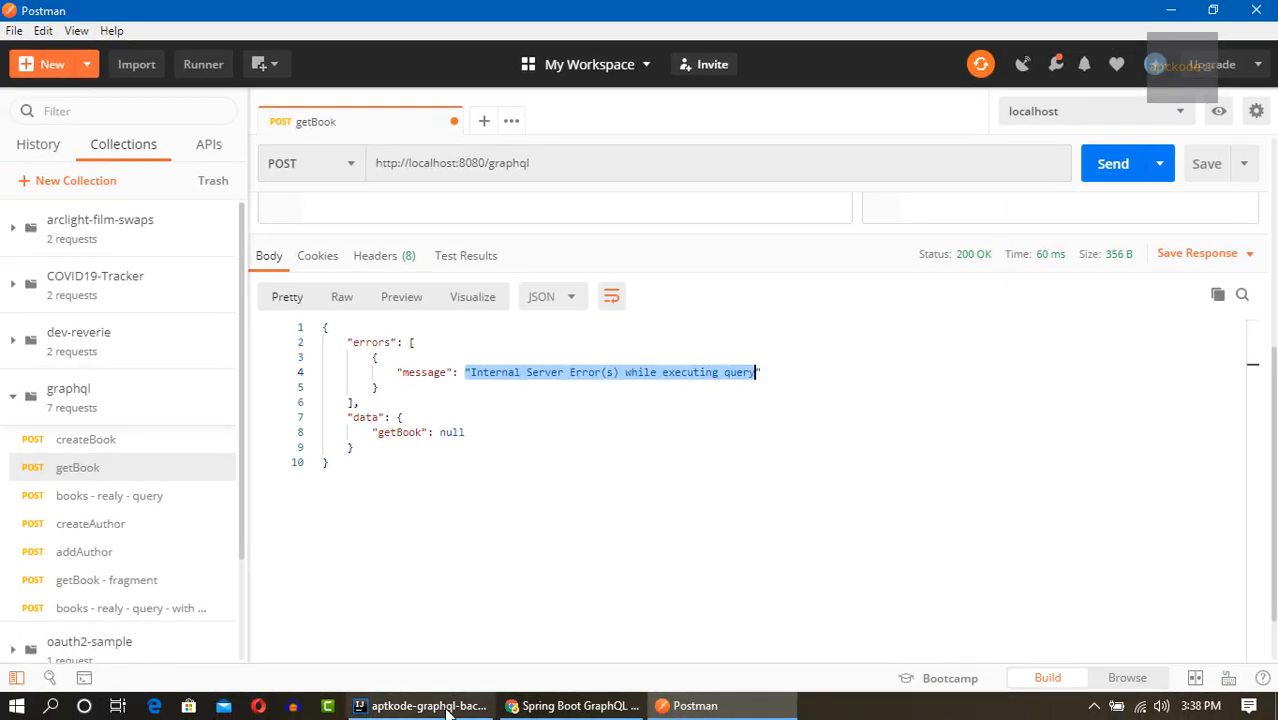
- Back in the backend code, mark the failing getBook lookup
left_click(428, 705)
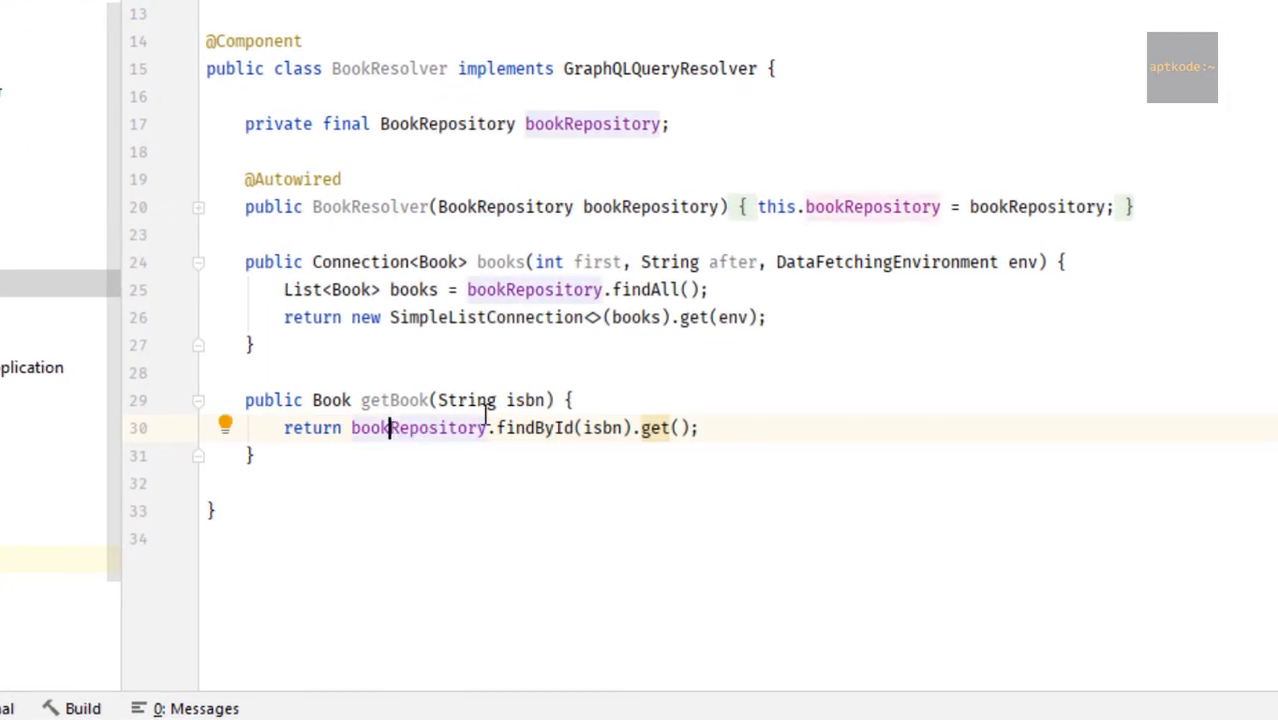
double_click(394, 400)
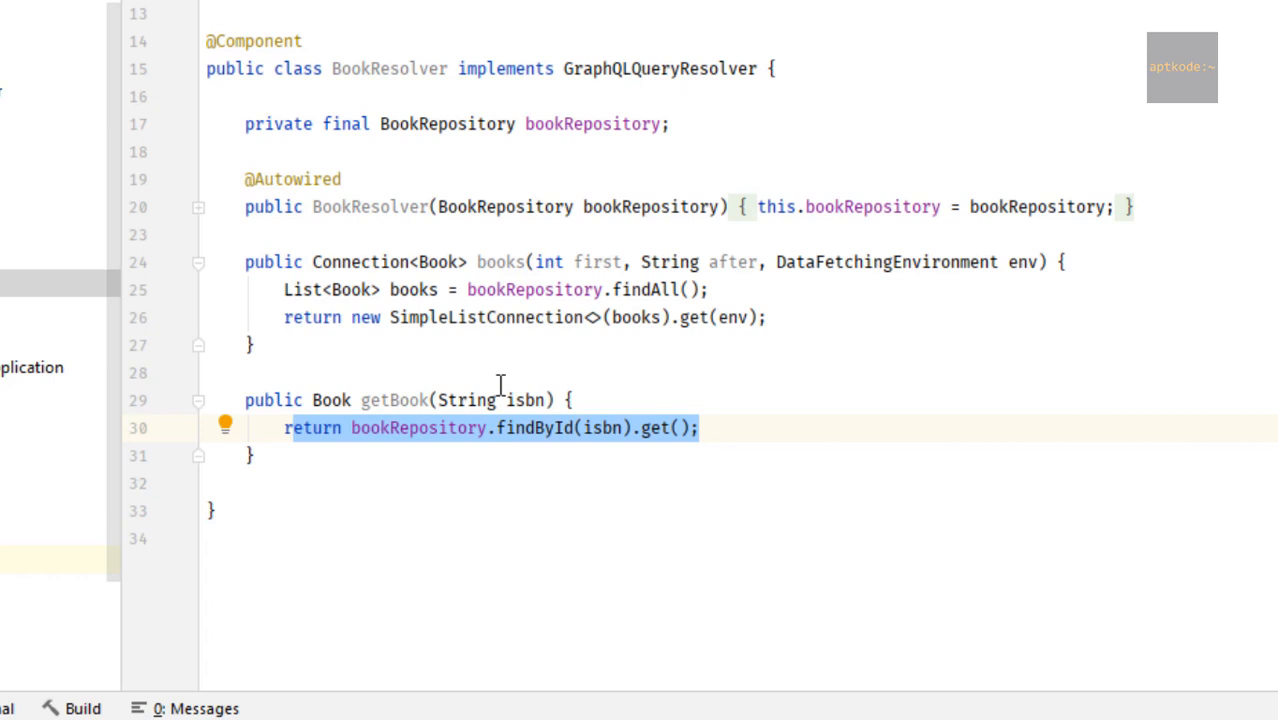
mouse_move(573, 371)
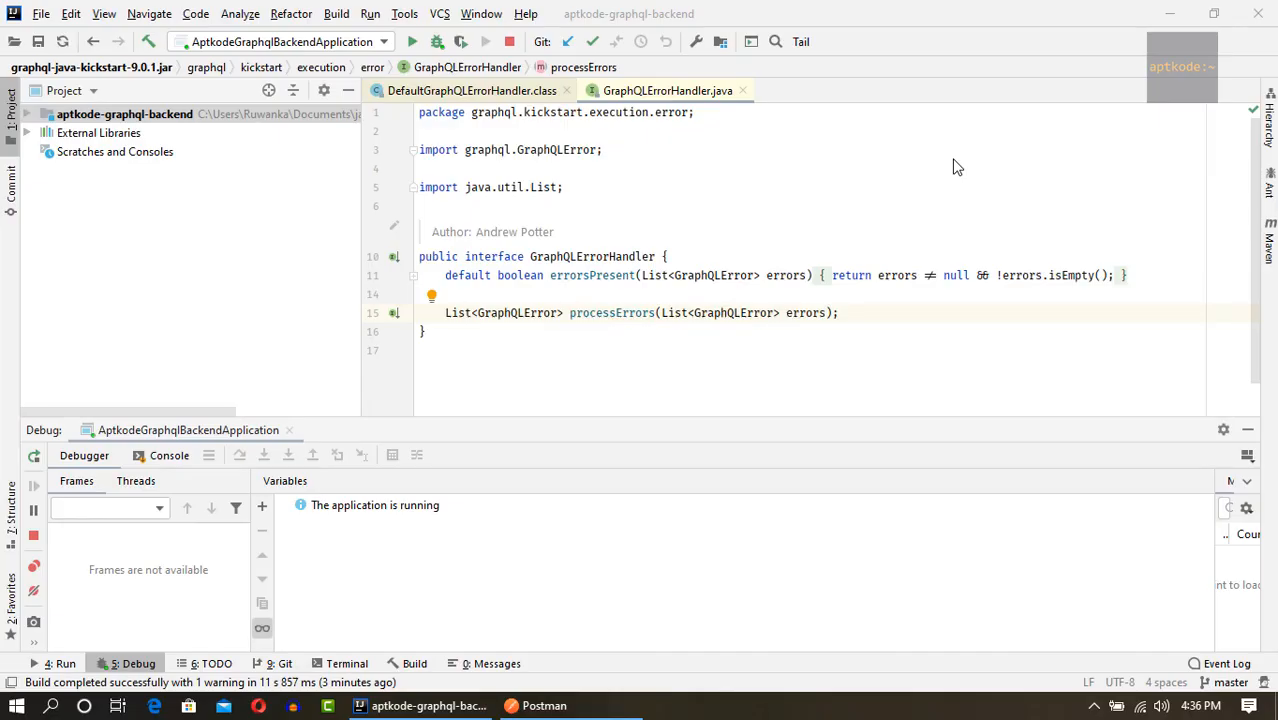
mouse_move(946, 167)
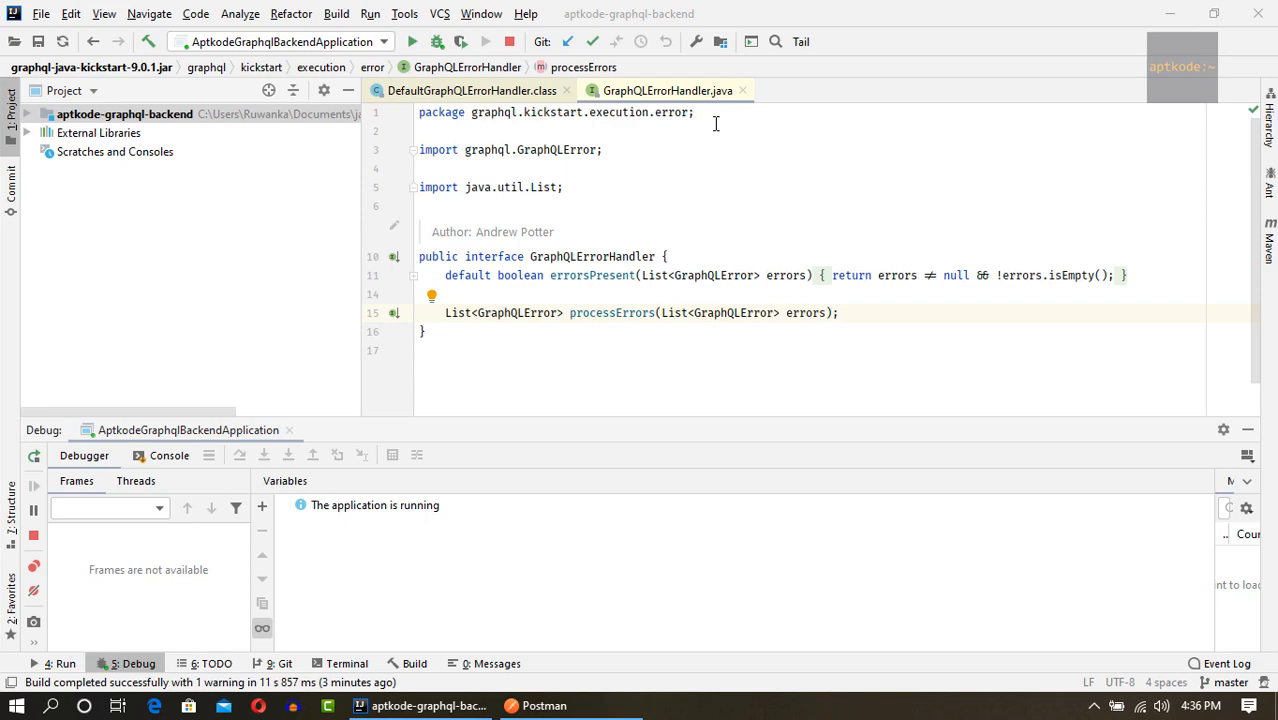
mouse_move(725, 157)
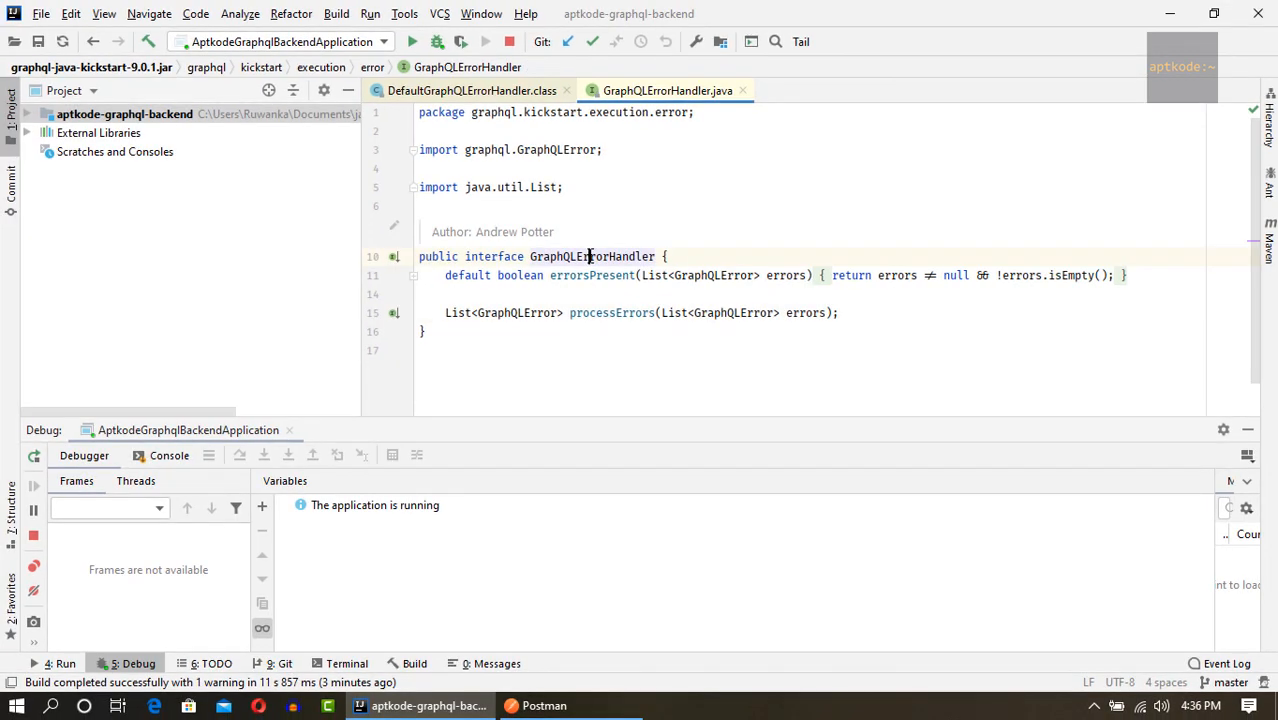
- Show GraphQLErrorHandler's type hierarchy and expand DefaultGraphQLErrorHandler's subclasses
key("ctrl+h")
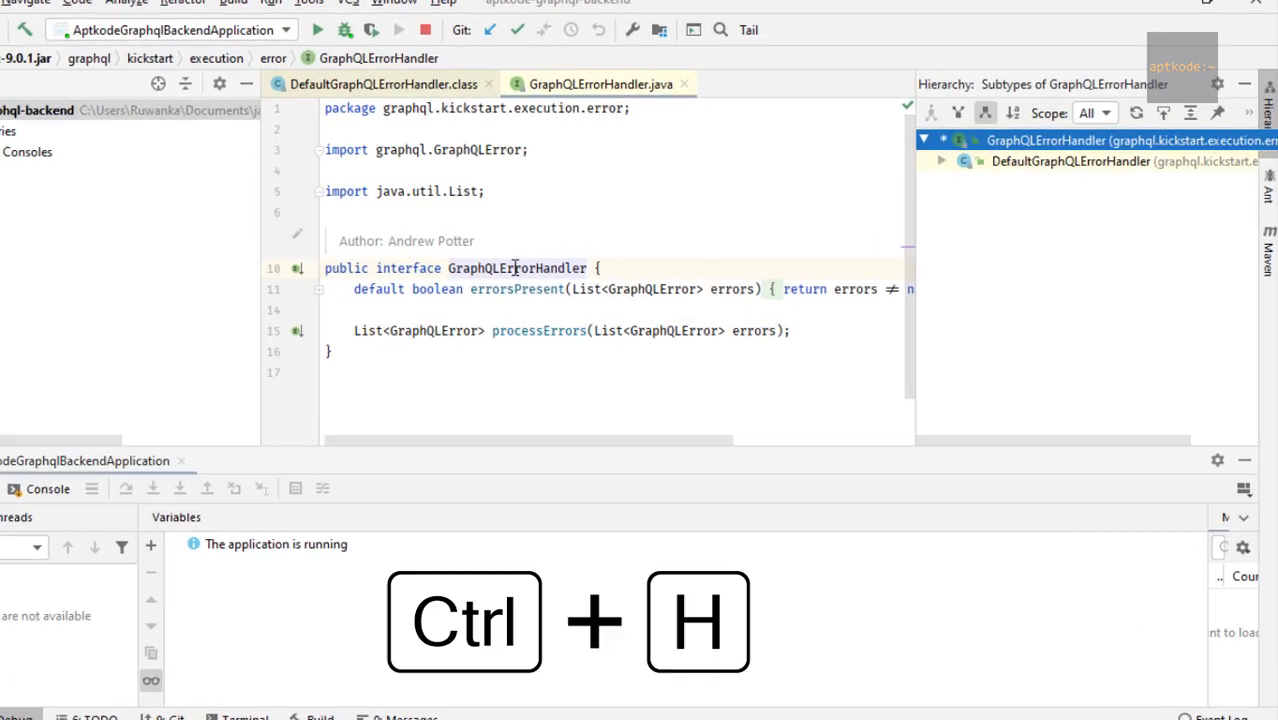
key("ctrl+h")
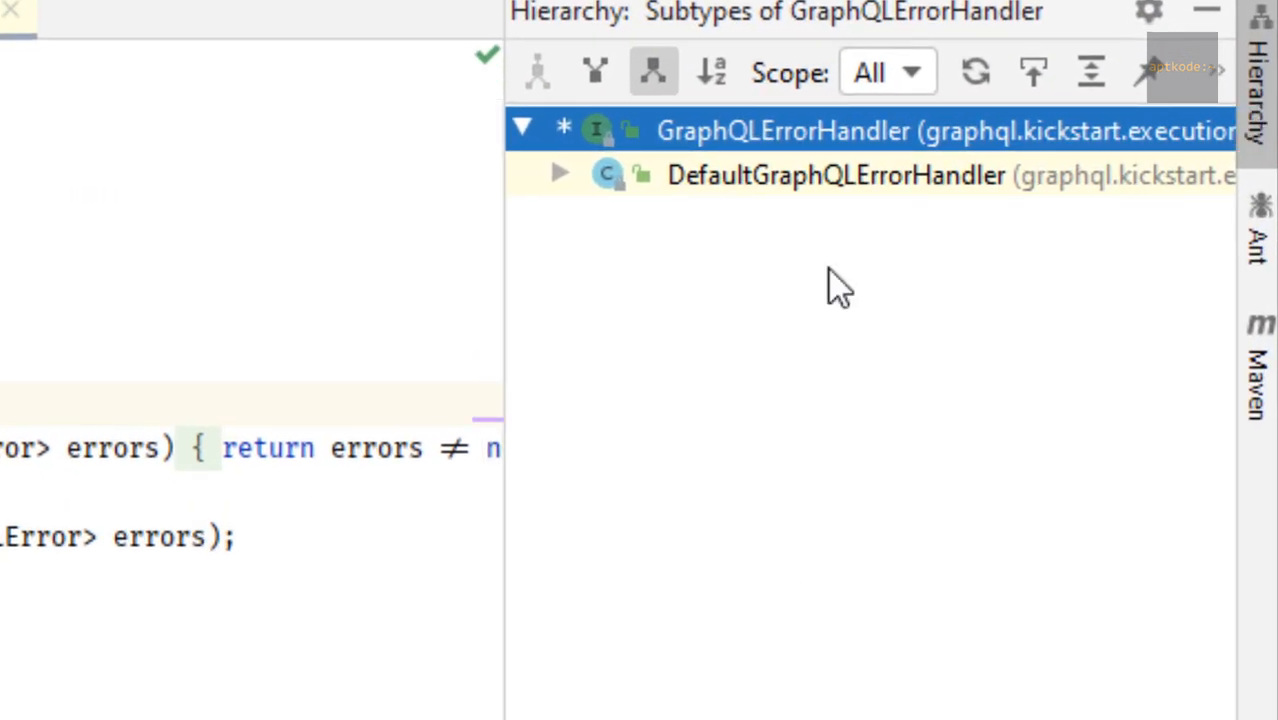
left_click(560, 174)
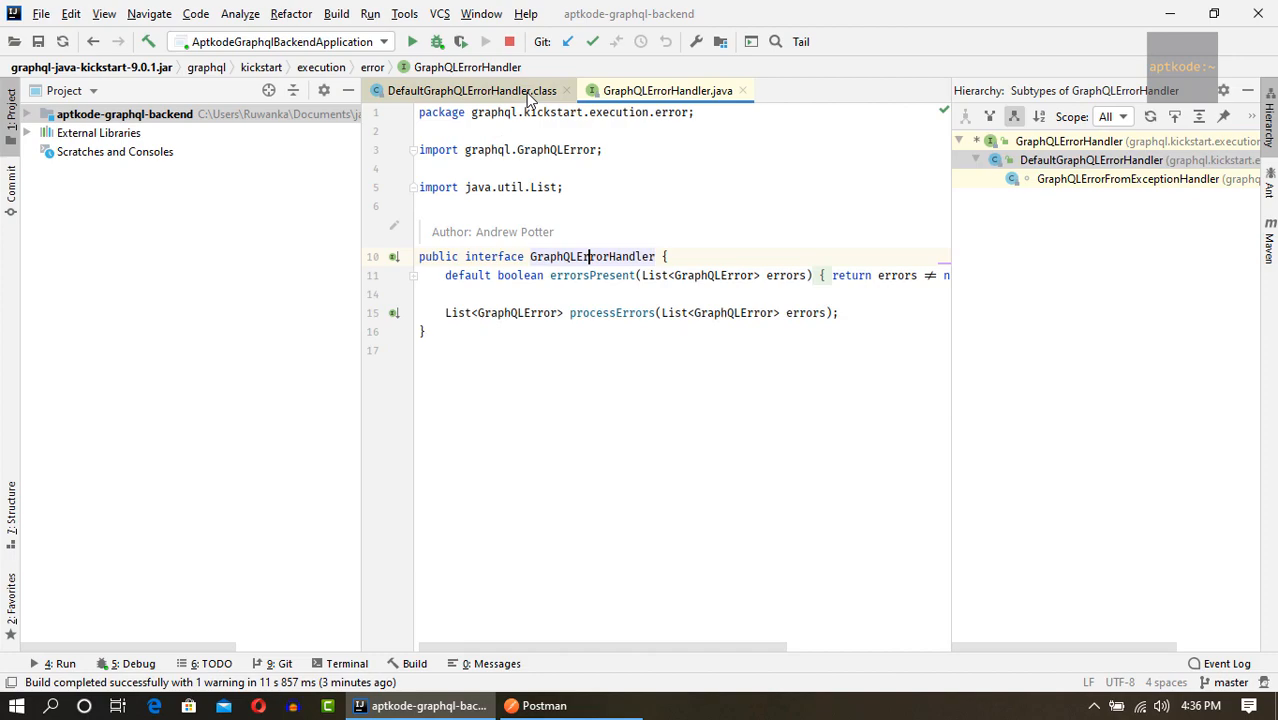
- Walk through DefaultGraphQLErrorHandler's processErrors and the ExceptionWhileDataFetching check in isClientError
left_click(470, 90)
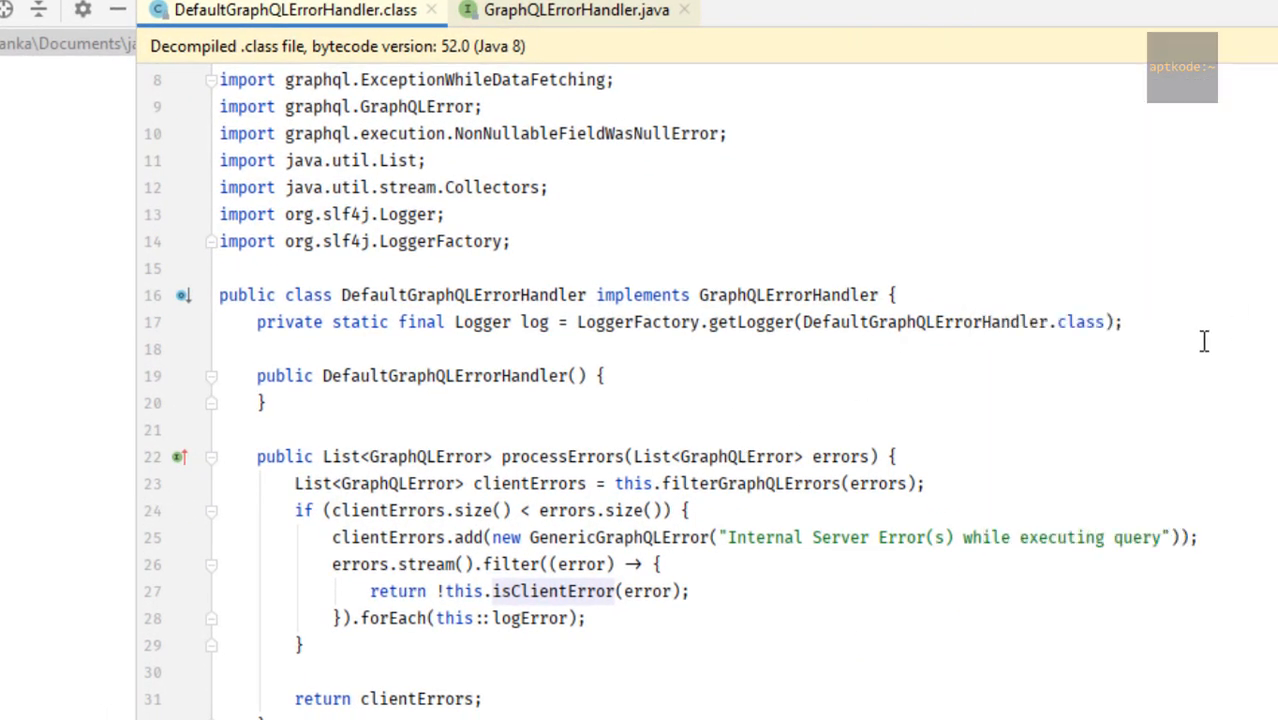
mouse_move(579, 431)
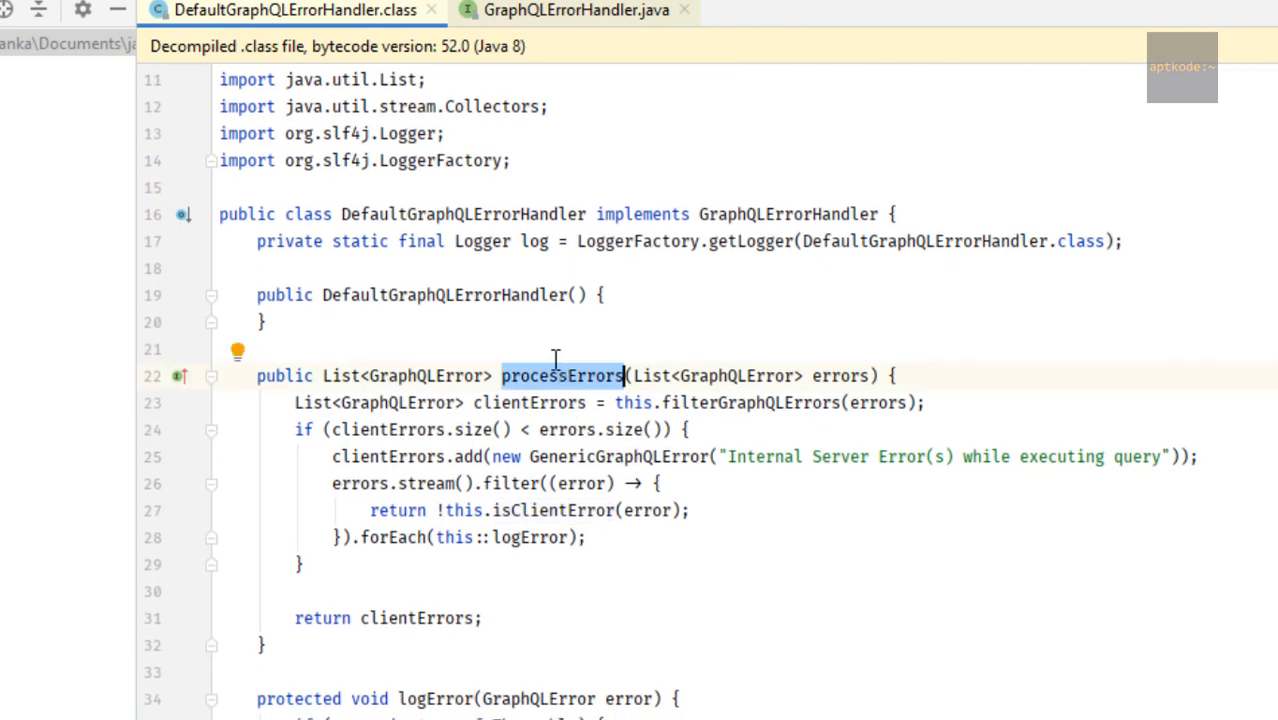
scroll("down", 3)
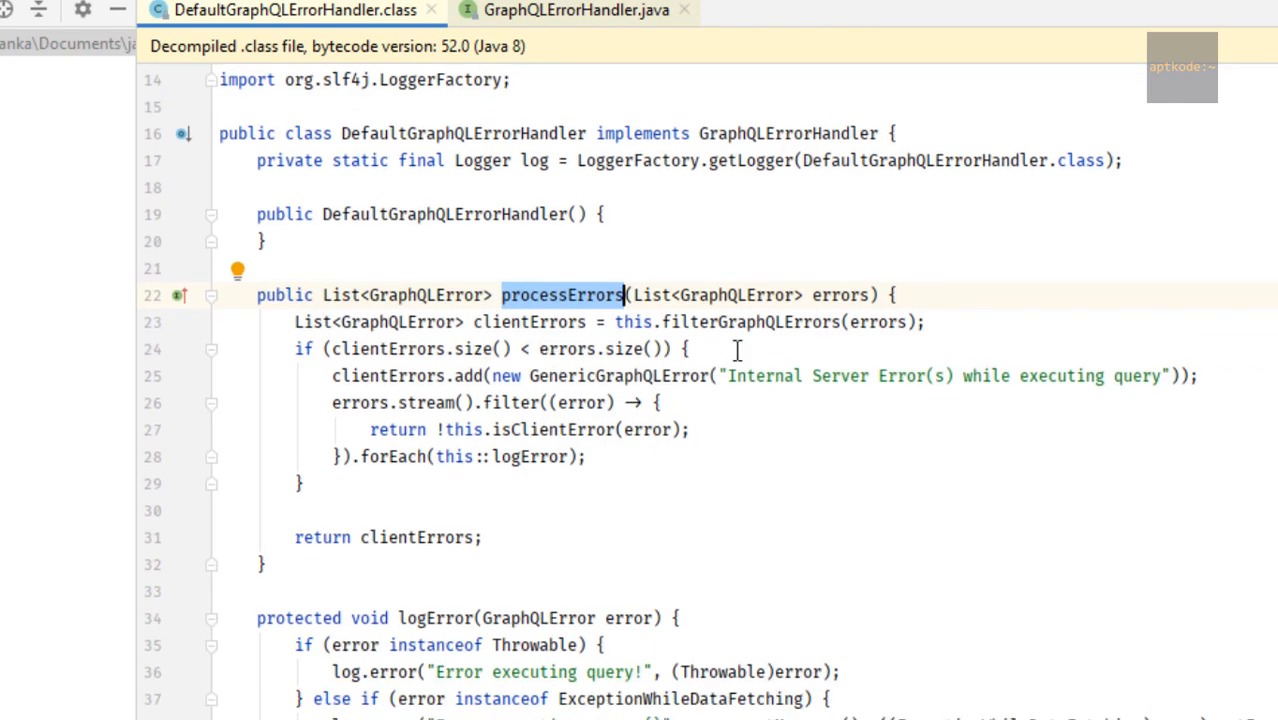
mouse_move(758, 321)
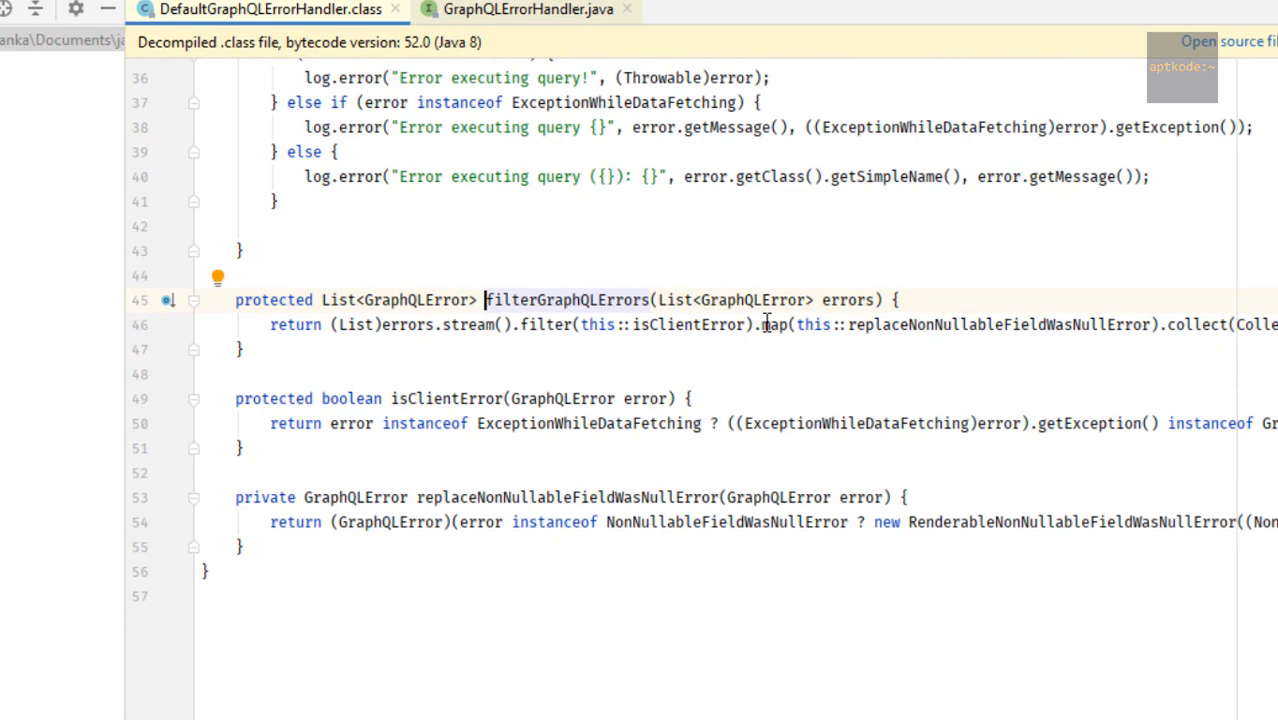
scroll("right", 3)
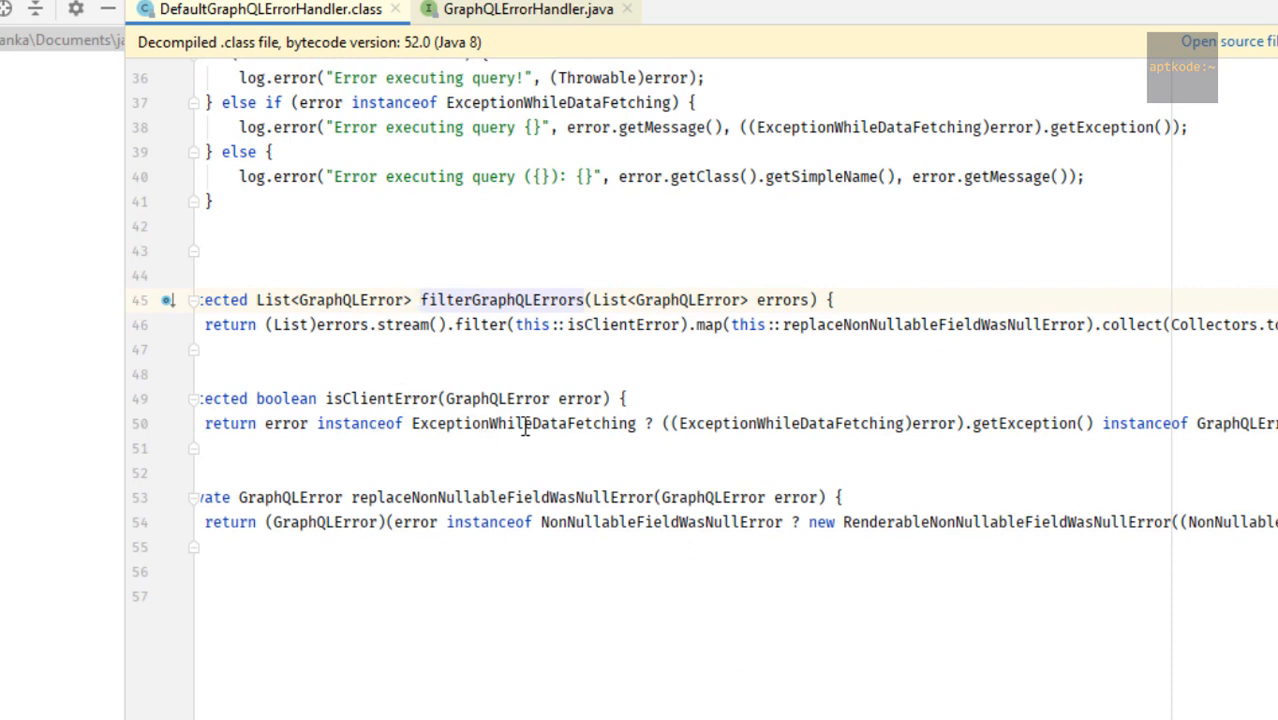
double_click(286, 423)
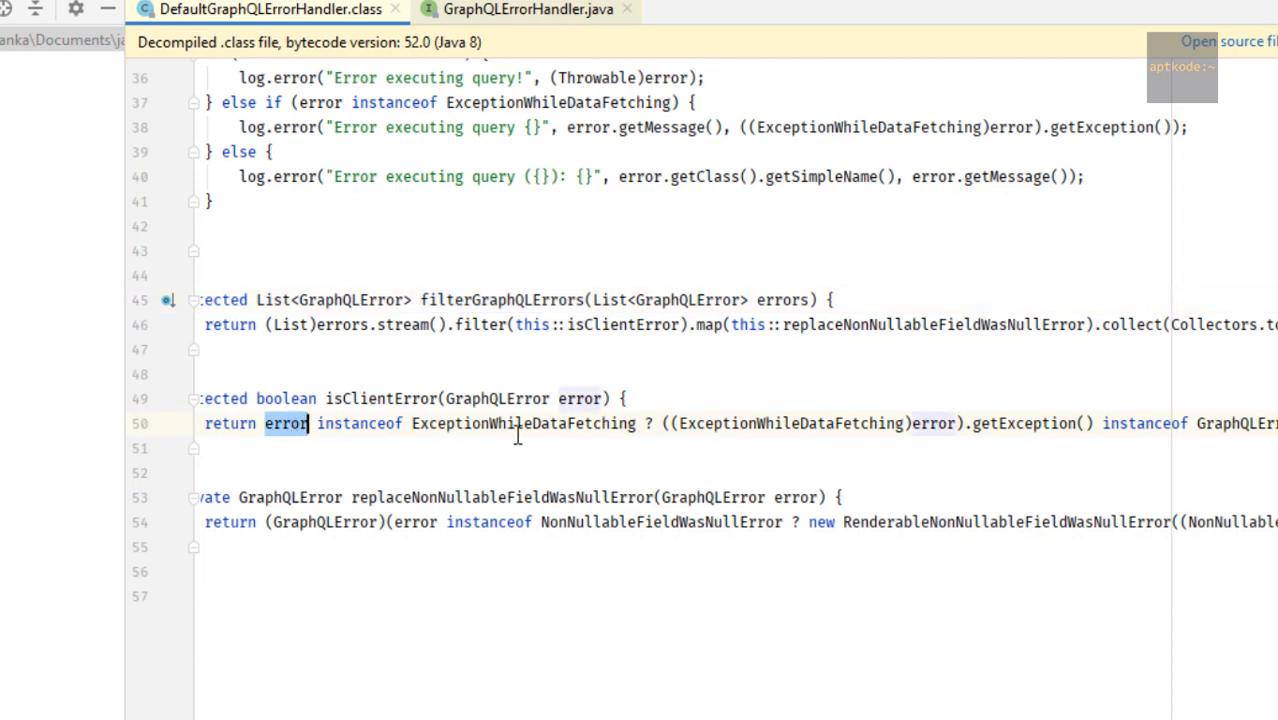
double_click(522, 423)
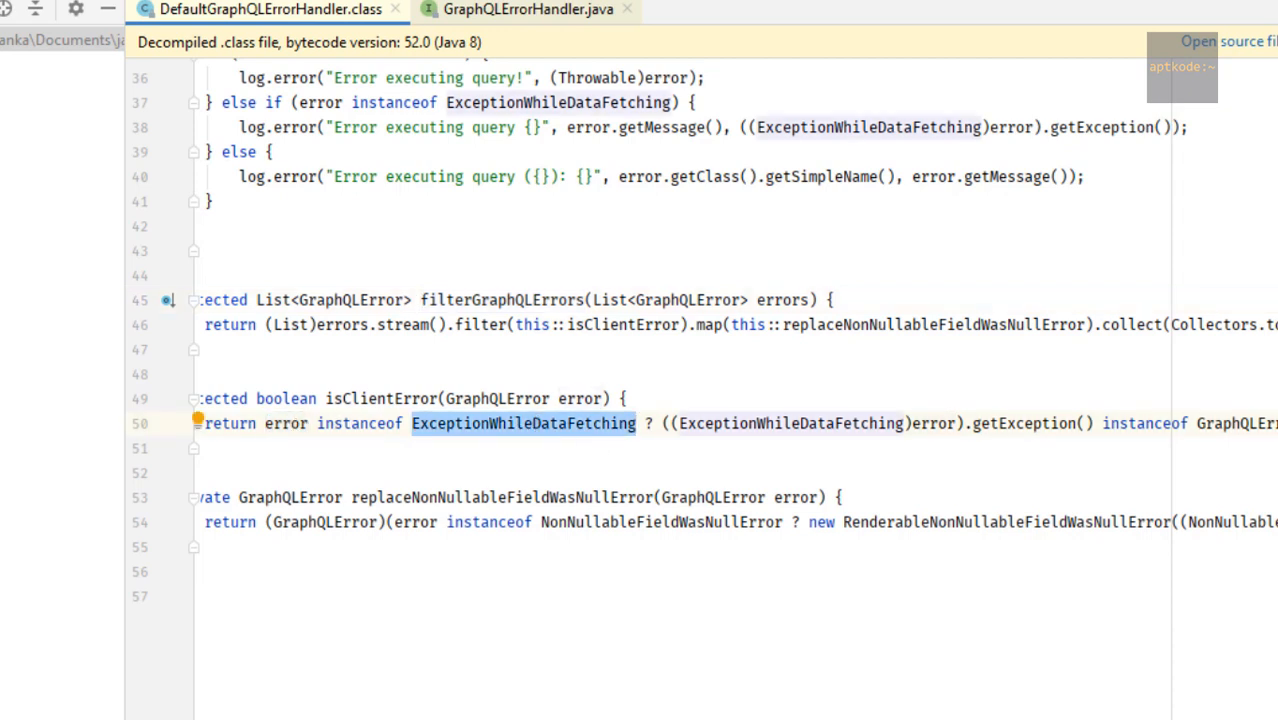
- Navigate from isClientError to the GraphQLError interface definition
scroll("right", 3)
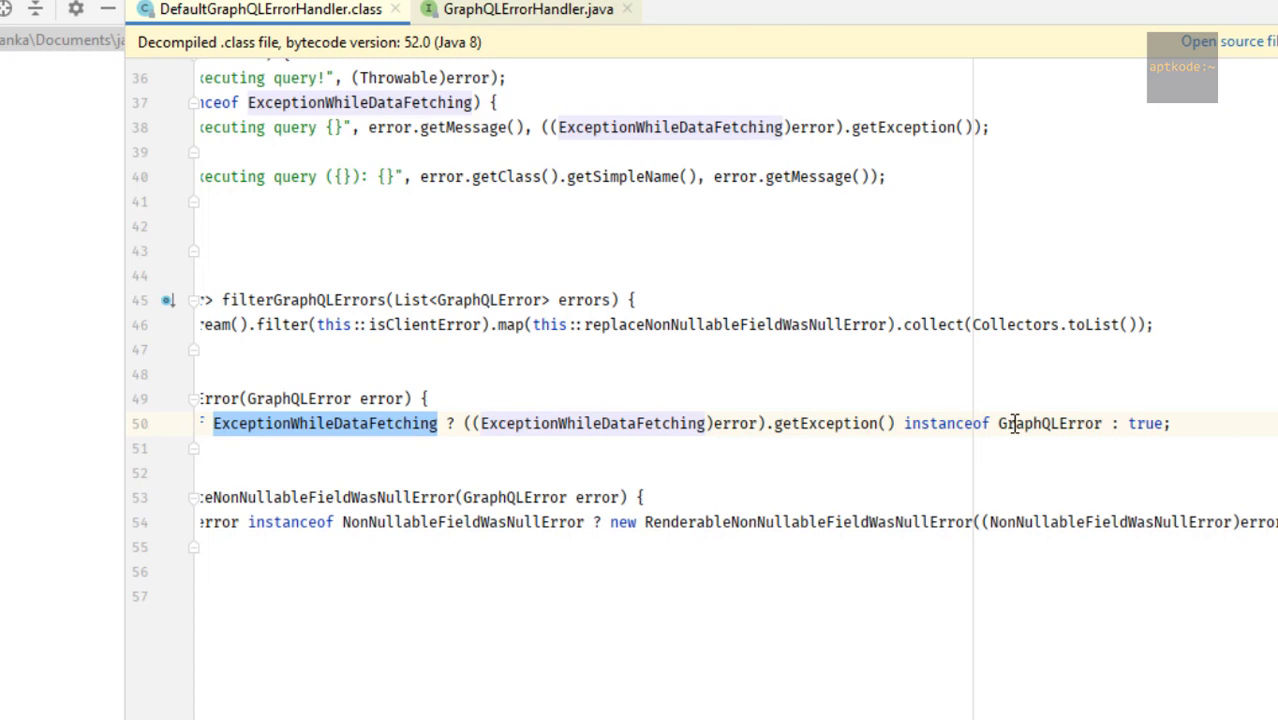
double_click(1048, 423)
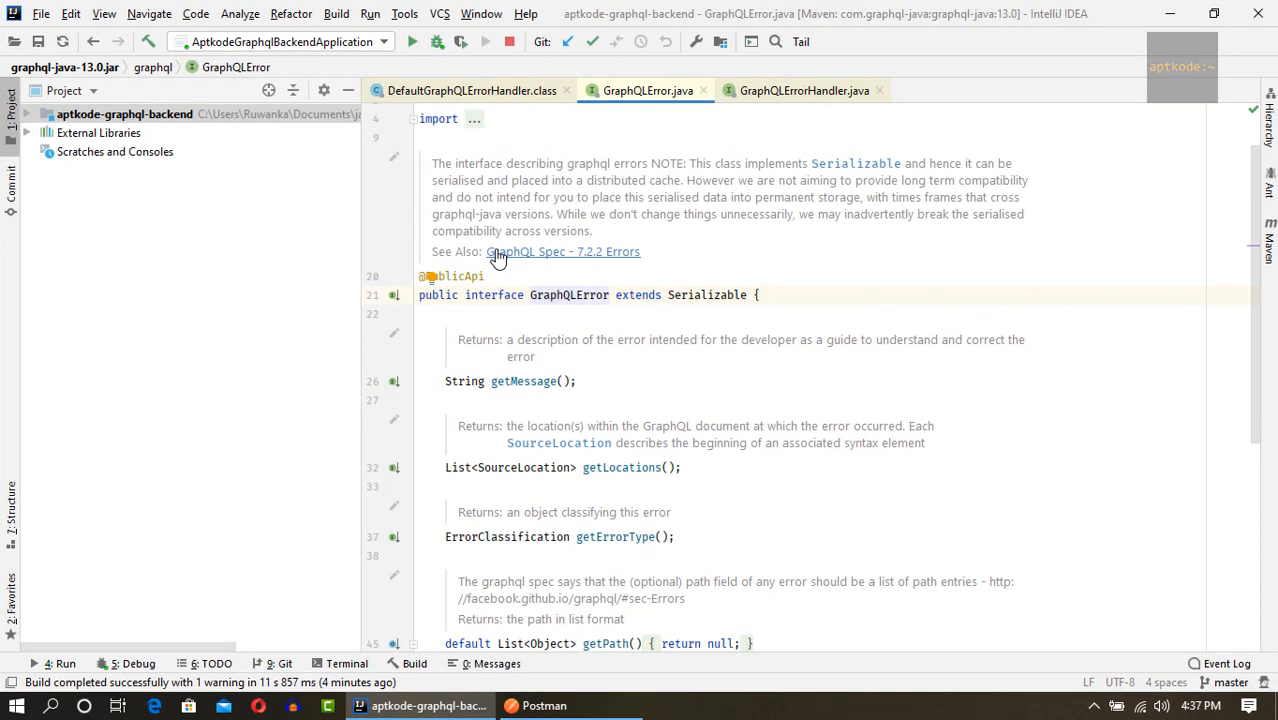
- Download the real DefaultGraphQLErrorHandler source and select its filterGraphQLErrors call
scroll("down", 3)
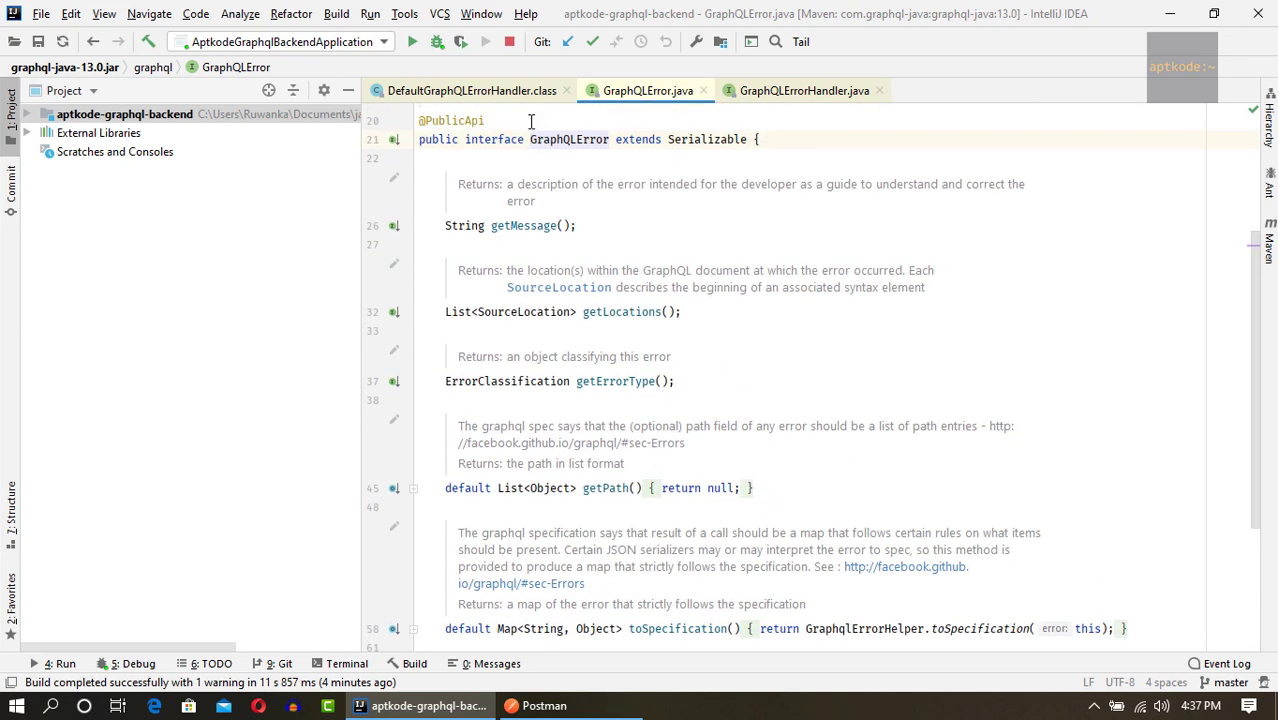
left_click(470, 90)
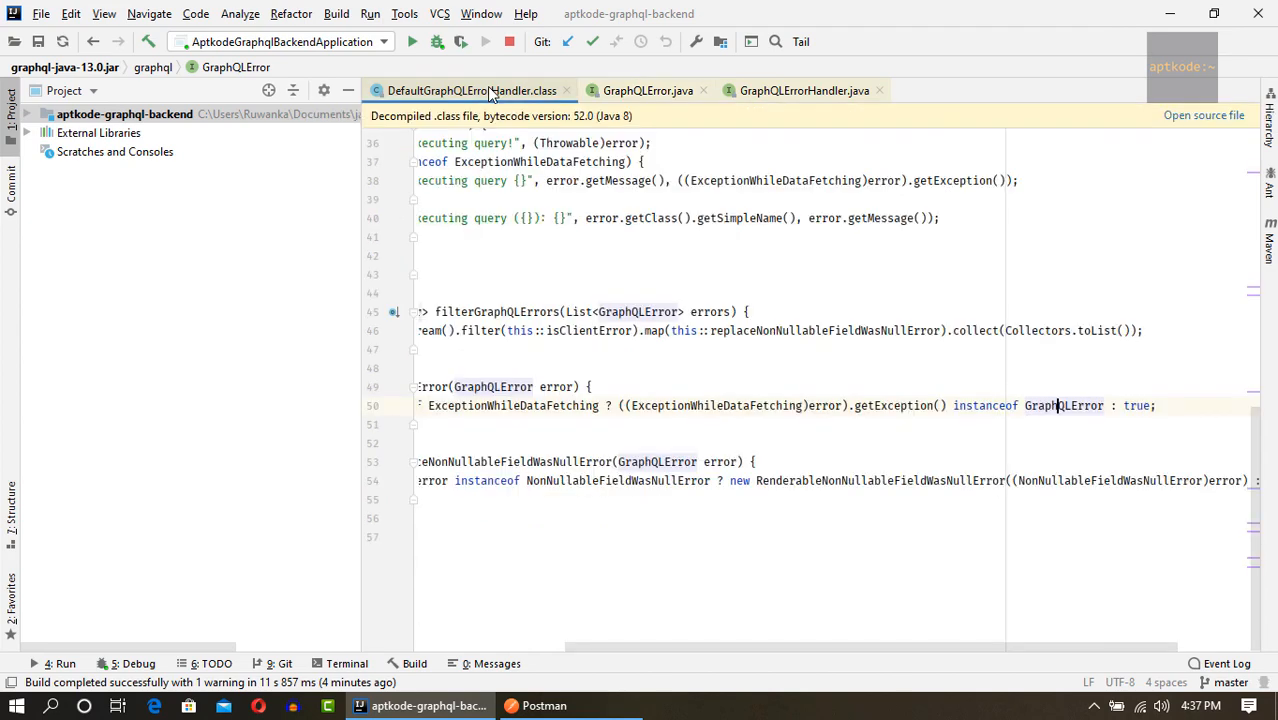
left_click(905, 604)
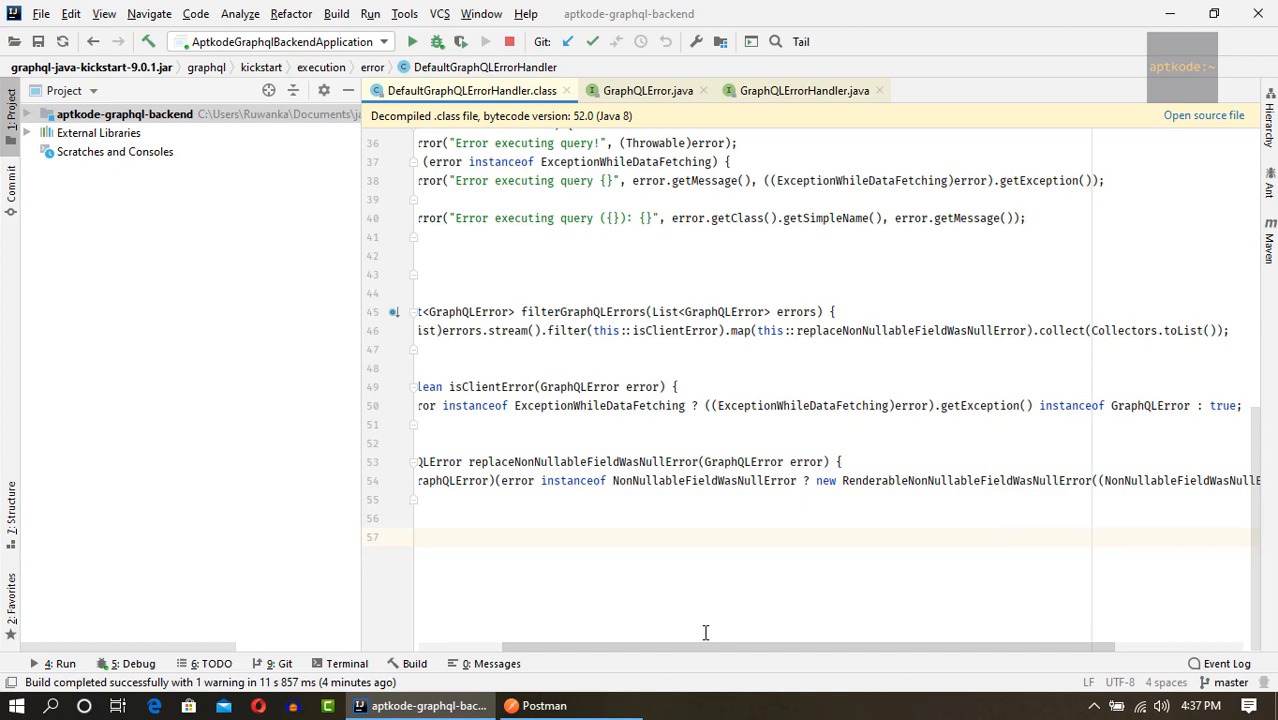
left_click(1204, 115)
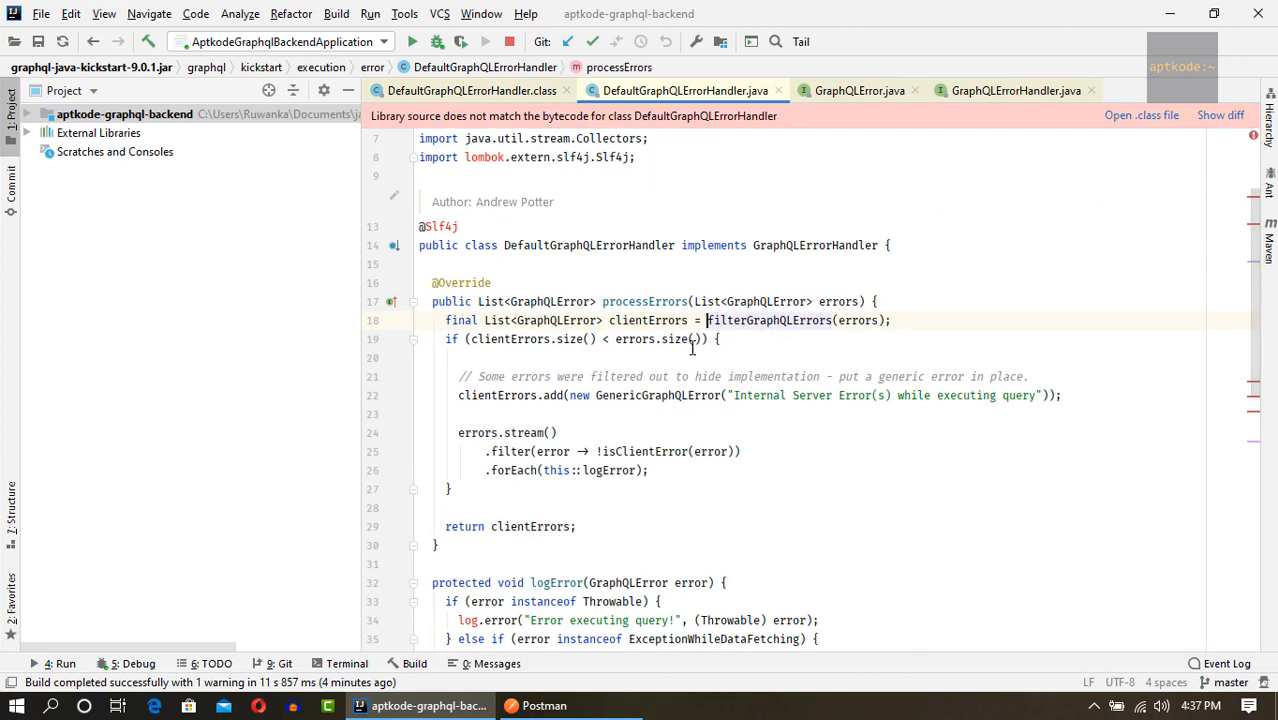
double_click(648, 320)
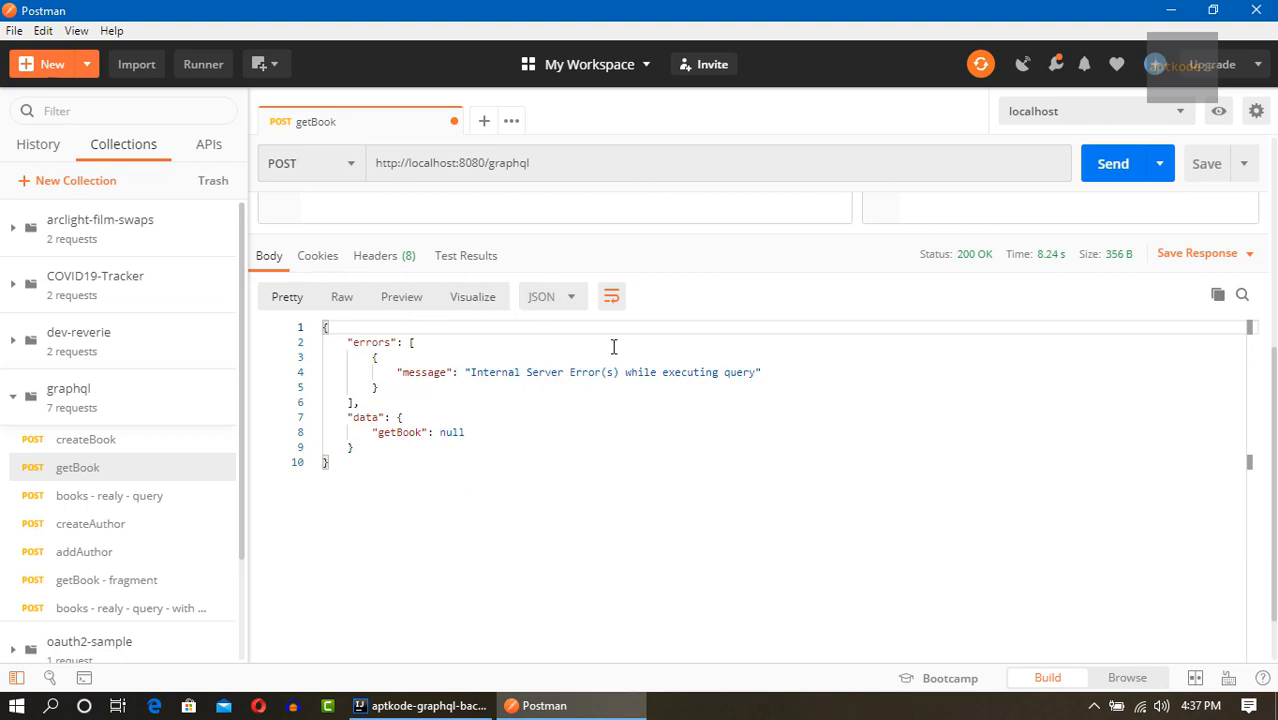
- Pause the resent getBook request inside processErrors, inspect it and resume
left_click(428, 705)
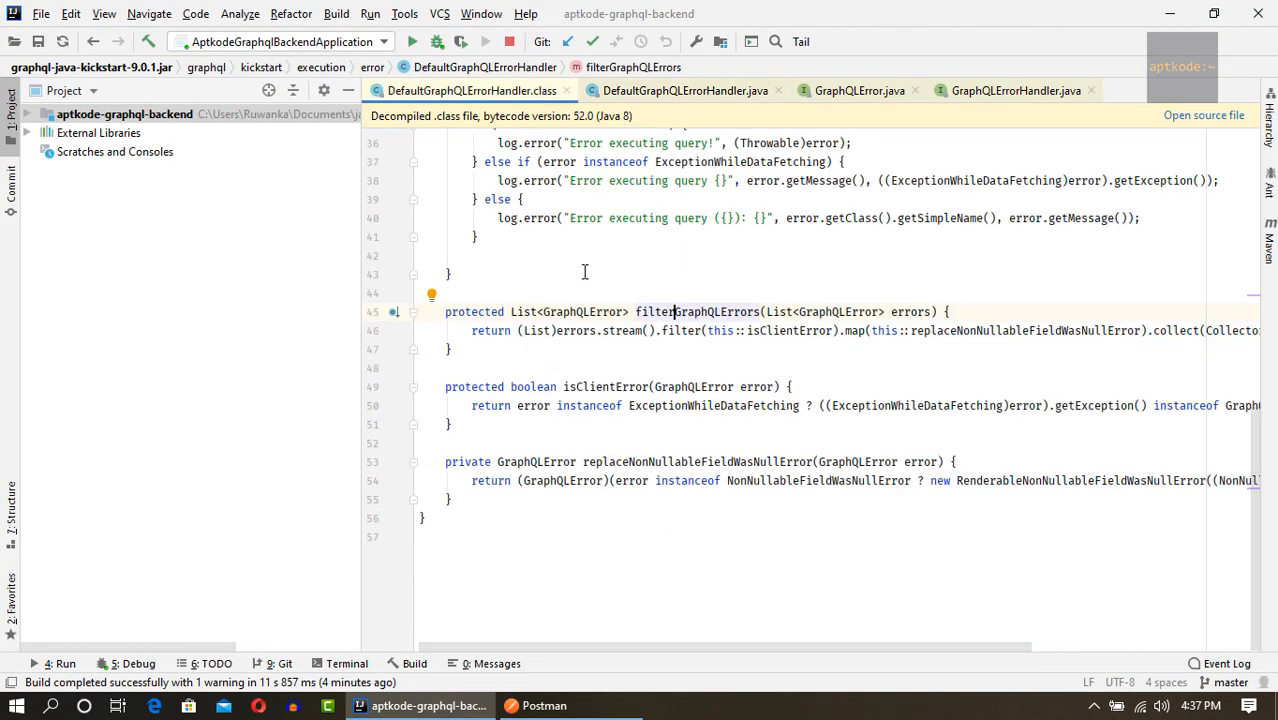
left_click(1016, 90)
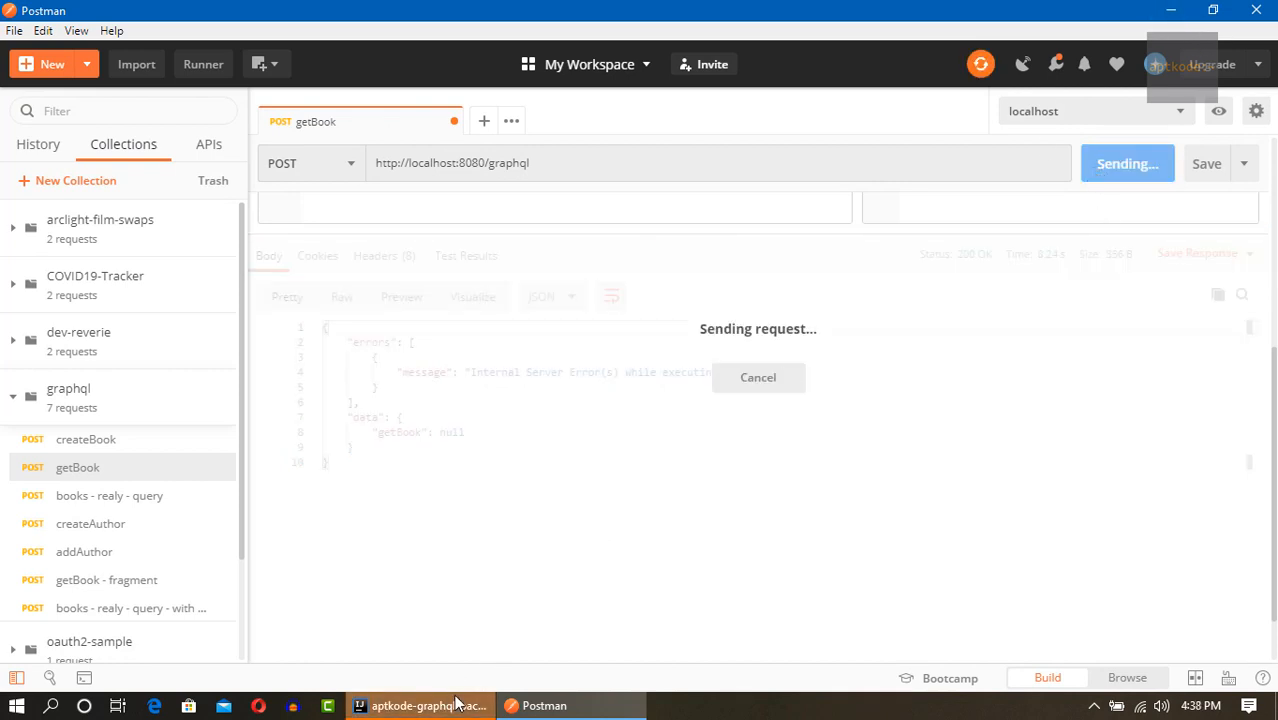
left_click(420, 705)
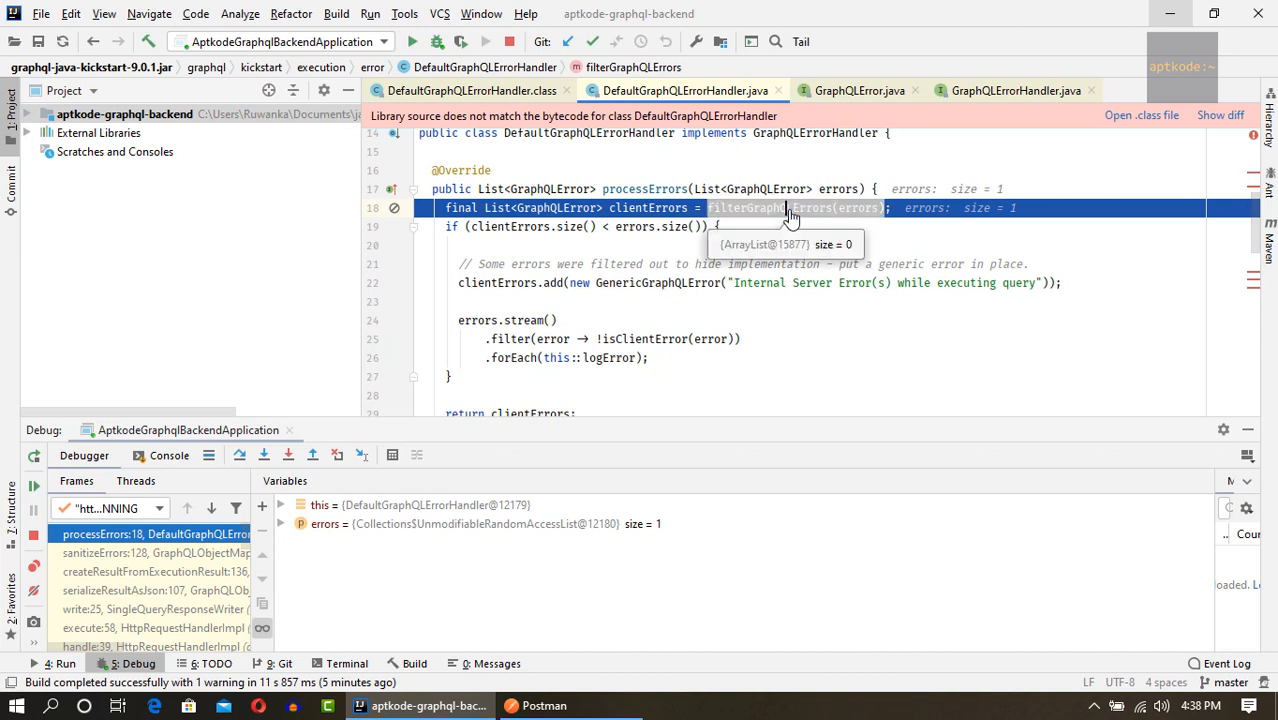
mouse_move(855, 237)
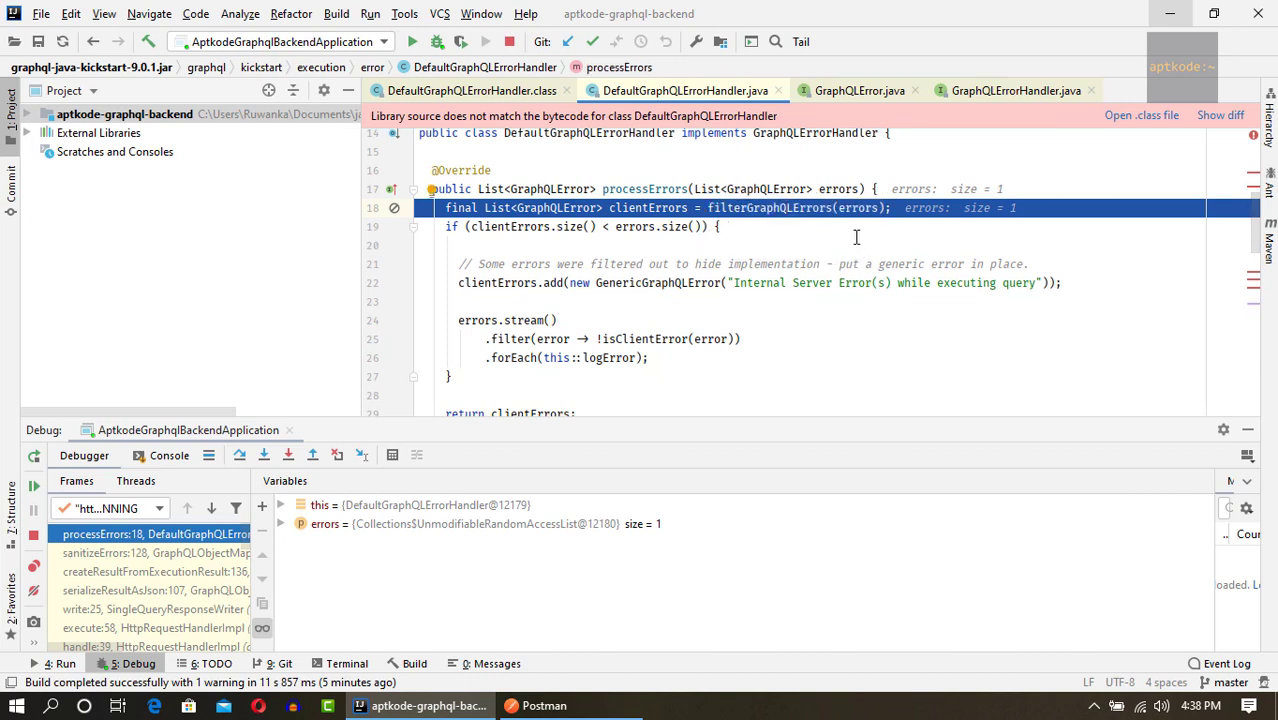
left_click(238, 455)
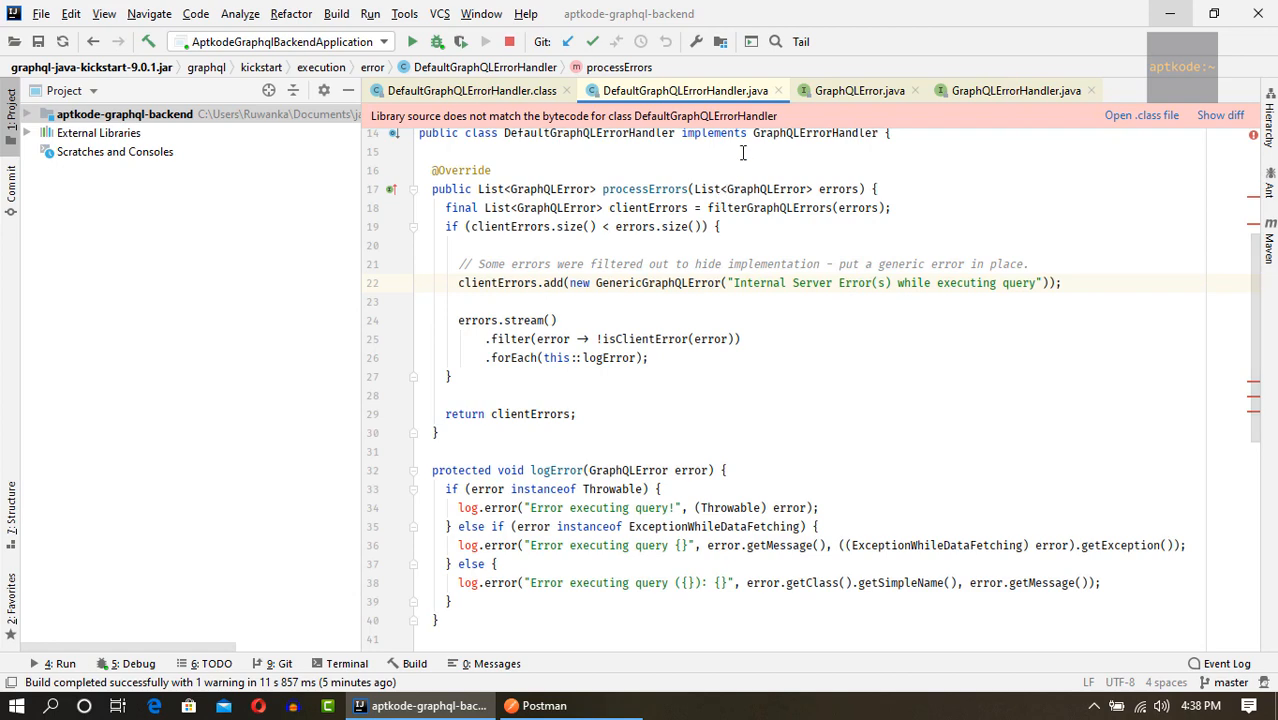
- Review the GraphQLError interface, then DefaultGraphQLErrorHandler's filterGraphQLErrors and isClientError
left_click(857, 90)
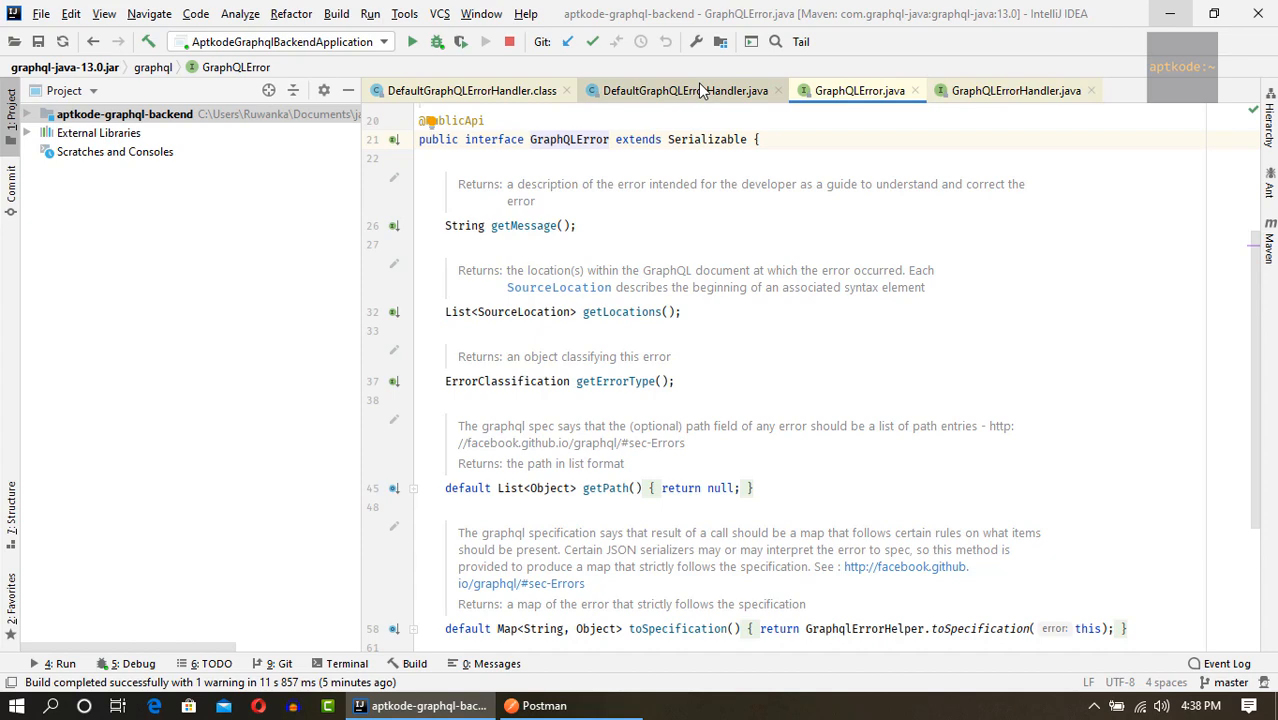
left_click(685, 90)
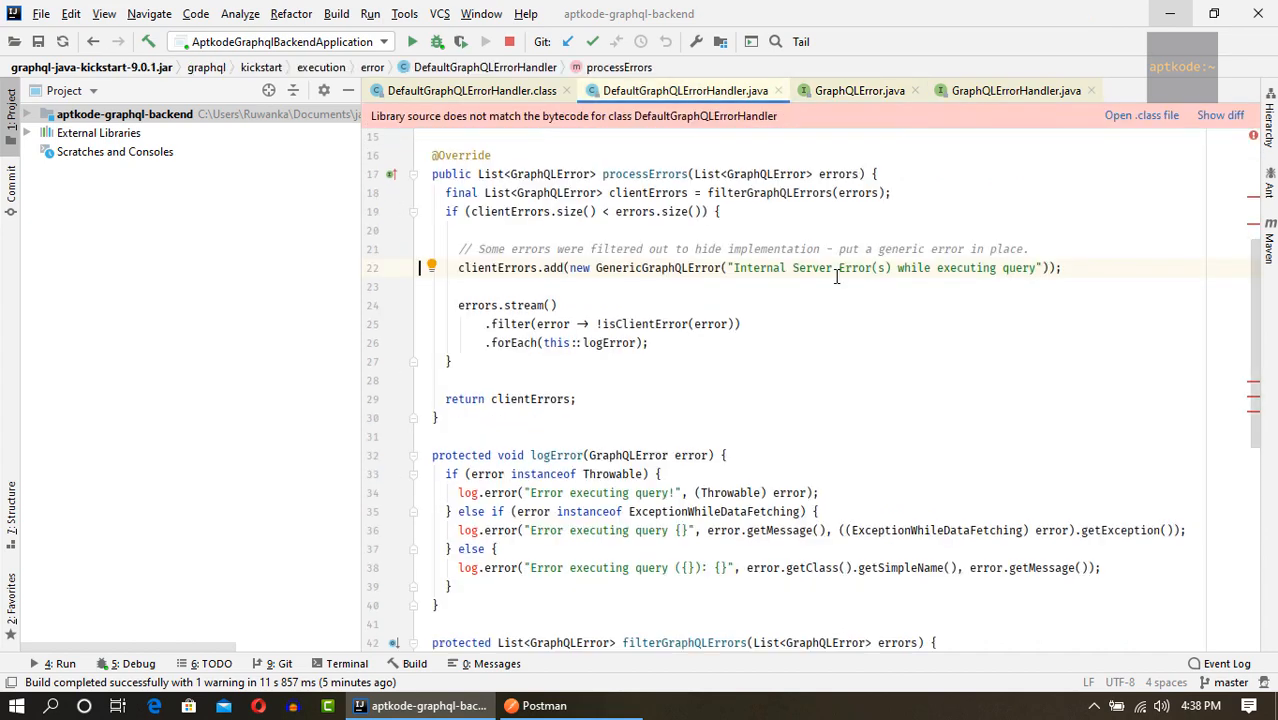
scroll("down", 3)
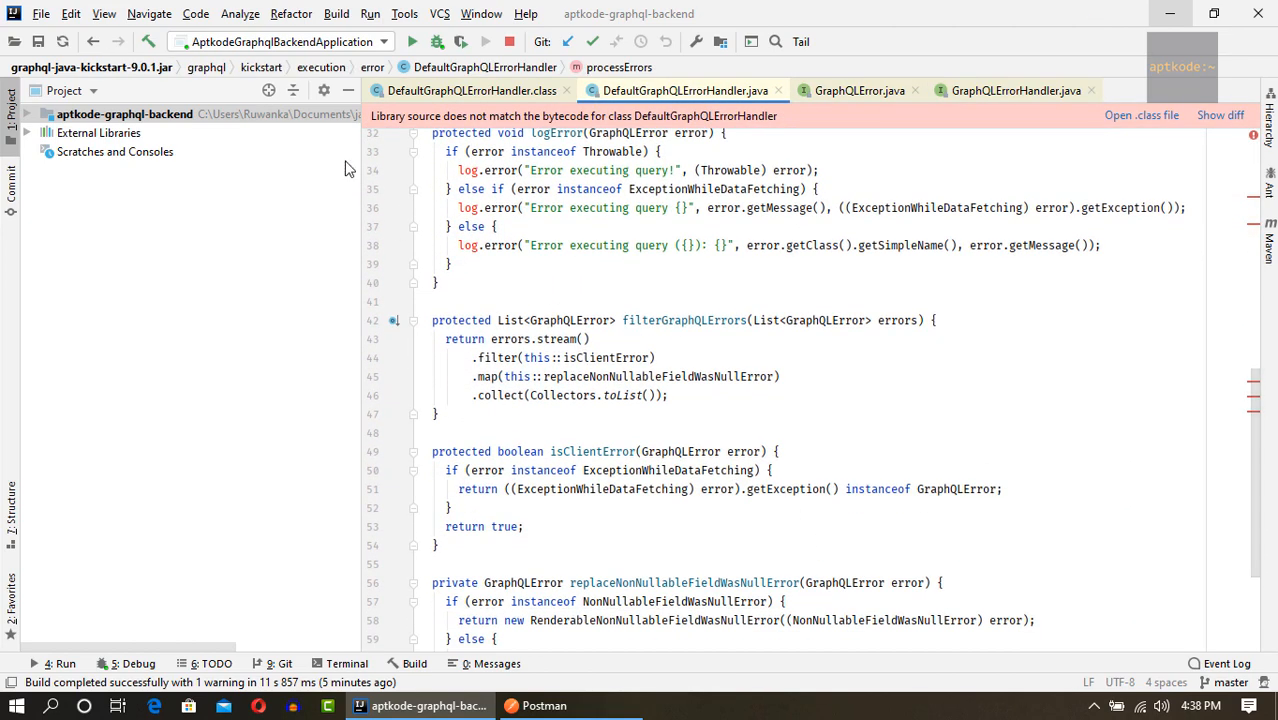
- Create a new ResourceNotFoundException class in the error package
left_click(28, 113)
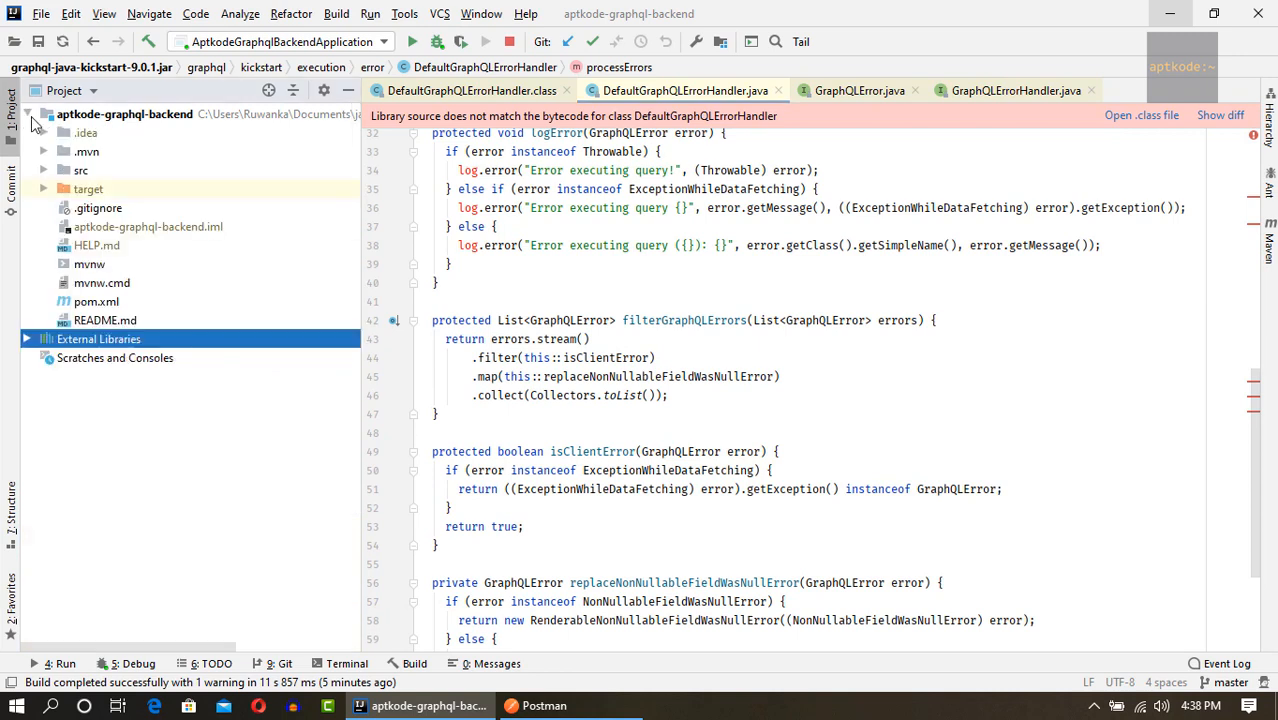
left_click(44, 170)
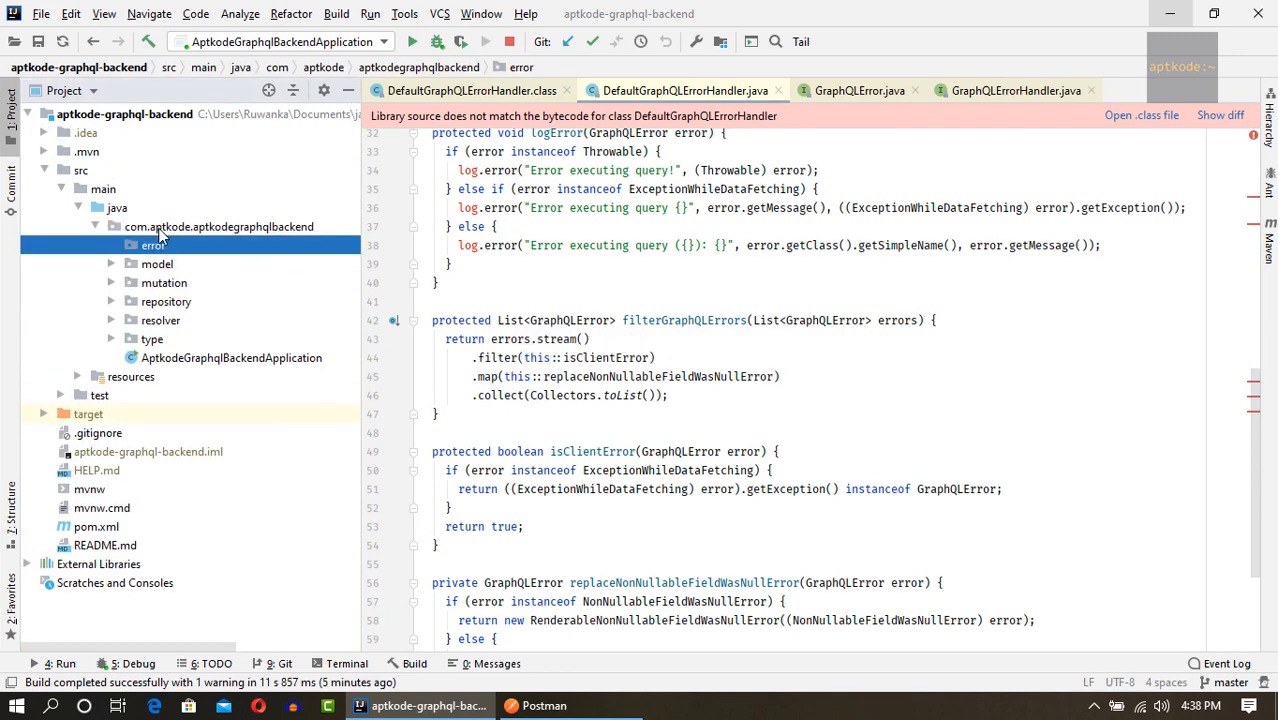
left_click(153, 245)
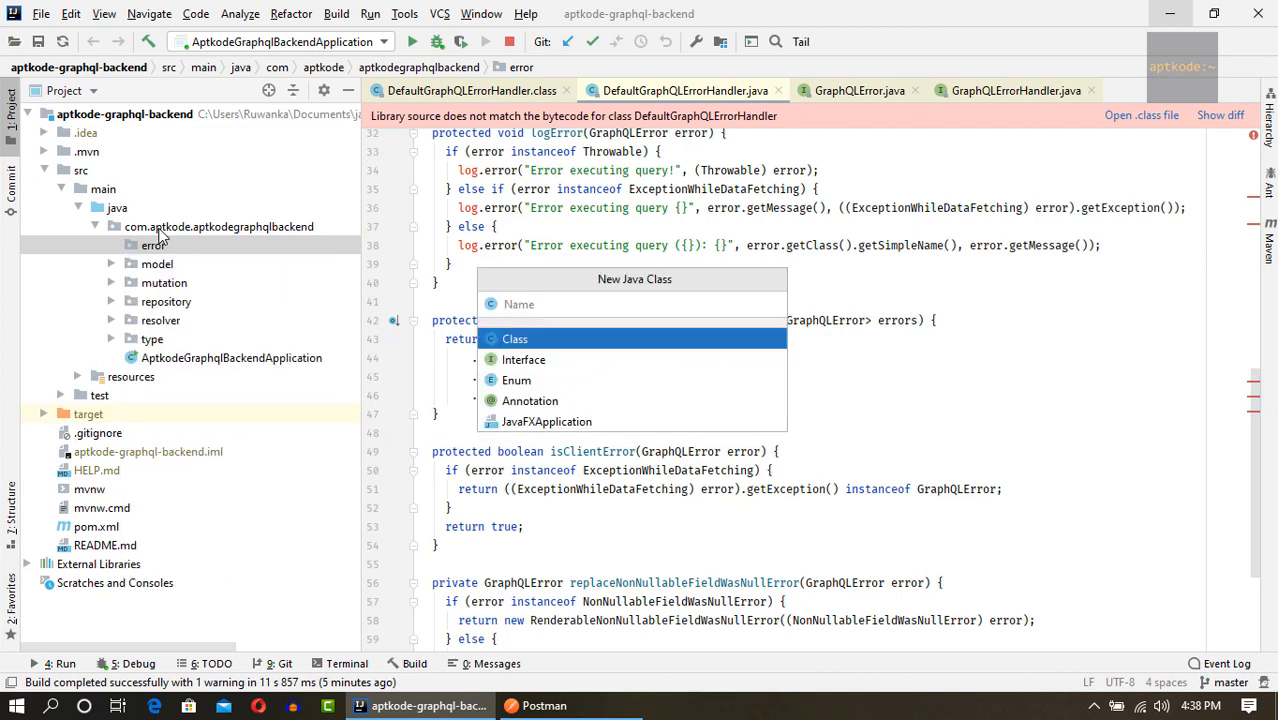
type("ResourceN")
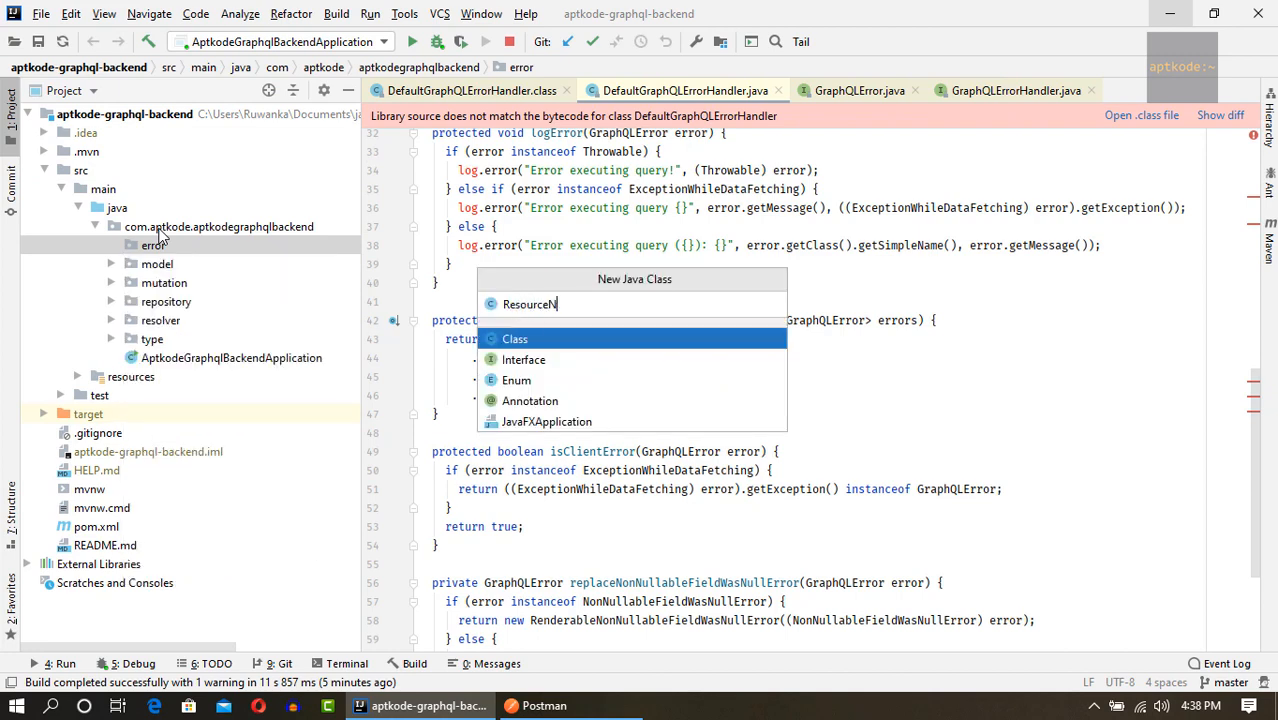
type("otFoundExc")
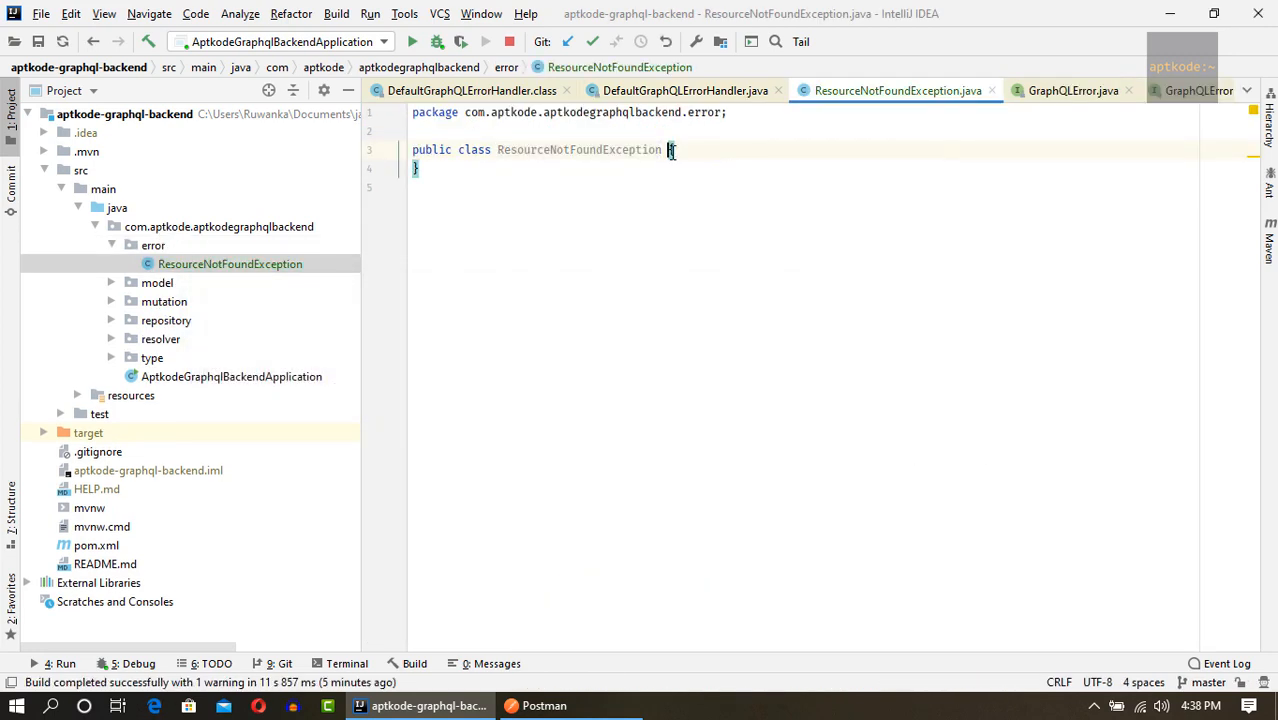
- Make the class extend RuntimeException and implement GraphQLError with its methods stubbed
type("extends RuntimeException implements")
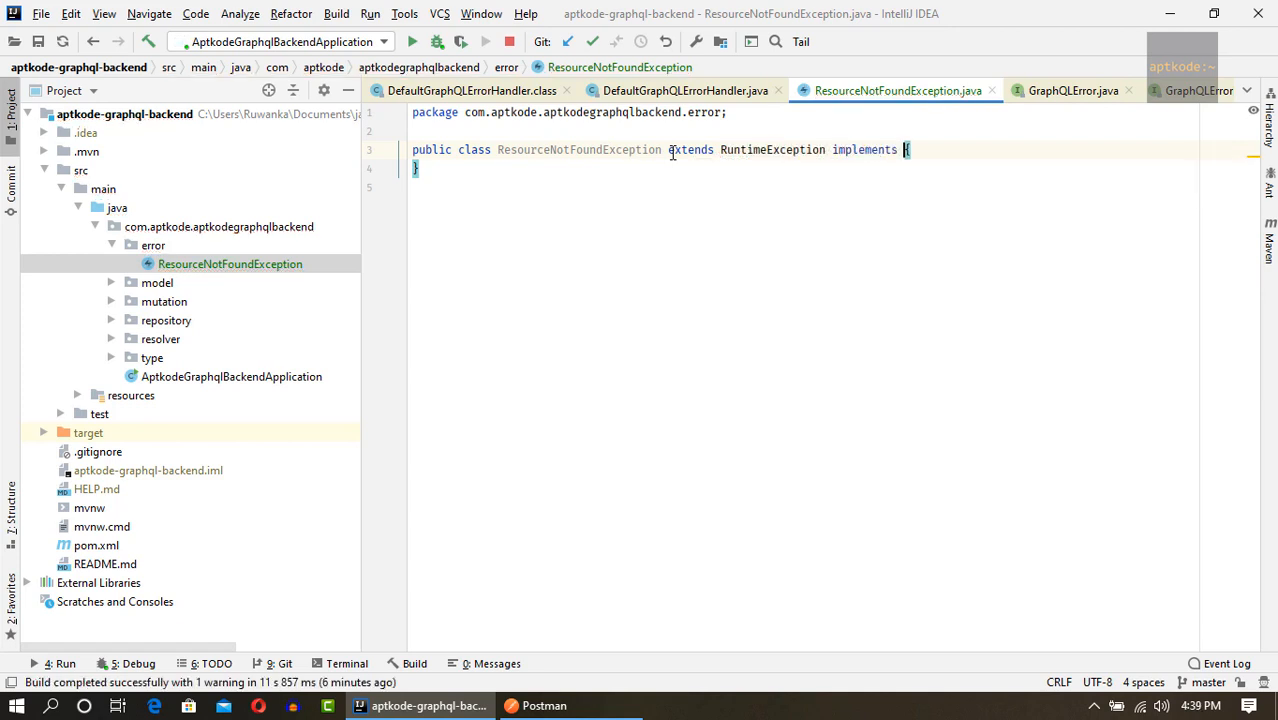
type("GraphQLE")
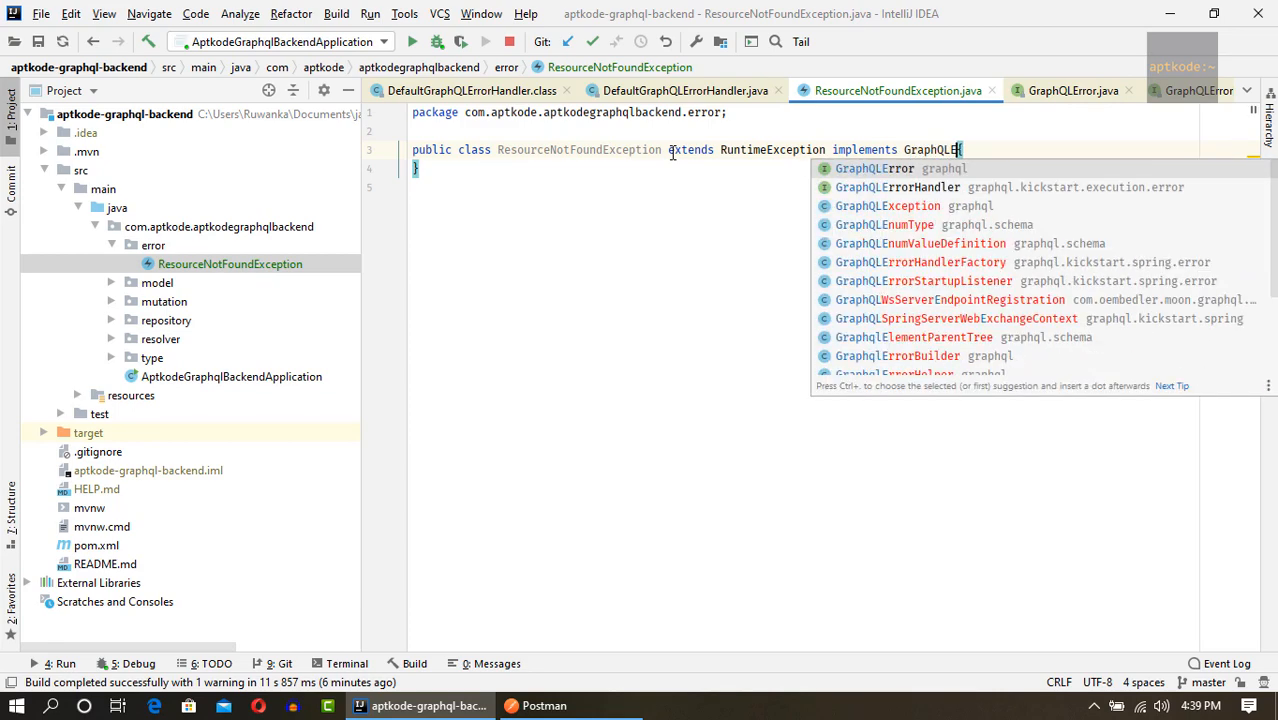
left_click(873, 168)
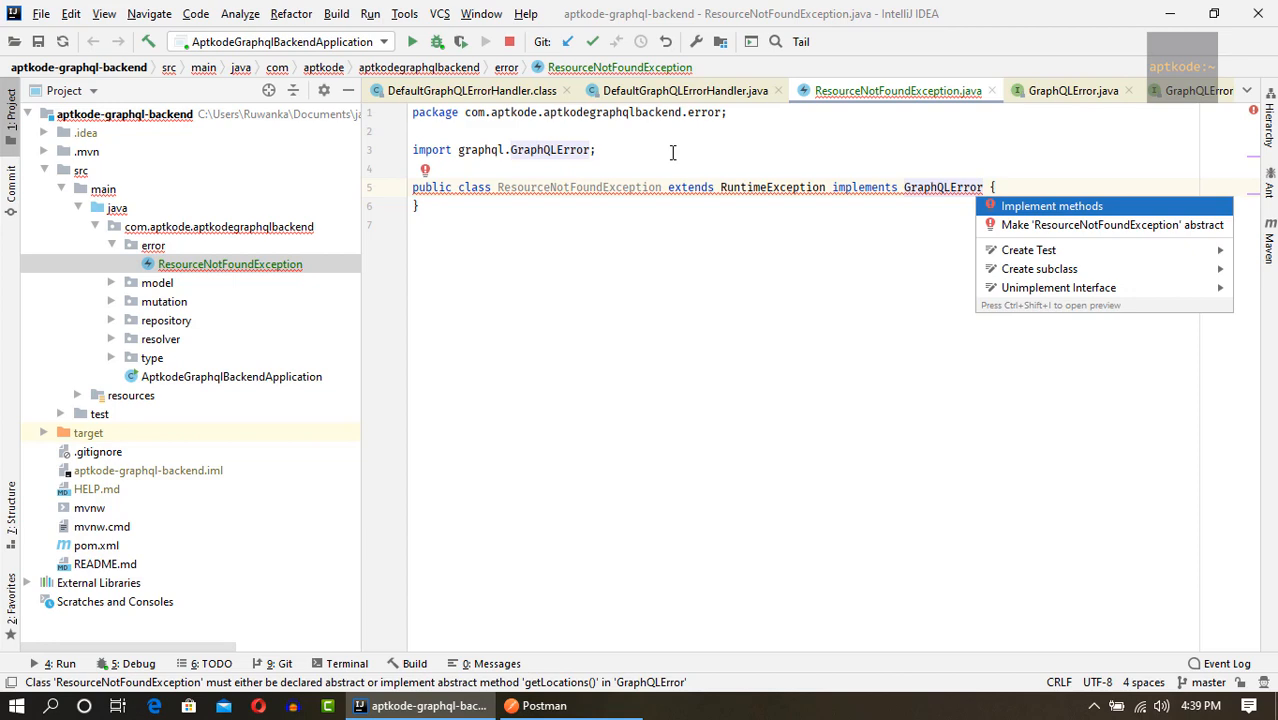
left_click(1051, 205)
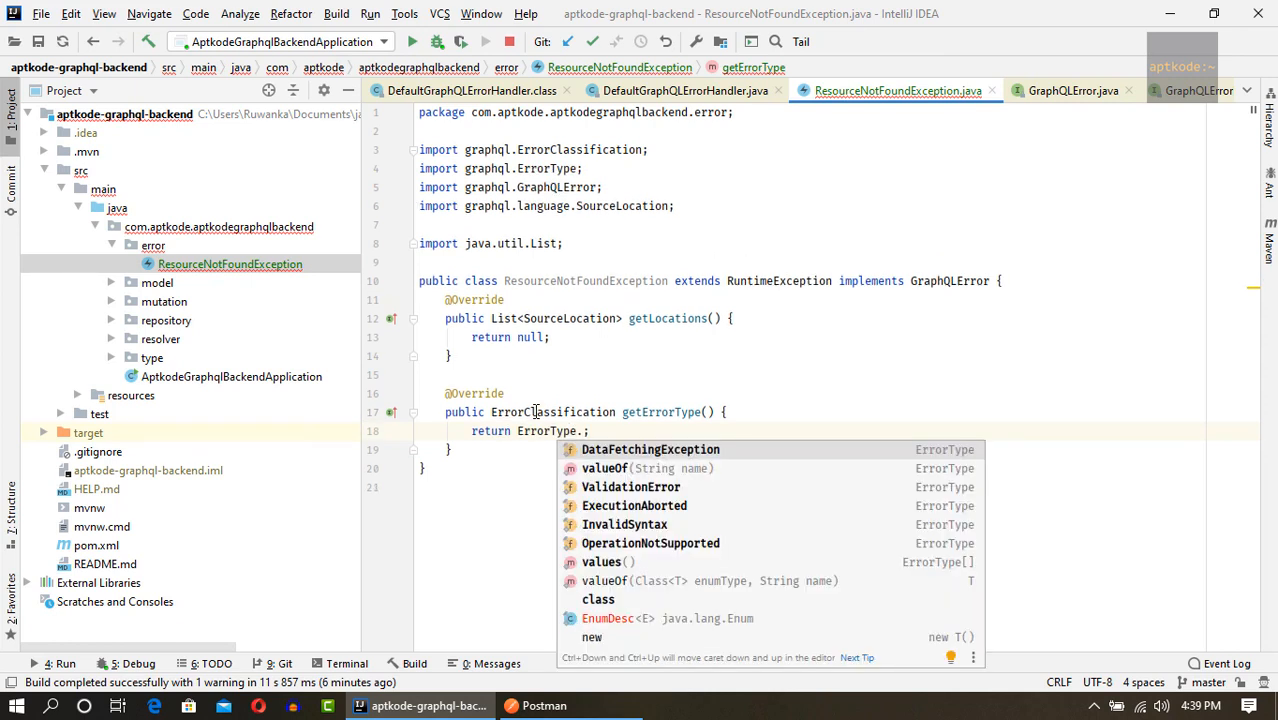
- Return ErrorType.DataFetchingException from getErrorType and peek at the ErrorType enum
left_click(650, 449)
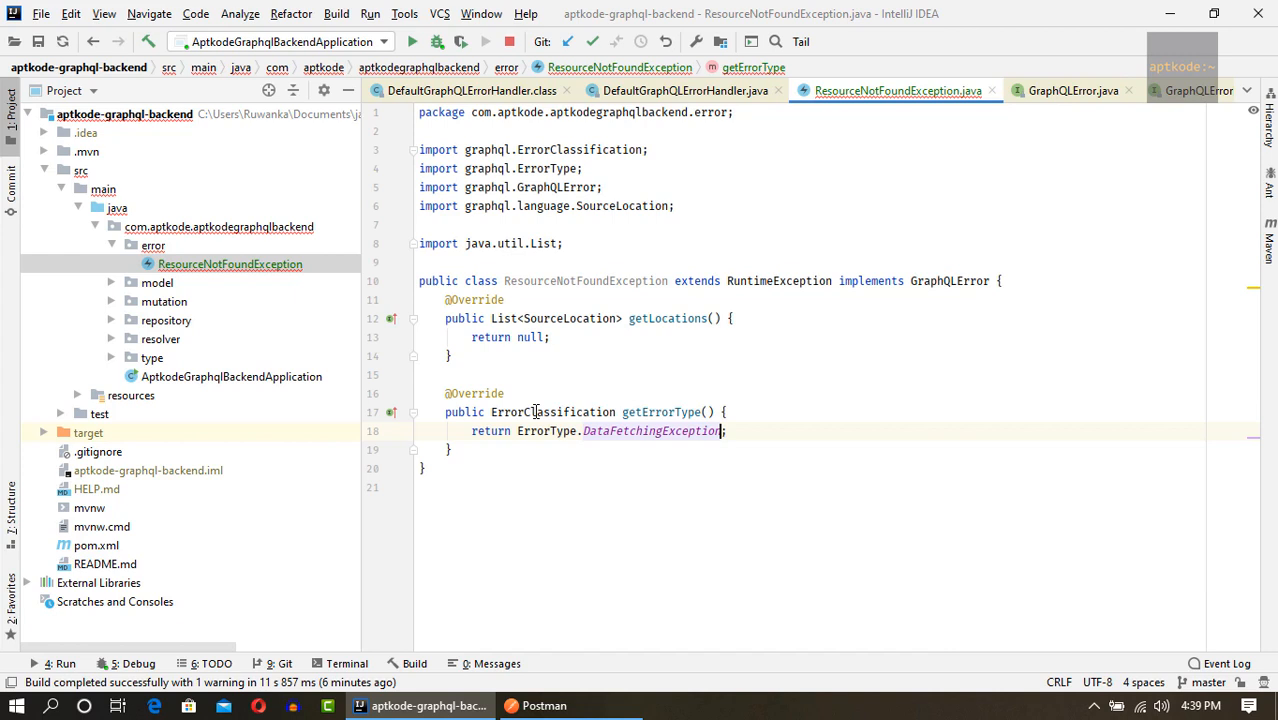
left_click(650, 431)
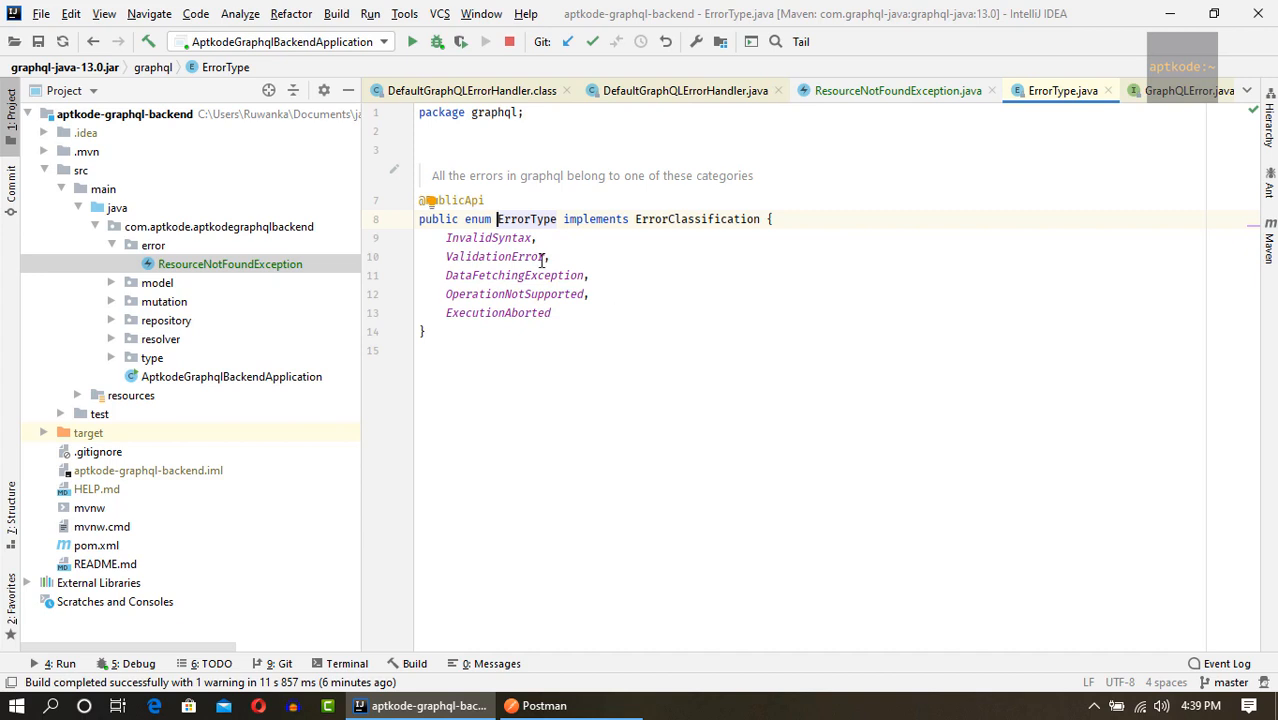
left_click(897, 90)
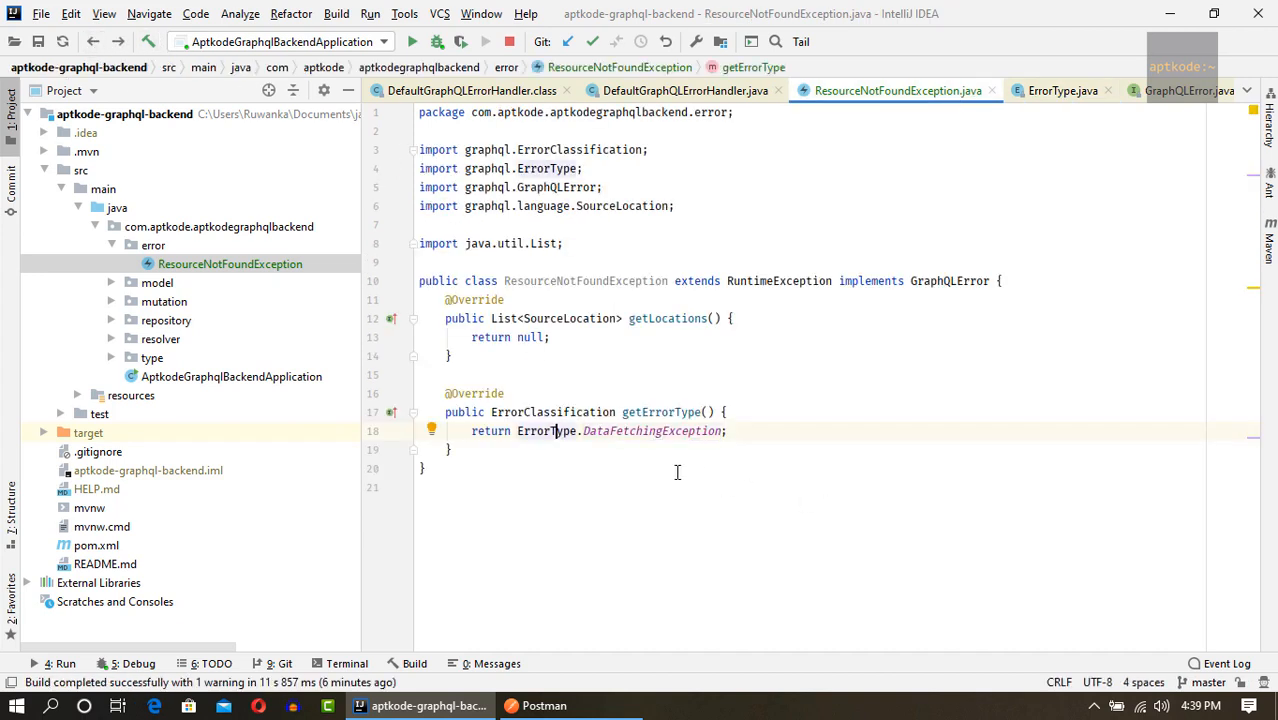
- Add a constructor taking a String message and passing it to super
double_click(650, 430)
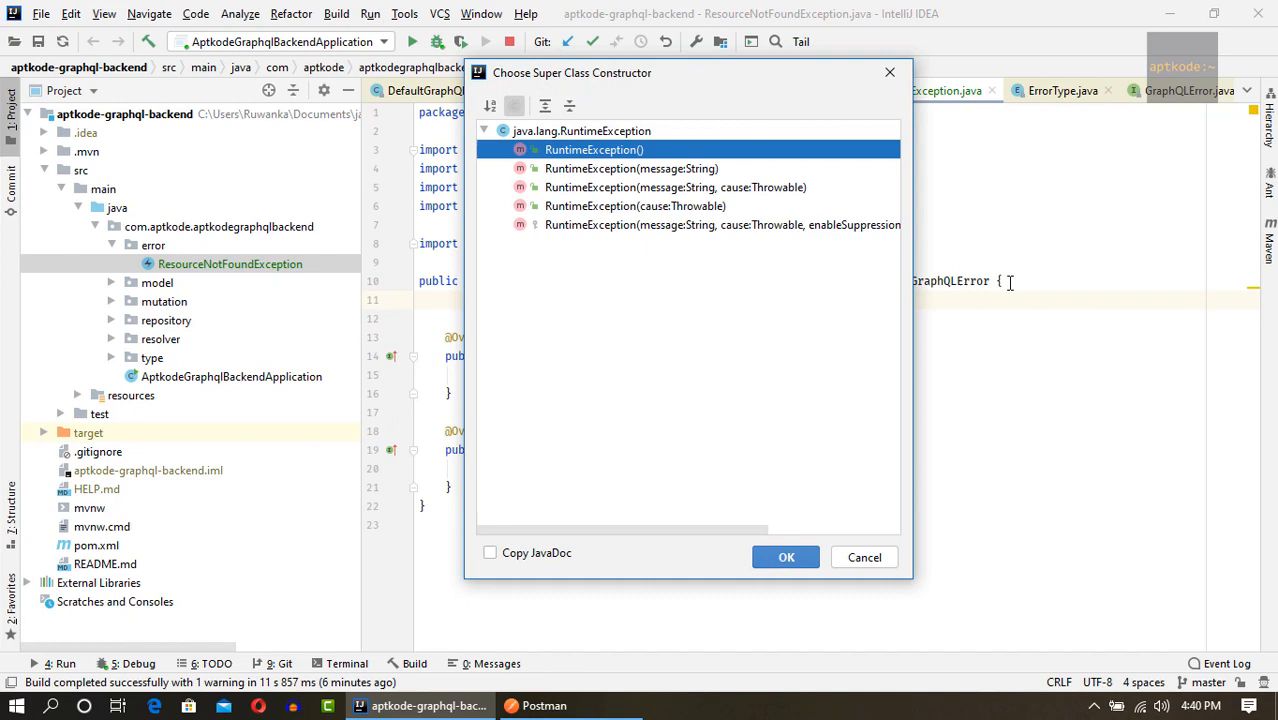
left_click(786, 557)
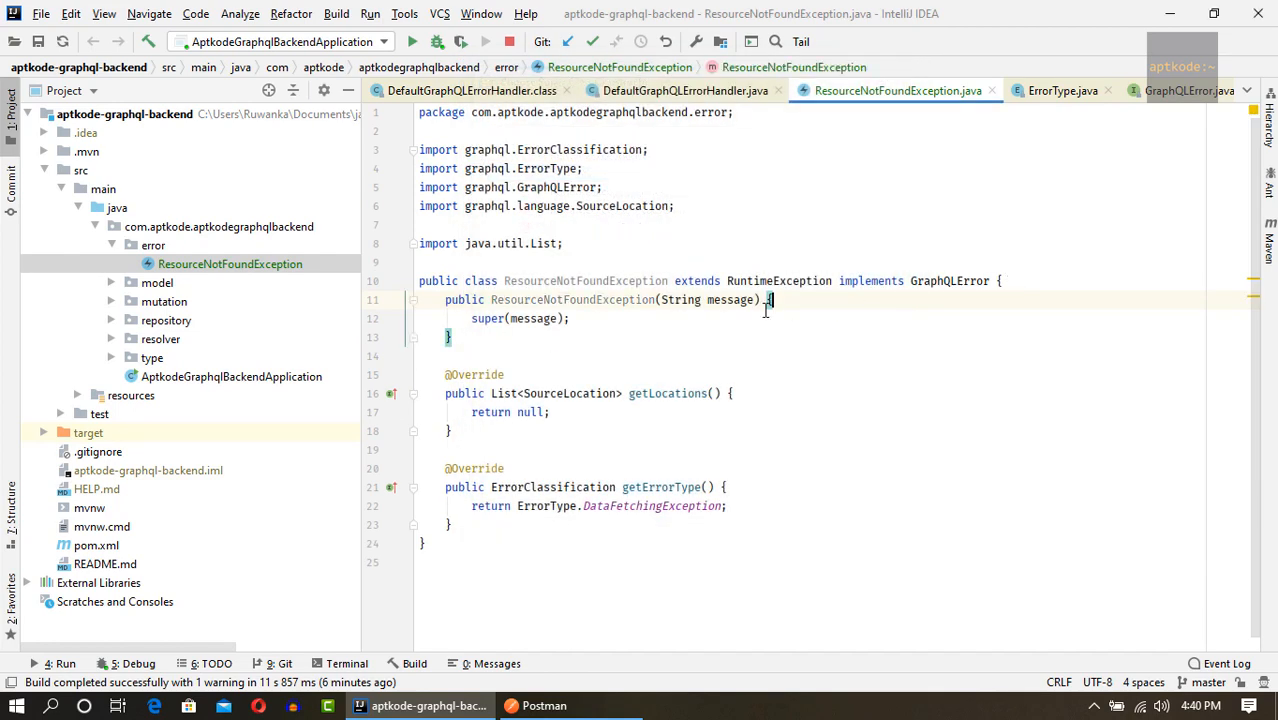
key("Enter")
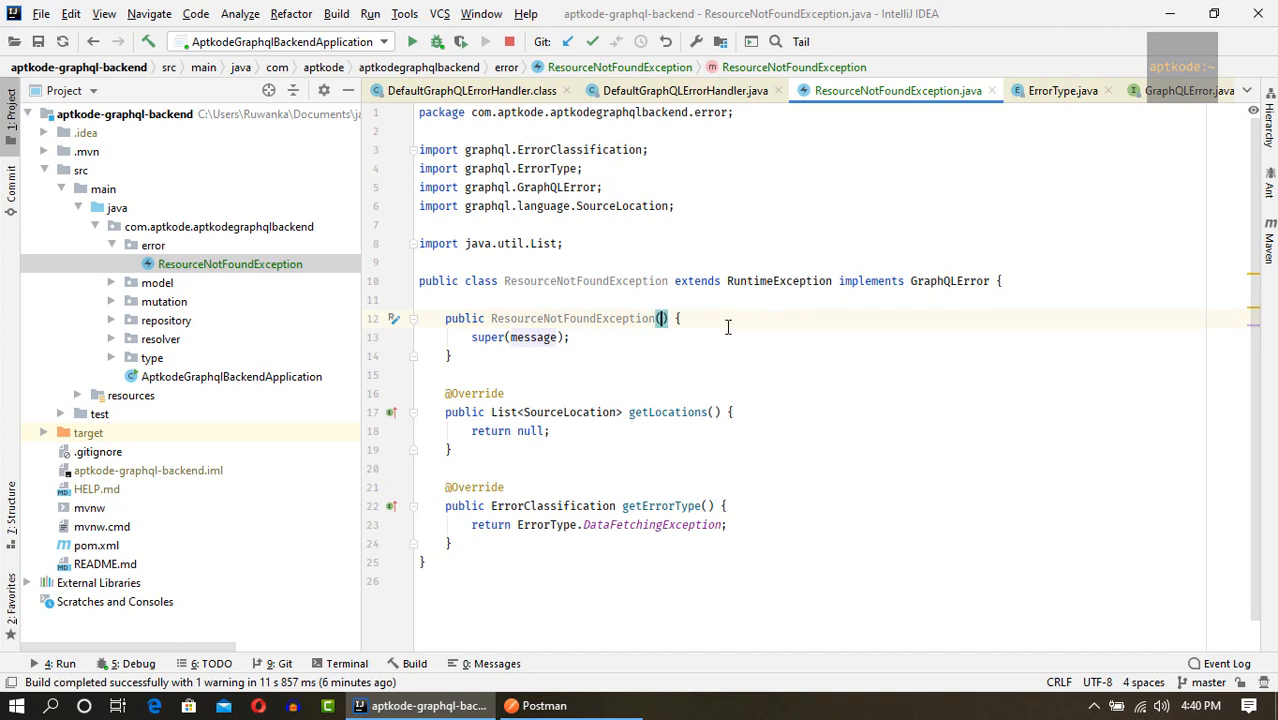
- Review ResourceNotFoundException and reveal AuthorResolver and BookResolver in the resolver package
double_click(534, 337)
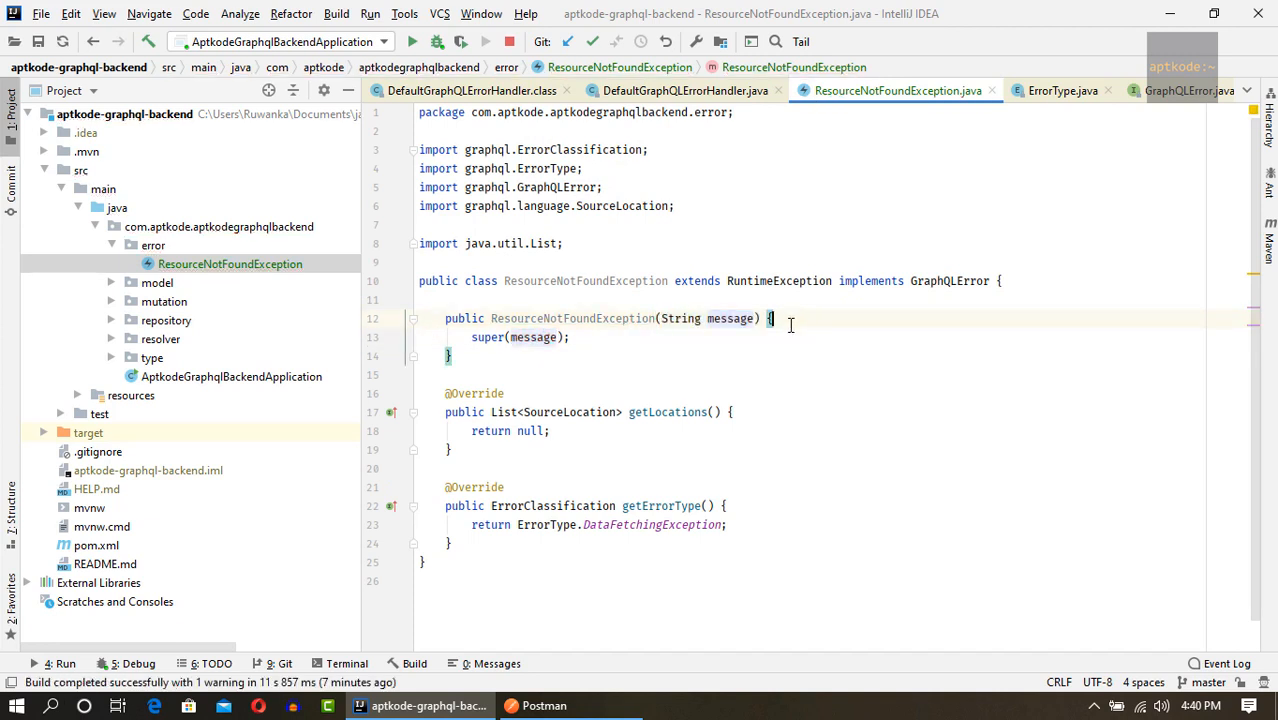
scroll("down", 3)
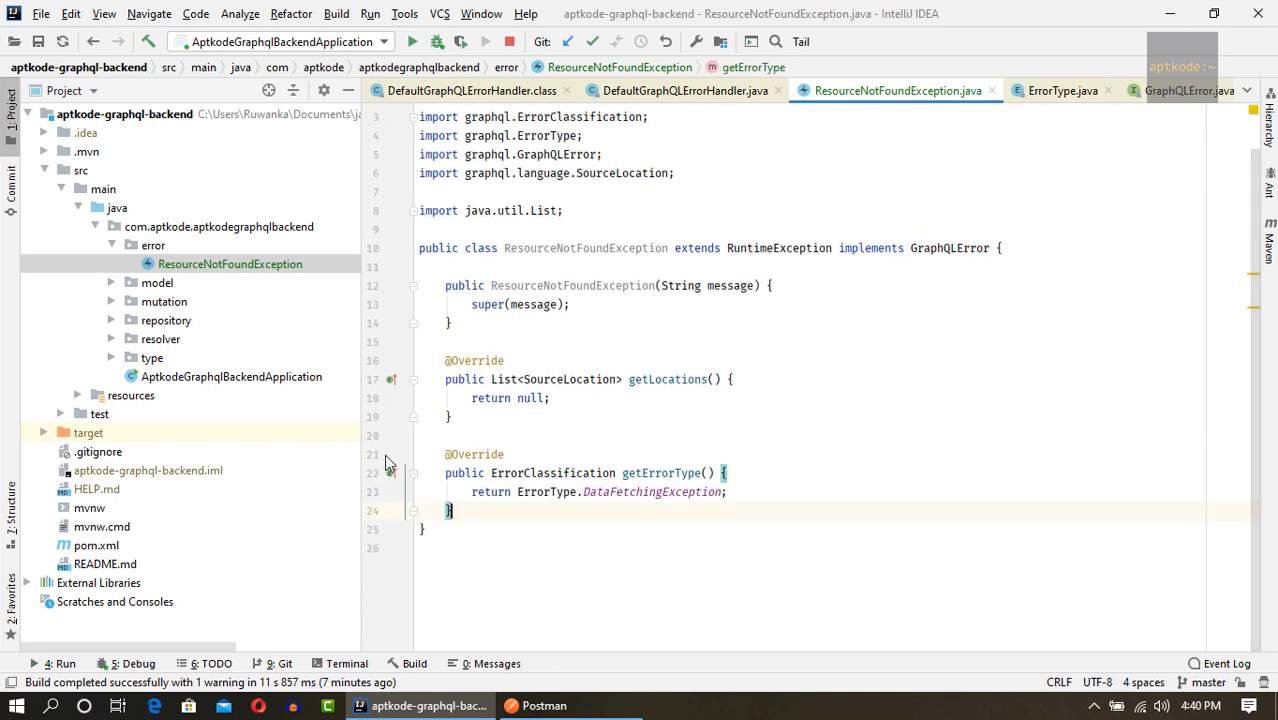
scroll("up", 3)
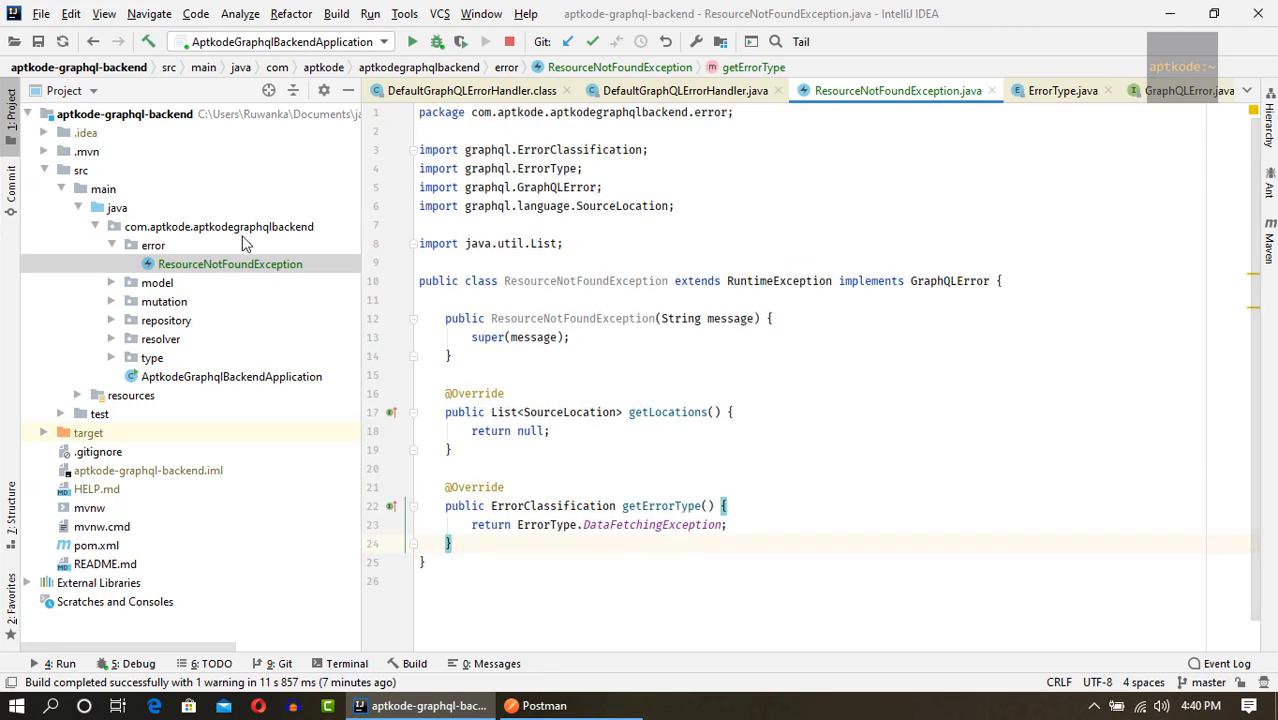
mouse_move(118, 295)
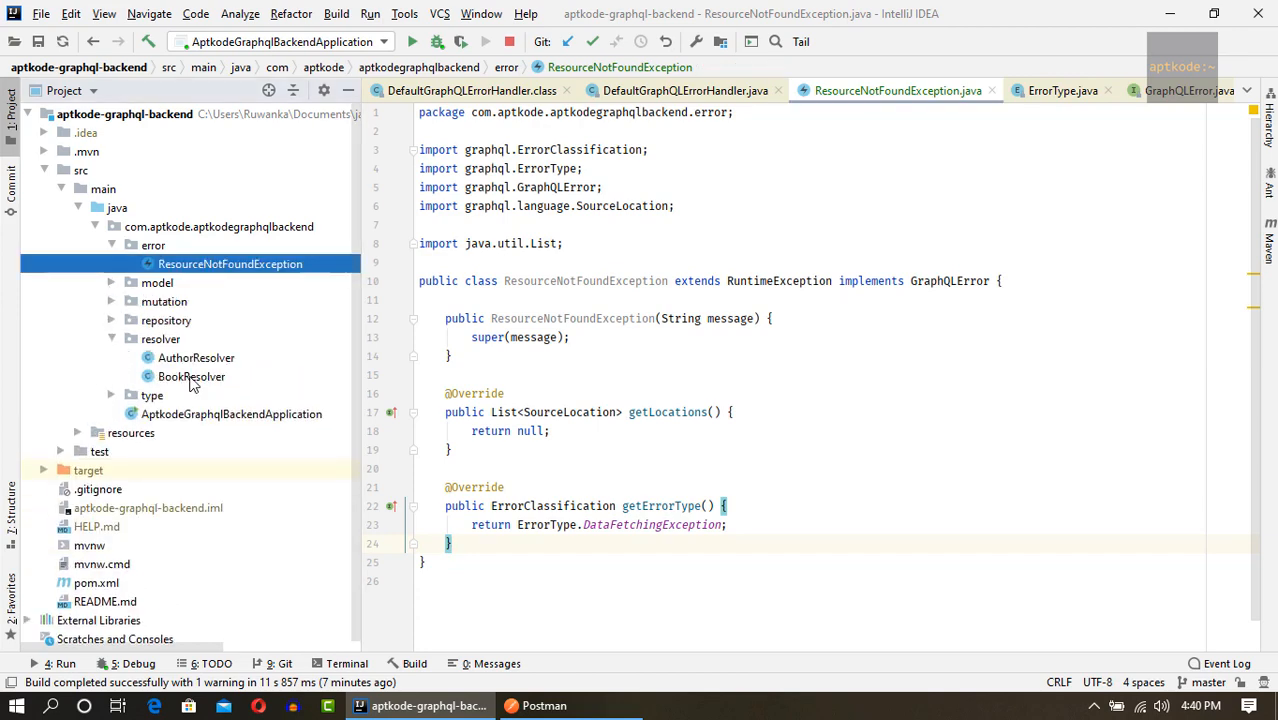
- In BookResolver's getBook, rename to optionalBook and return get() when isPresent()
left_click(191, 376)
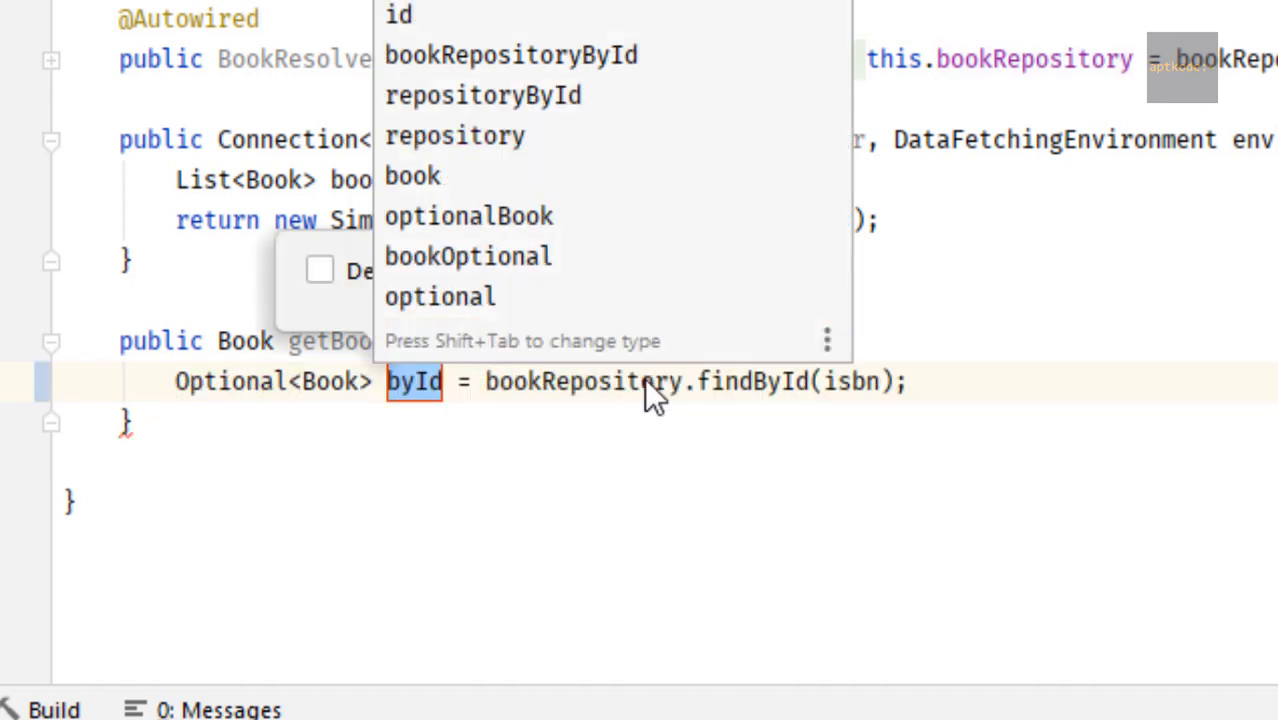
left_click(468, 216)
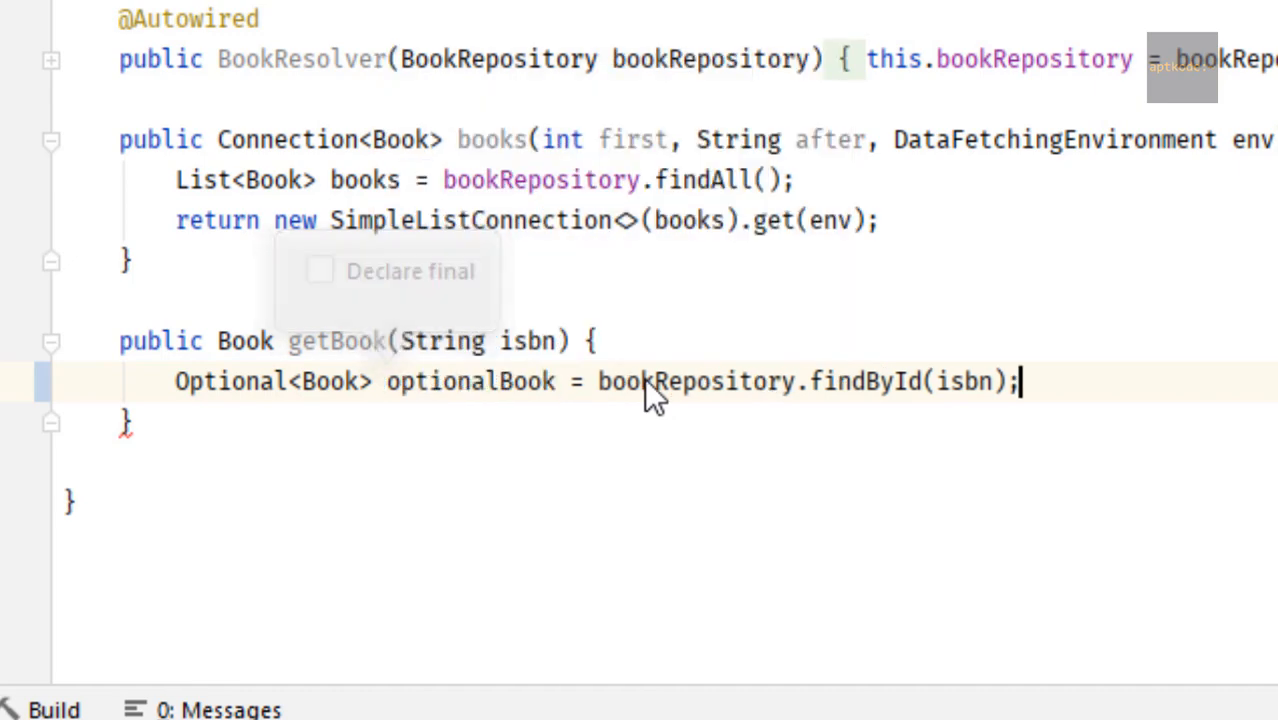
type("i")
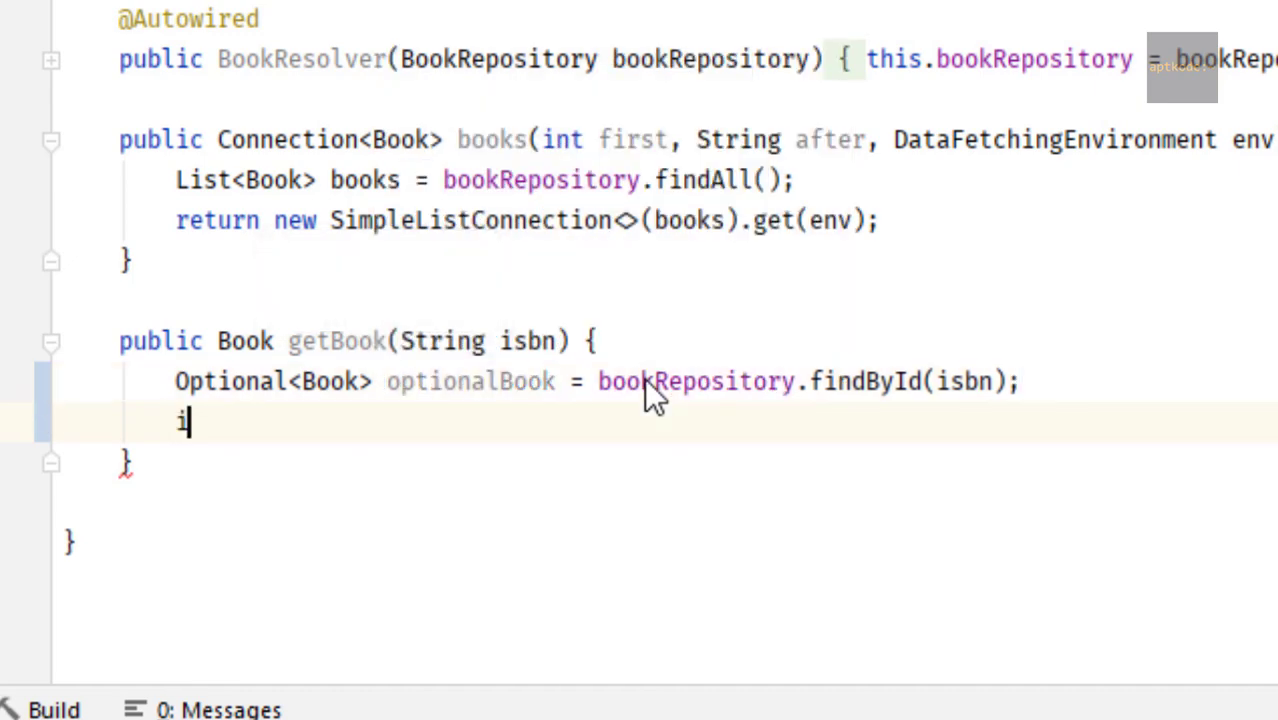
type("f(optionalBook.isPresent()){")
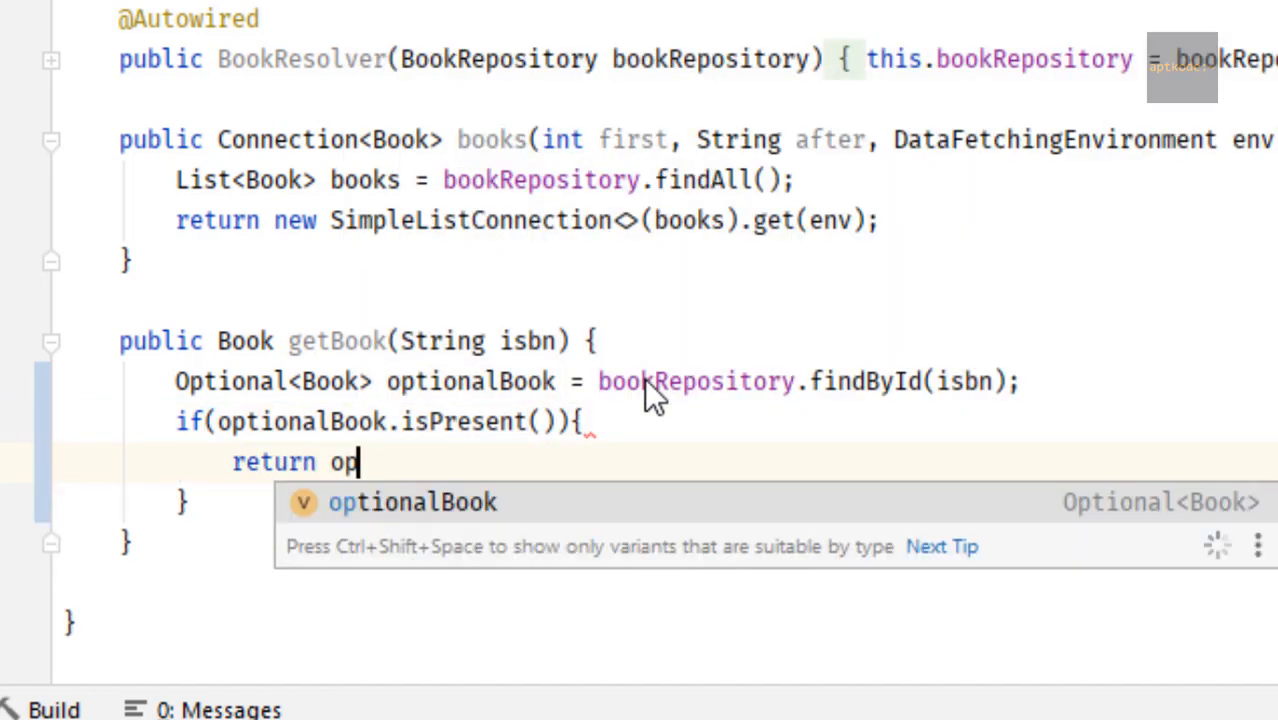
type("tionalBook.get();")
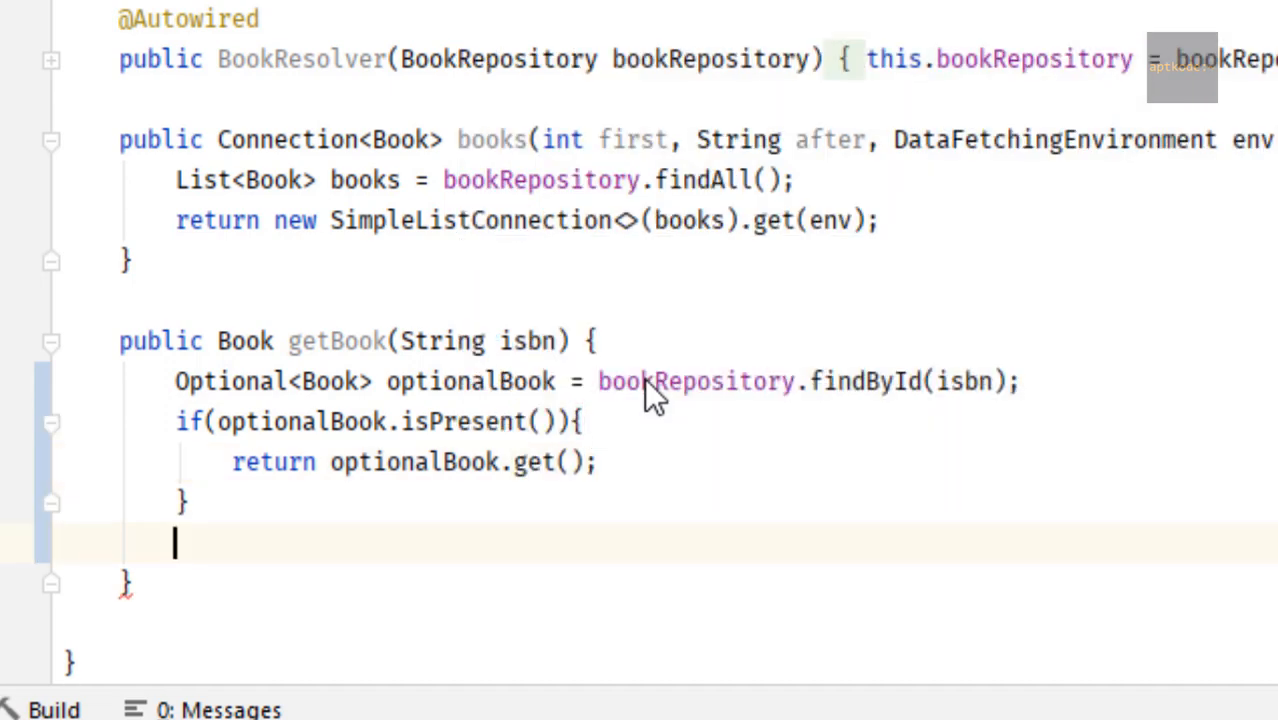
- Otherwise throw new ResourceNotFoundException("There is no book with isbn: " + isbn)
type("throw new")
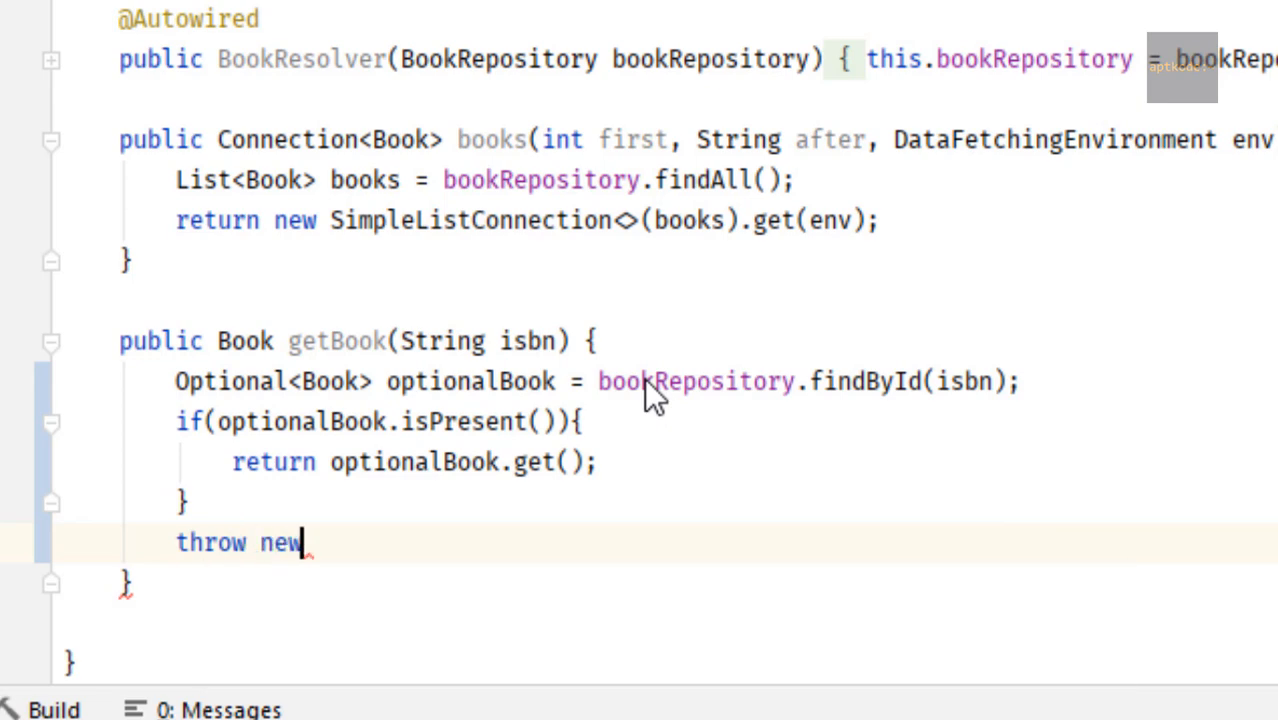
type("Re")
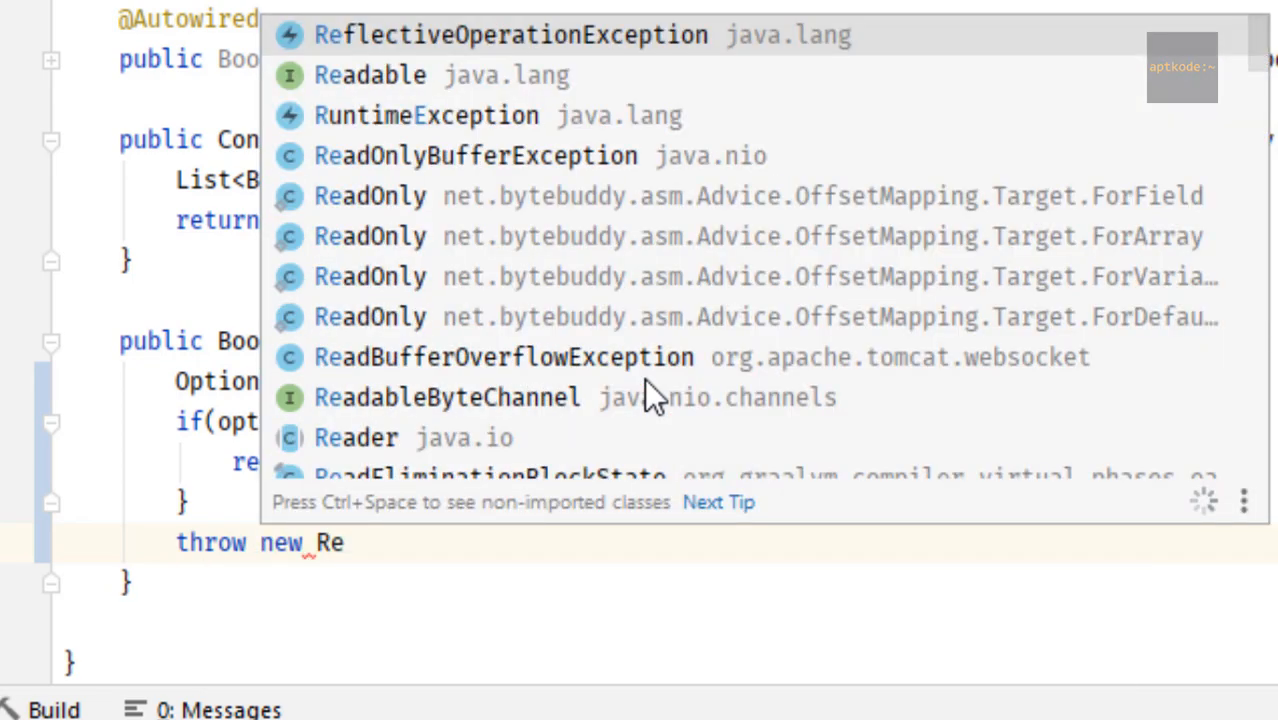
type("sourceNotFoundException(")
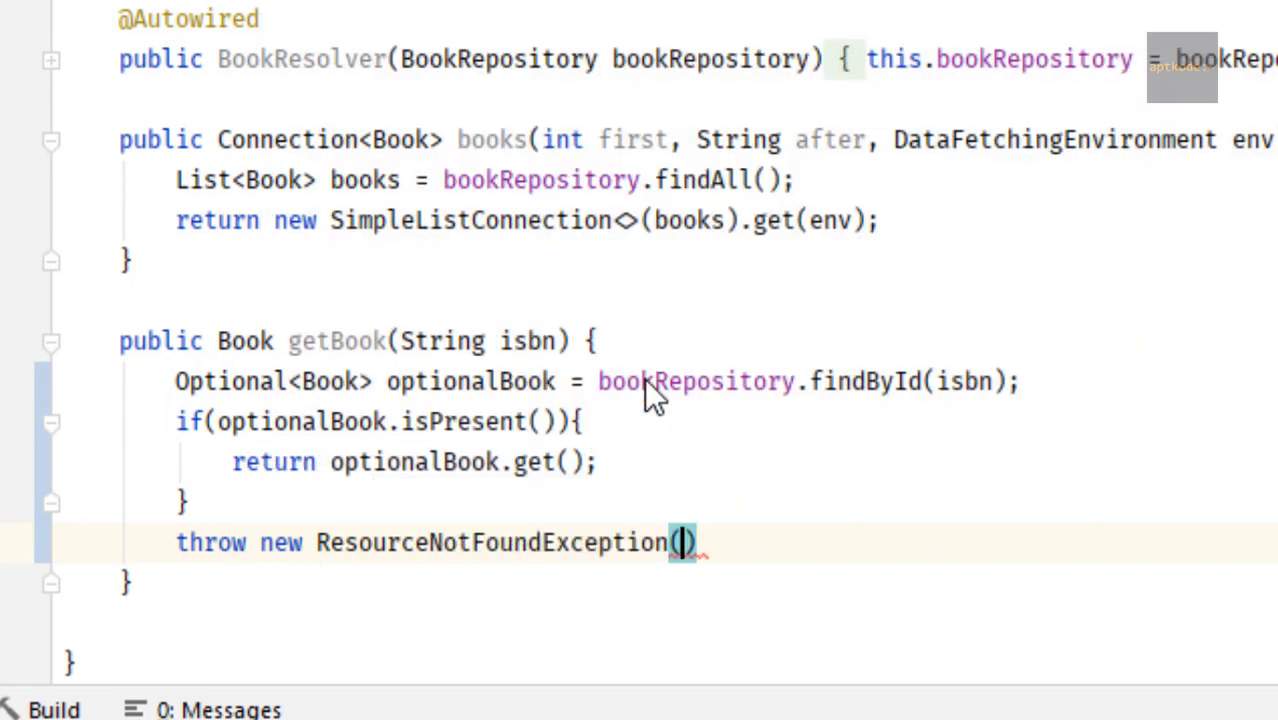
type("\"\"")
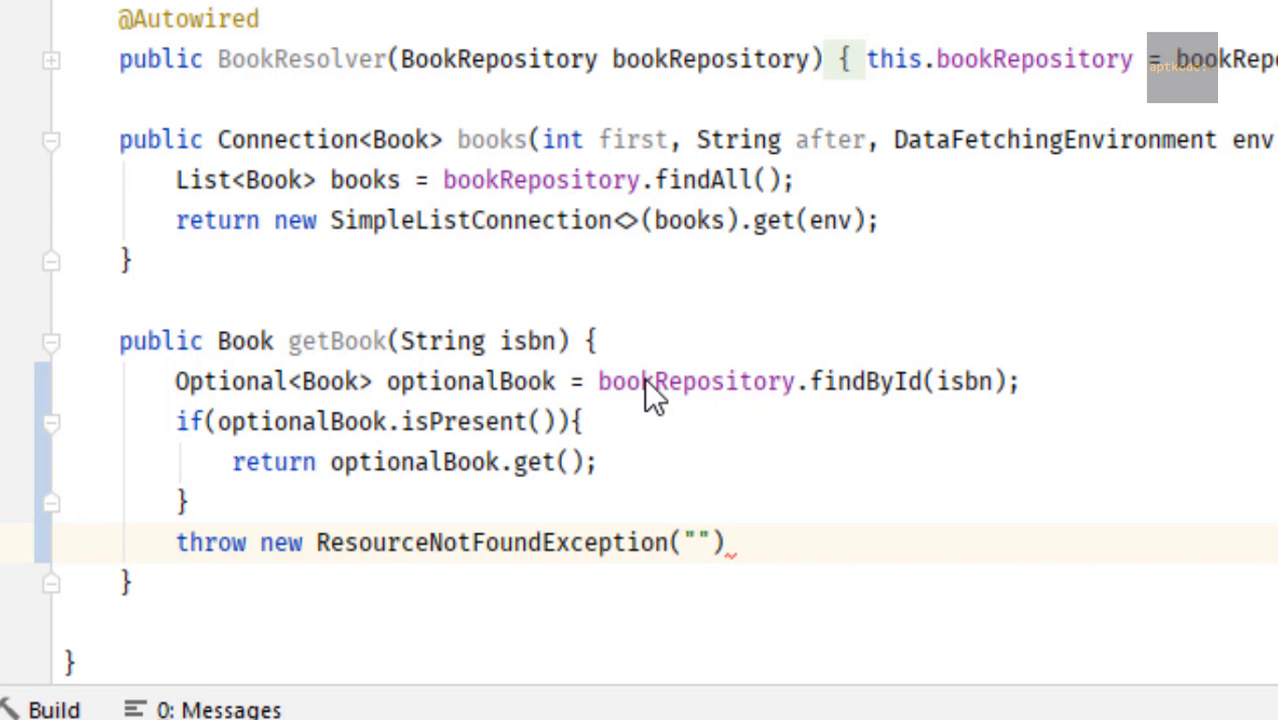
type("There")
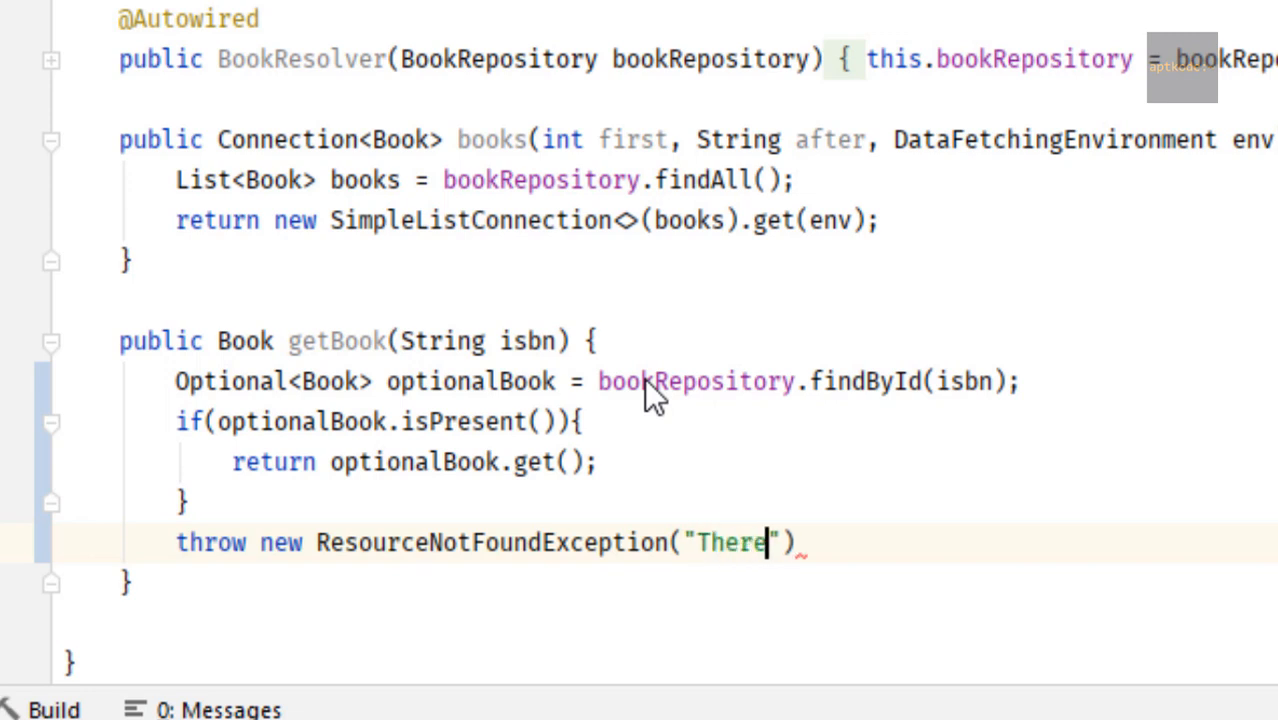
type("is no book with")
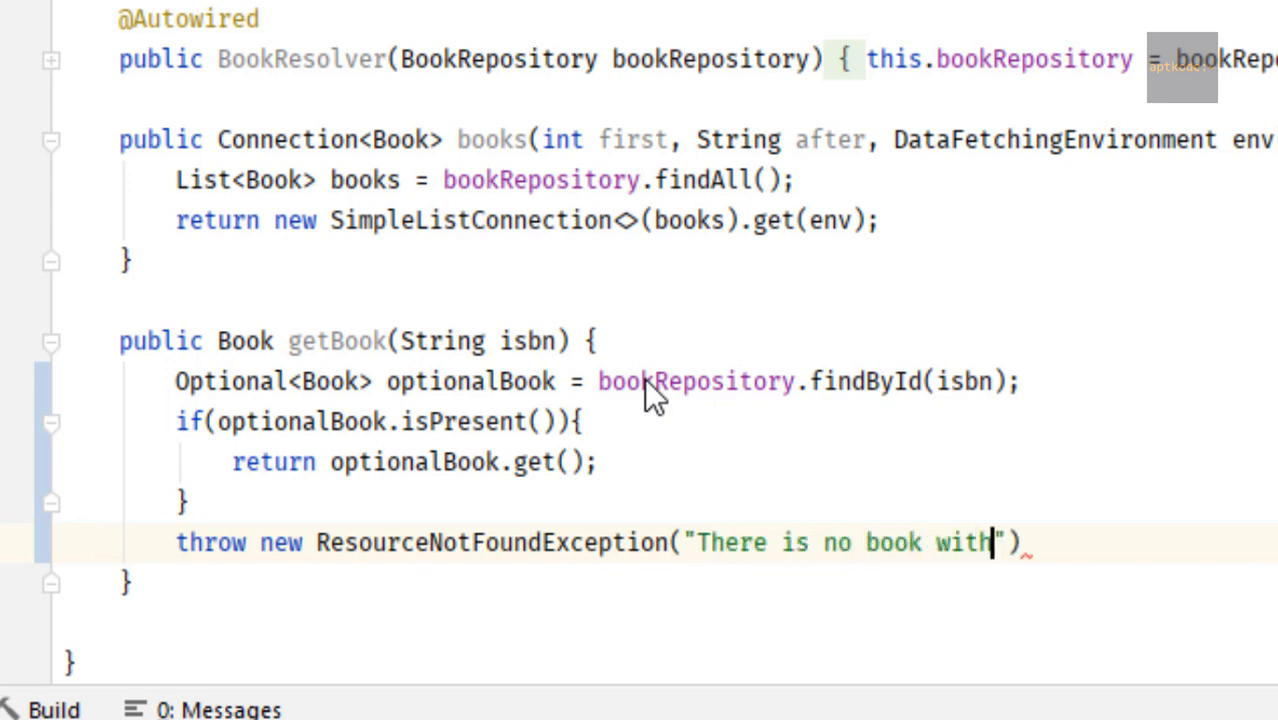
type("\" \"")
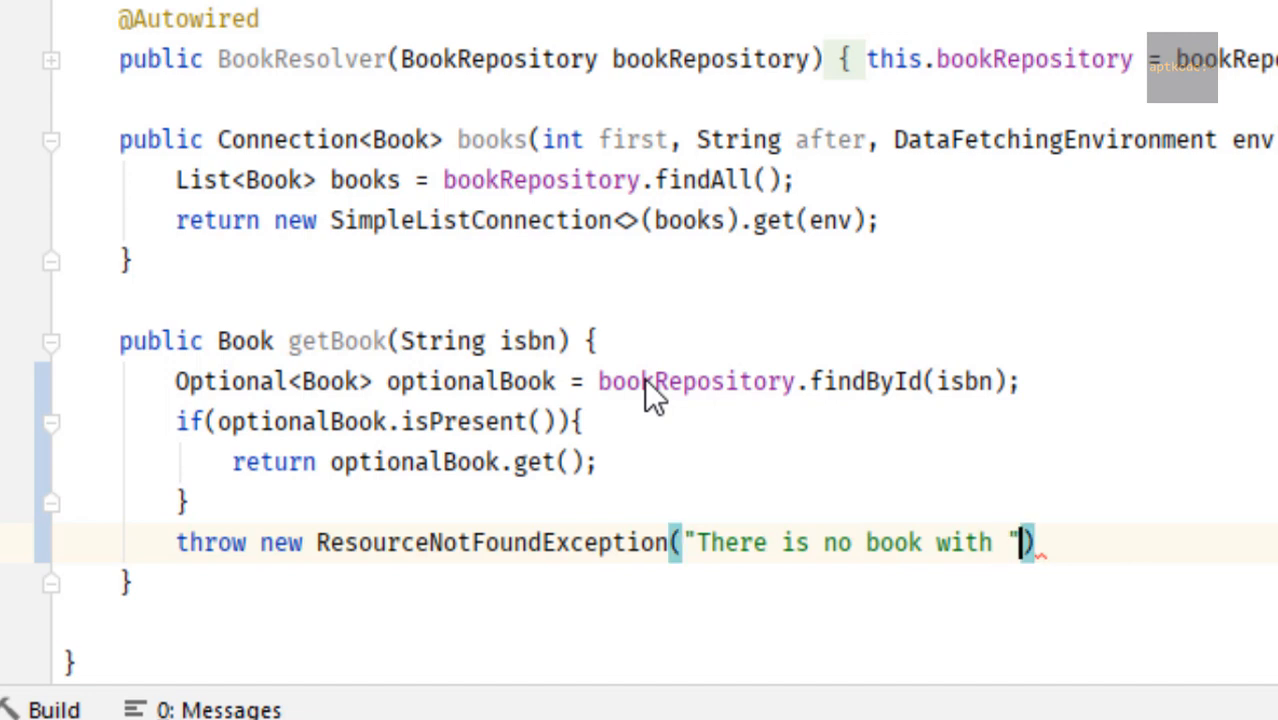
type("+ ism")
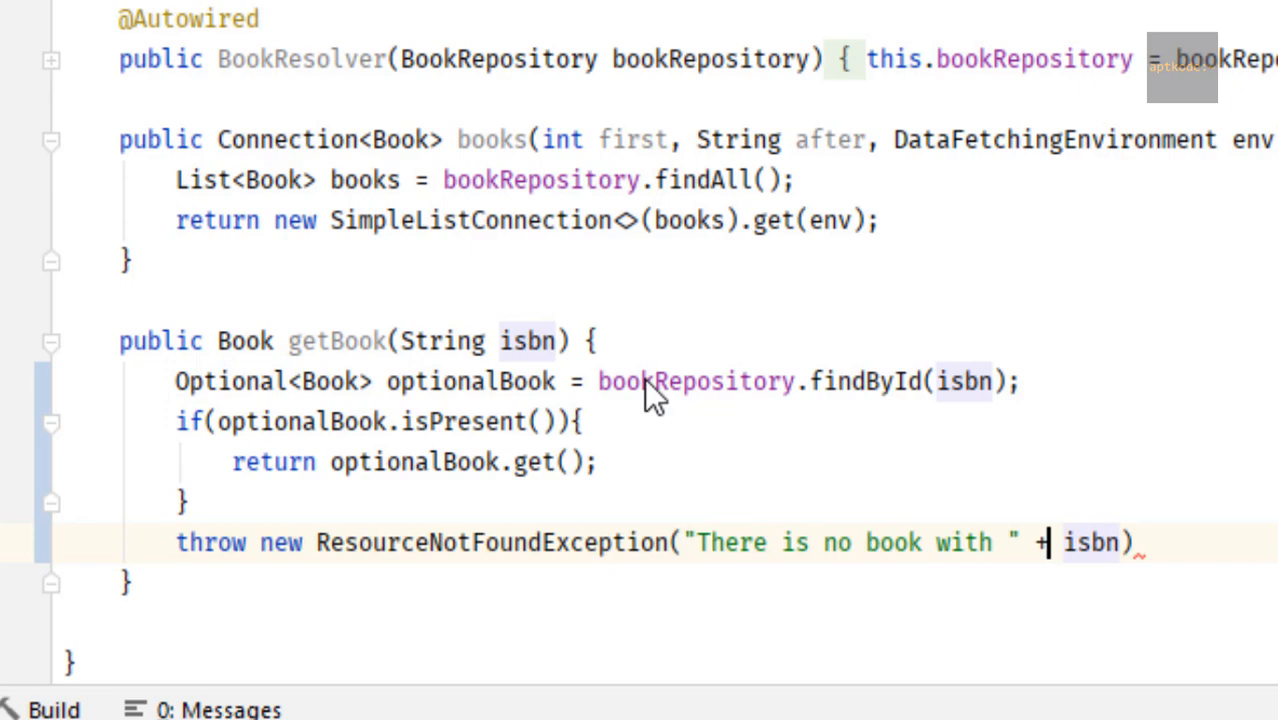
type("isbn:")
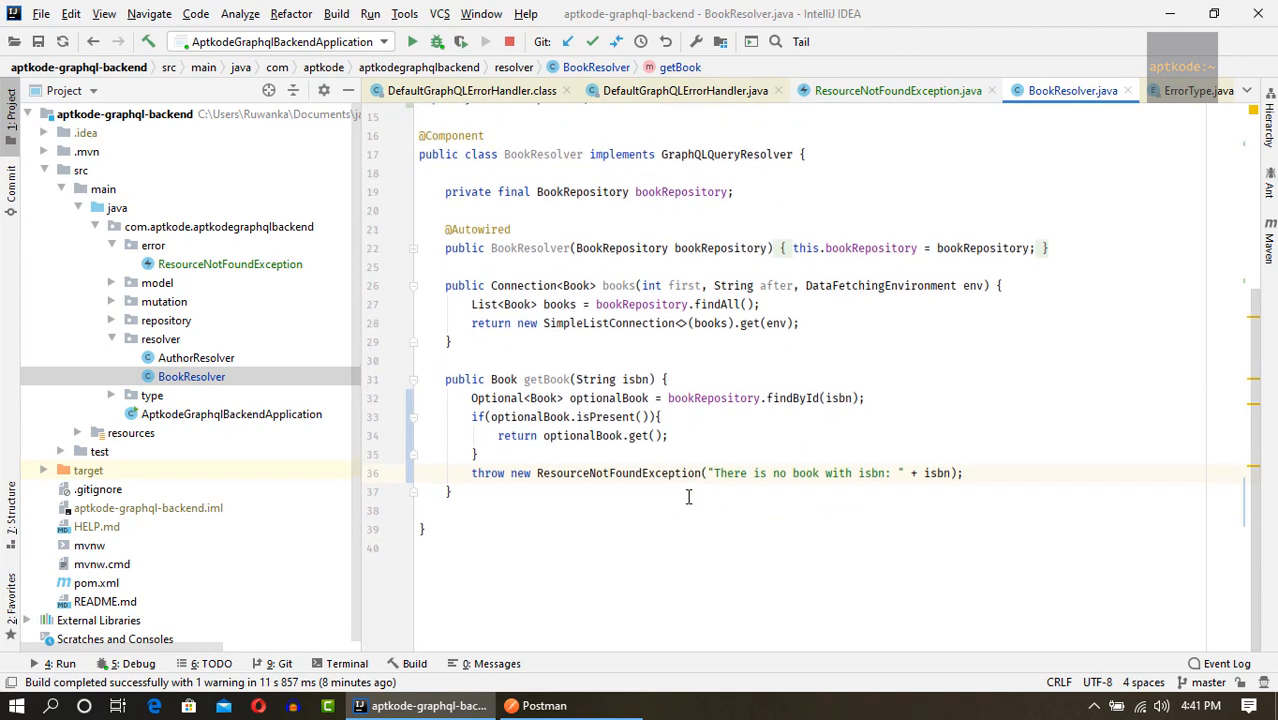
- Glance at ResourceNotFoundException and BookResolver, then review DefaultGraphQLErrorHandler's processErrors and filterGraphQLErrors
left_click(897, 90)
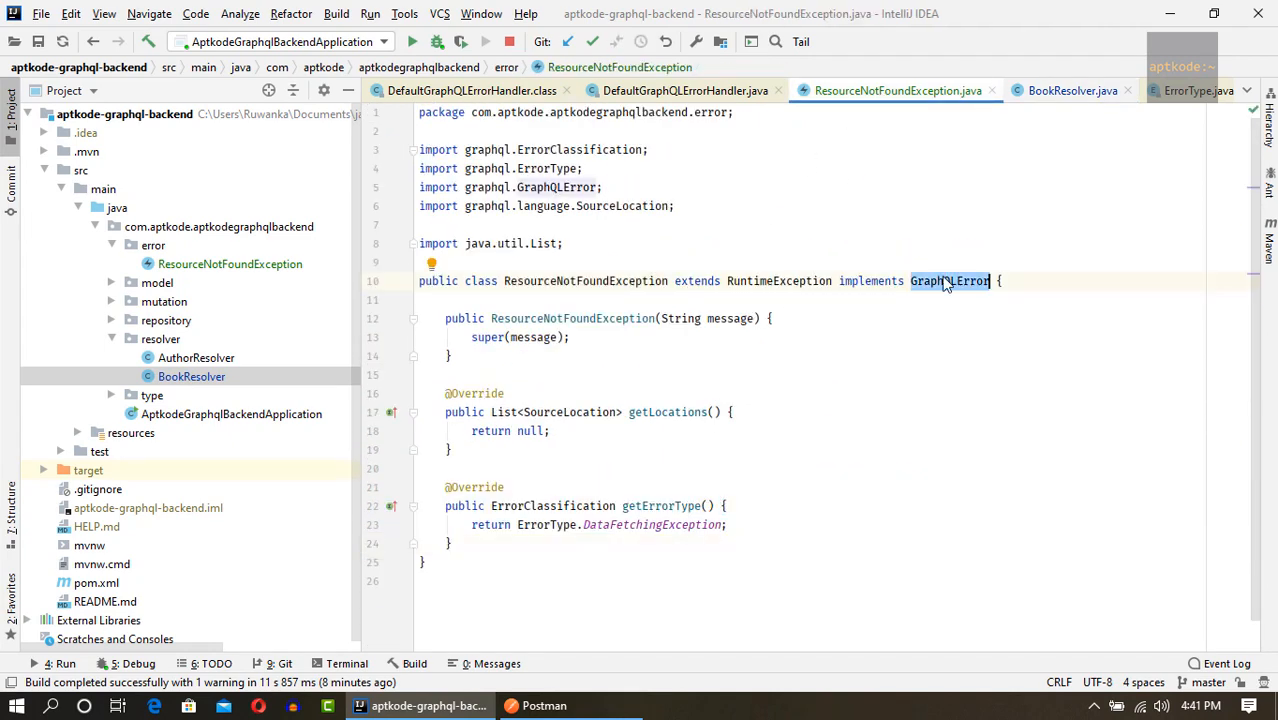
left_click(1072, 90)
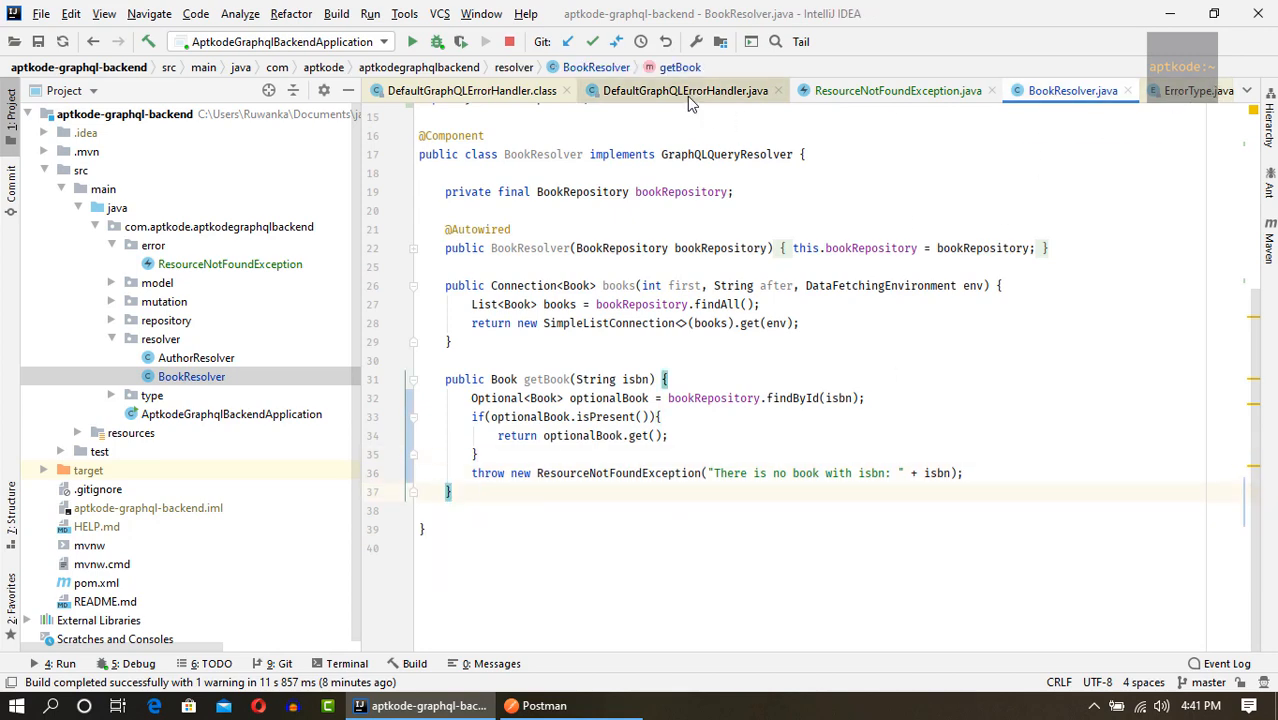
left_click(471, 90)
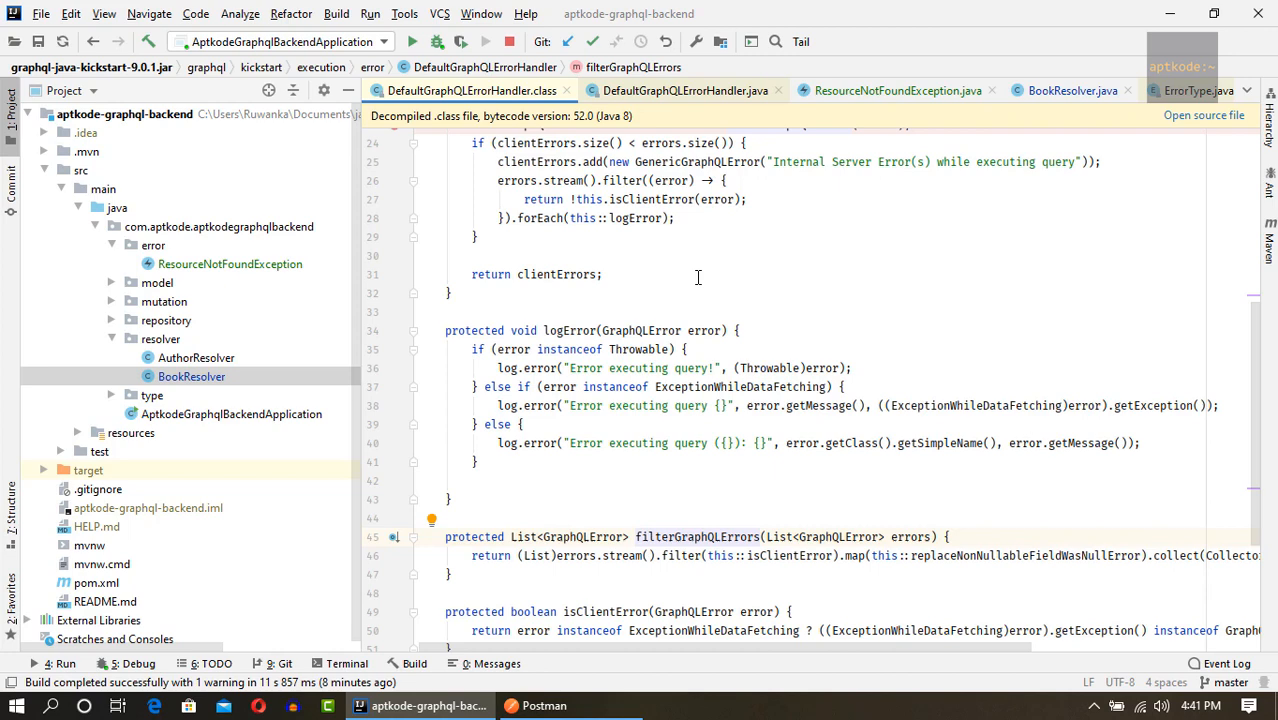
scroll("up", 3)
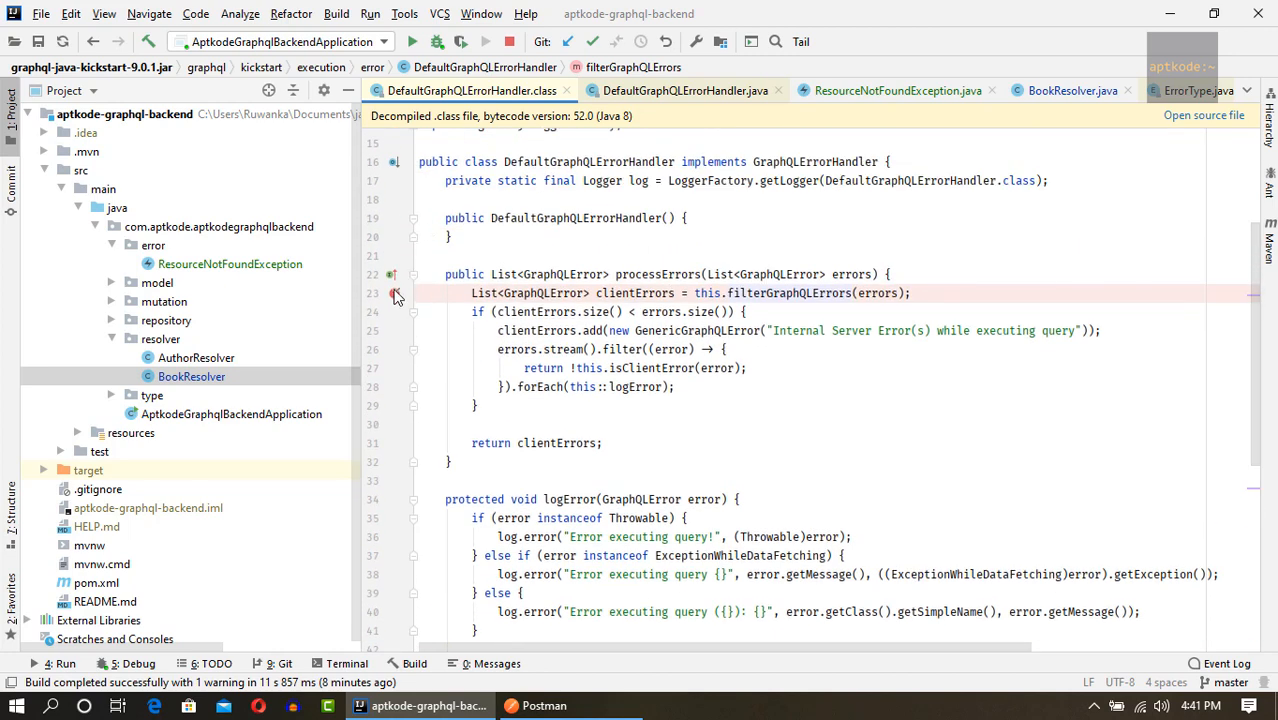
scroll("down", 3)
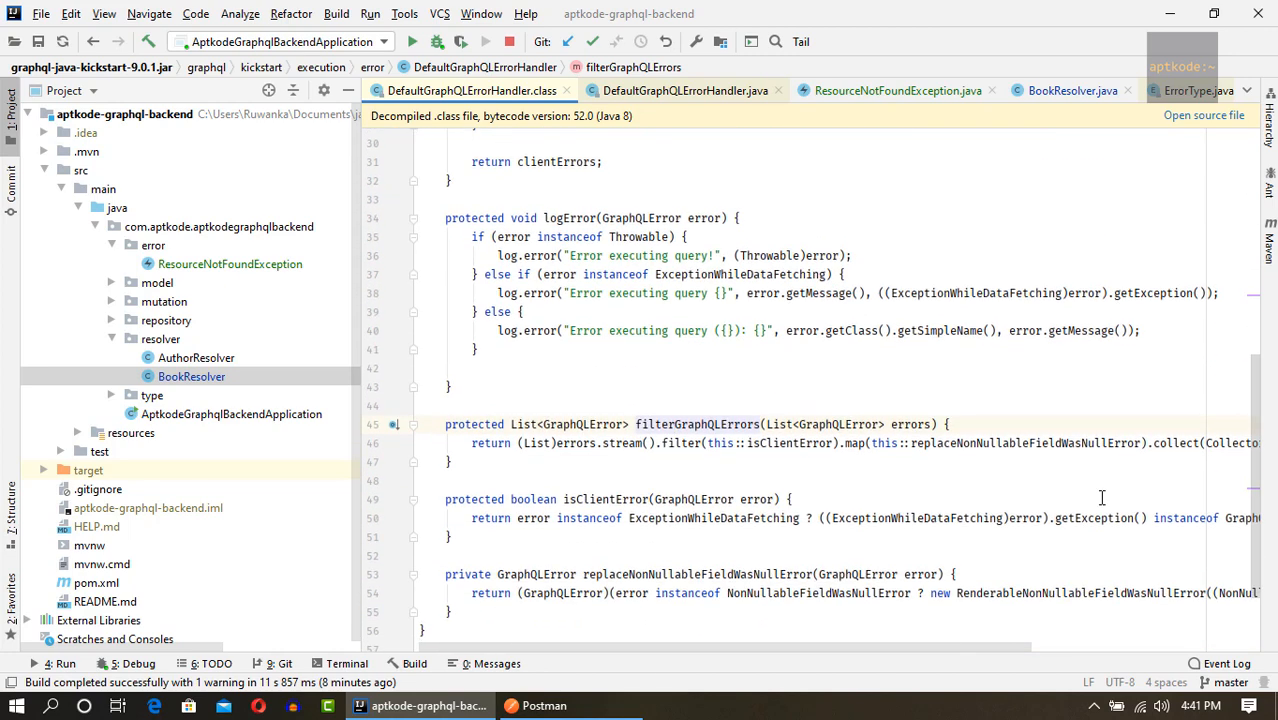
mouse_move(437, 41)
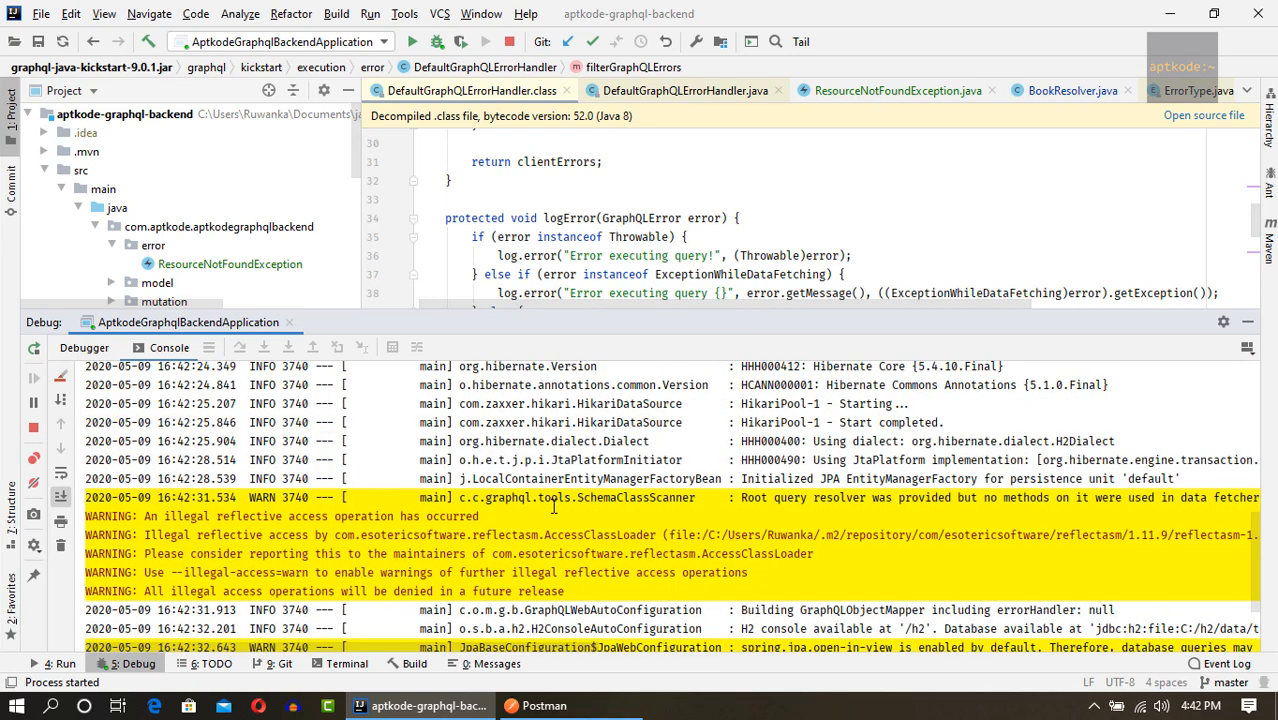
- Scroll the debug Console output to confirm the backend reports started
scroll("down", 3)
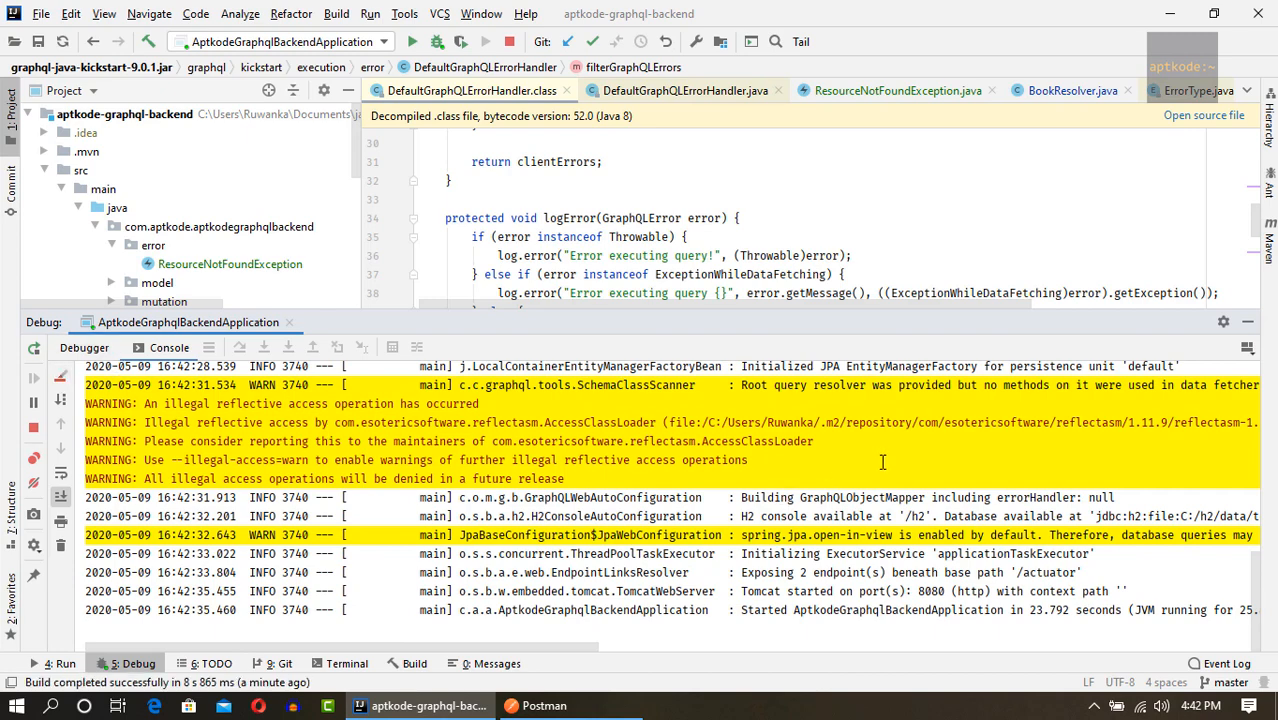
scroll("up", 3)
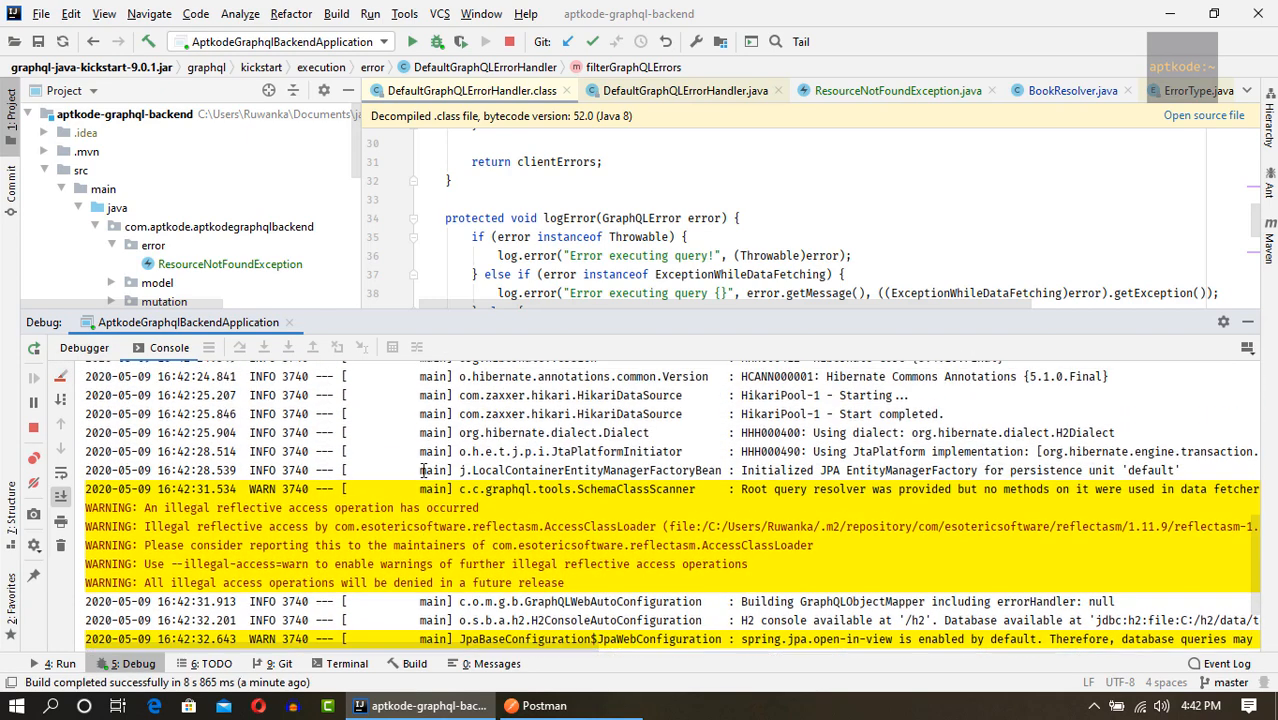
scroll("up", 3)
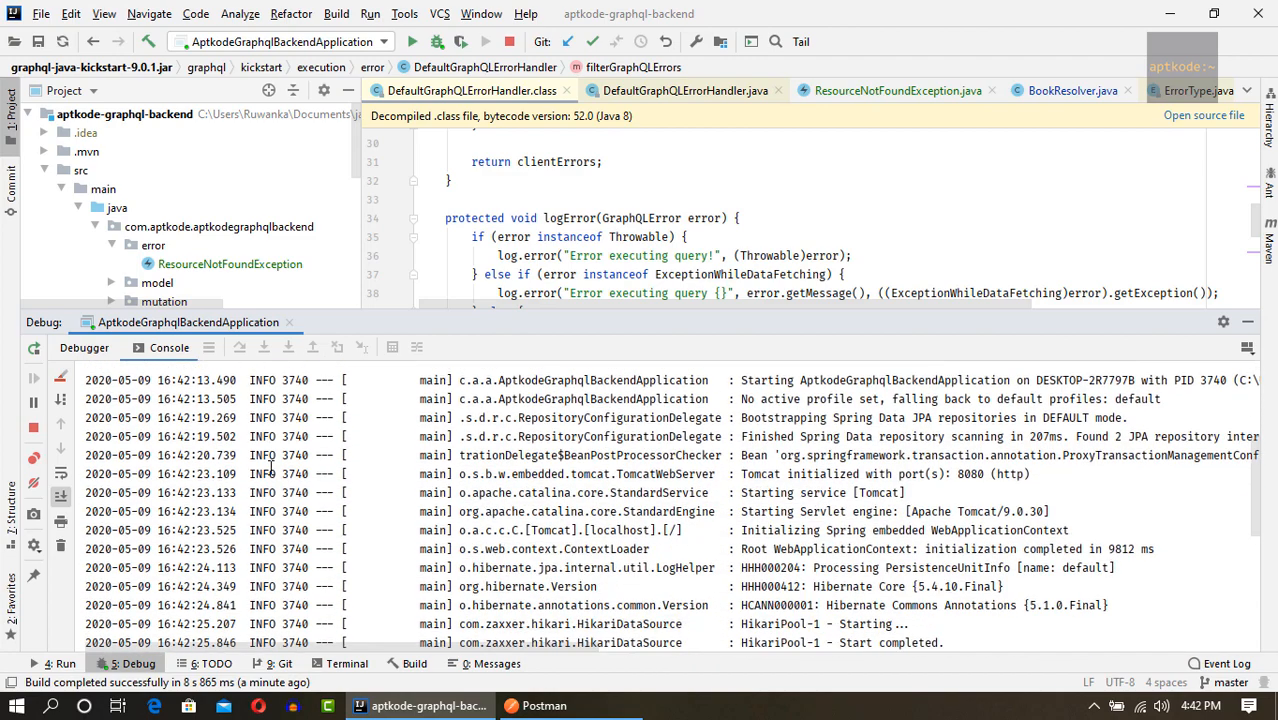
scroll("down", 3)
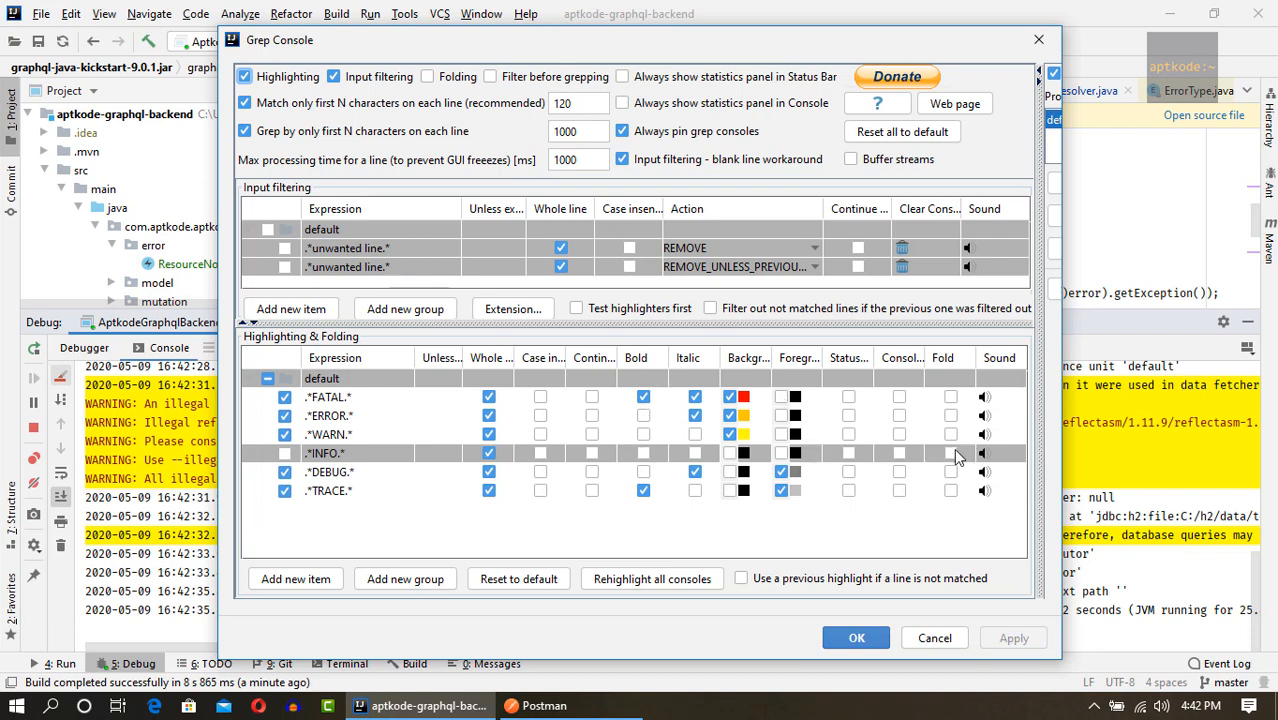
mouse_move(927, 280)
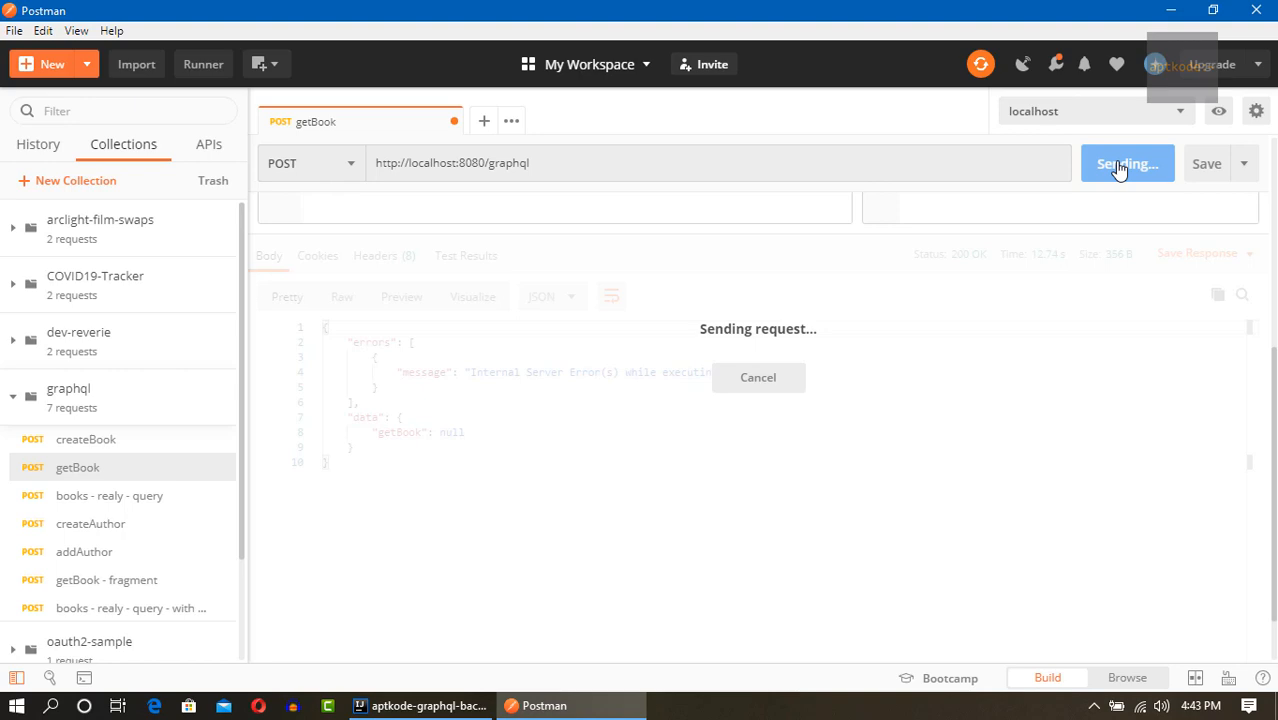
- Resend getBook in Postman and inspect the 'no book with isbn' DataFetchingException error response
left_click(1121, 163)
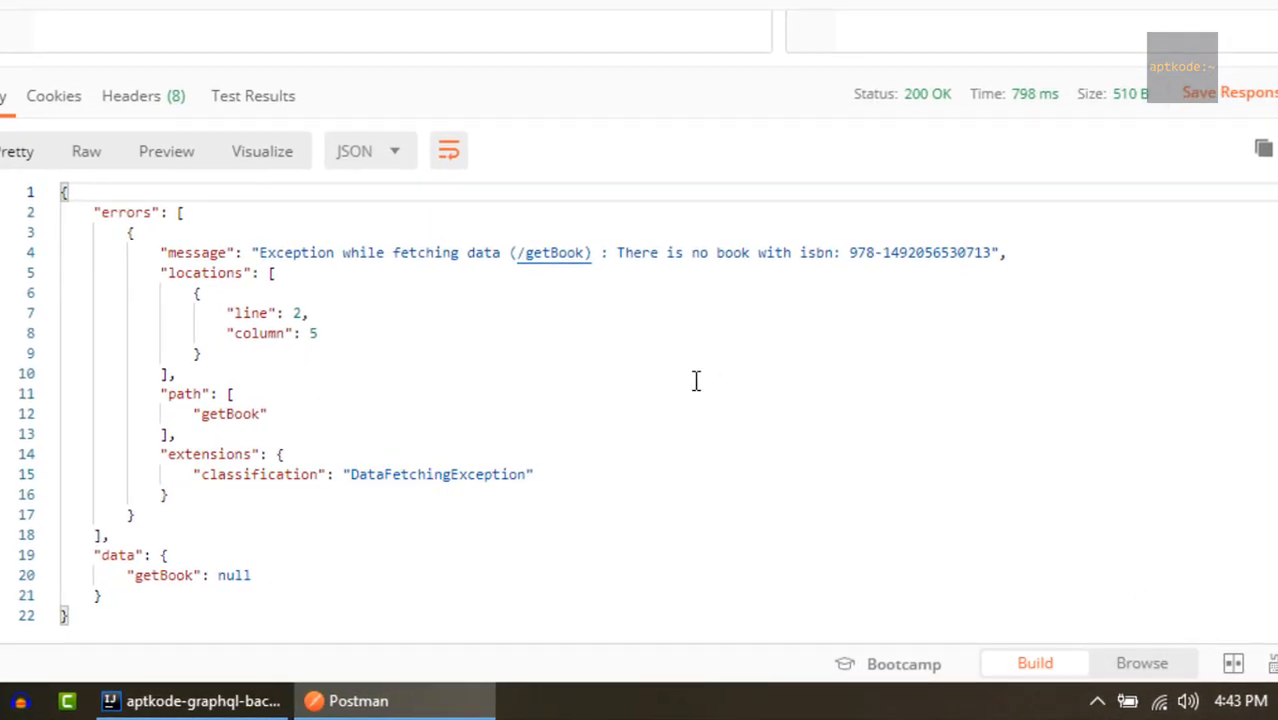
mouse_move(674, 431)
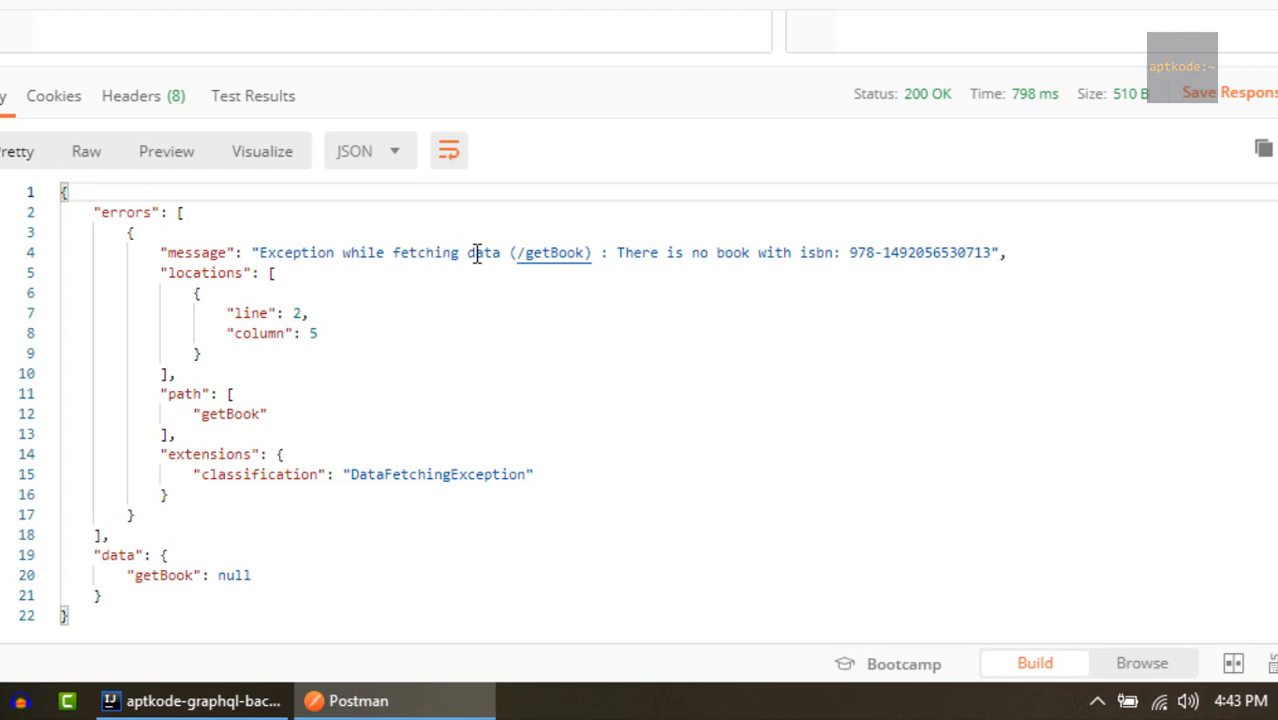
mouse_move(632, 258)
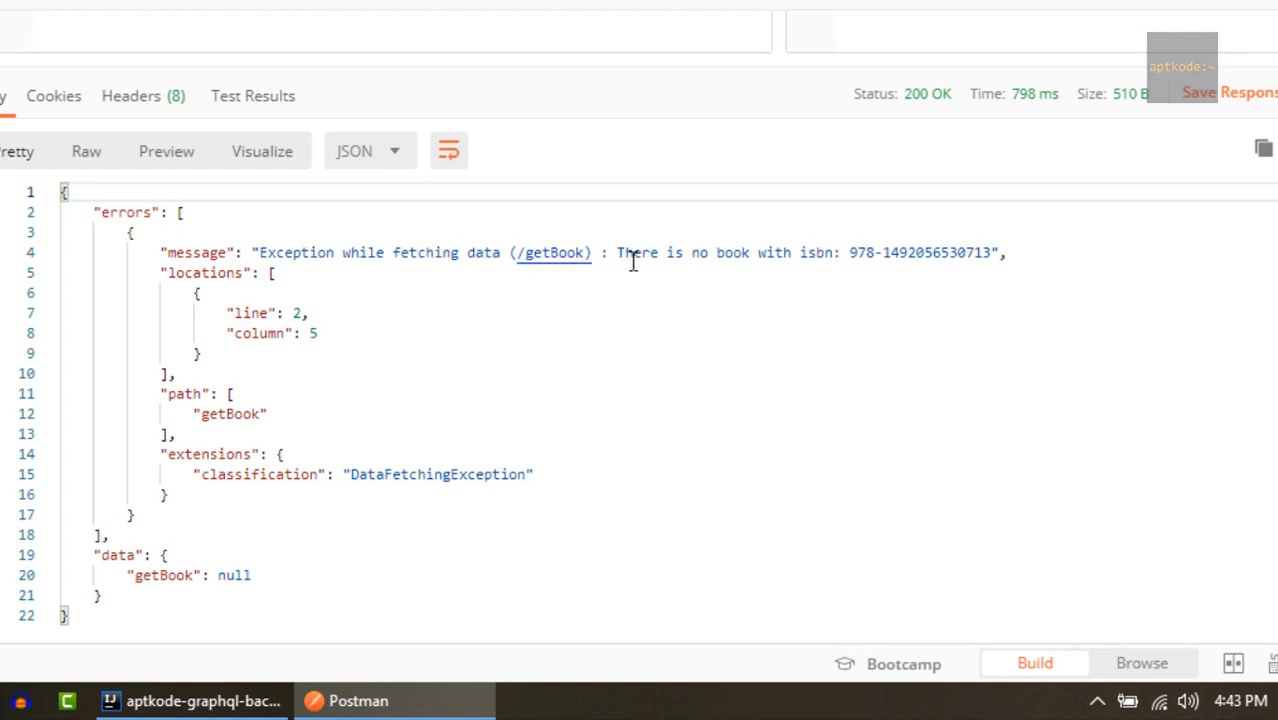
mouse_move(700, 248)
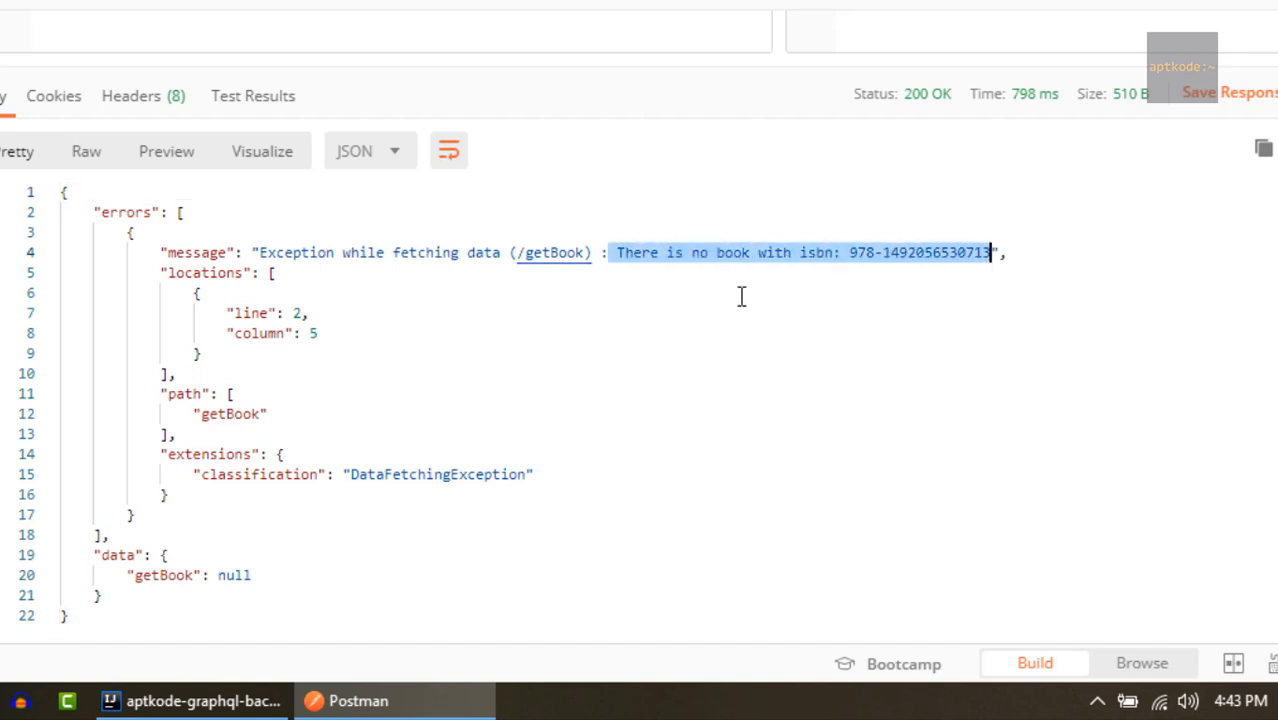
mouse_move(415, 309)
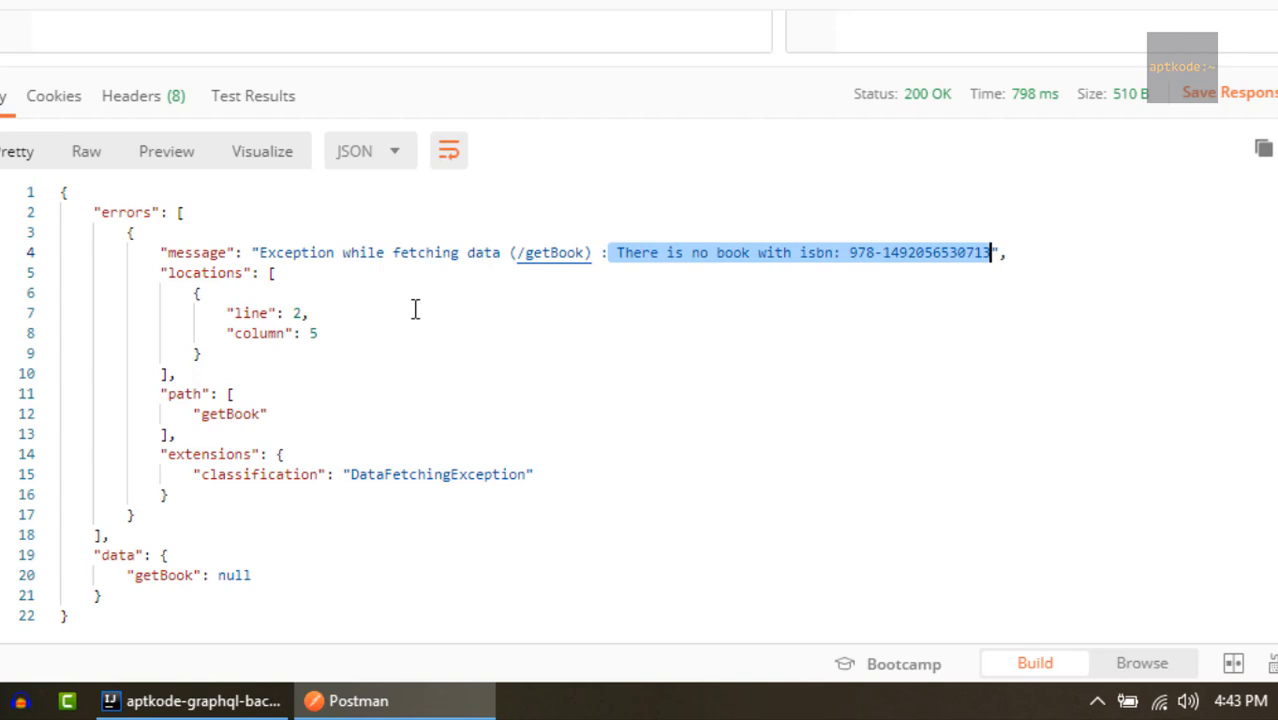
mouse_move(262, 251)
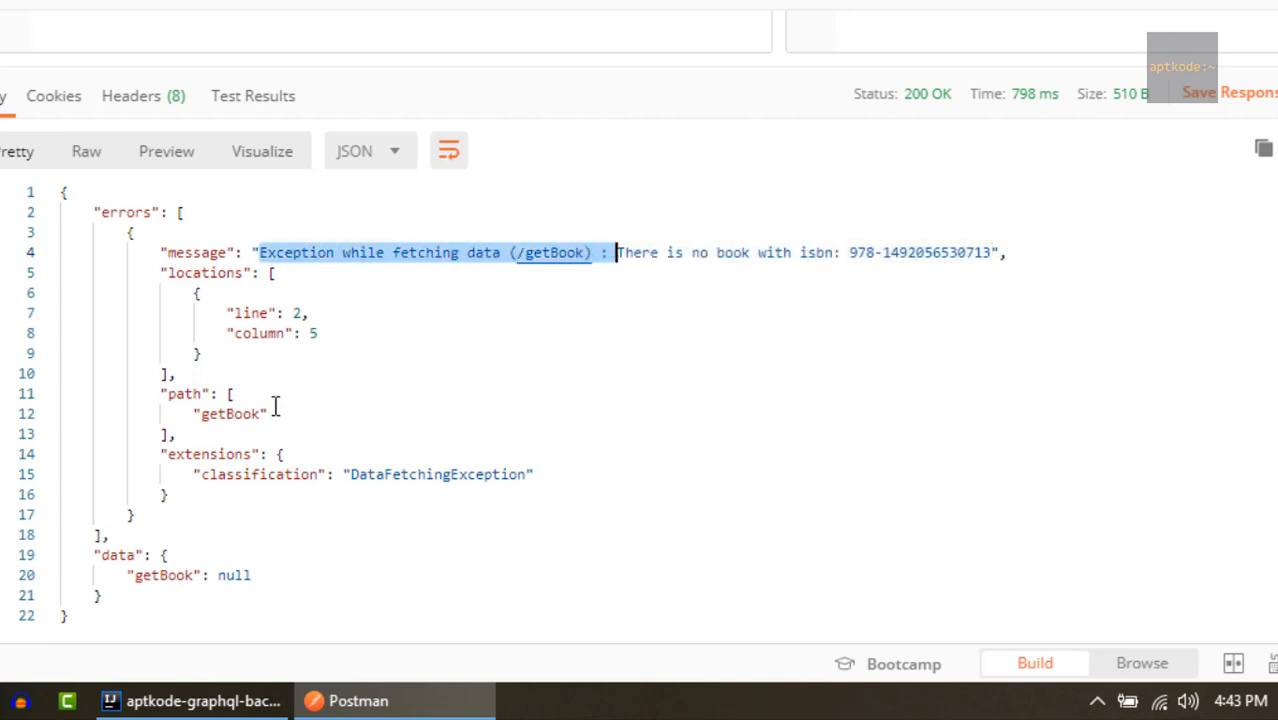
left_click(254, 575)
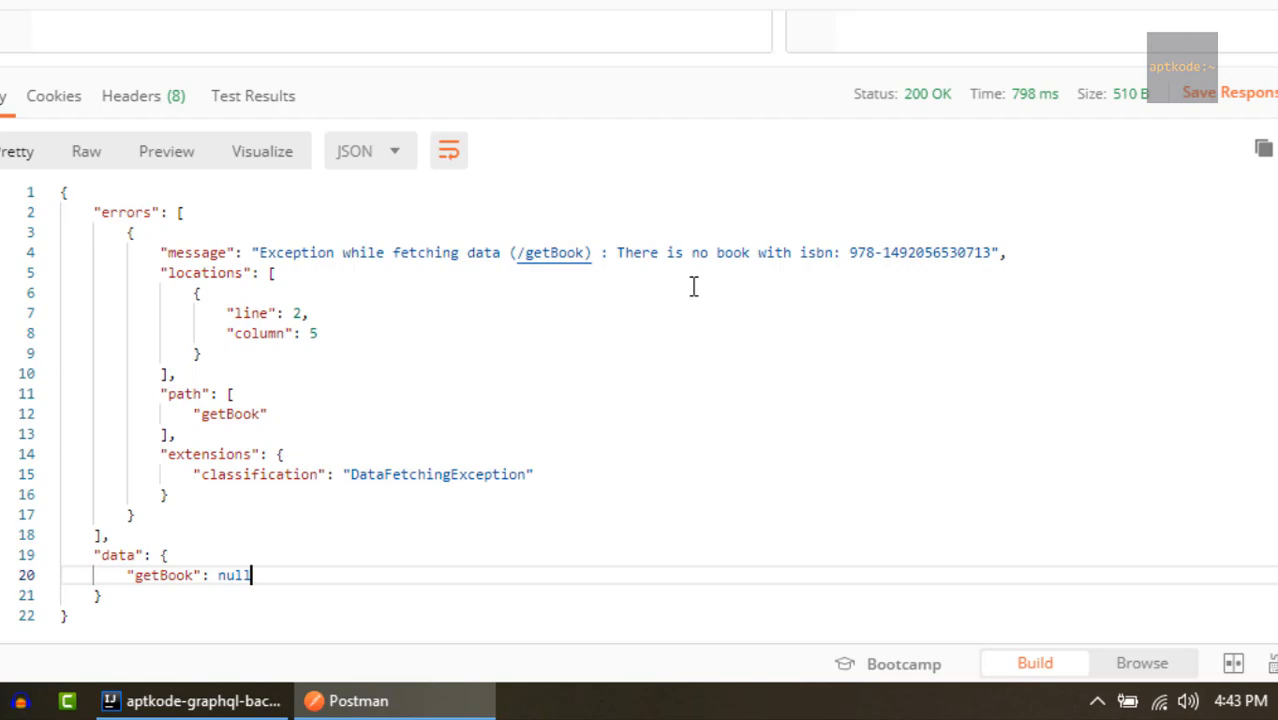
mouse_move(345, 250)
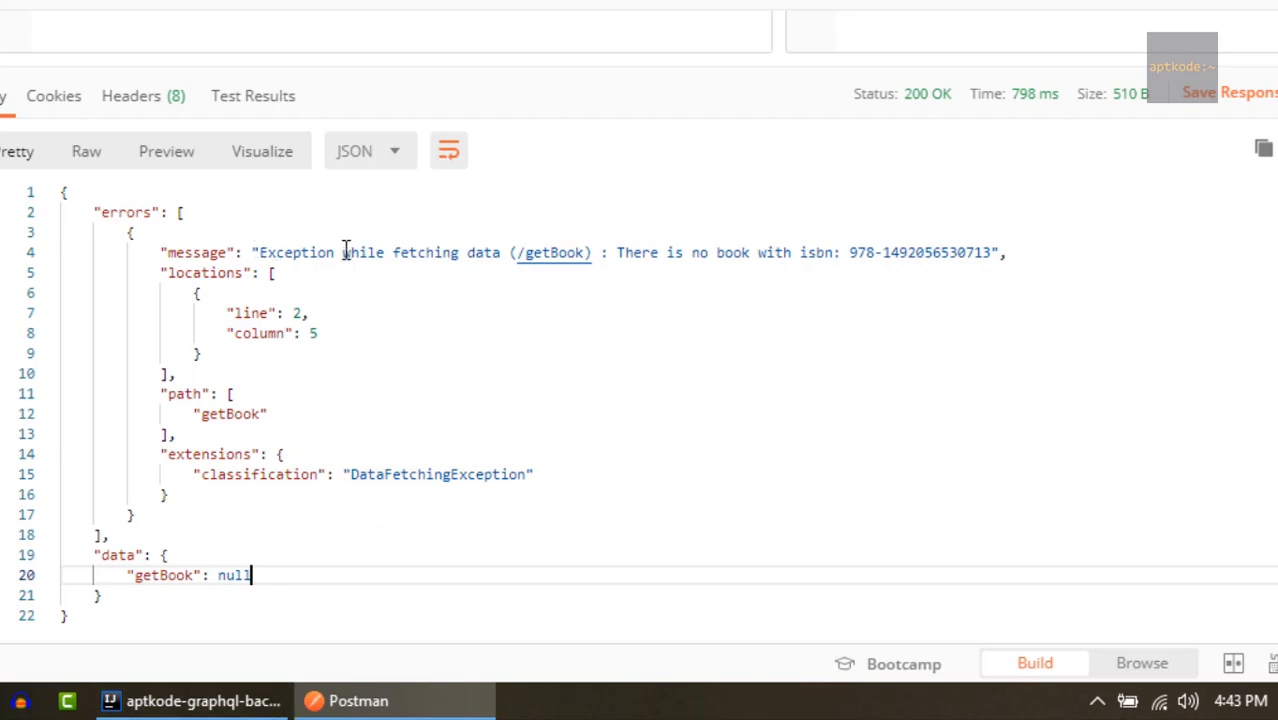
left_click(186, 705)
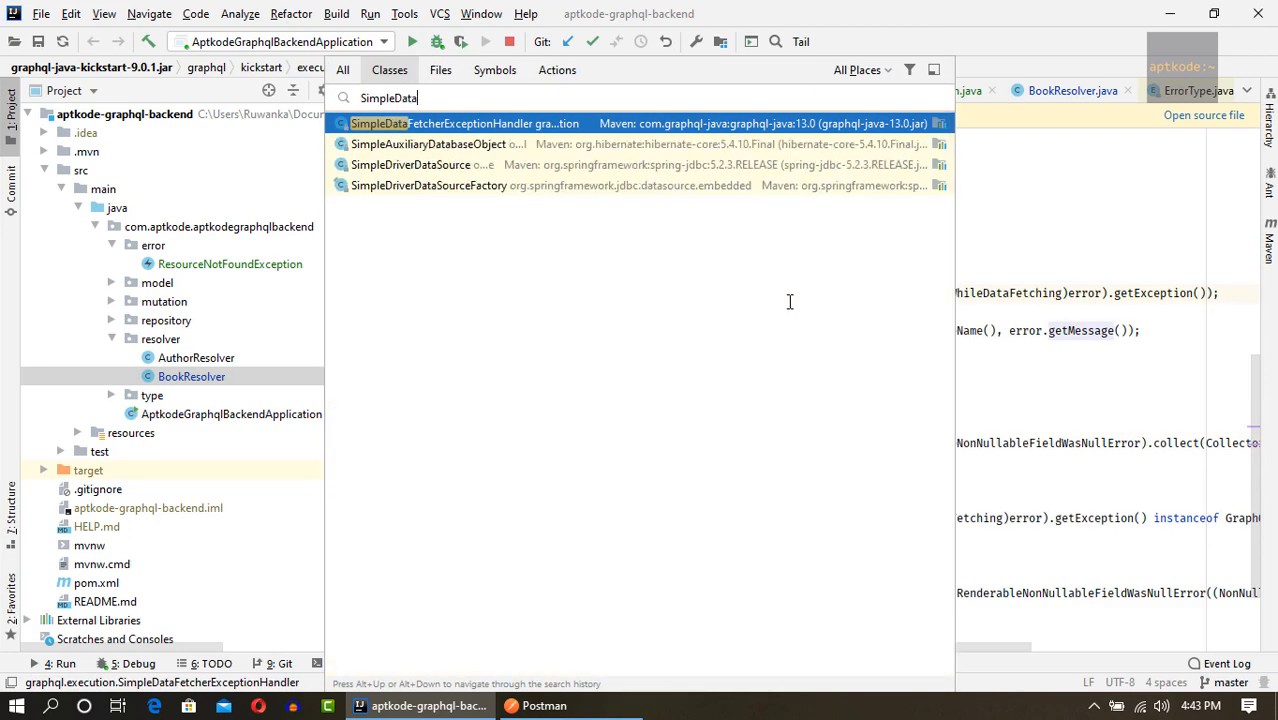
- Review SimpleDataFetcherExceptionHandler and ExceptionWhileDataFetching's 'Exception while fetching data' message
left_click(463, 123)
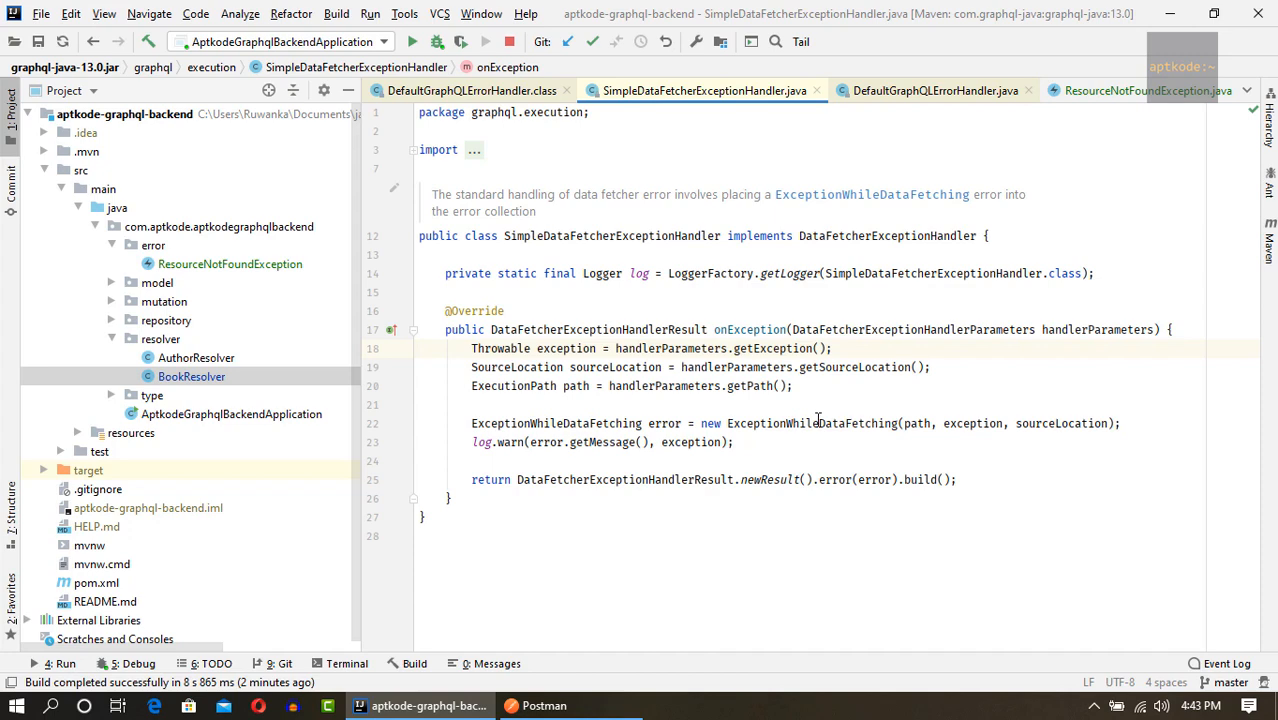
mouse_move(860, 421)
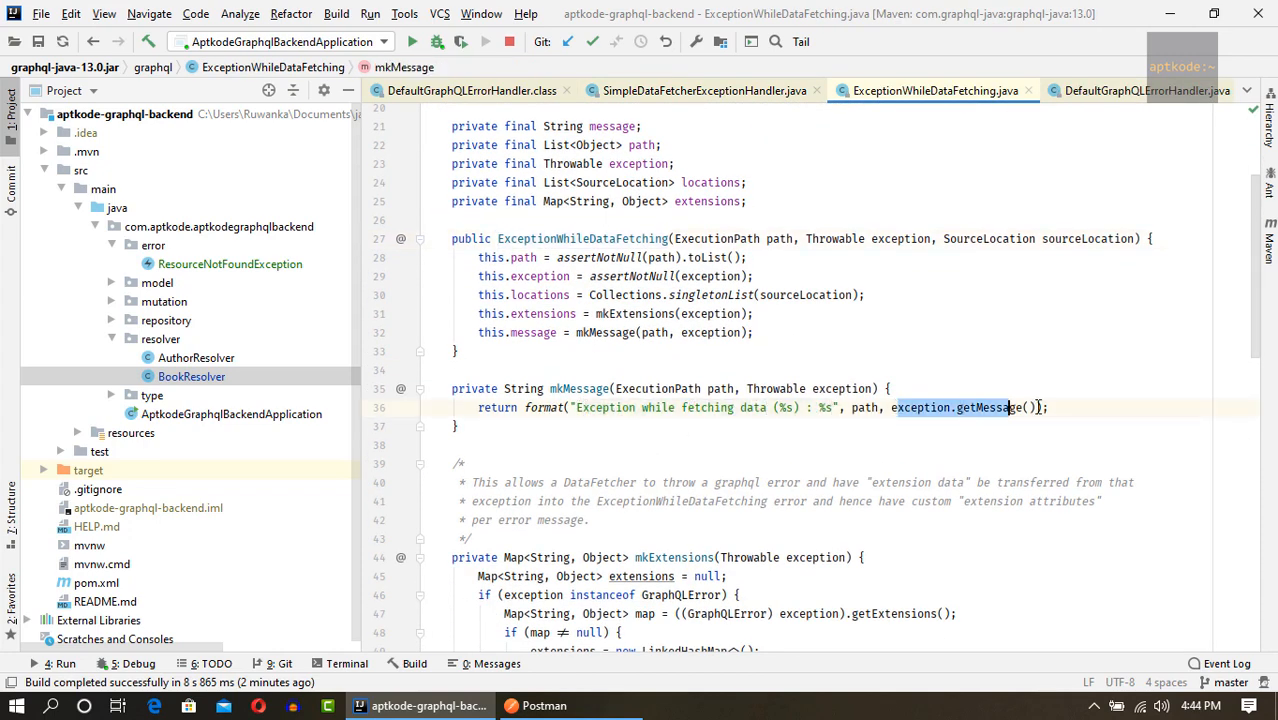
scroll("down", 3)
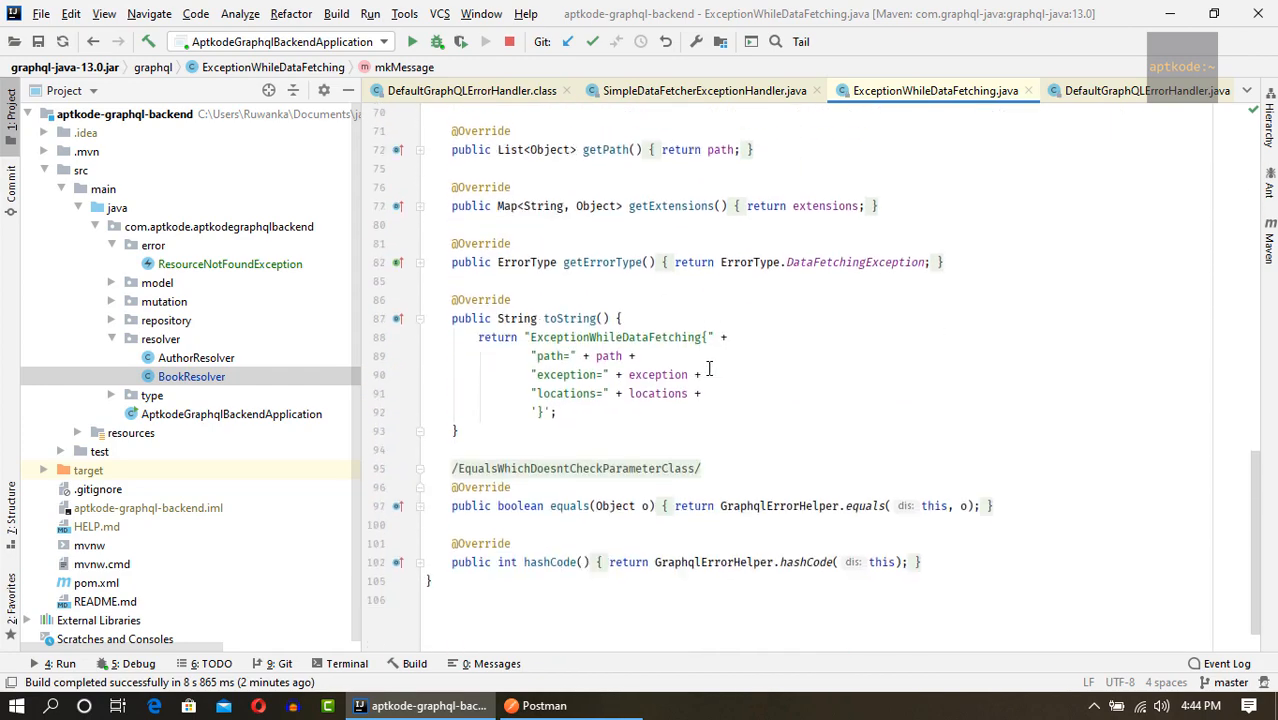
scroll("up", 3)
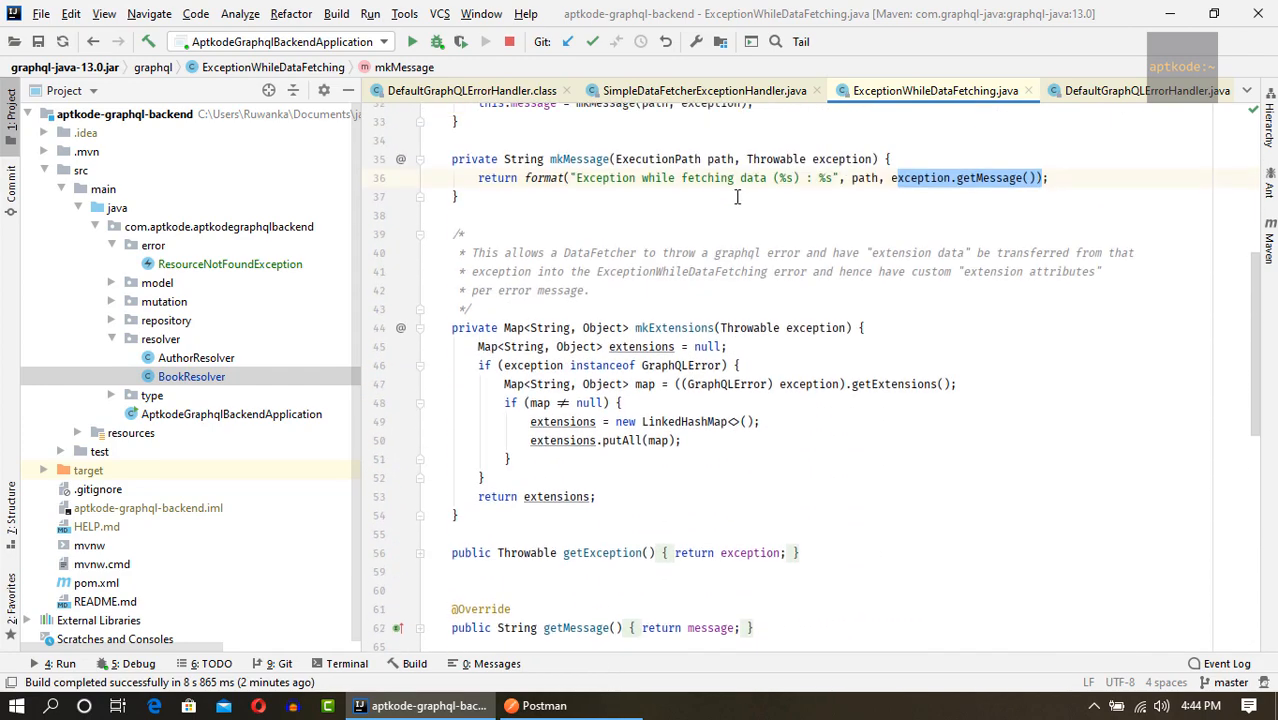
- Close all open editor files via Close All
right_click(936, 90)
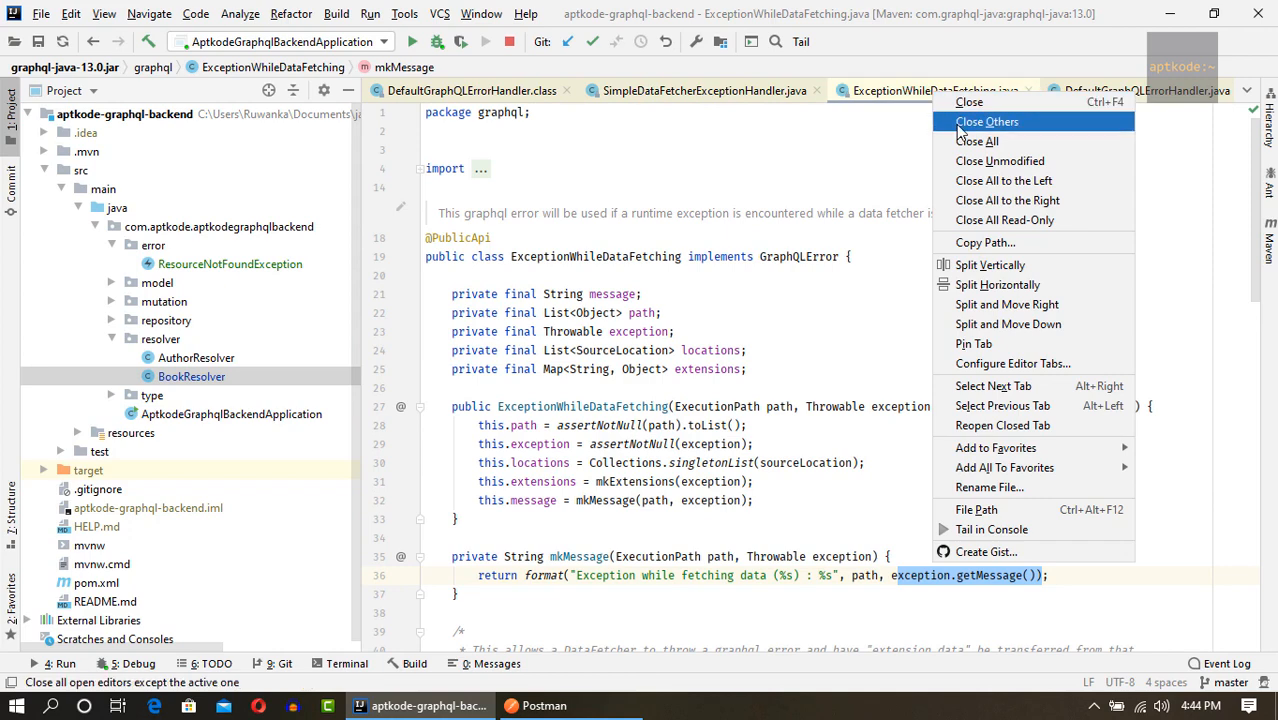
left_click(987, 121)
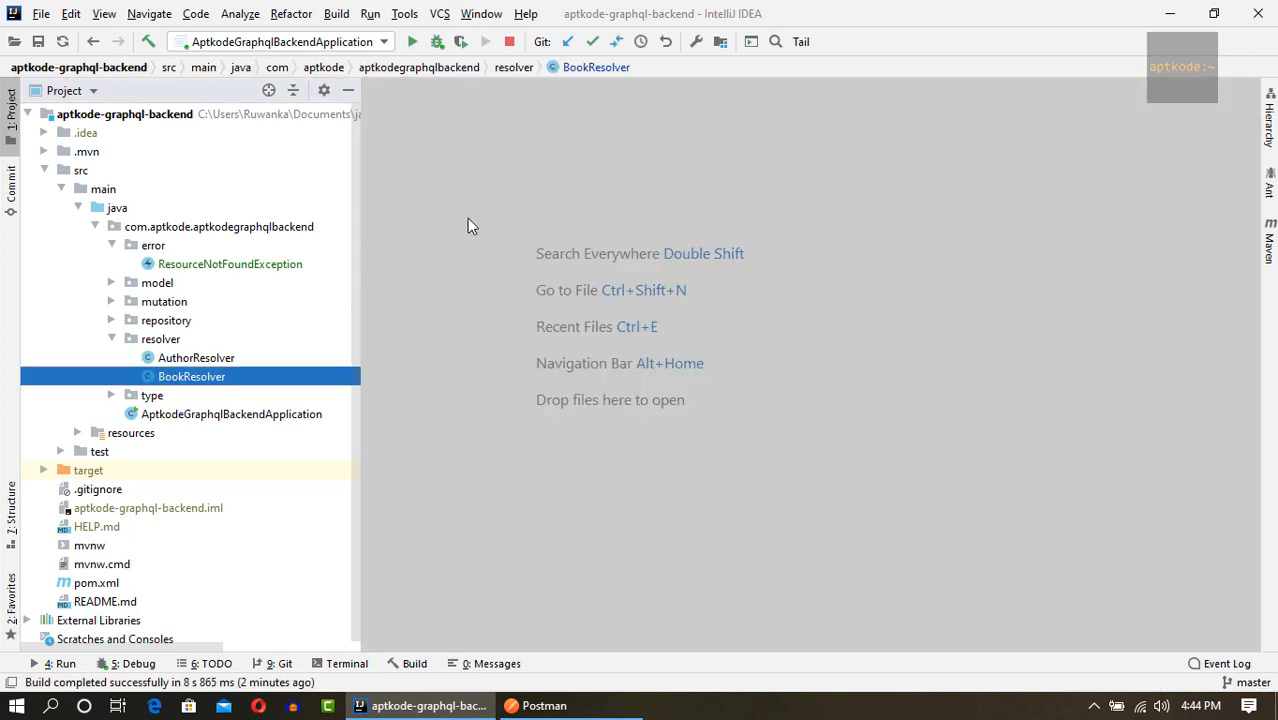
- Create a new Java class GraphQLErrorHandler in the error package
left_click(153, 245)
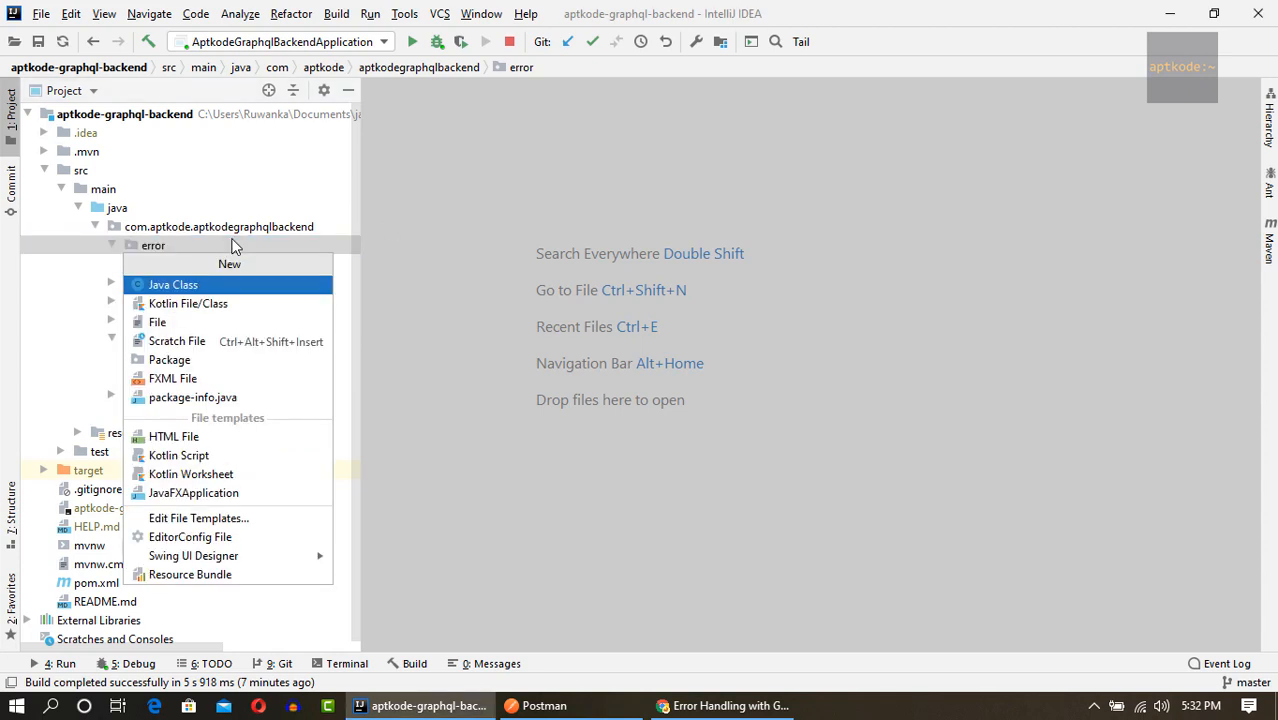
left_click(172, 284)
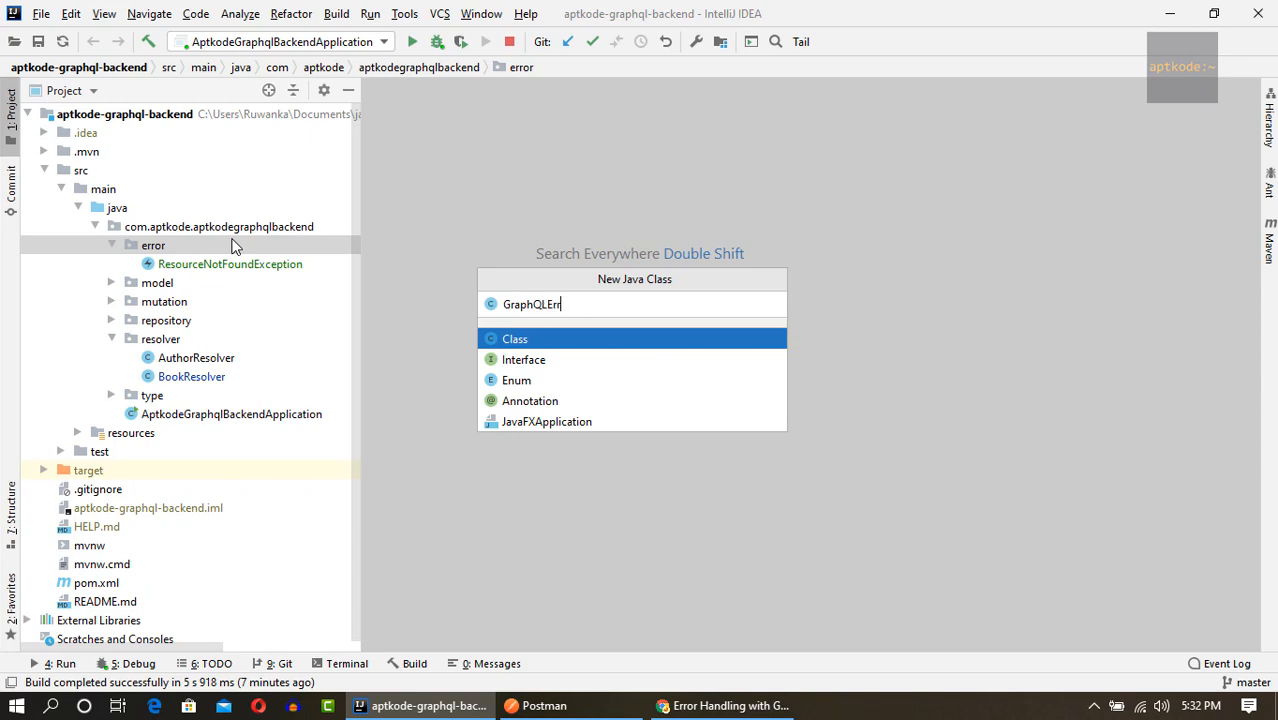
key("Escape")
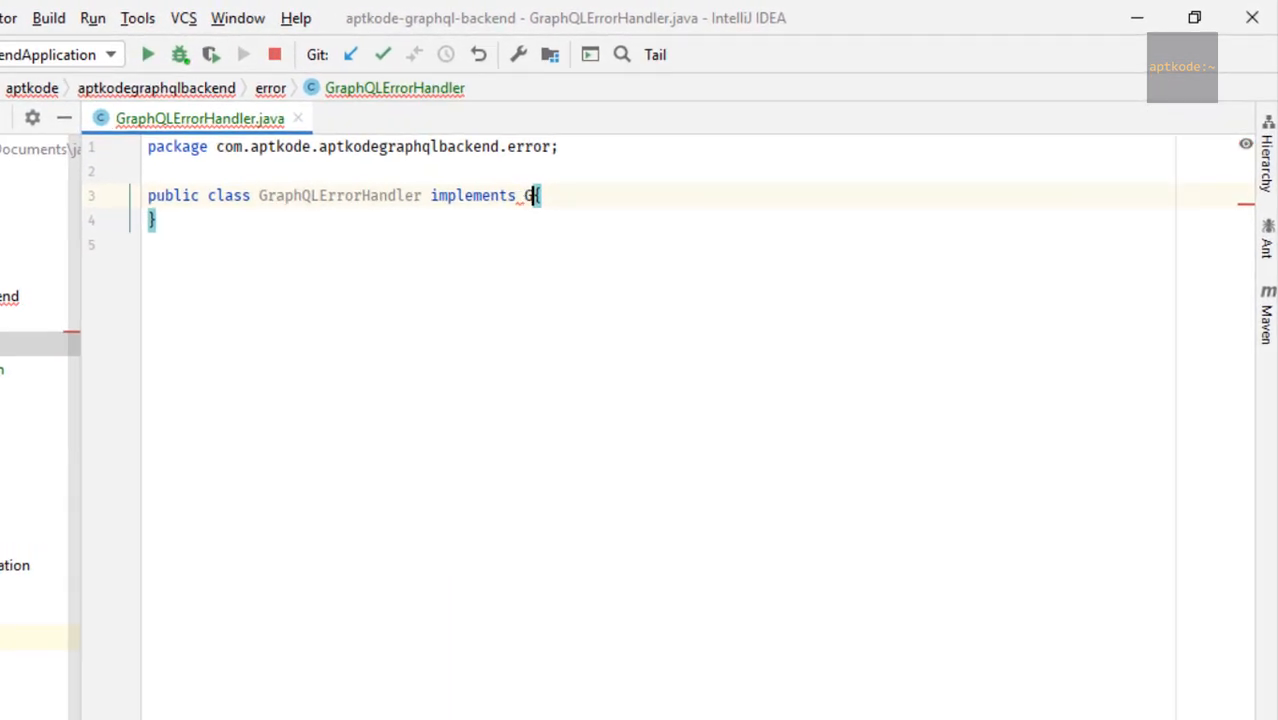
type("raphQLE")
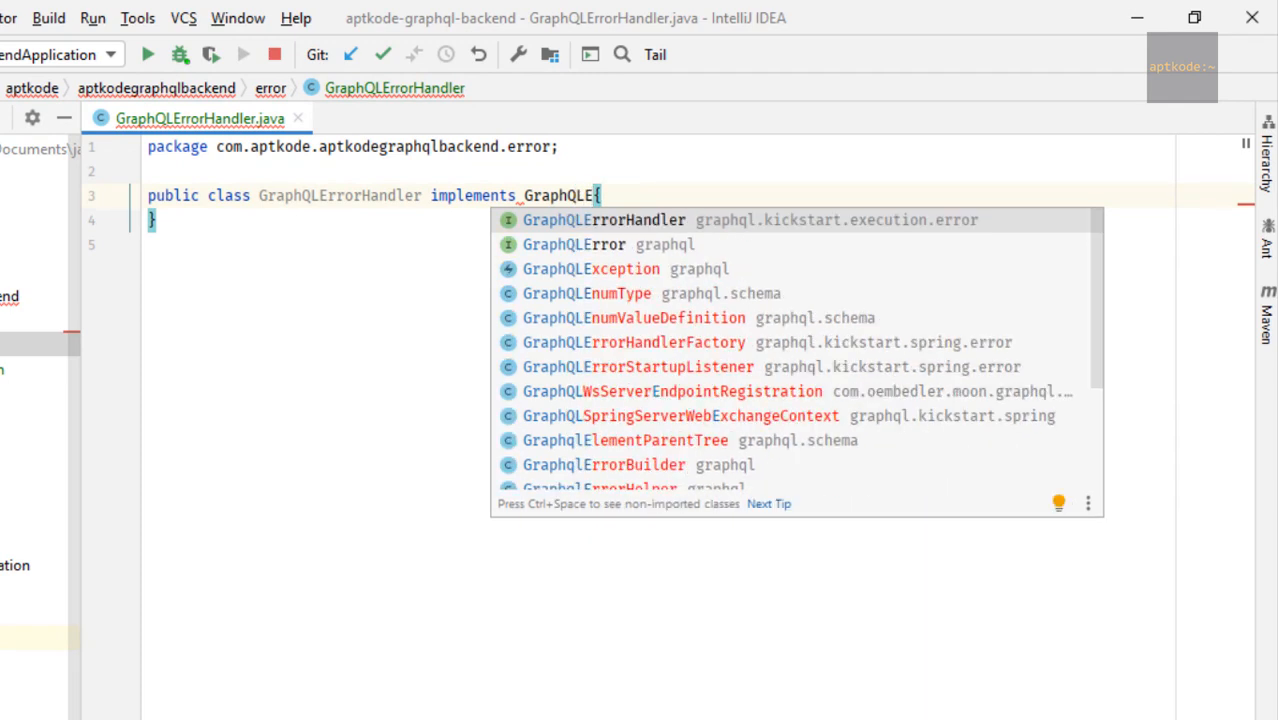
- Implement graphql.kickstart's GraphQLErrorHandler interface and peek at its source
left_click(604, 219)
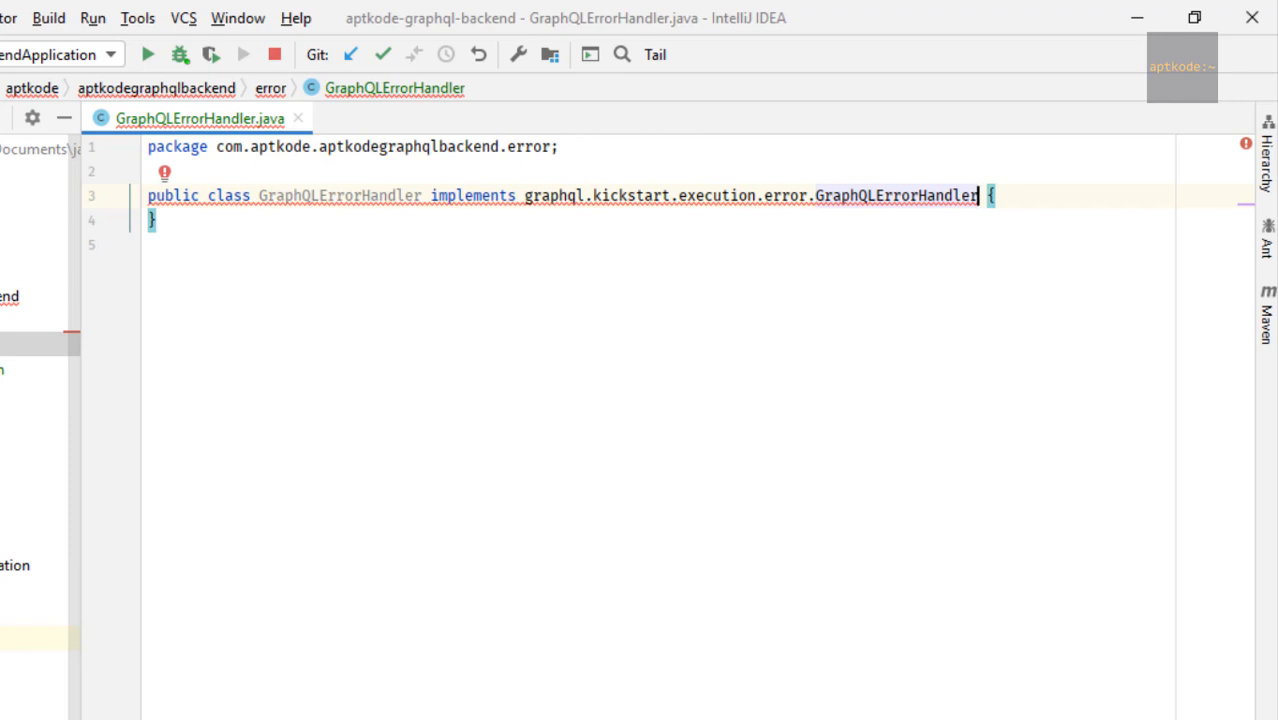
mouse_move(887, 191)
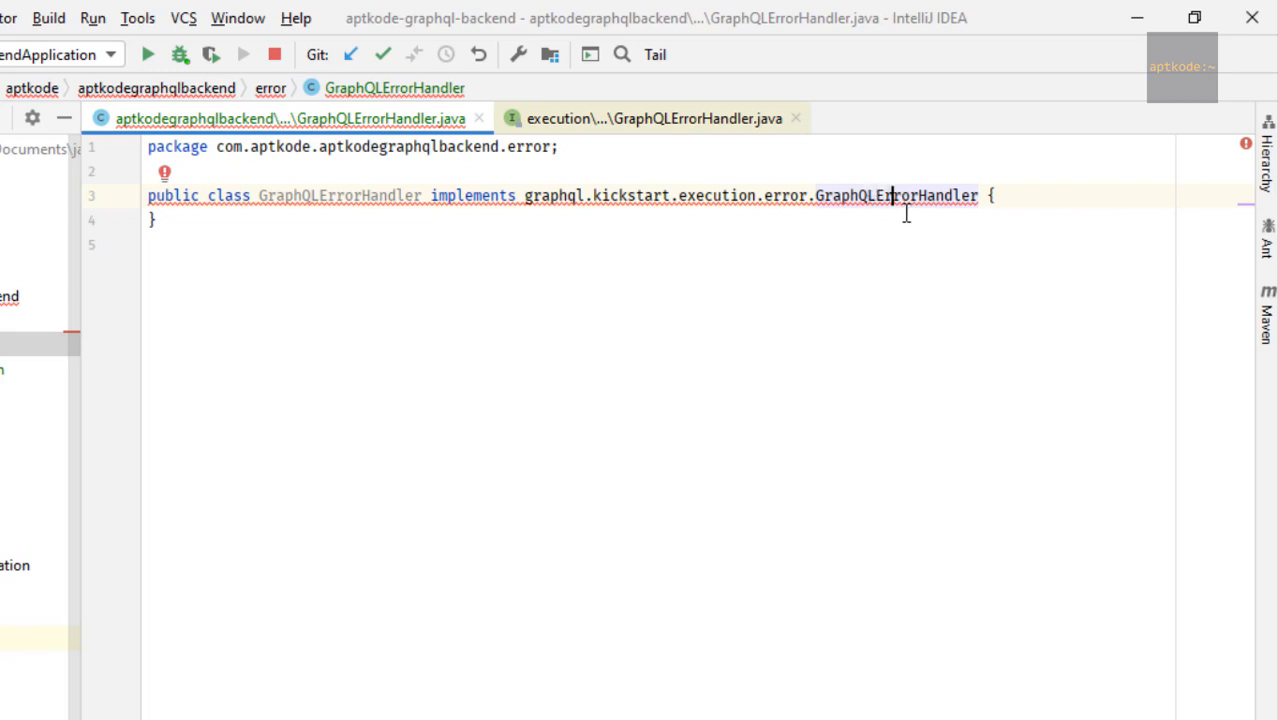
mouse_move(868, 218)
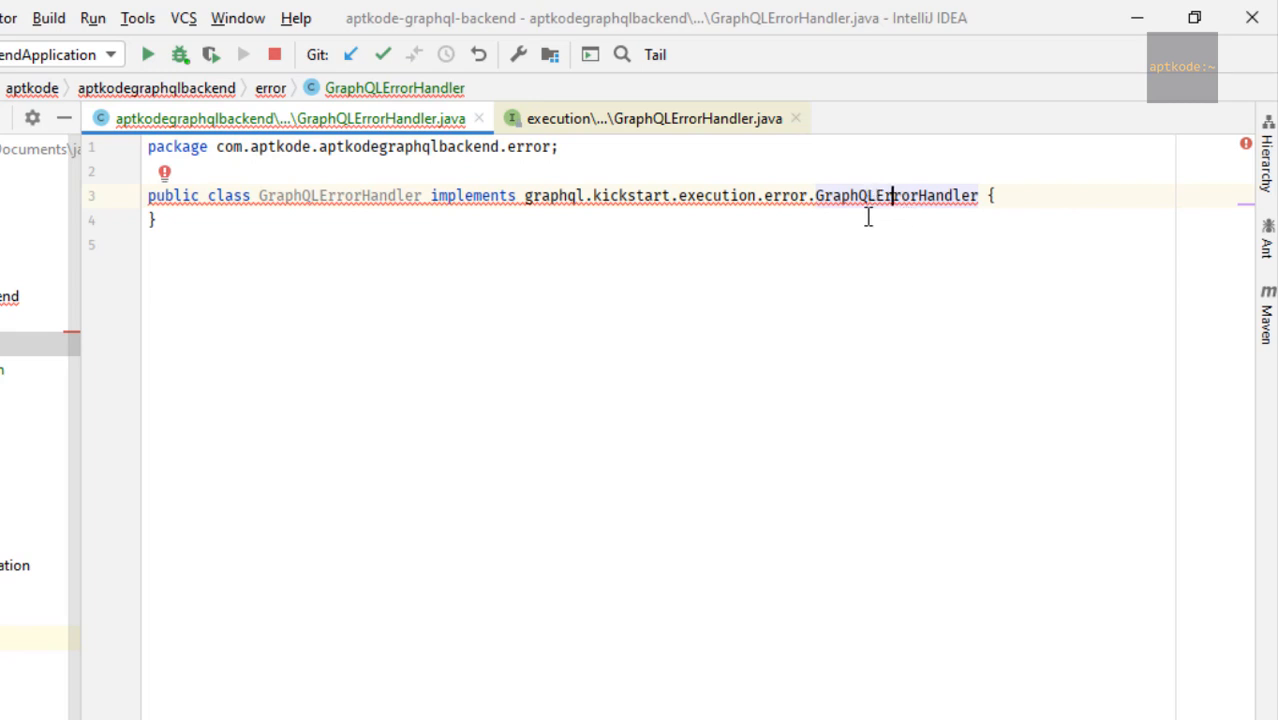
double_click(895, 195)
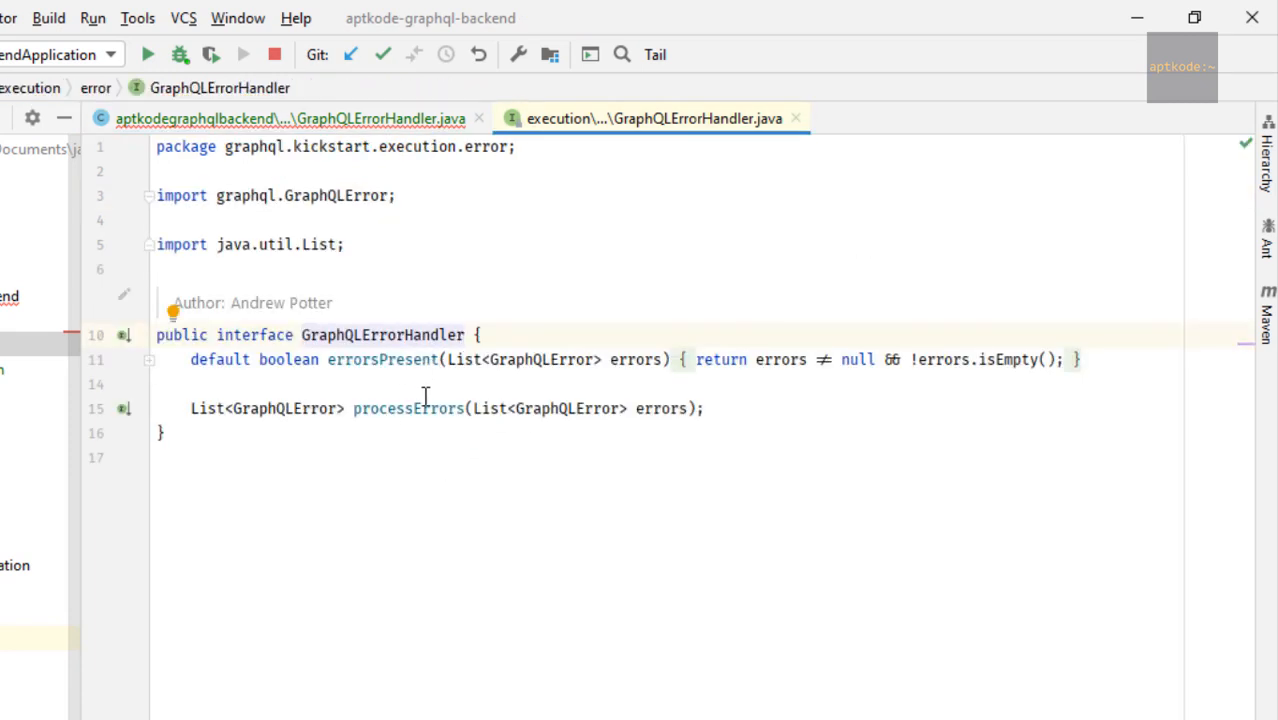
double_click(407, 408)
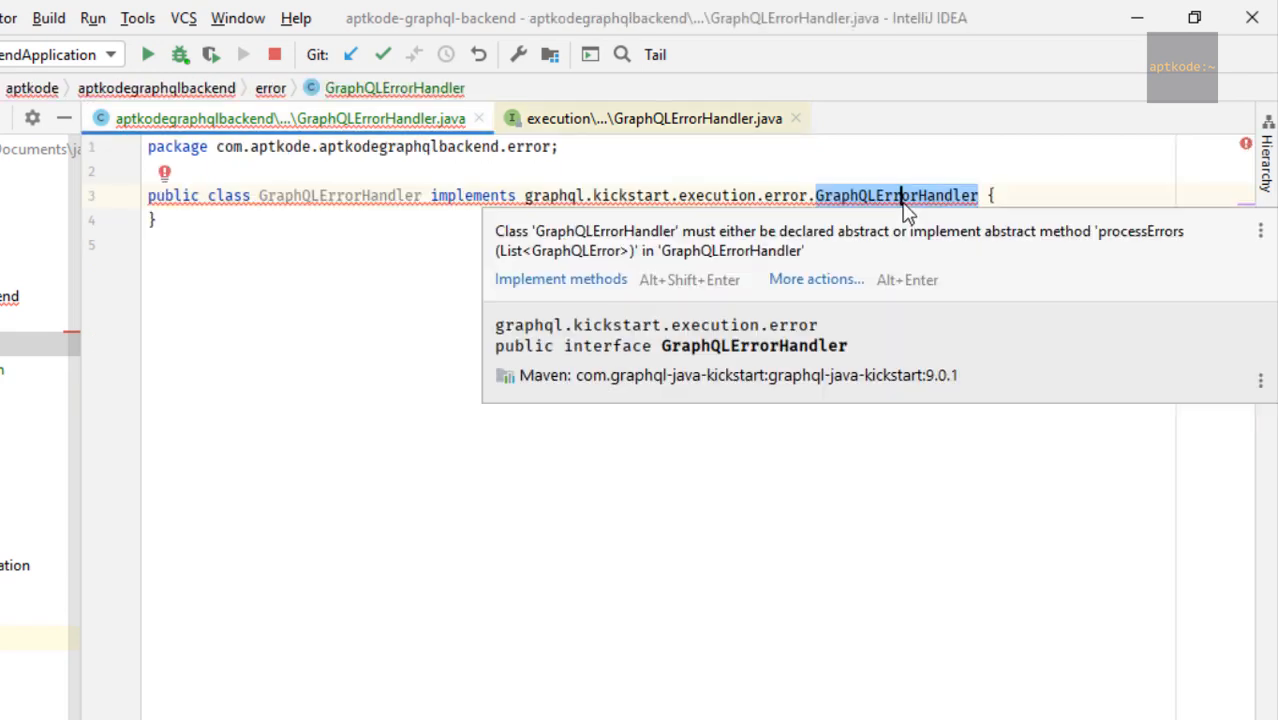
left_click(560, 279)
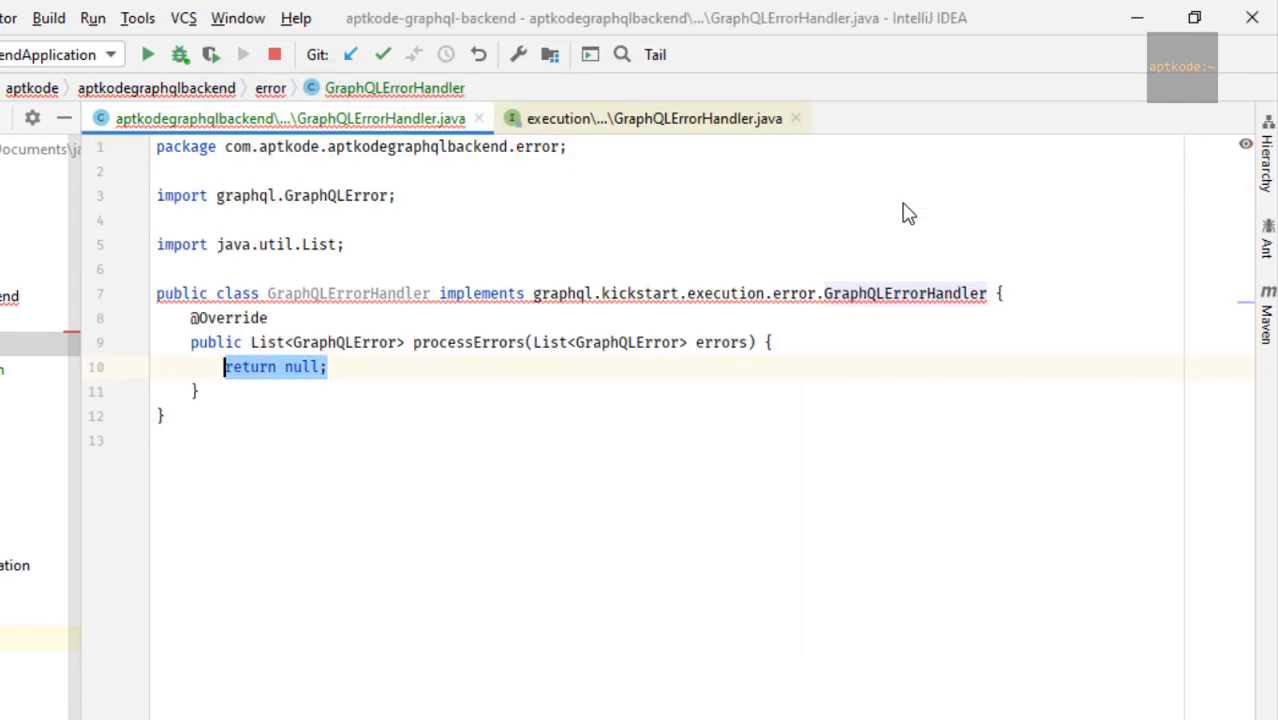
left_click(160, 268)
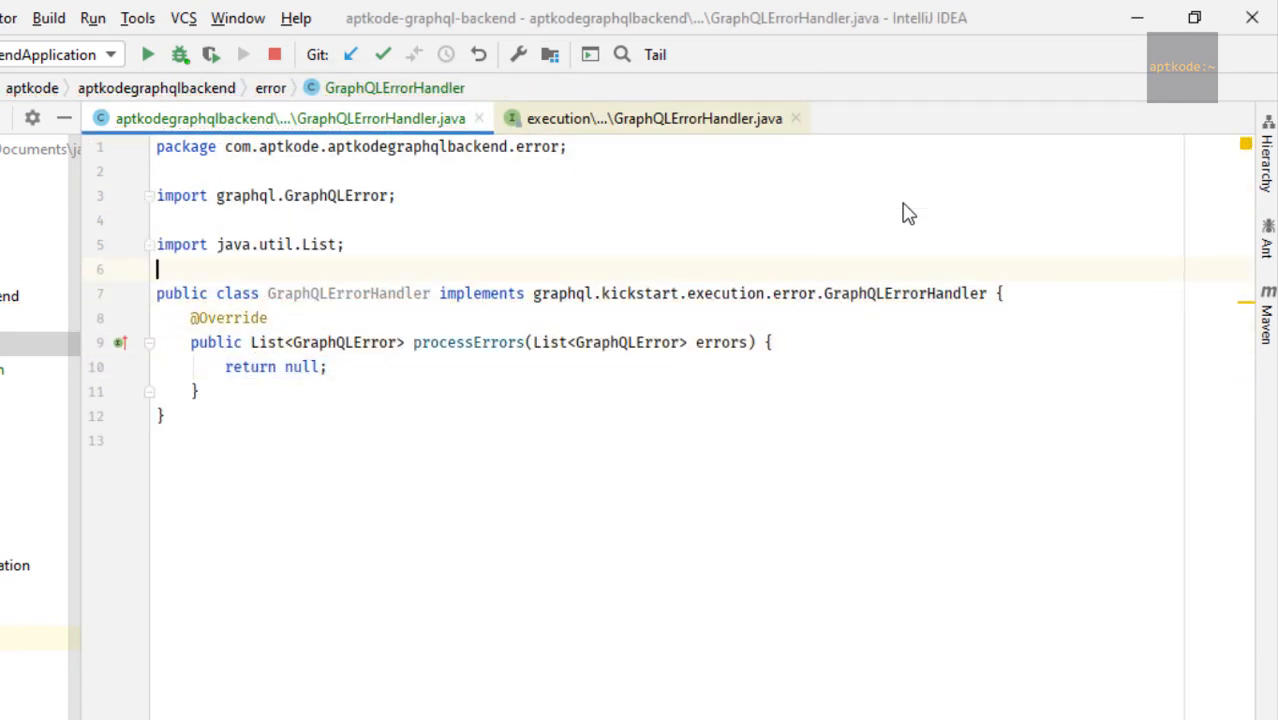
type("@Component")
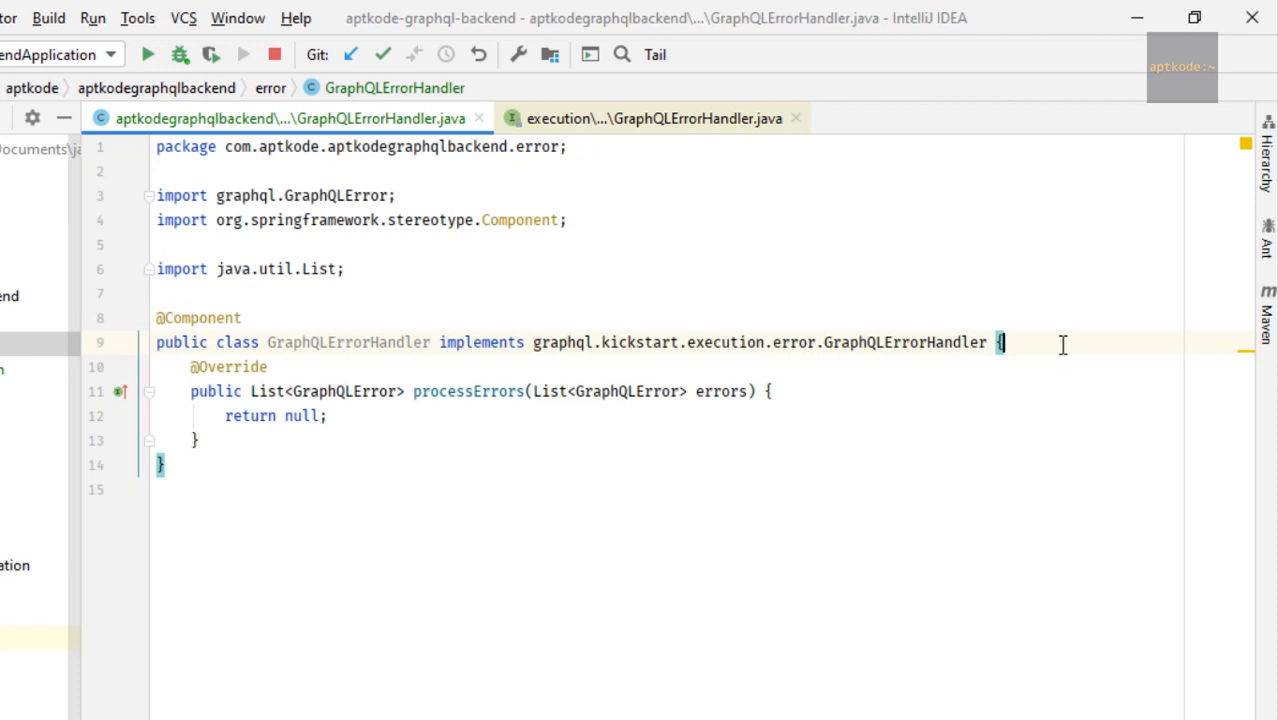
key("enter")
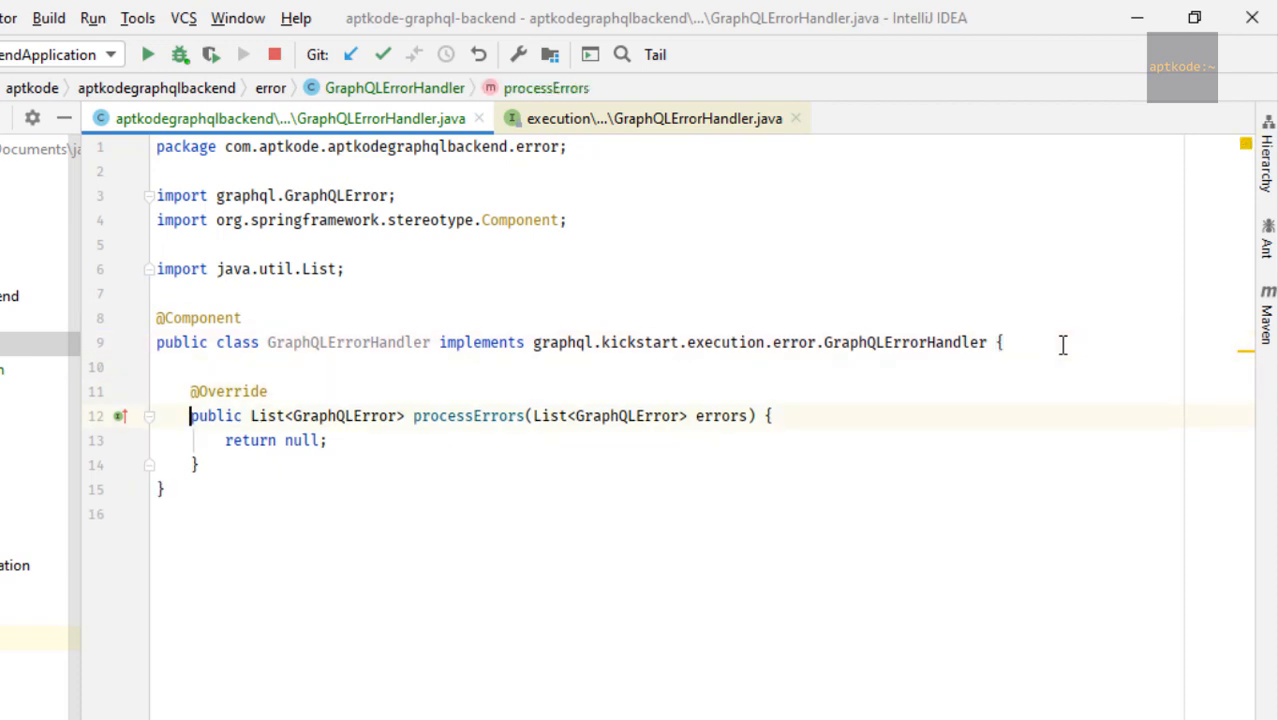
- Replace return null with errors.stream().map(...) as the processErrors result
left_click(327, 440)
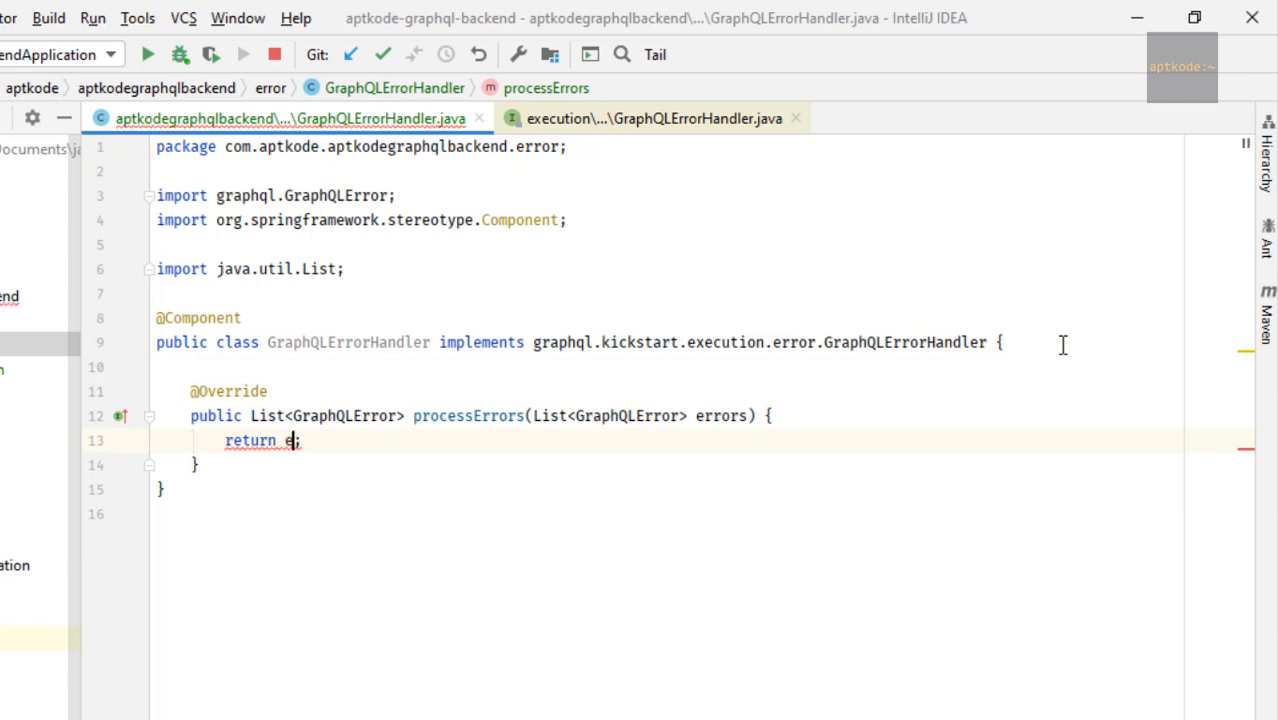
type("rrors.stream().ma")
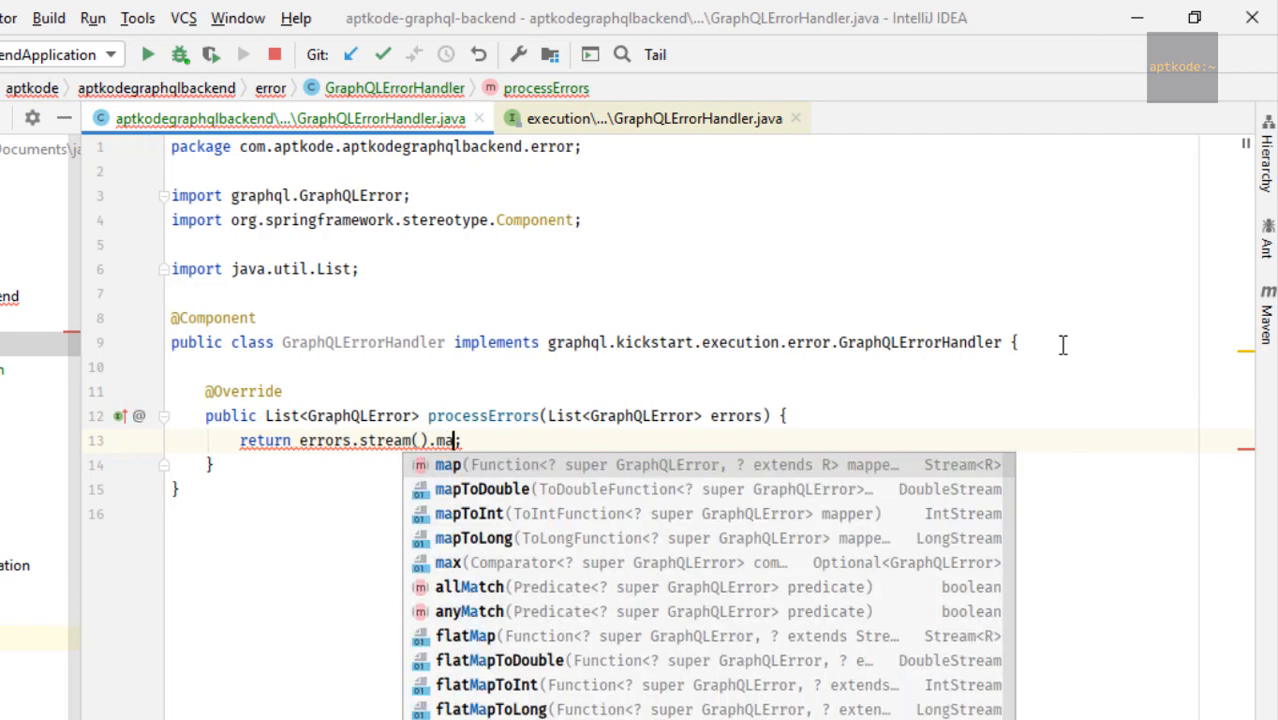
left_click(446, 464)
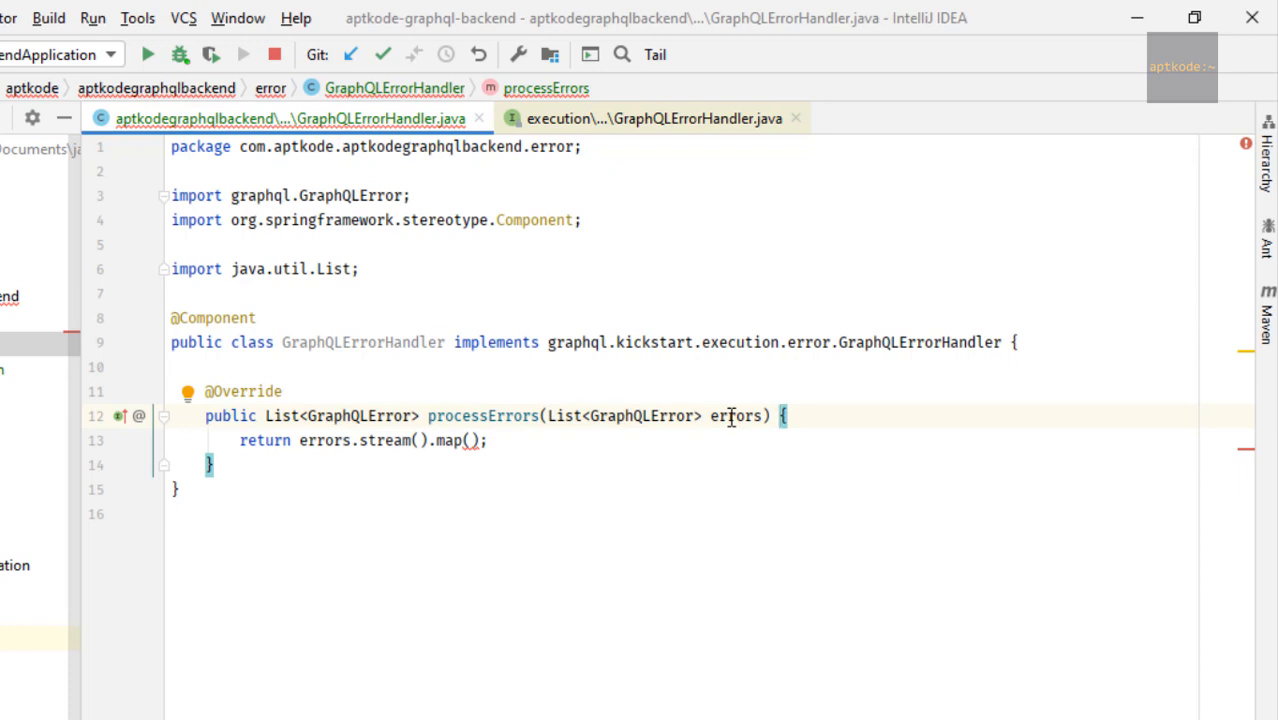
left_click(578, 440)
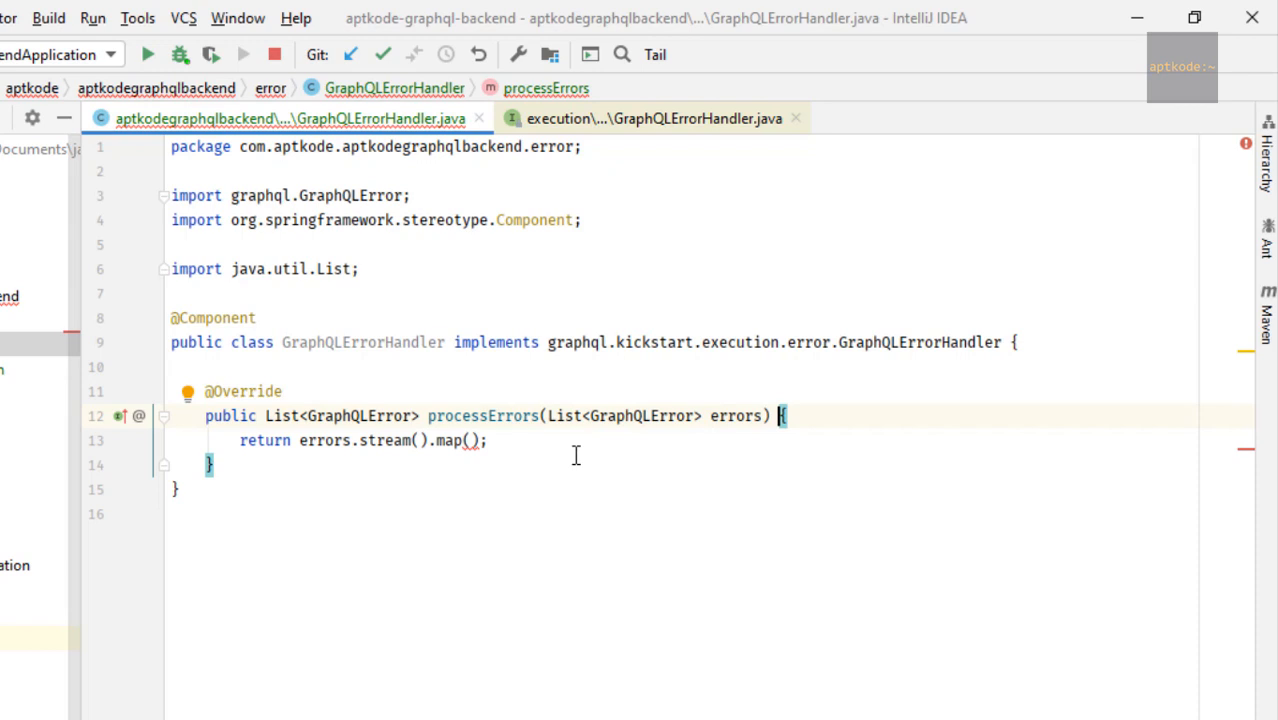
left_click(469, 440)
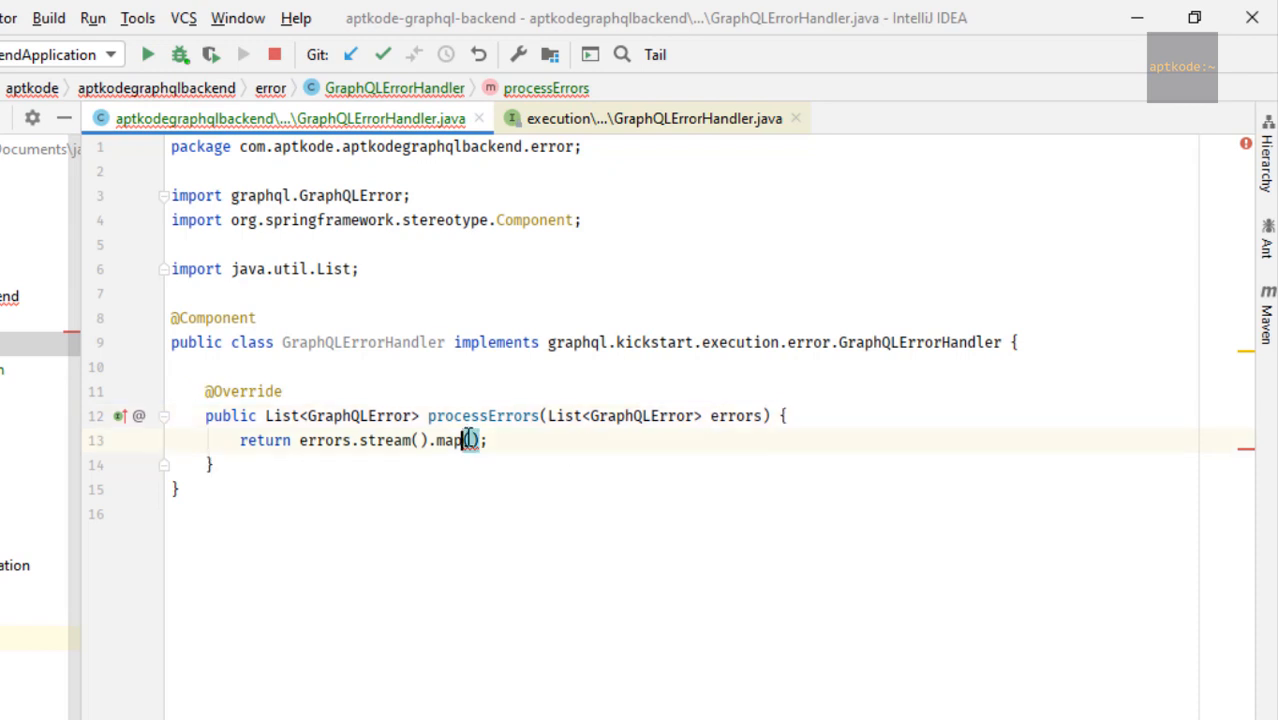
- Write the lambda e -> getNested(e) and collect with Collectors.toList()
type("e")
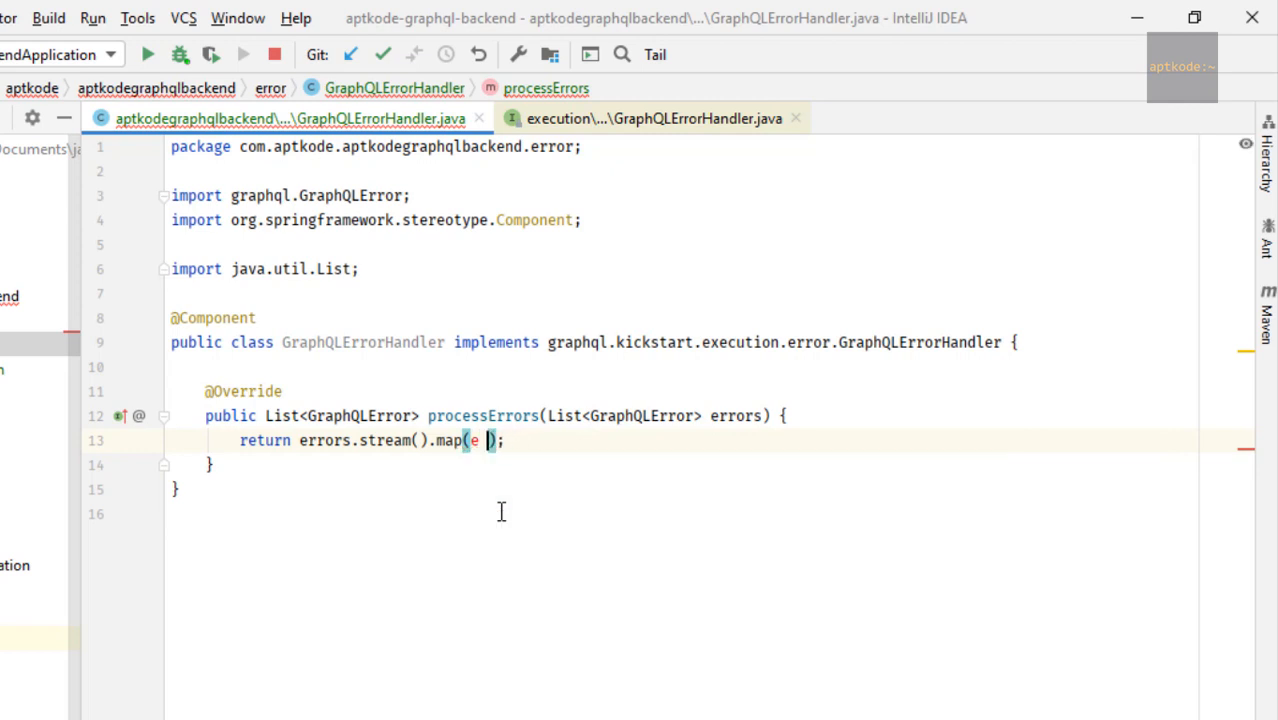
type("-")
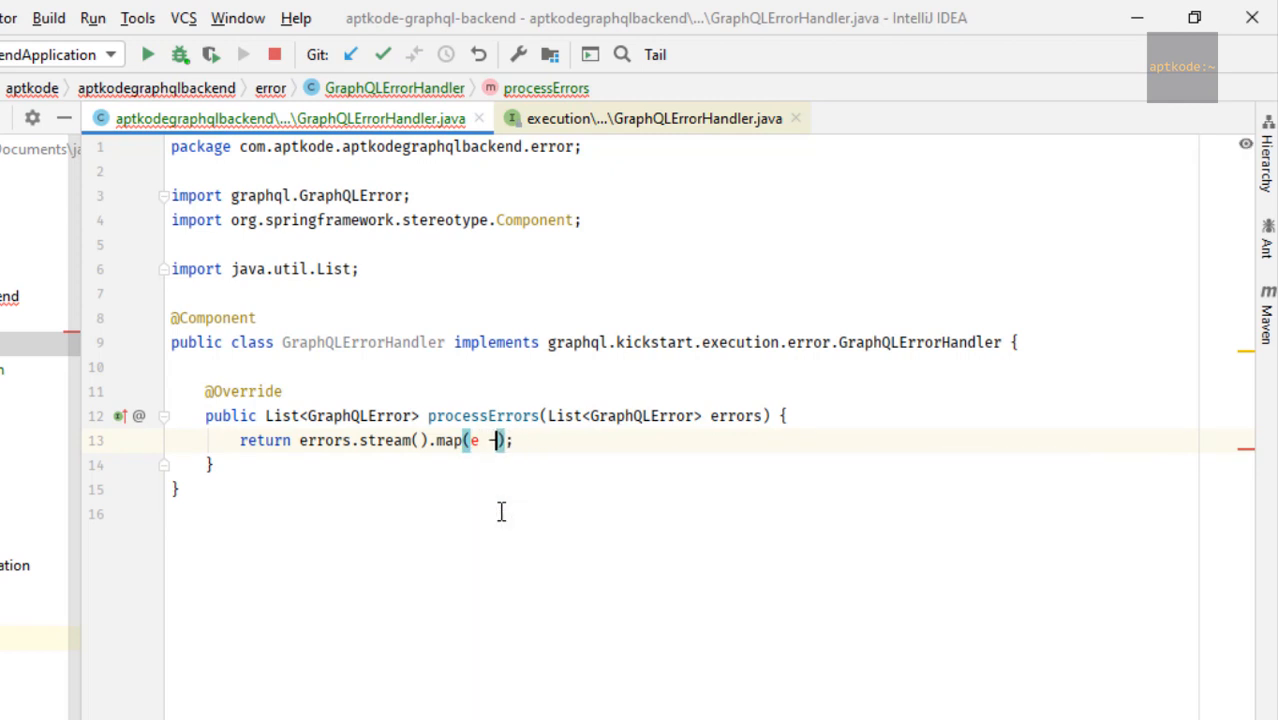
type(">")
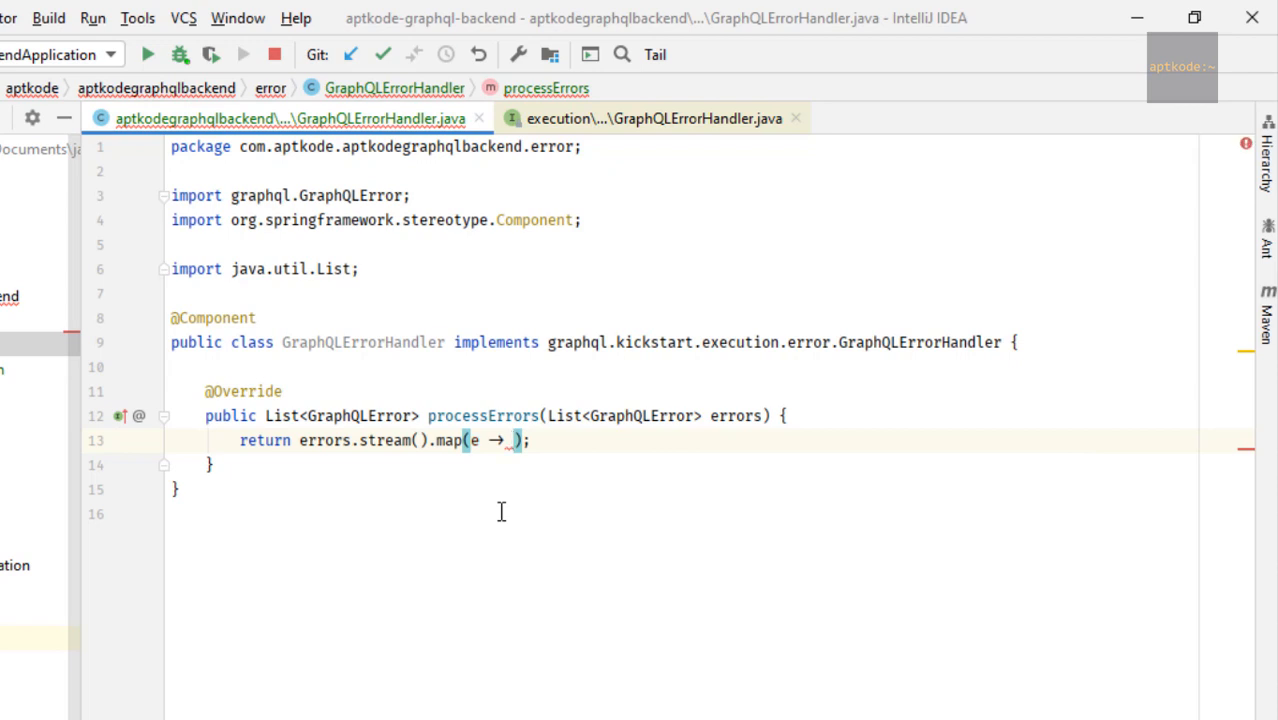
type("getNe")
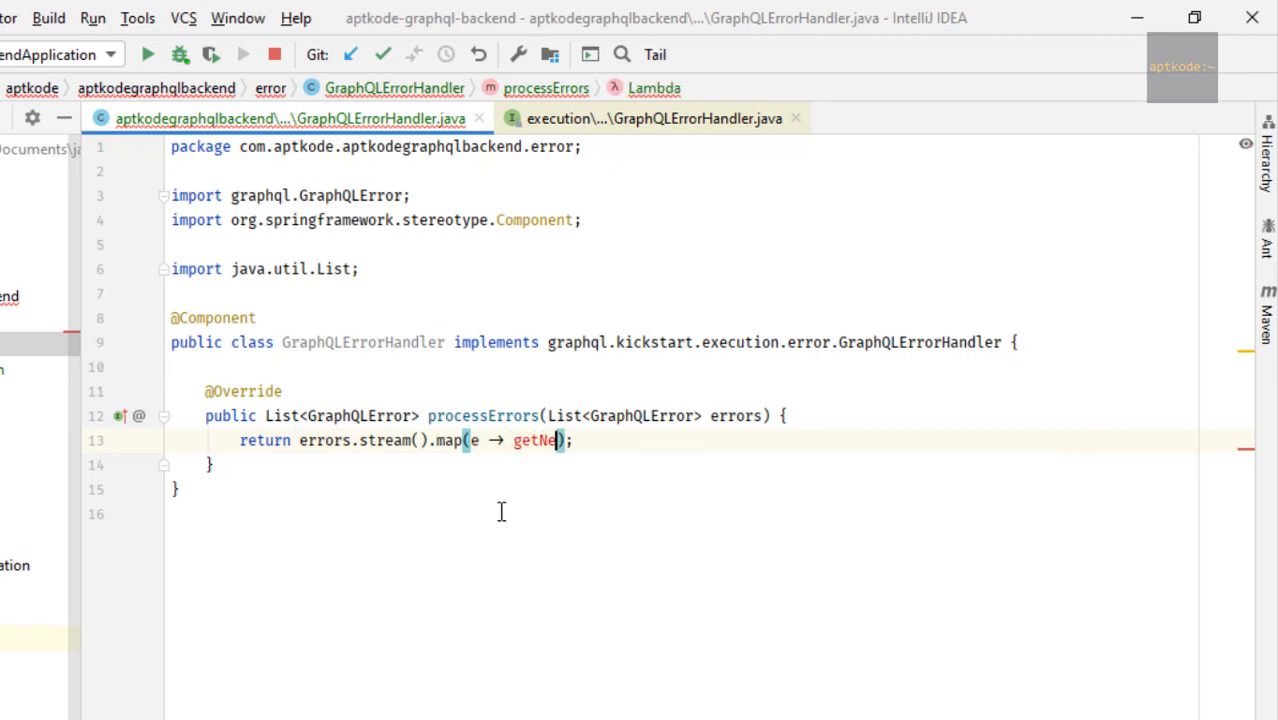
type("sted()")
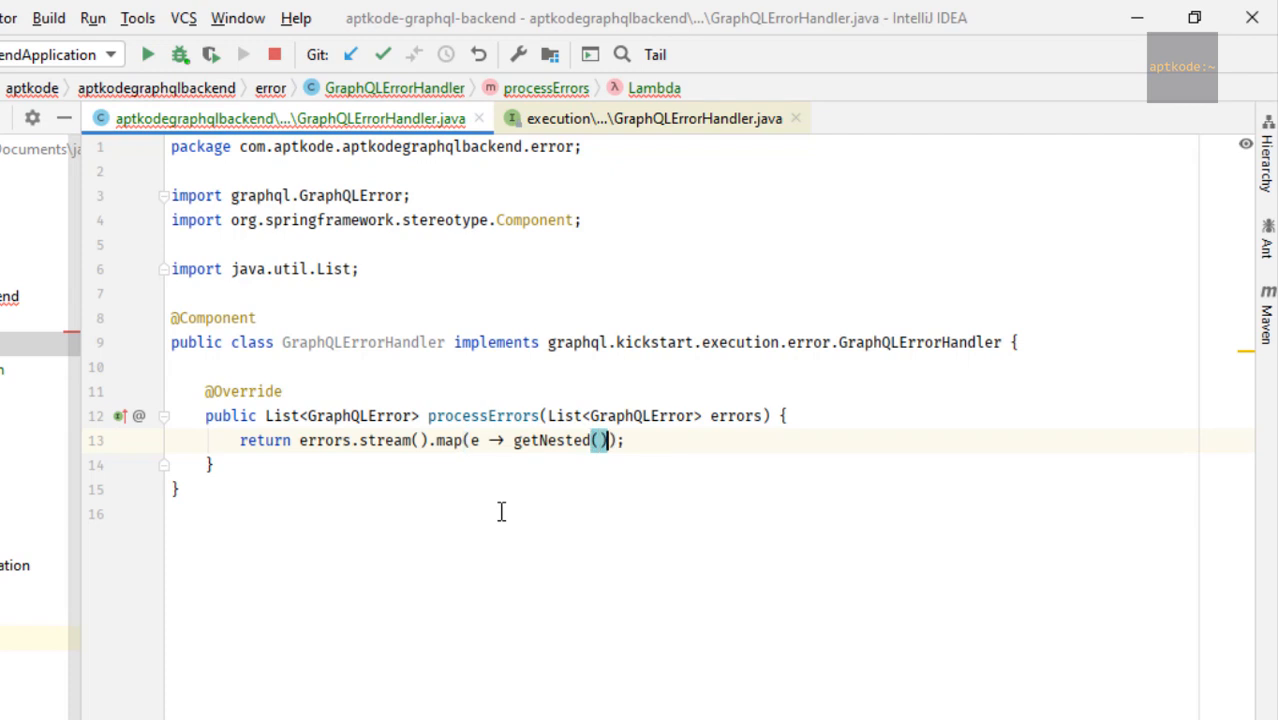
type("e")
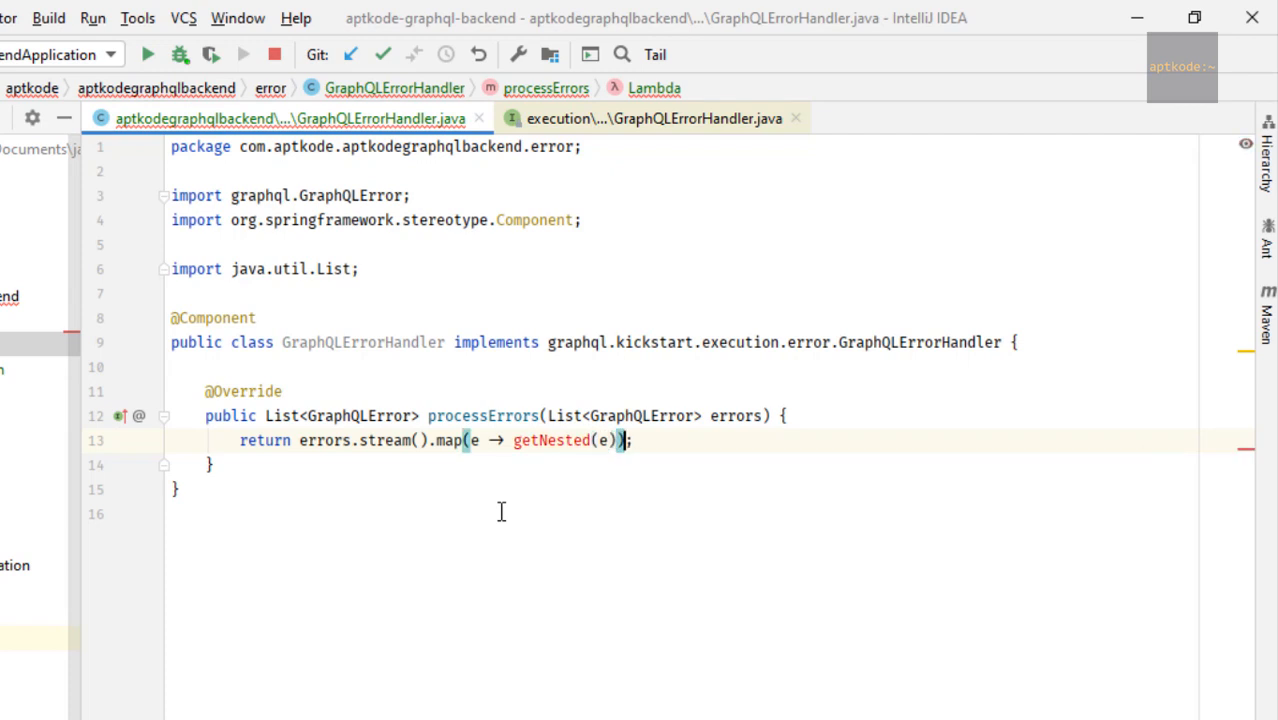
type(".collect(")
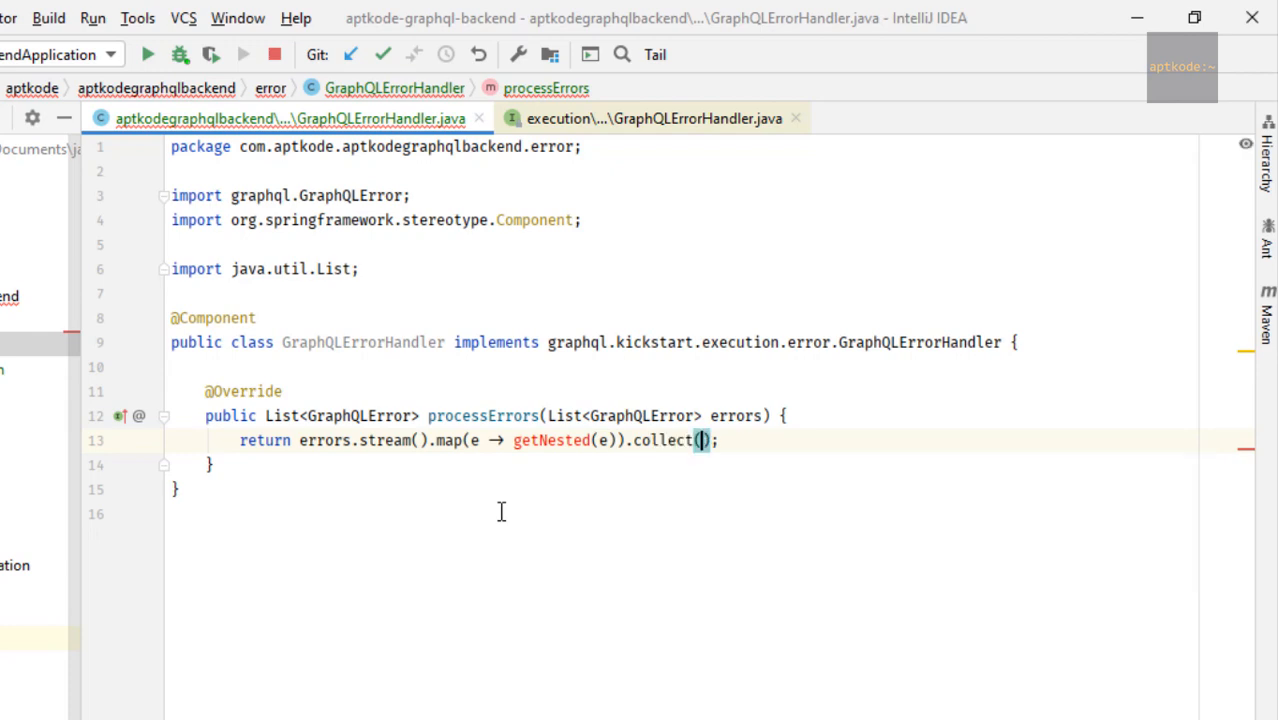
type("Collectors.toList(")
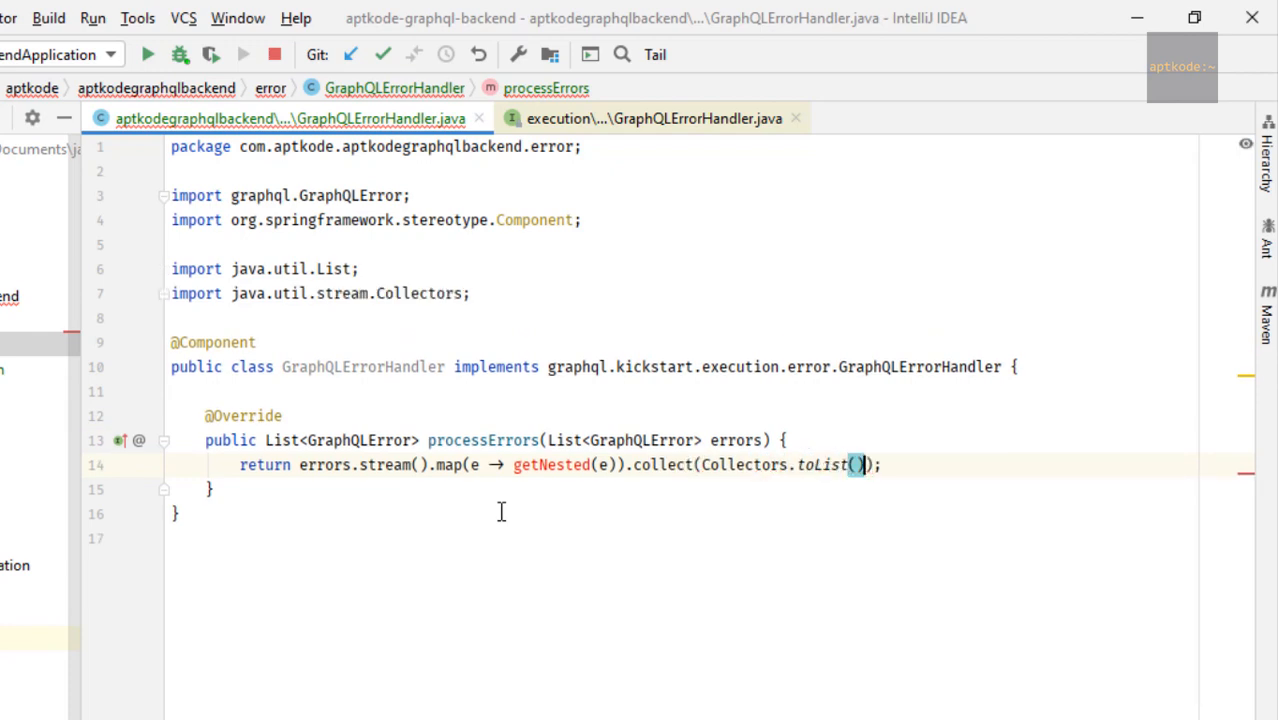
- Generate a private getNested method returning GraphQLError with a return null stub
left_click(538, 464)
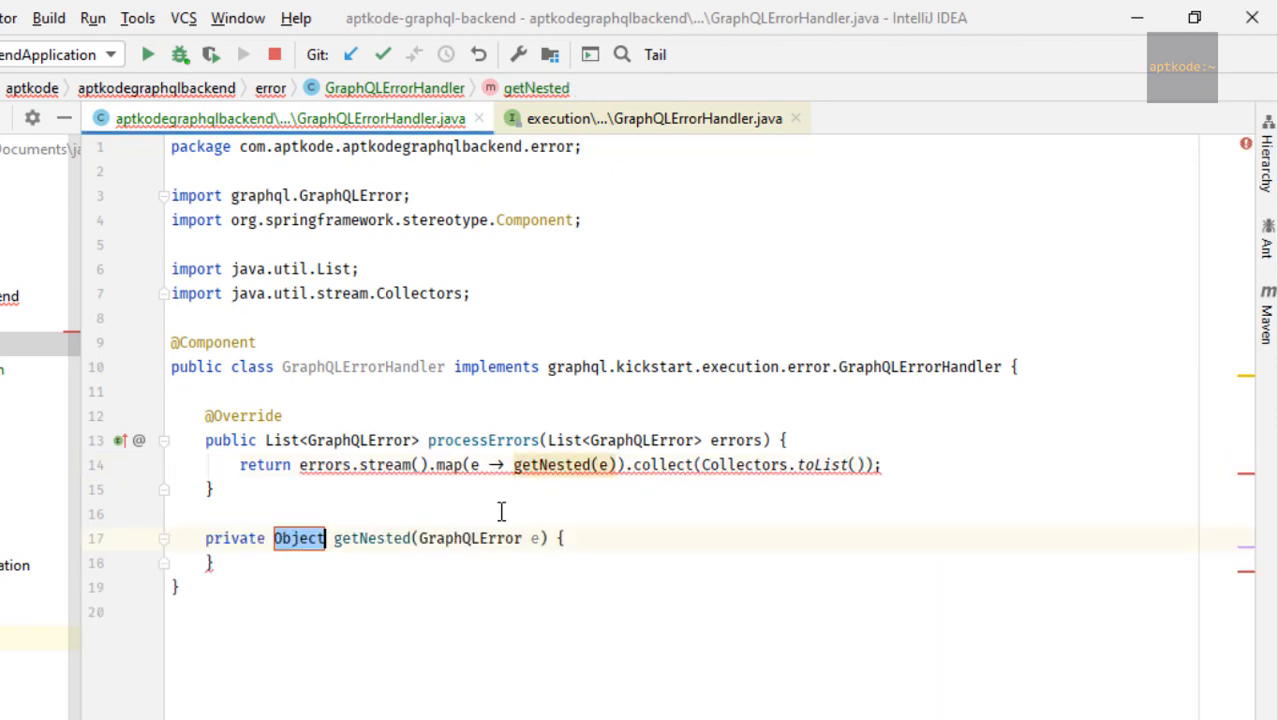
type("return null;")
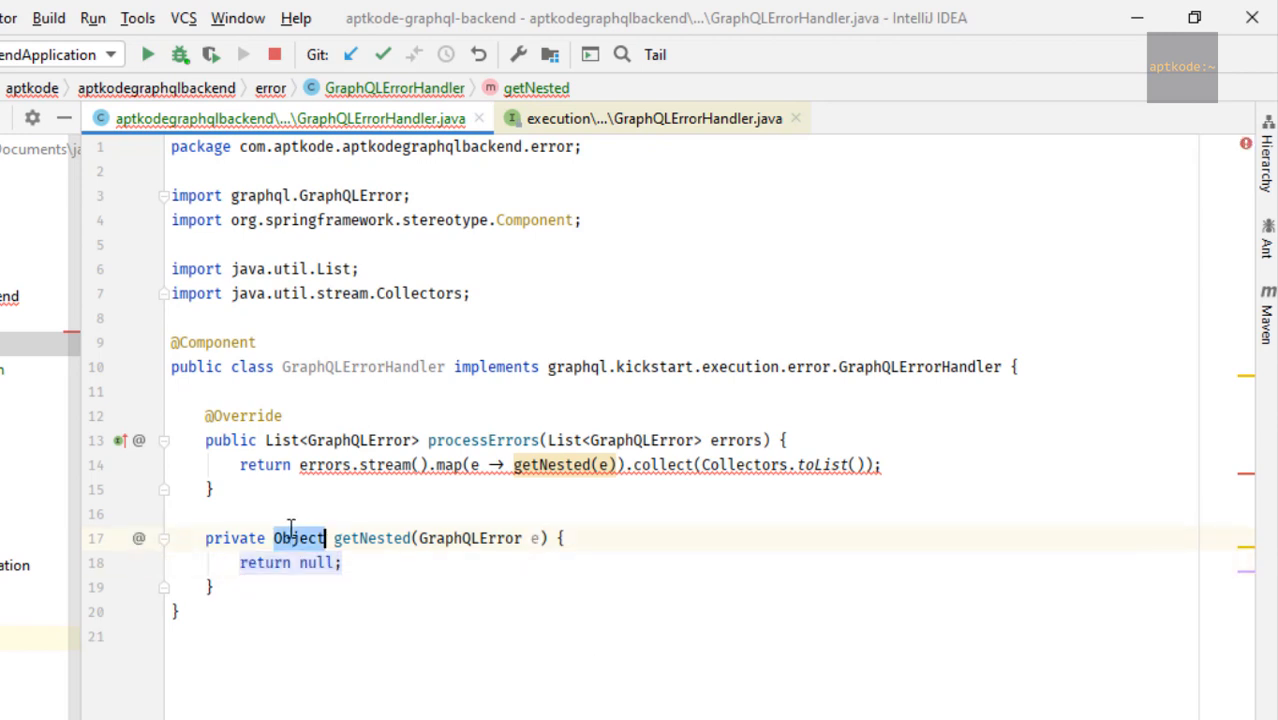
type("Graph")
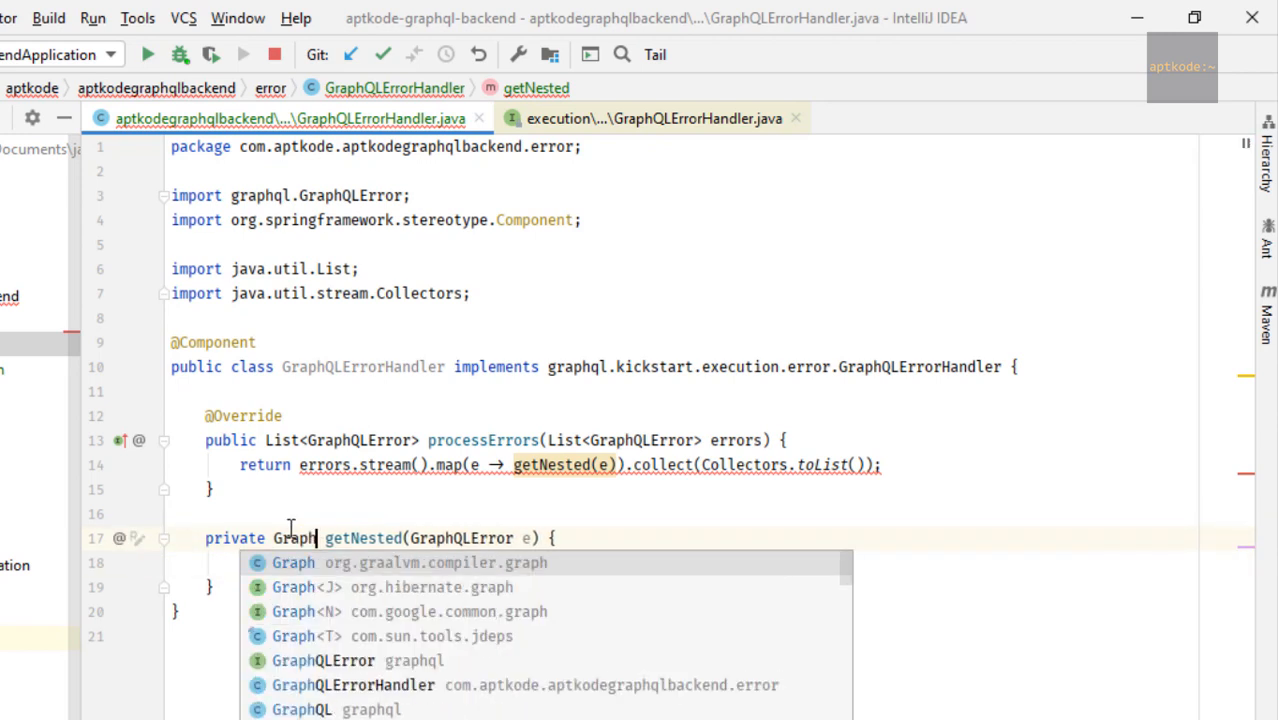
type("QLError")
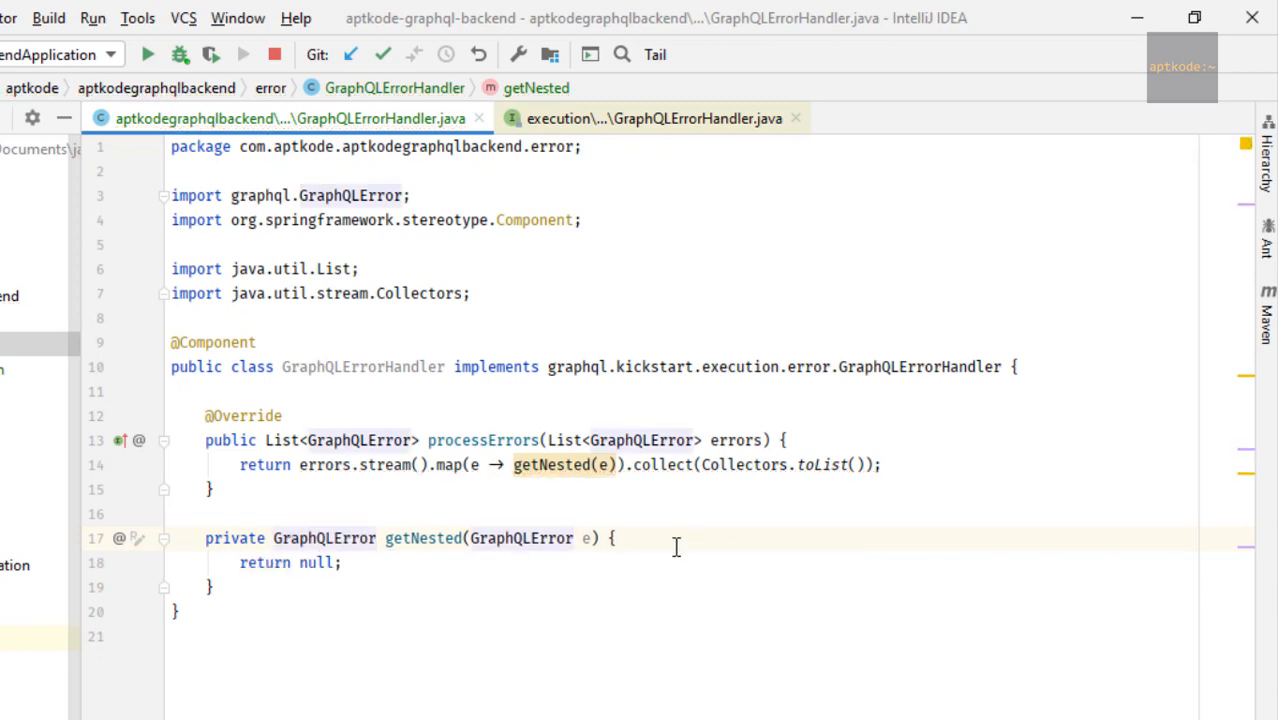
- Add if(e instanceof ExceptionWhileDataFetching) with a cast of e inside it
type("if(e")
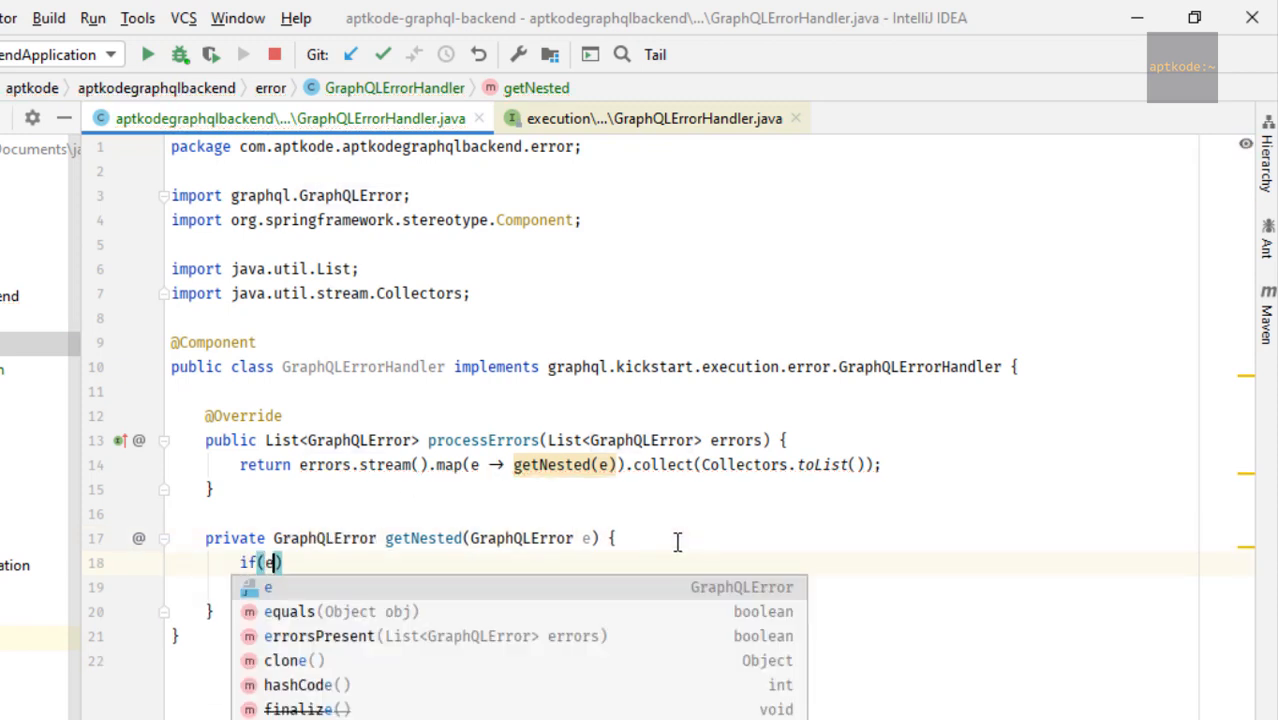
type("instanceof")
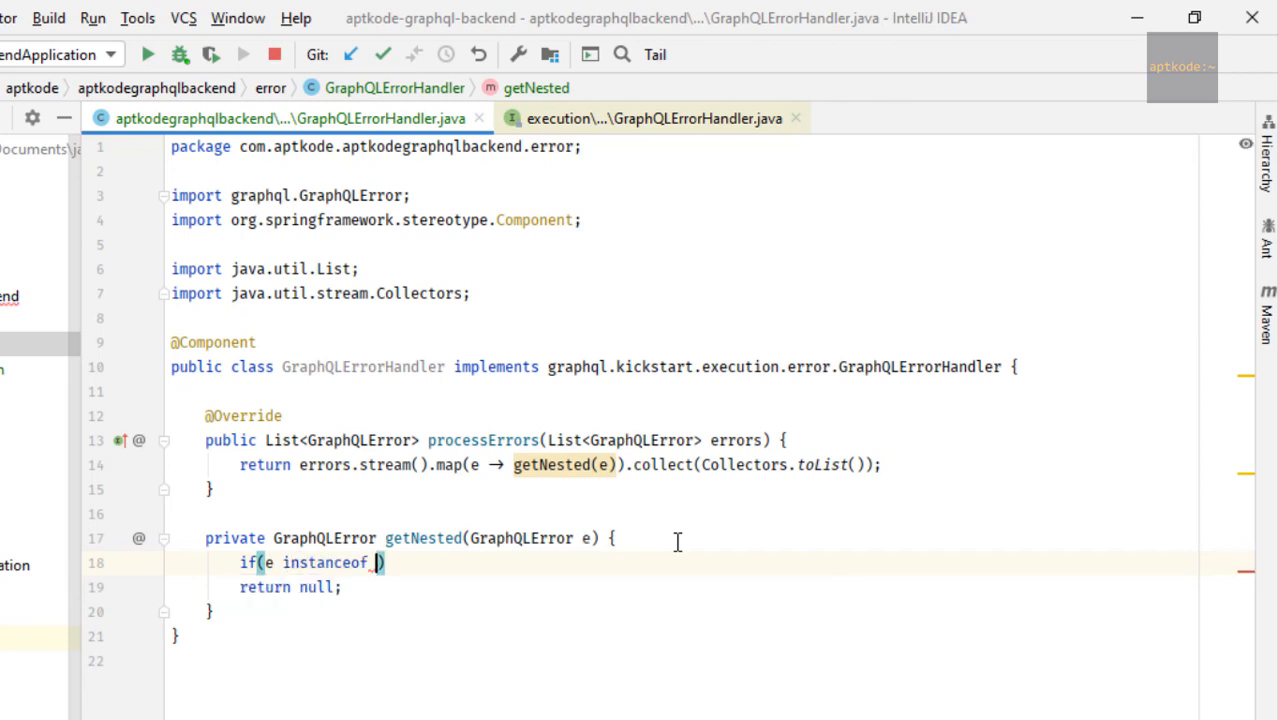
type("DataFetchin")
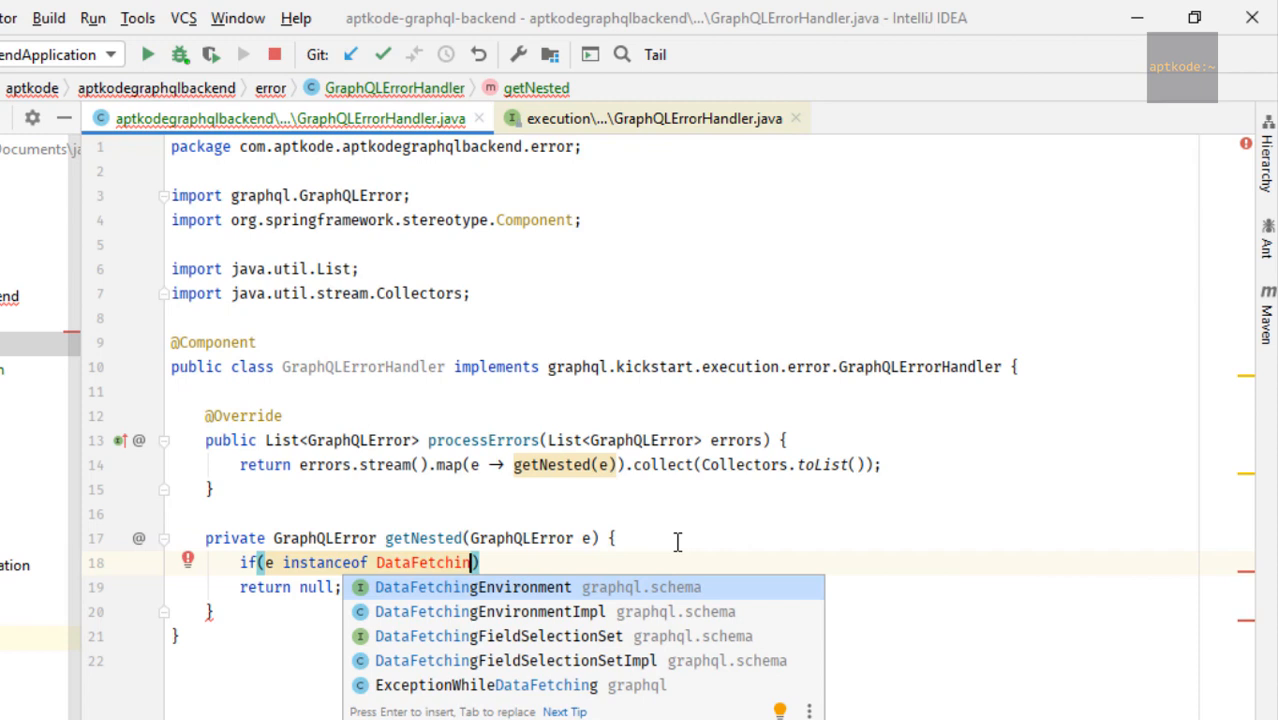
left_click(485, 685)
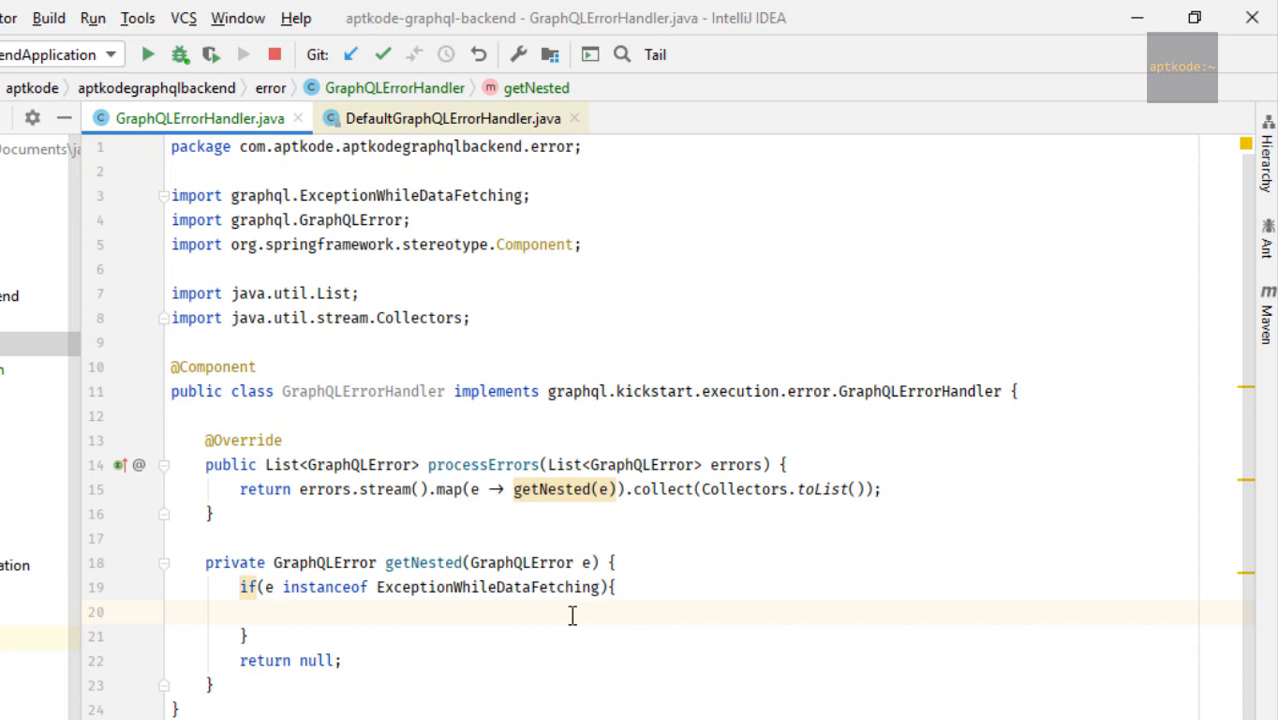
type("(e)")
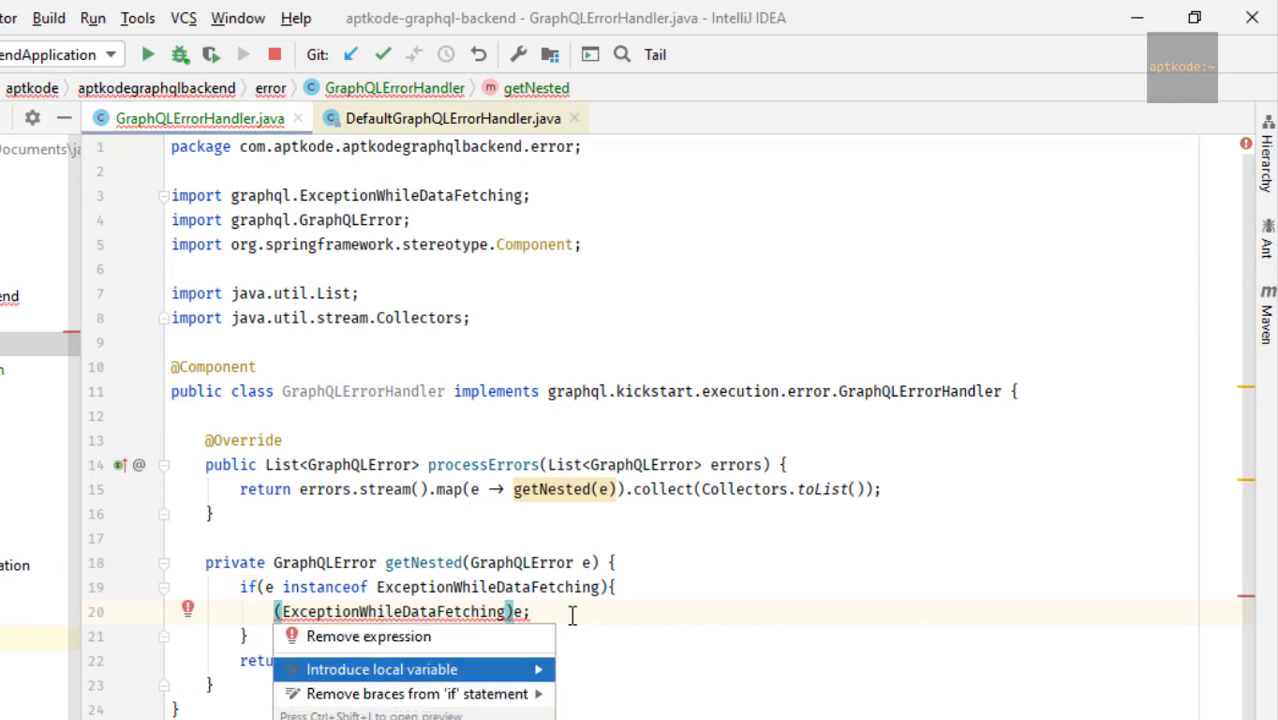
- Store the cast as dataFetchingEx and check dataFetchingEx.getException() instanceof GraphQLError
left_click(381, 669)
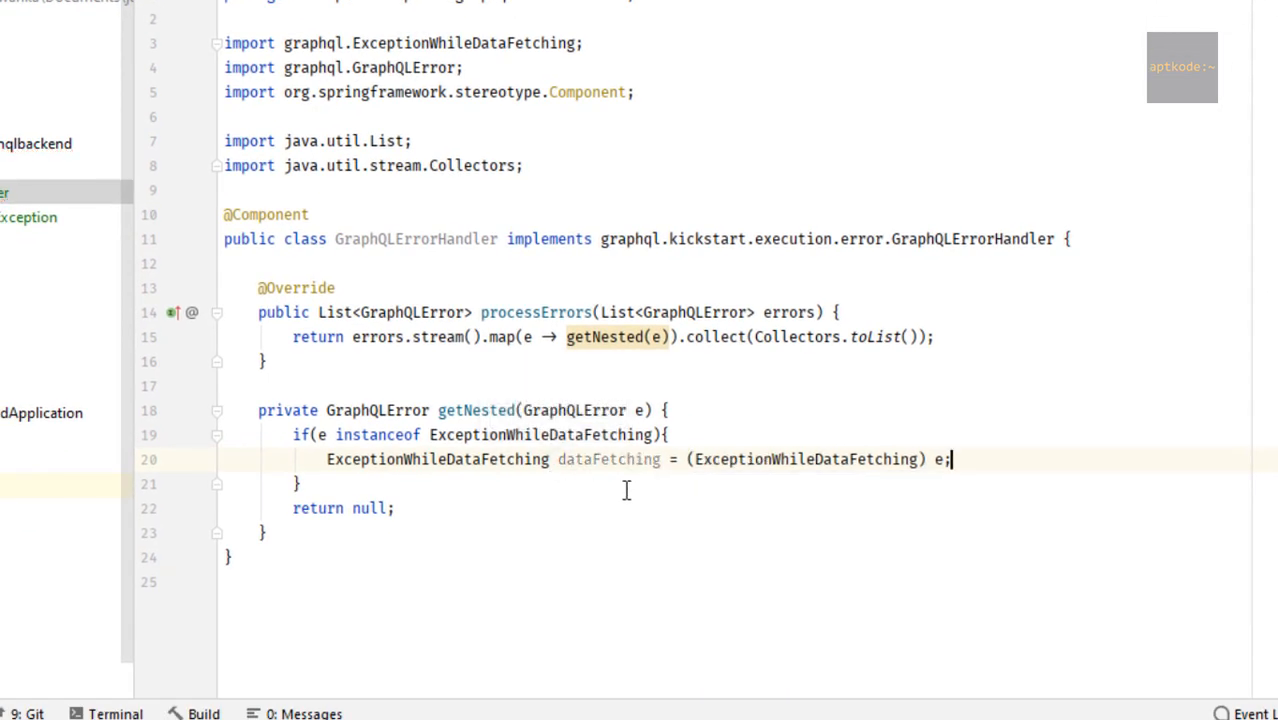
type("Ex")
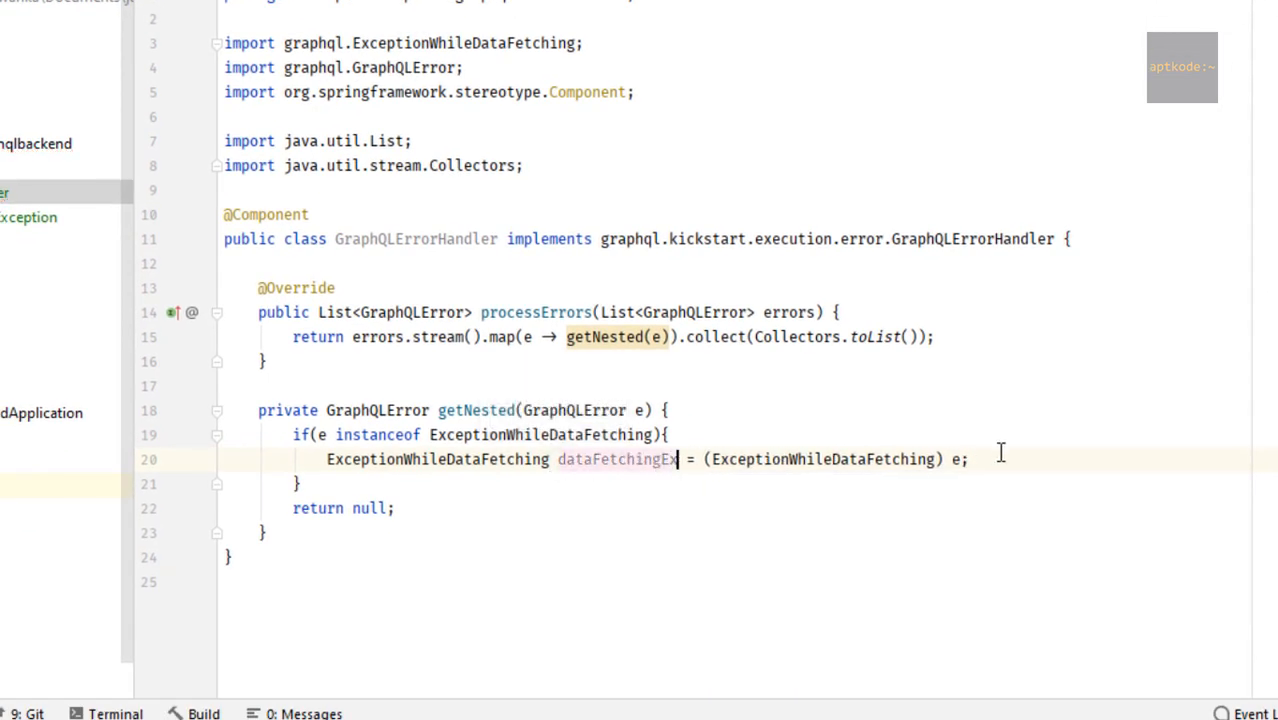
type("if(")
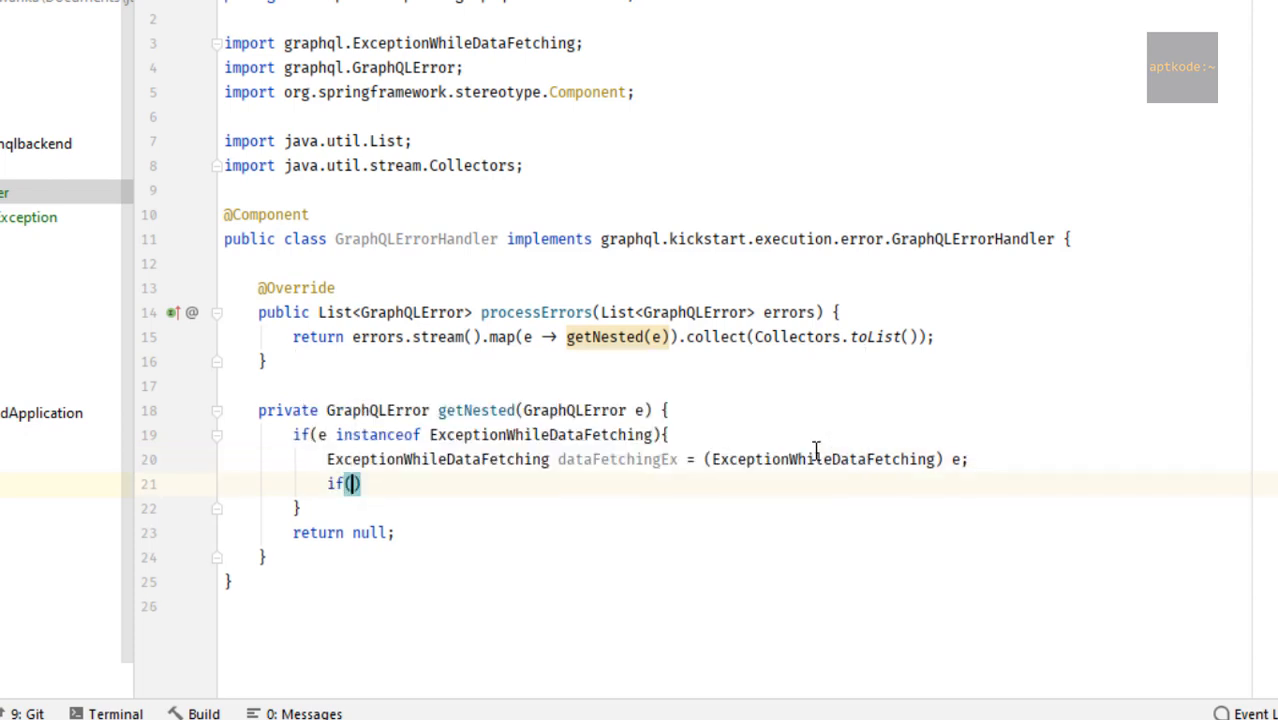
type("dataFetchingEx.ge")
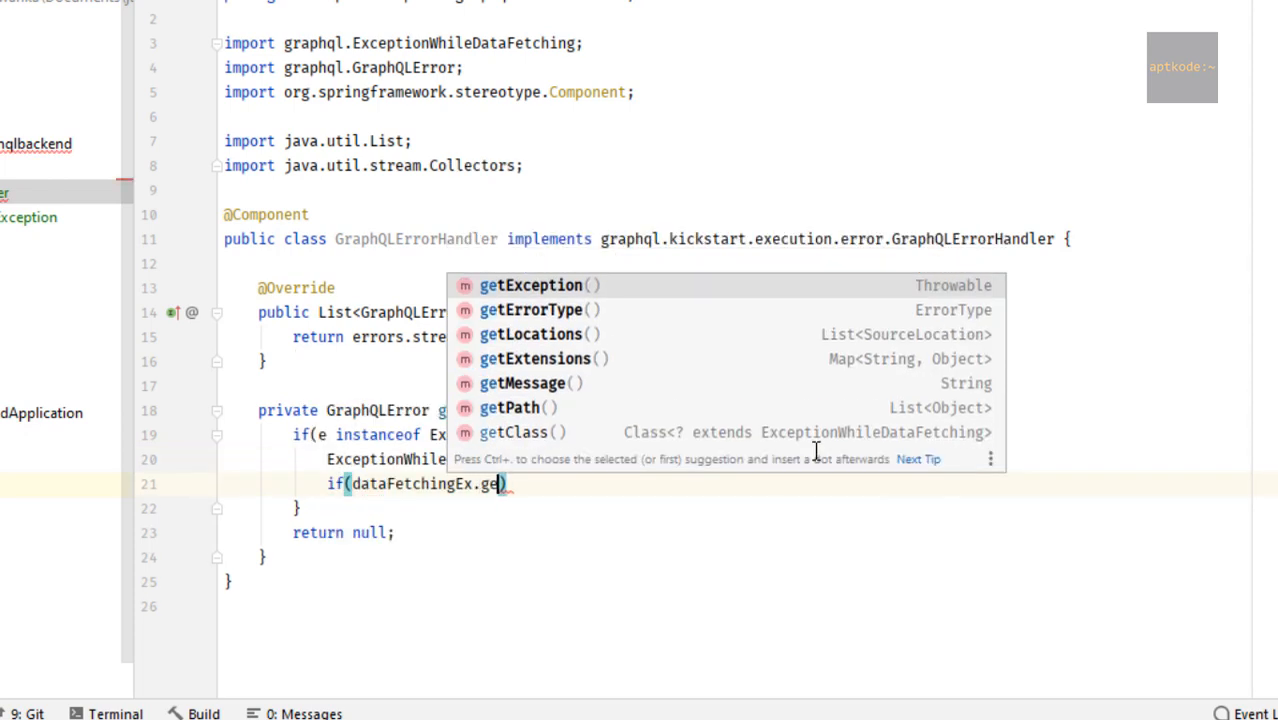
left_click(530, 285)
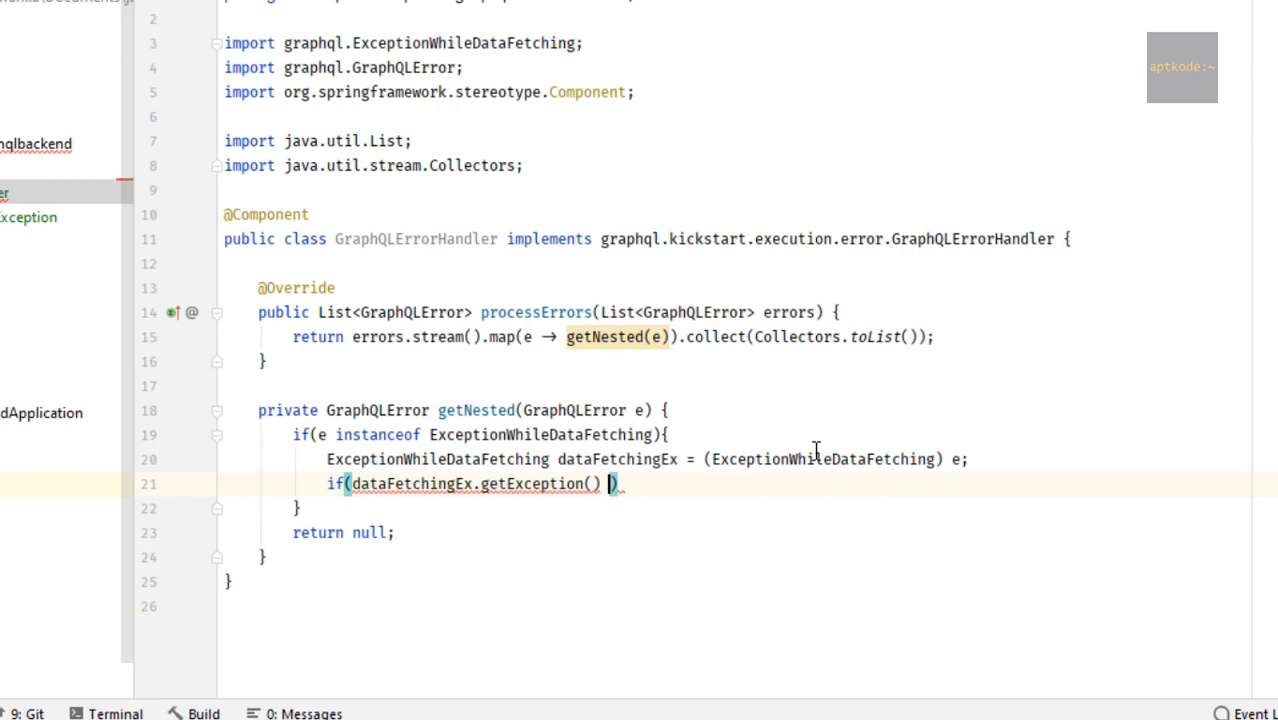
type("instanceof")
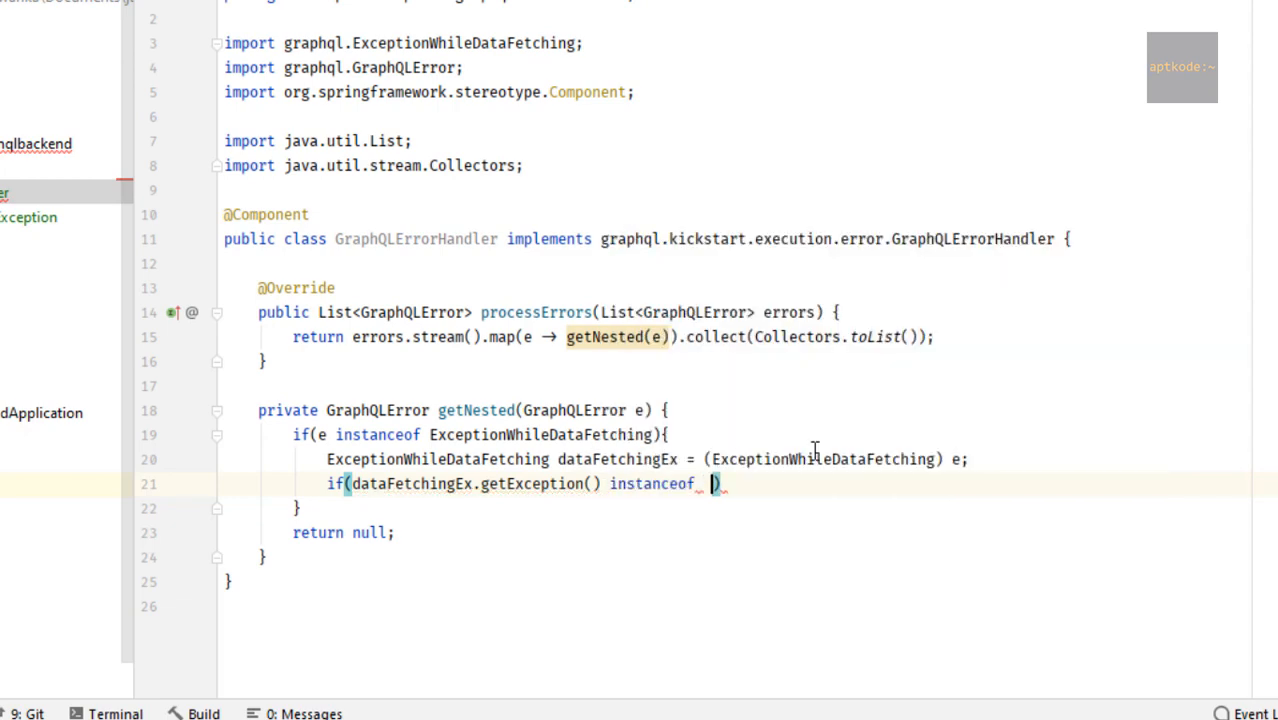
type("GraphQLErro")
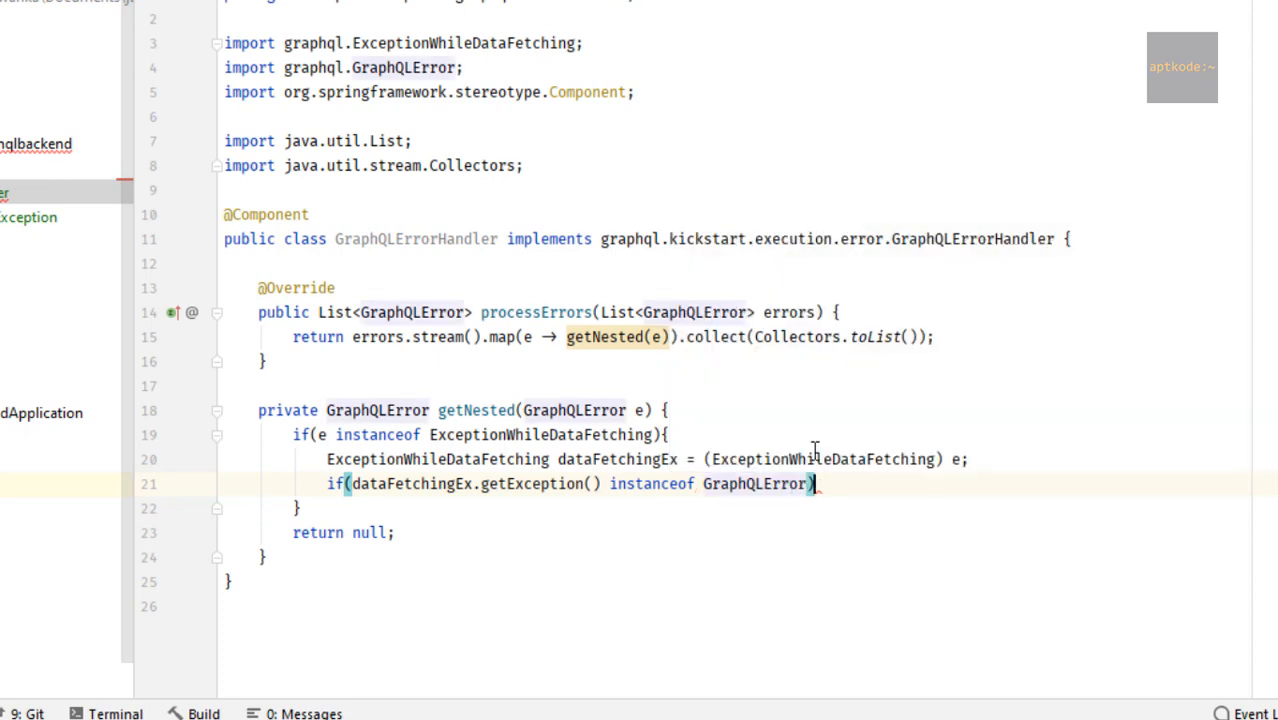
- Return (GraphQLError) dataFetchingEx.getException() in that case, otherwise return e
type("return (GraphQLError")
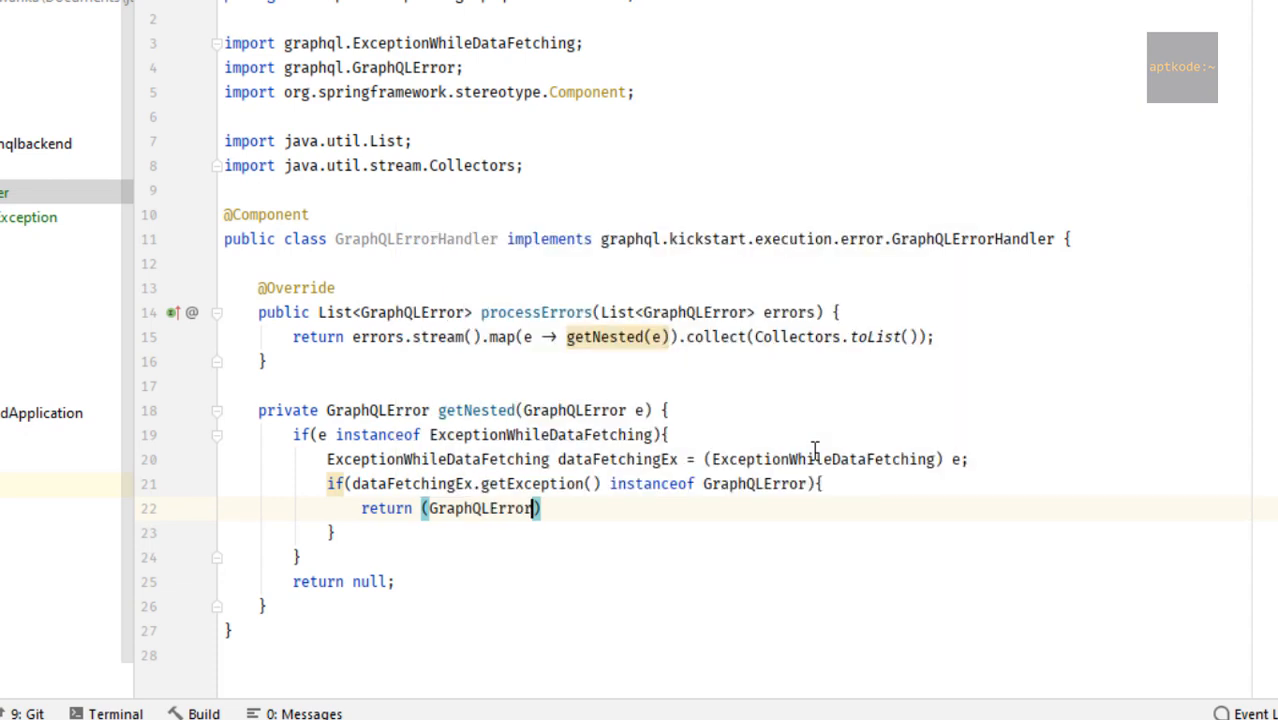
type(".dataFetchingEx")
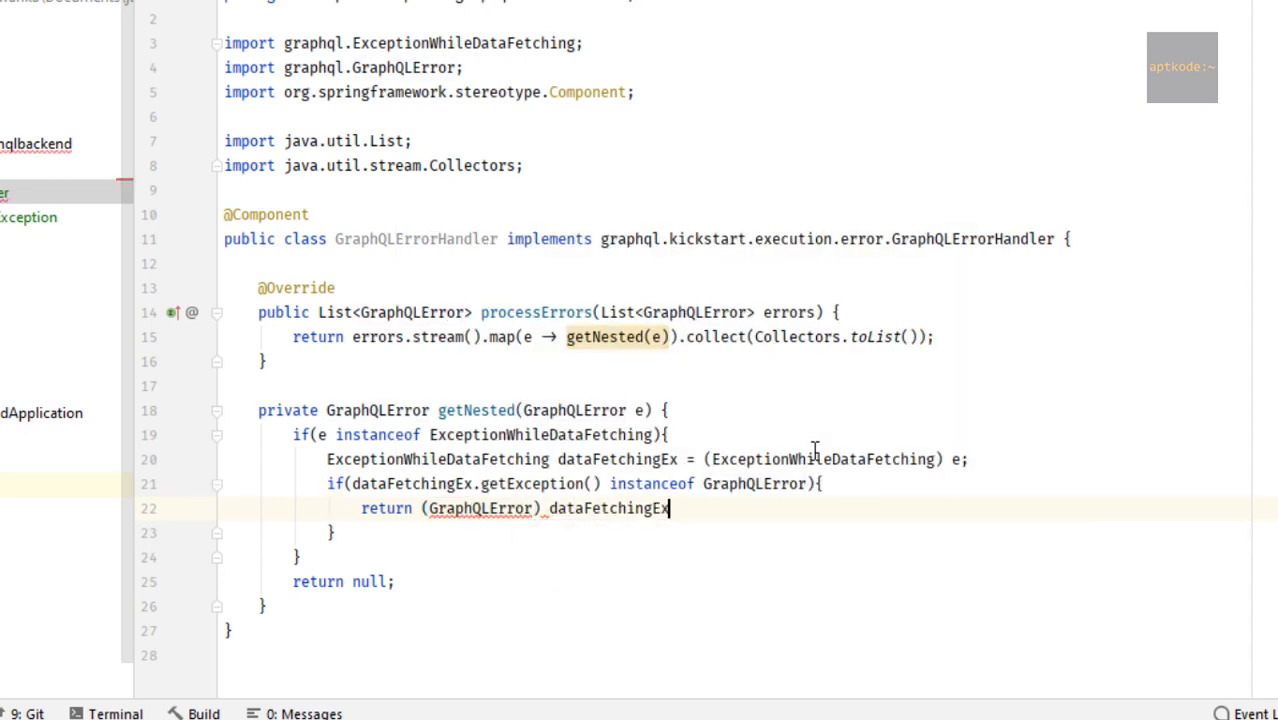
type(".getException();")
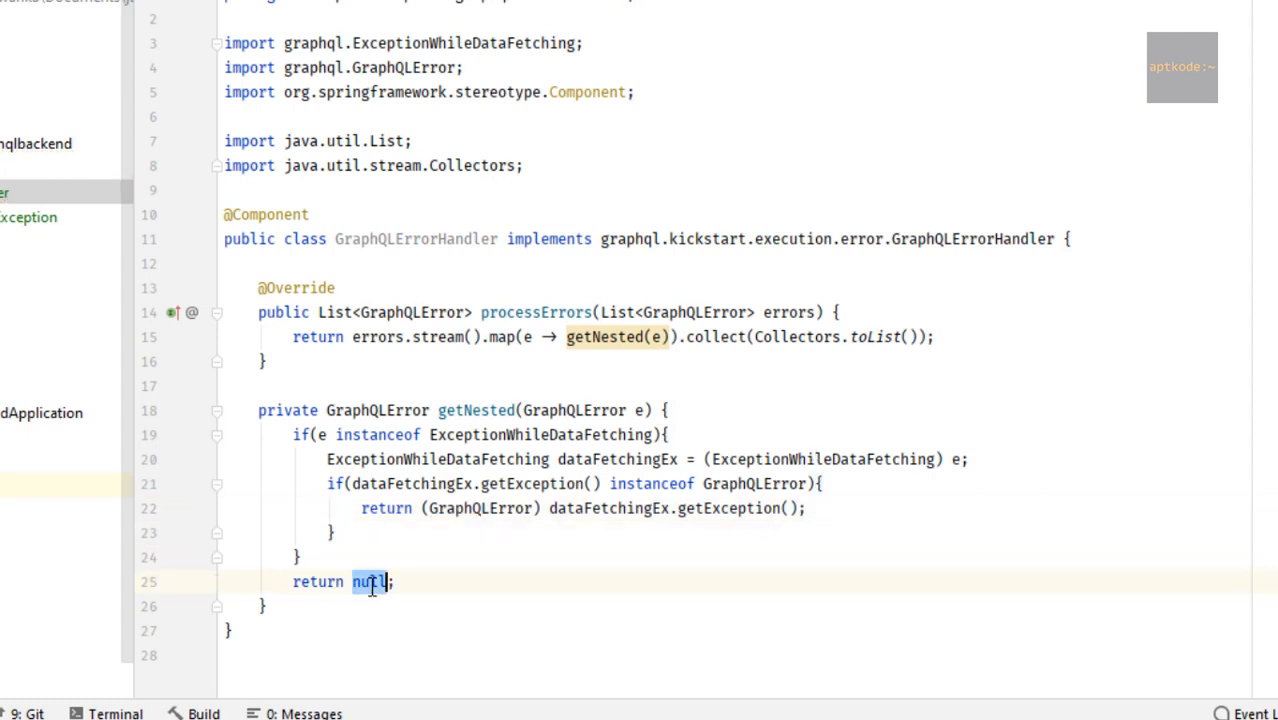
type("e")
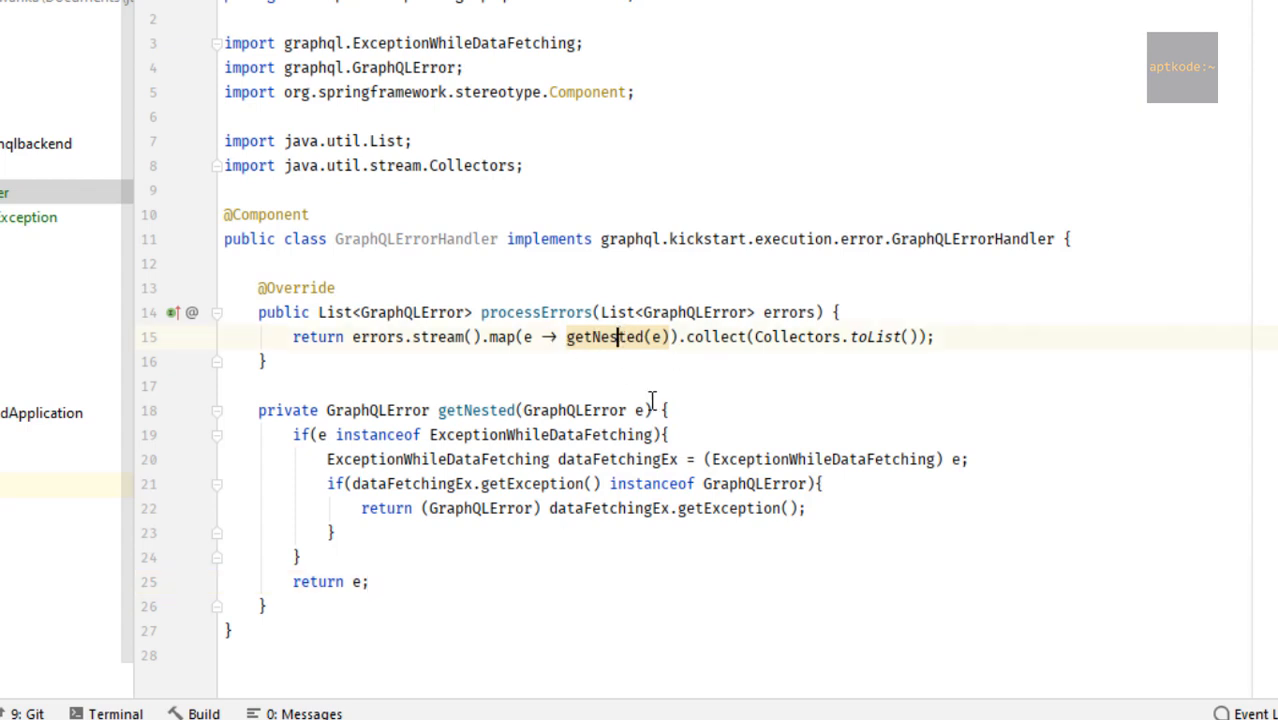
- Replace the getNested lambda with the method reference this::getNested
left_click(241, 333)
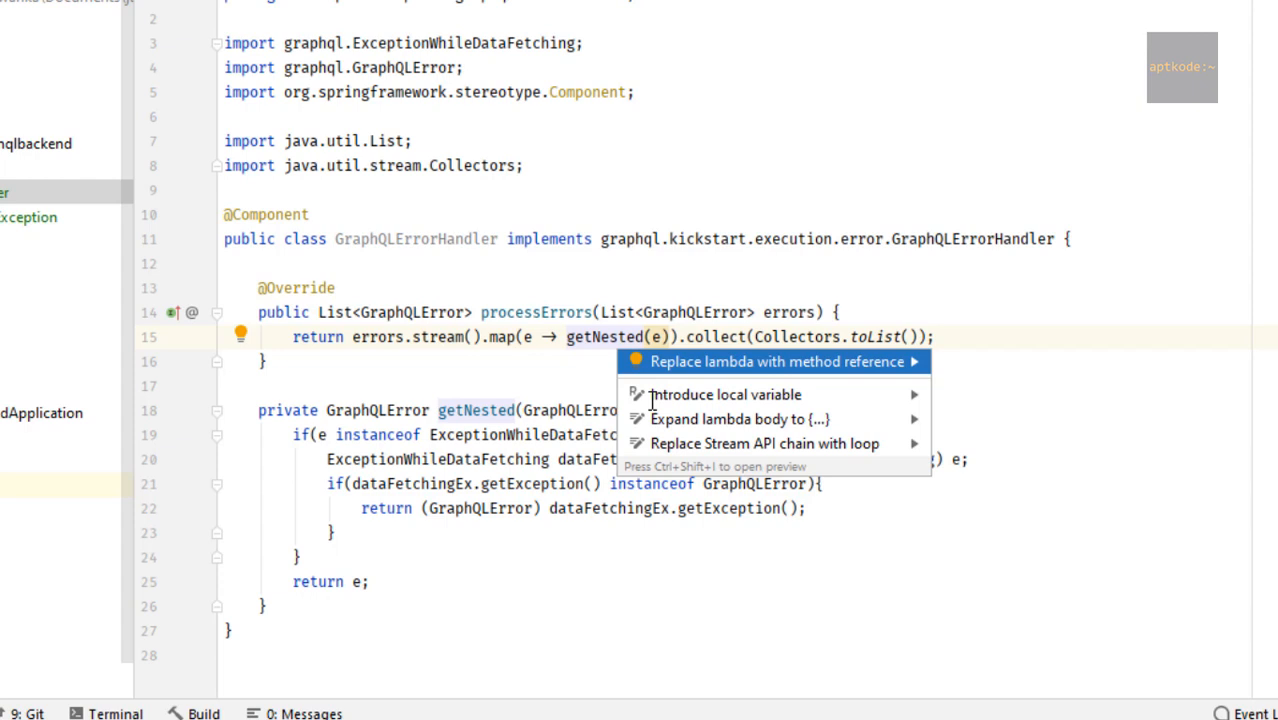
left_click(763, 361)
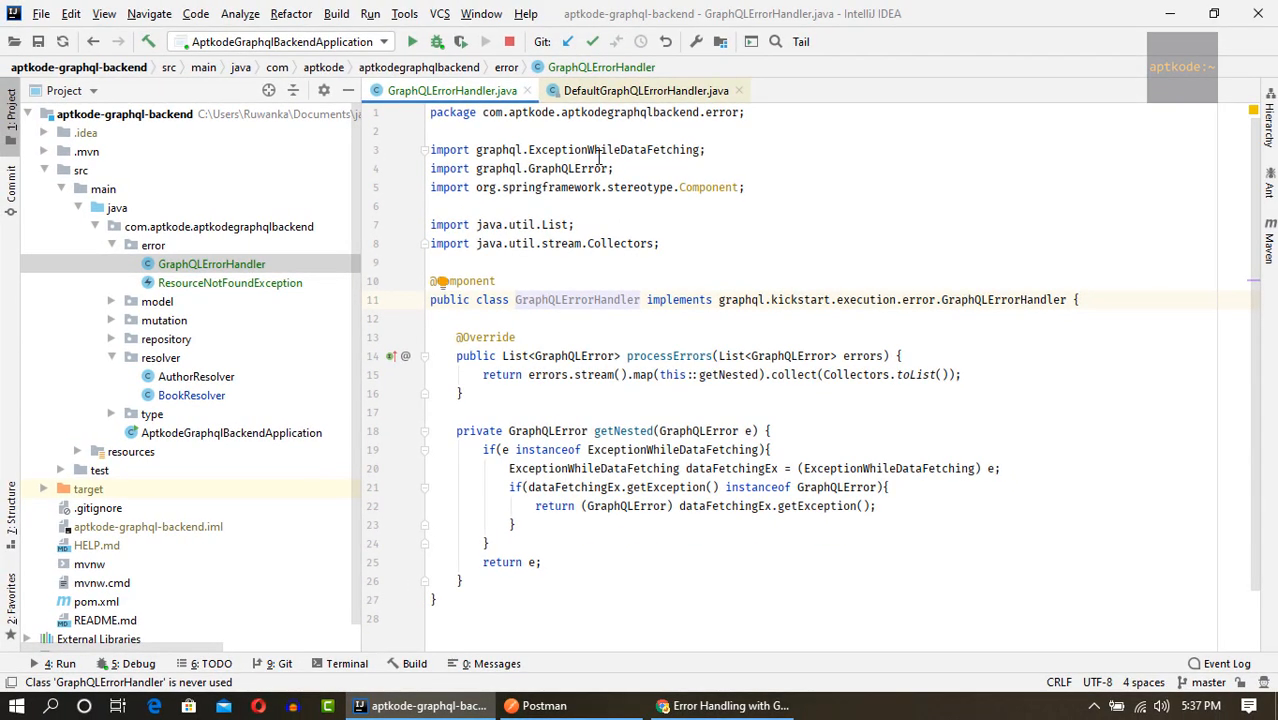
- Glance at DefaultGraphQLErrorHandler and close its tab
left_click(646, 90)
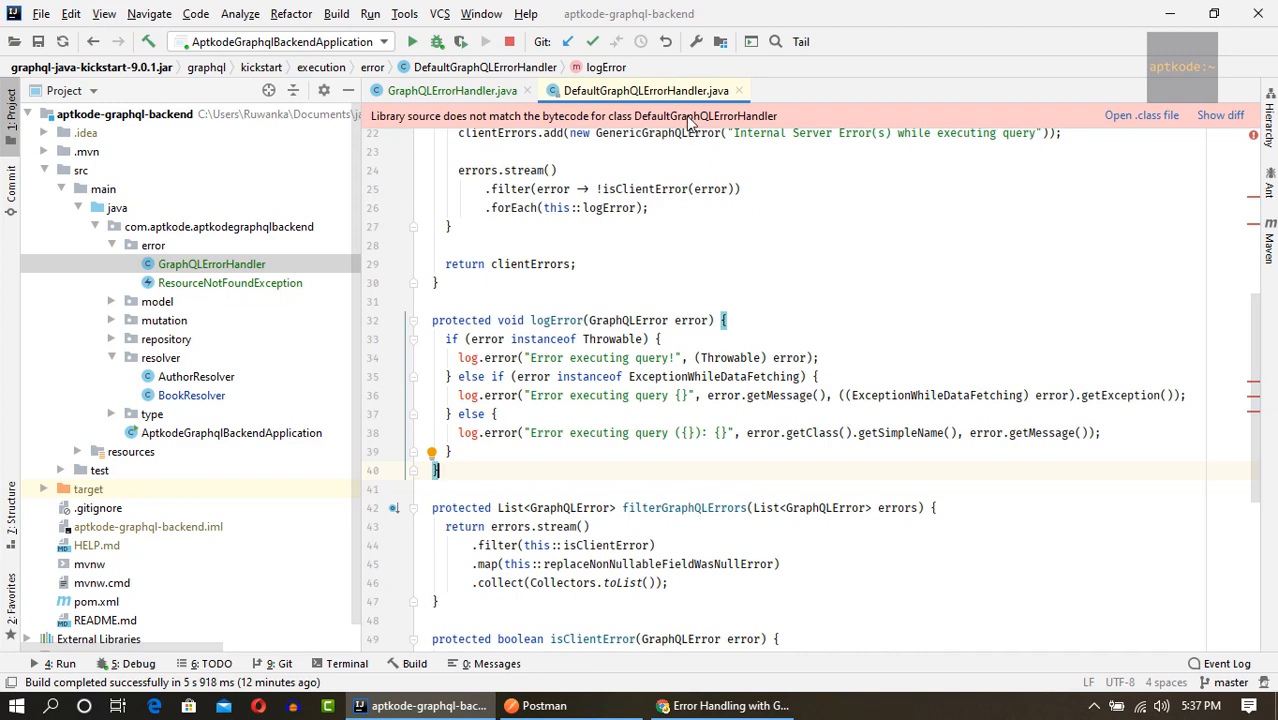
left_click(448, 90)
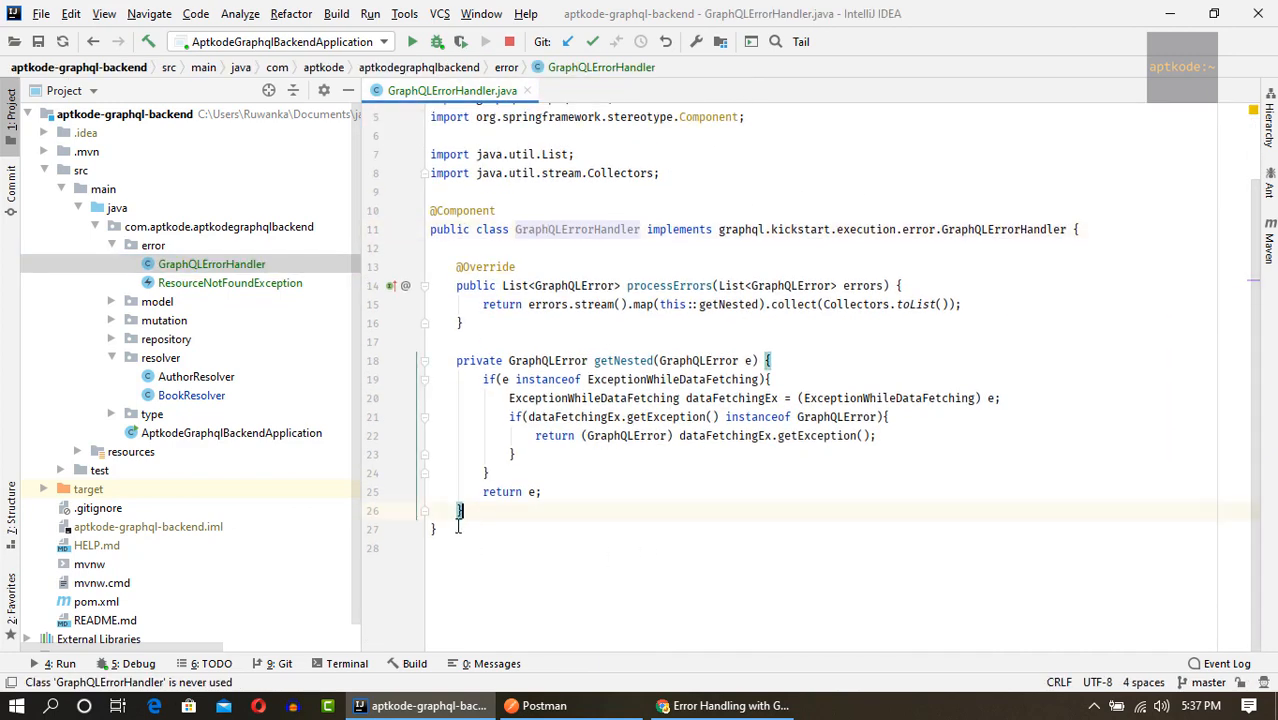
- Relaunch the backend under the debugger via Stop and Rerun, starting Tomcat on port 8080
left_click(437, 41)
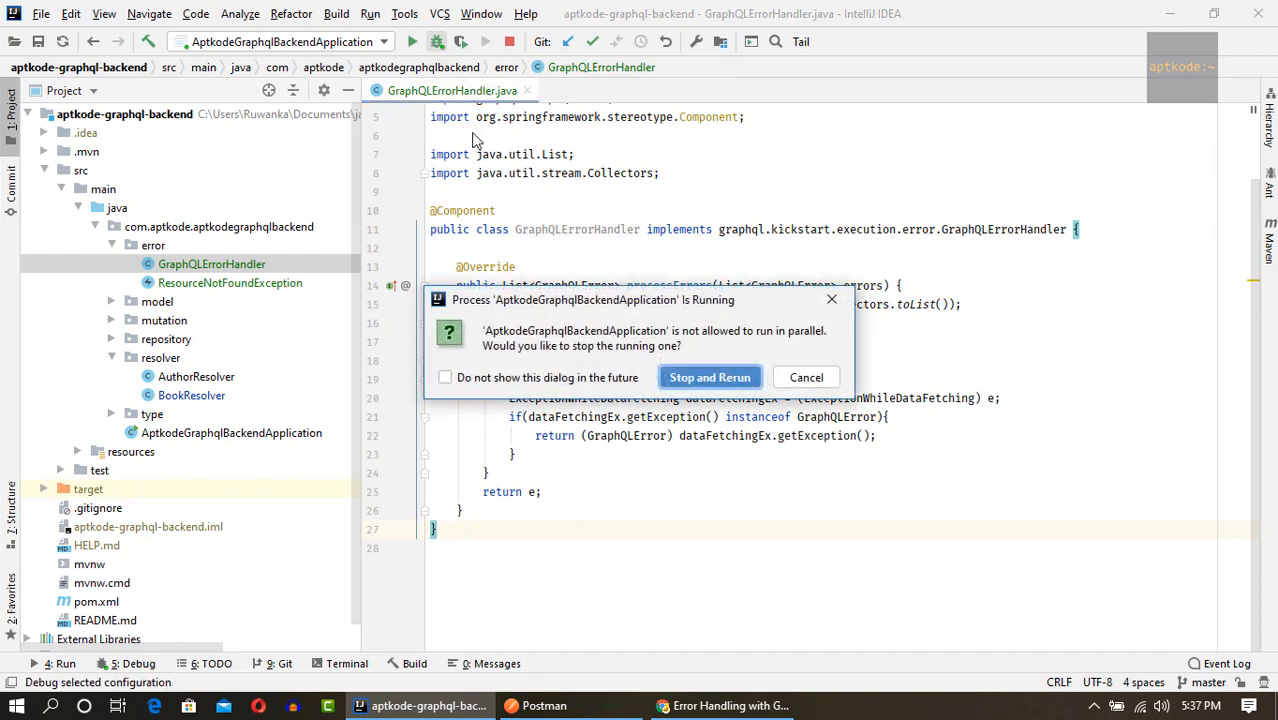
left_click(710, 377)
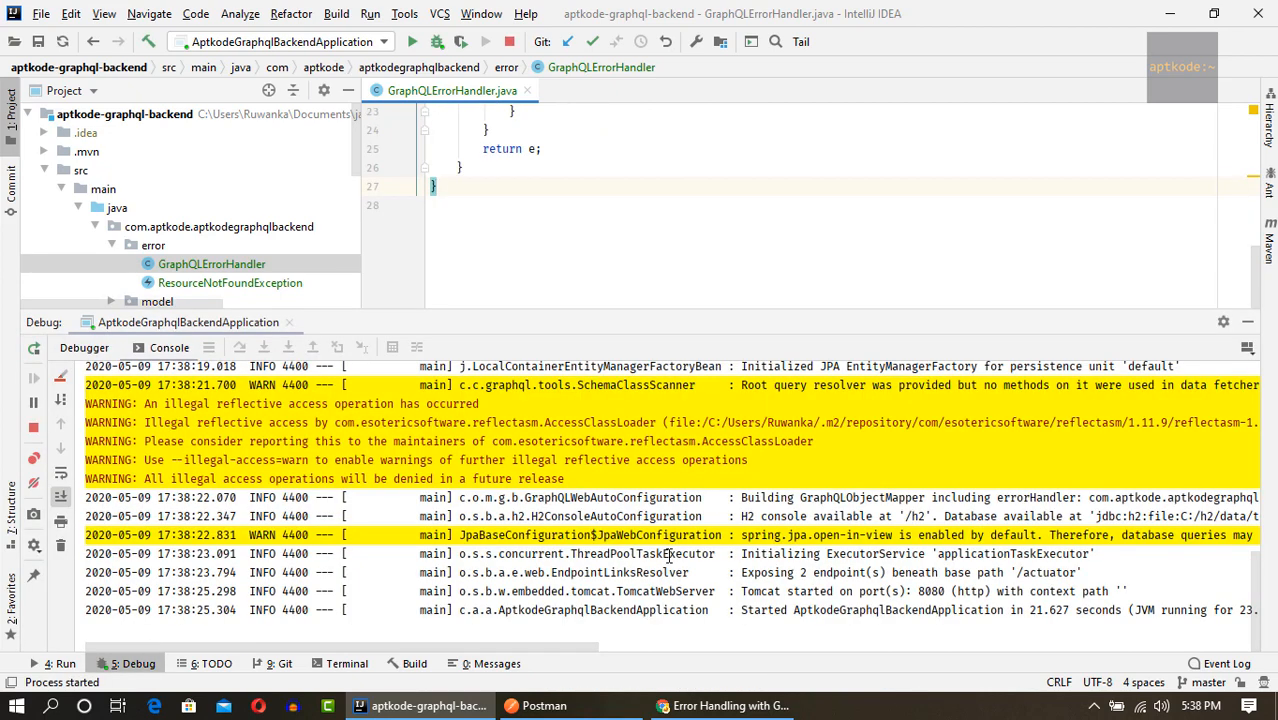
mouse_move(680, 695)
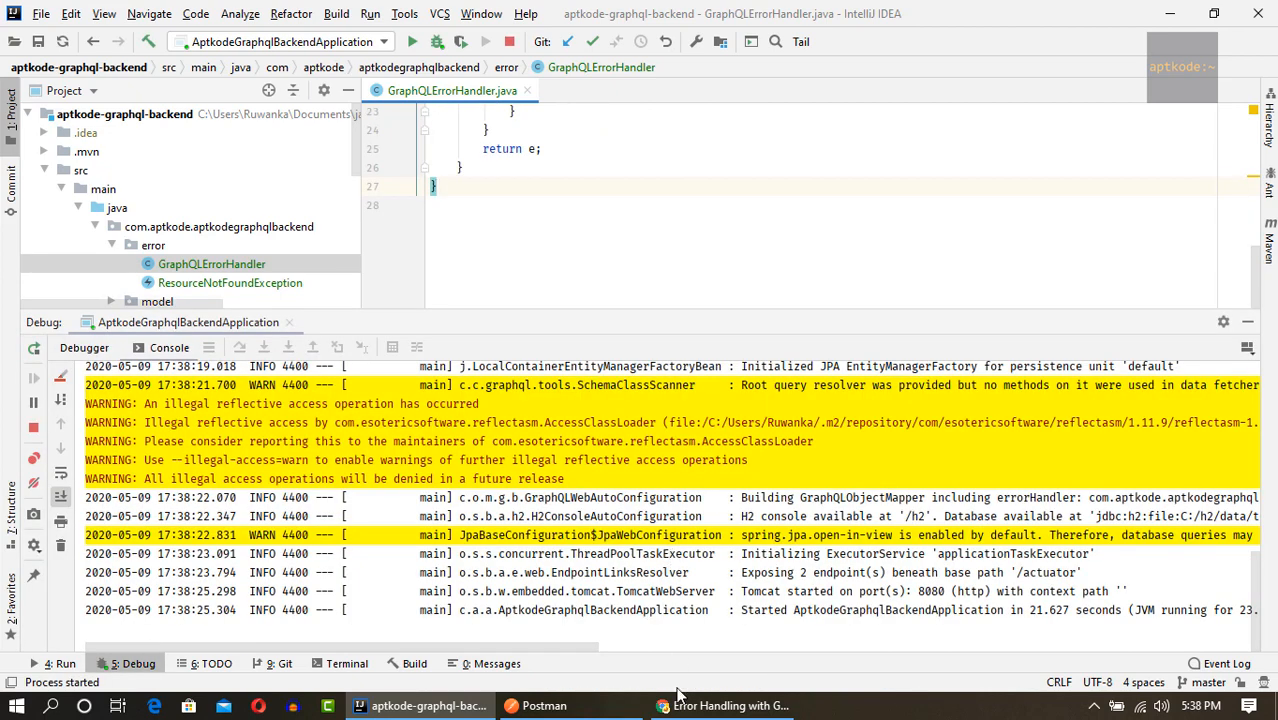
- Resend getBook in Postman and confirm the 'no book with isbn' error classified DataFetchingException with getBook null
left_click(544, 705)
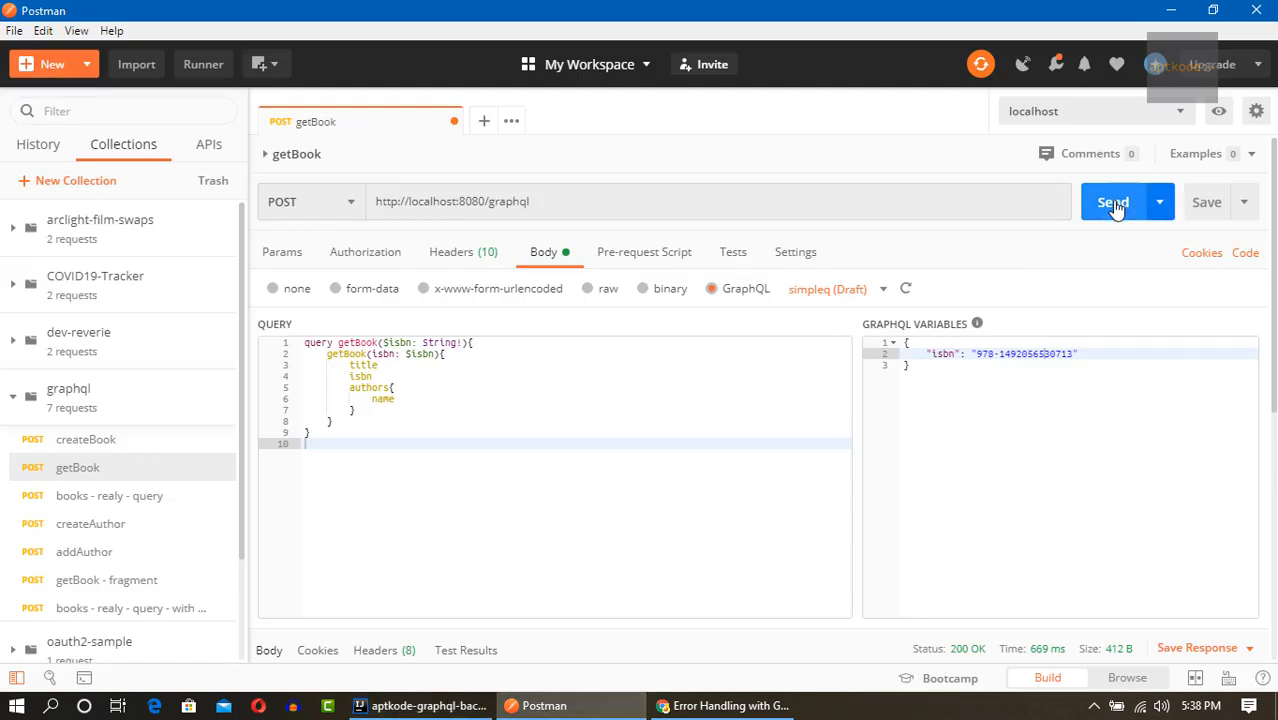
left_click(1113, 201)
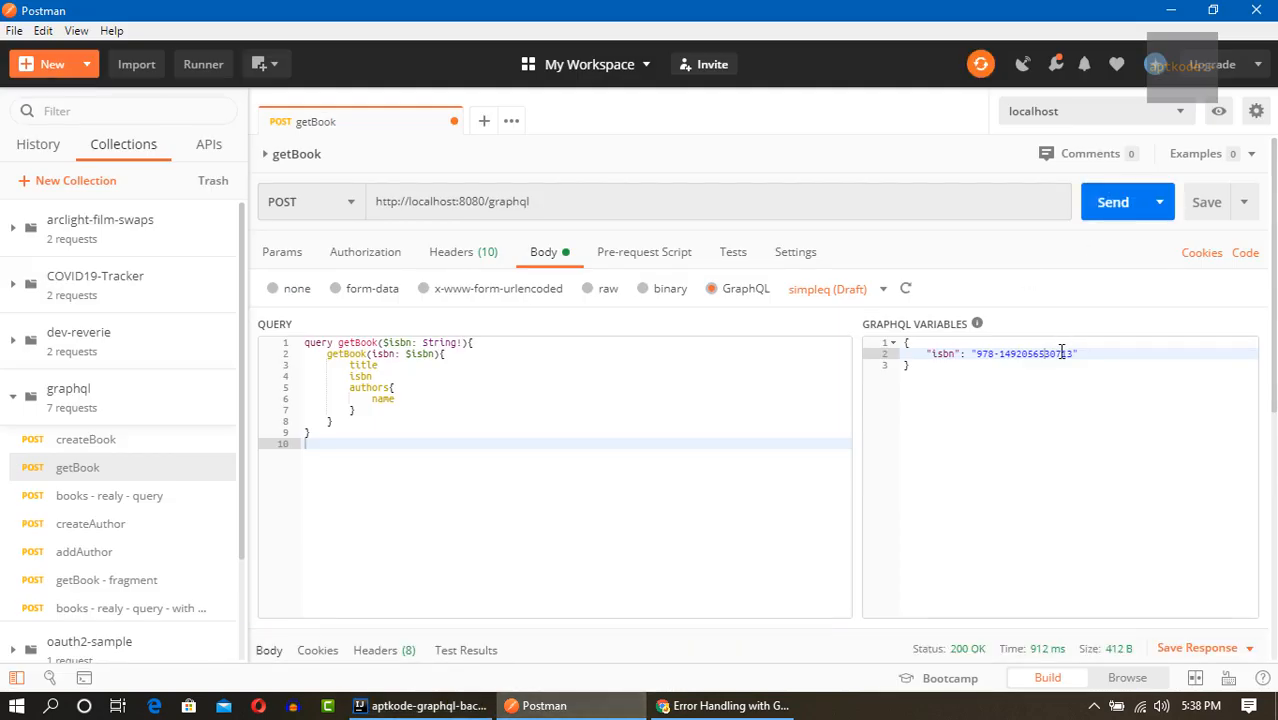
left_click(1113, 201)
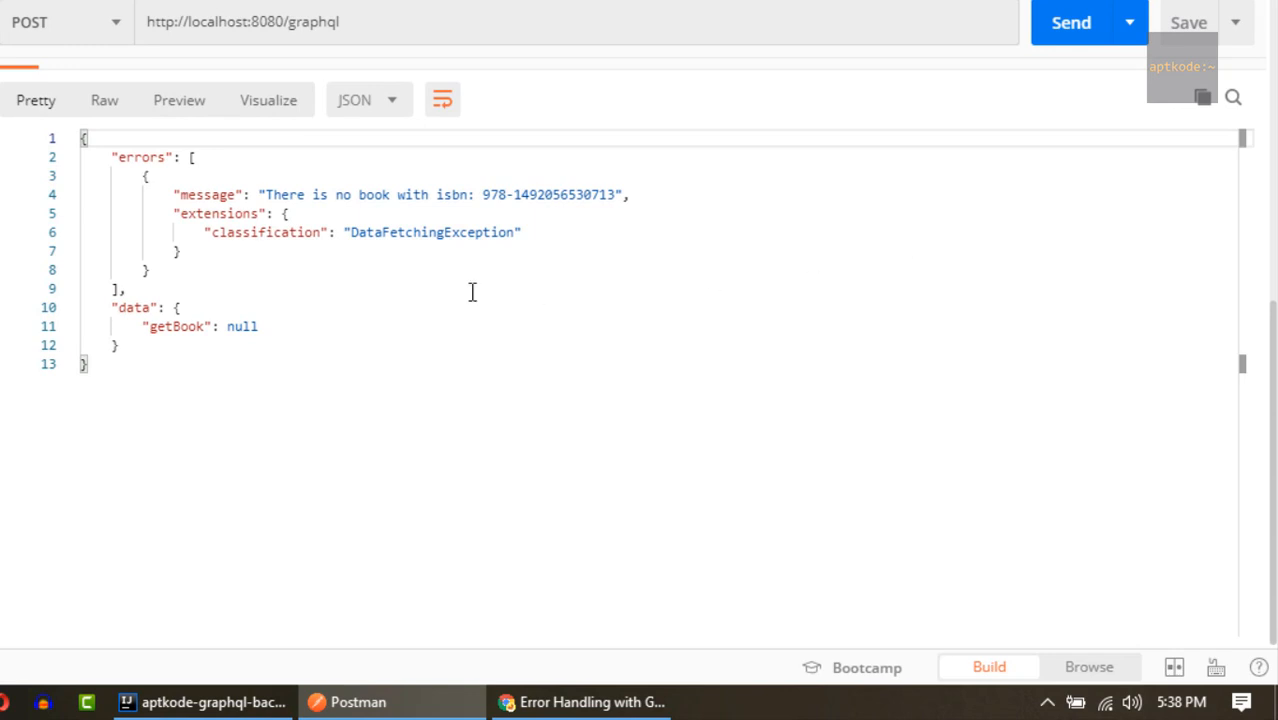
mouse_move(491, 201)
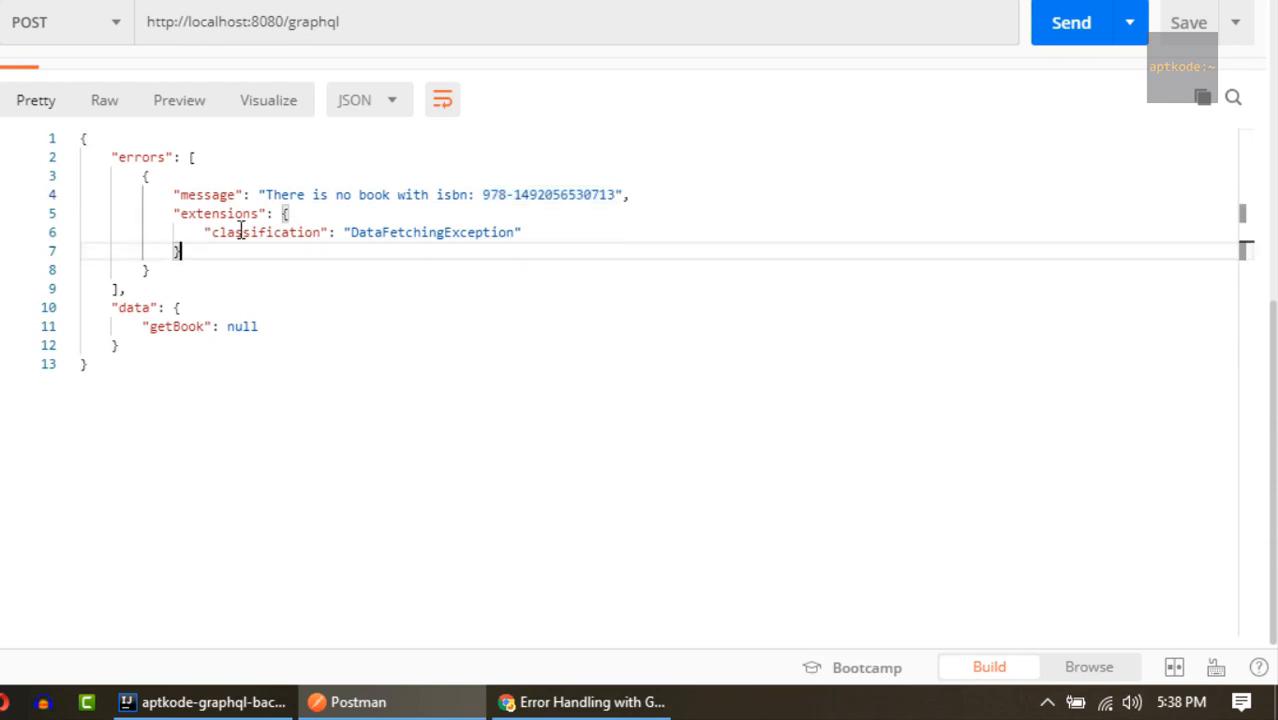
double_click(432, 232)
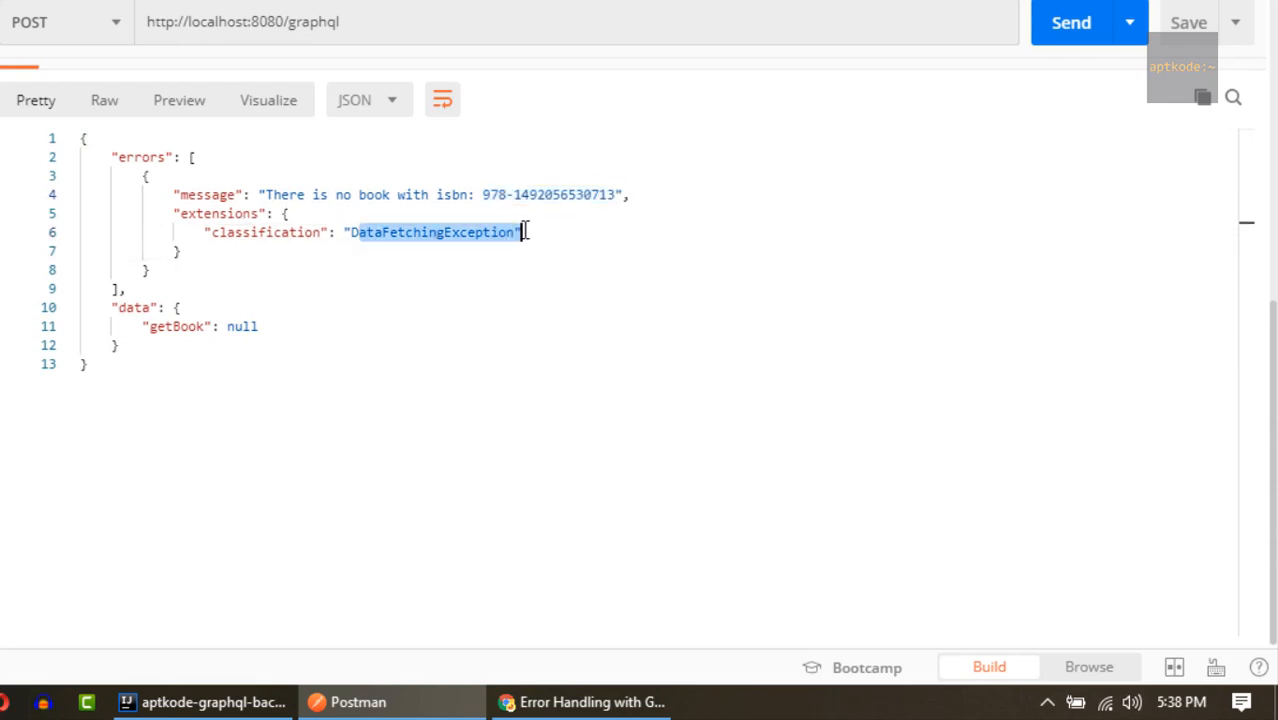
left_click(178, 250)
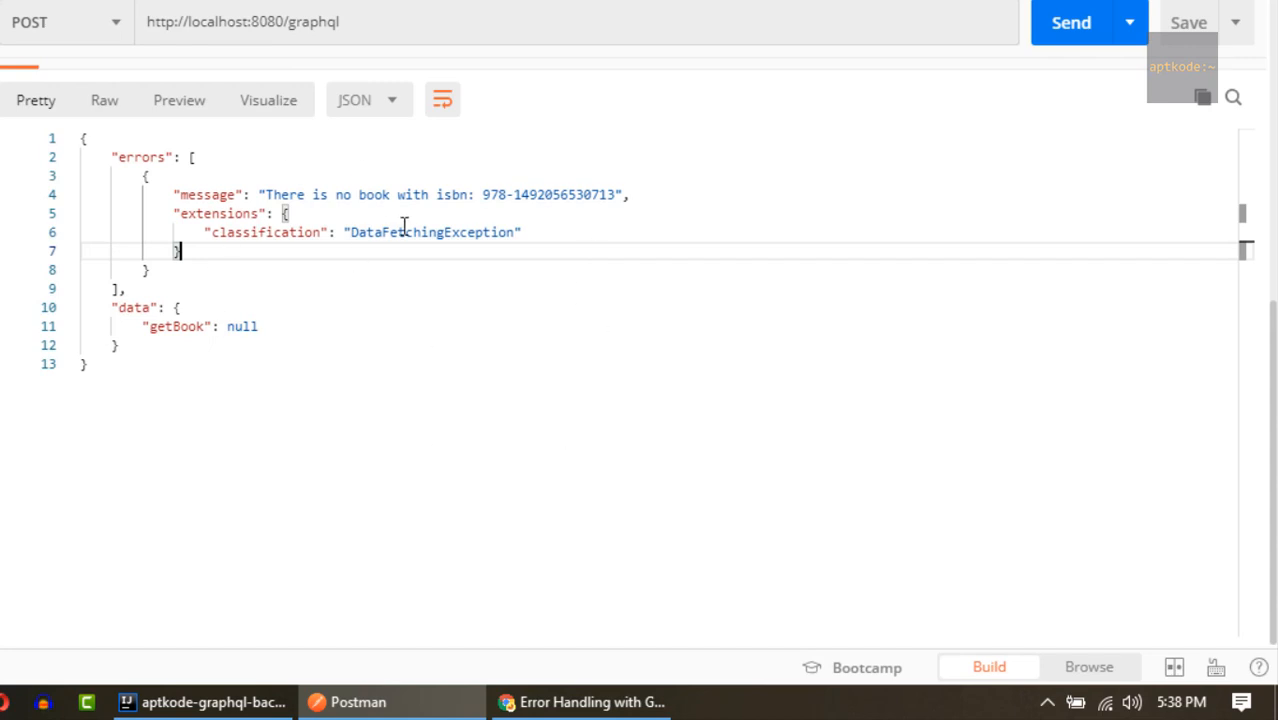
mouse_move(255, 260)
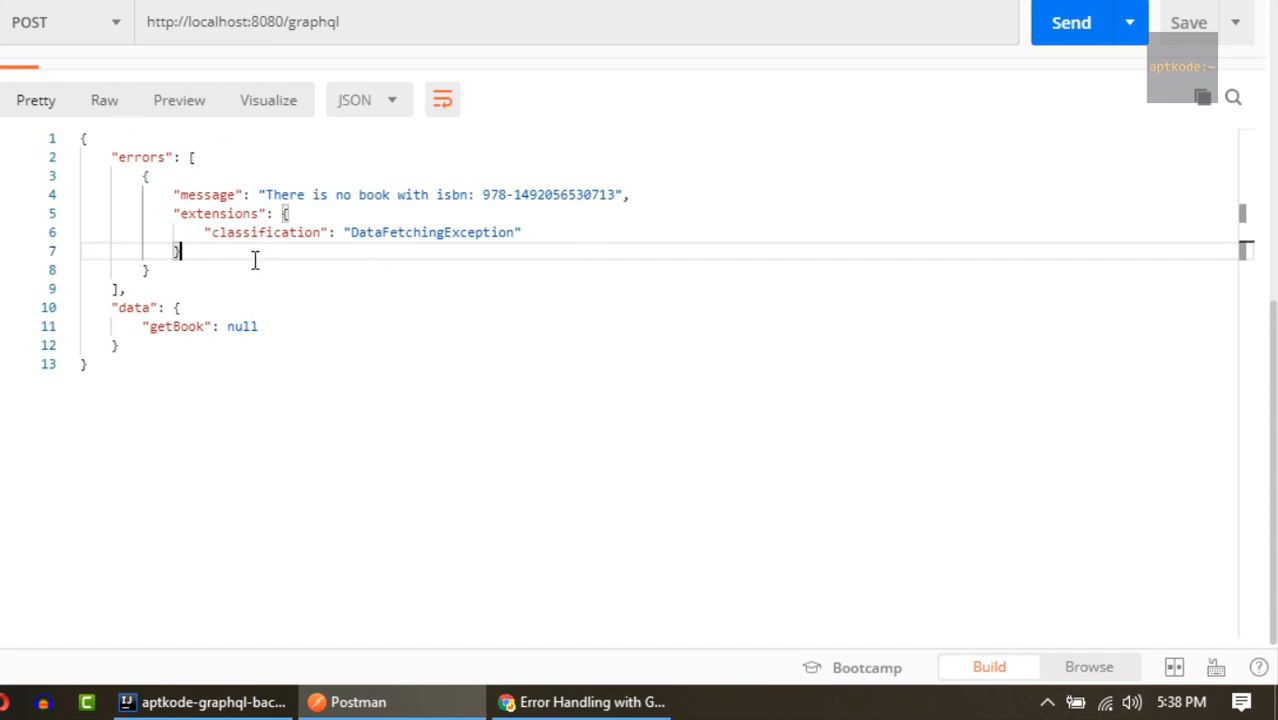
mouse_move(189, 211)
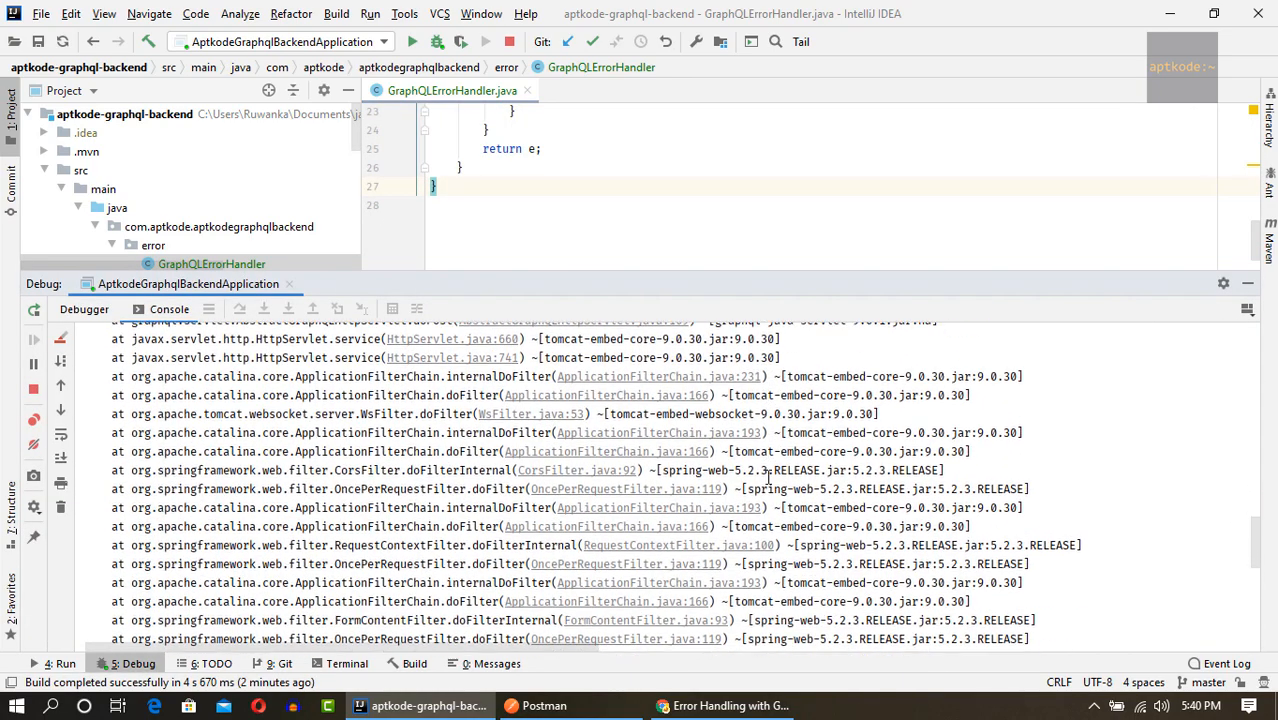
scroll("down", 3)
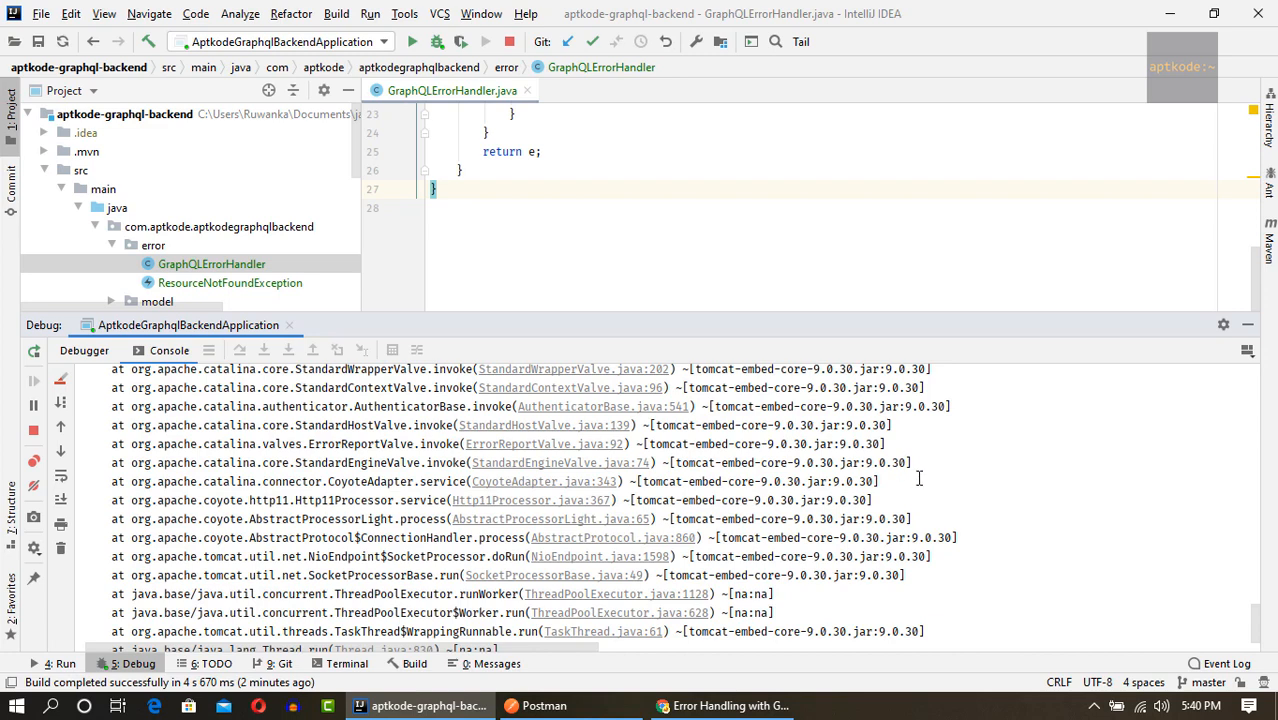
mouse_move(570, 500)
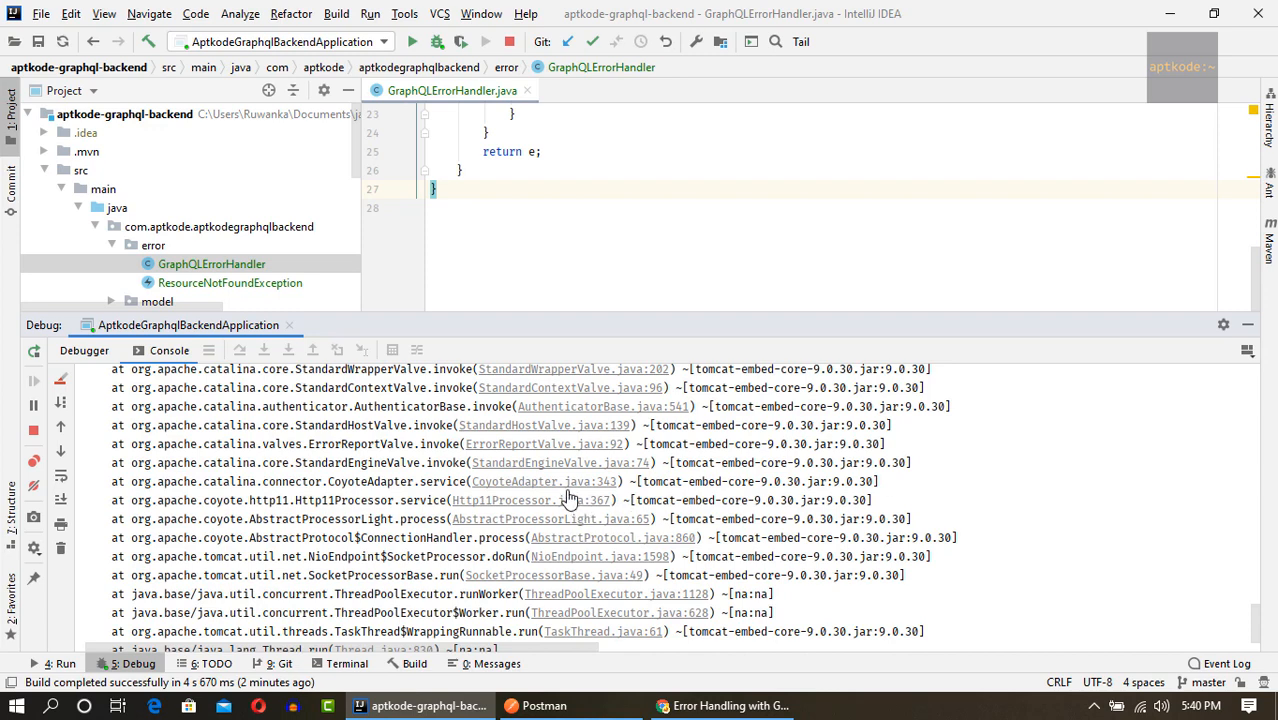